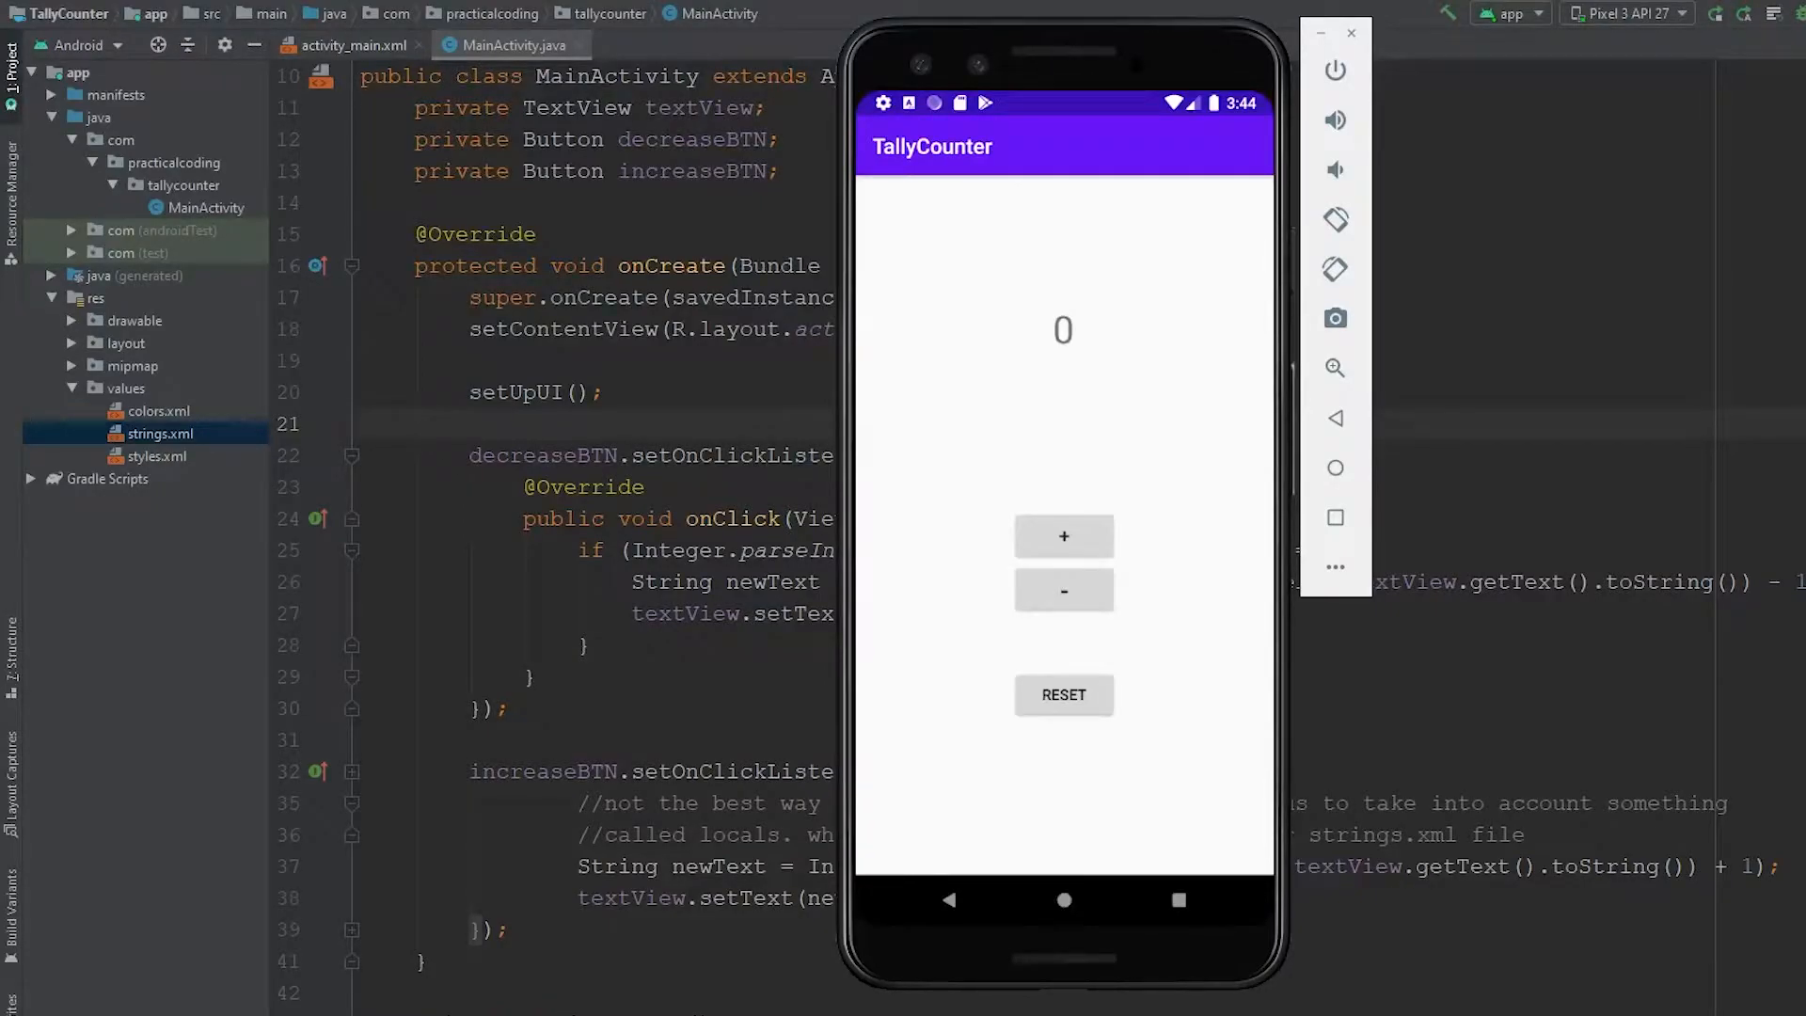
# - Tap the + button in the emulator to raise the counter from 0 to 3
pyautogui.click(1061, 536)
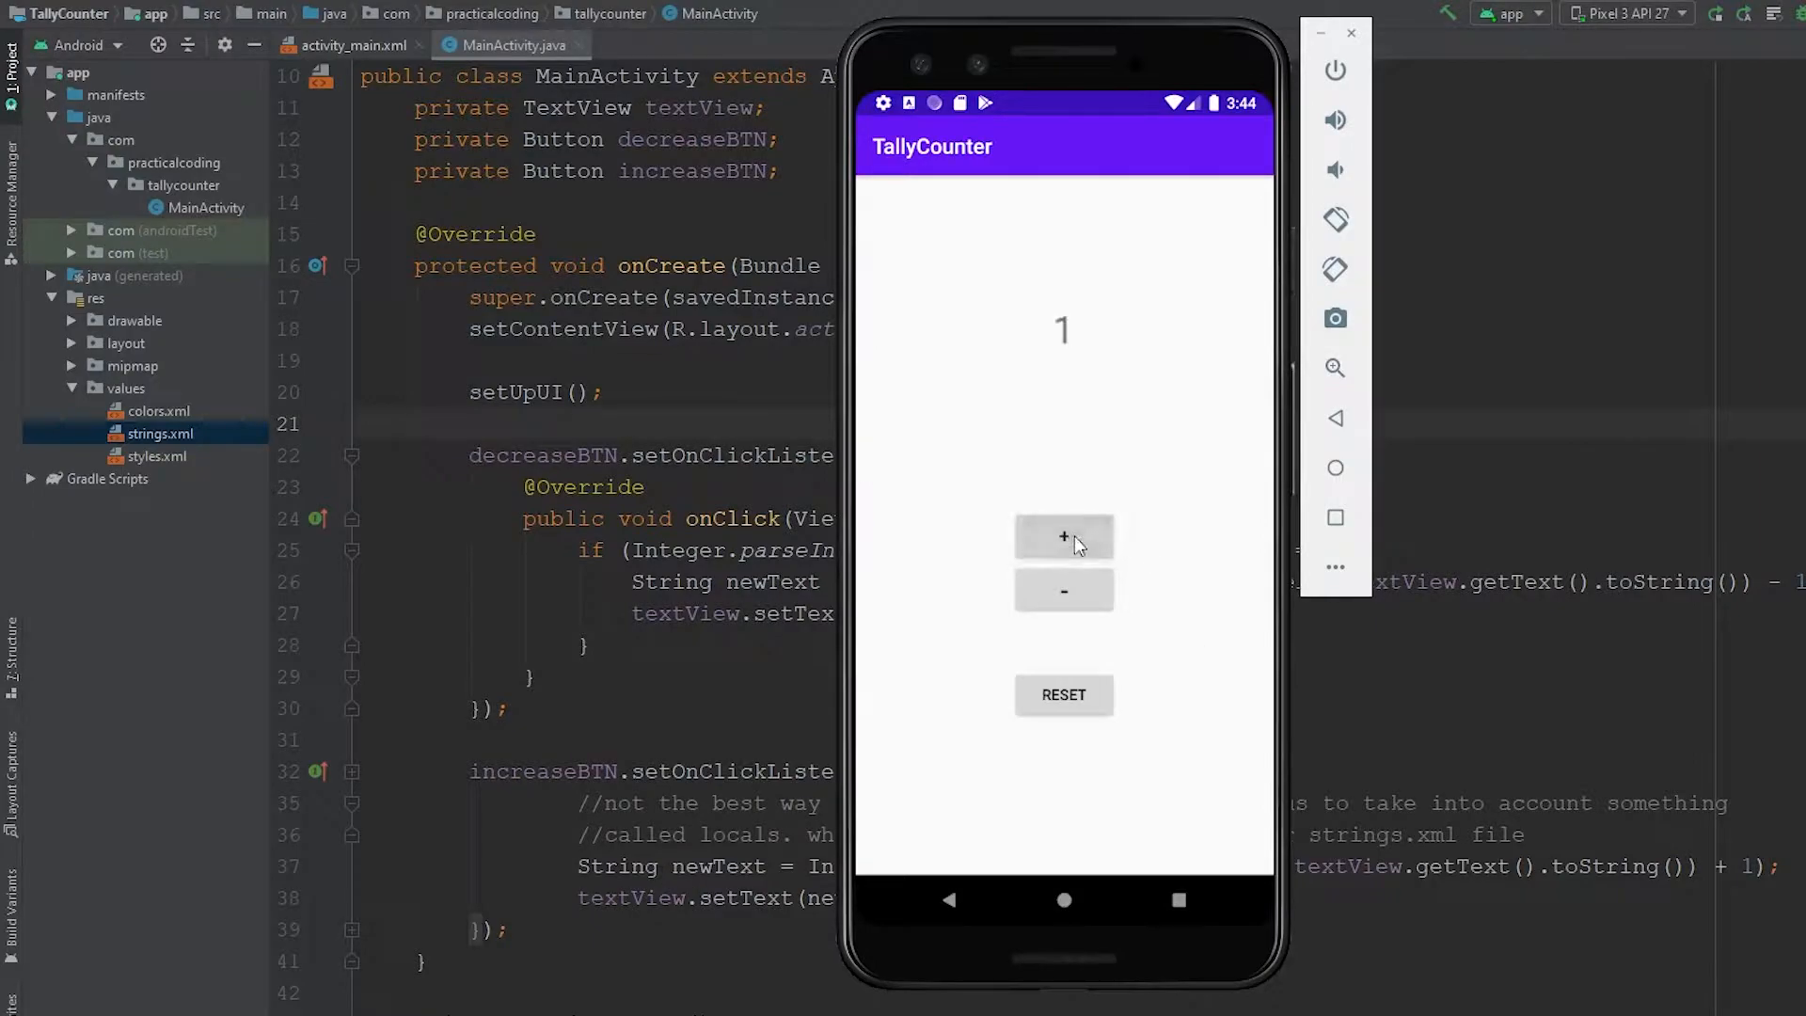
pyautogui.click(1061, 537)
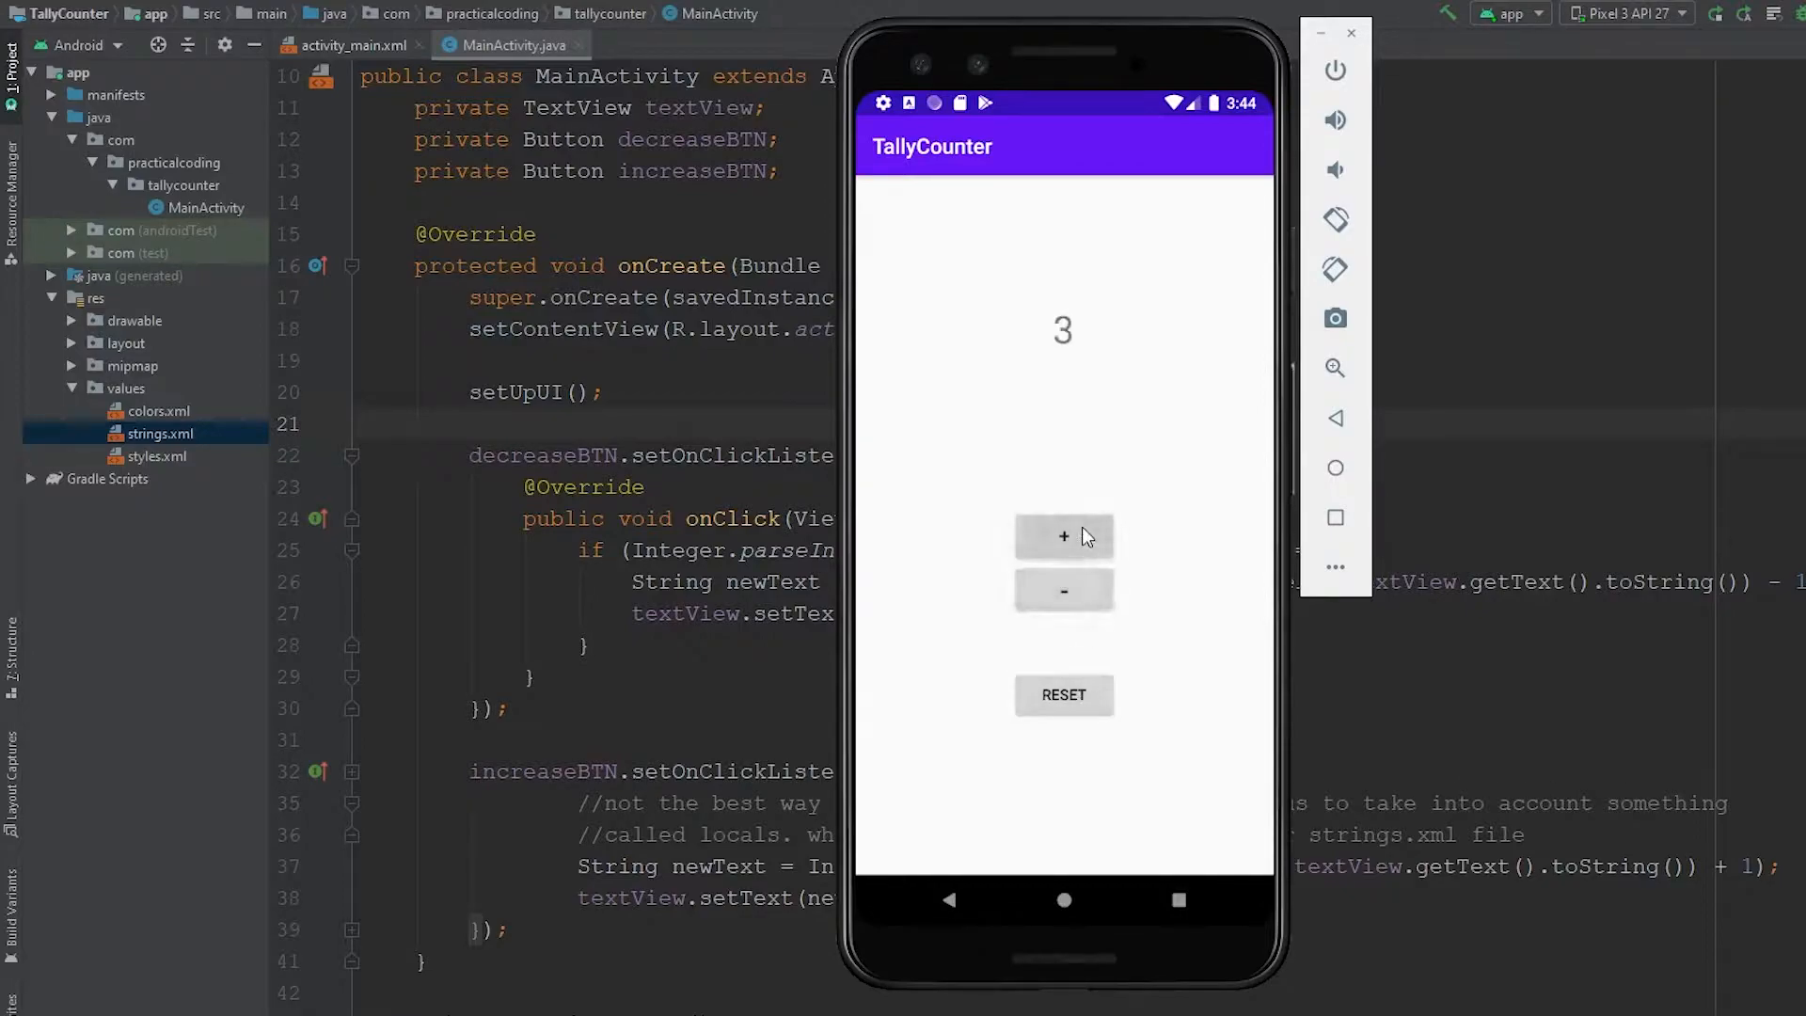
pyautogui.click(1061, 694)
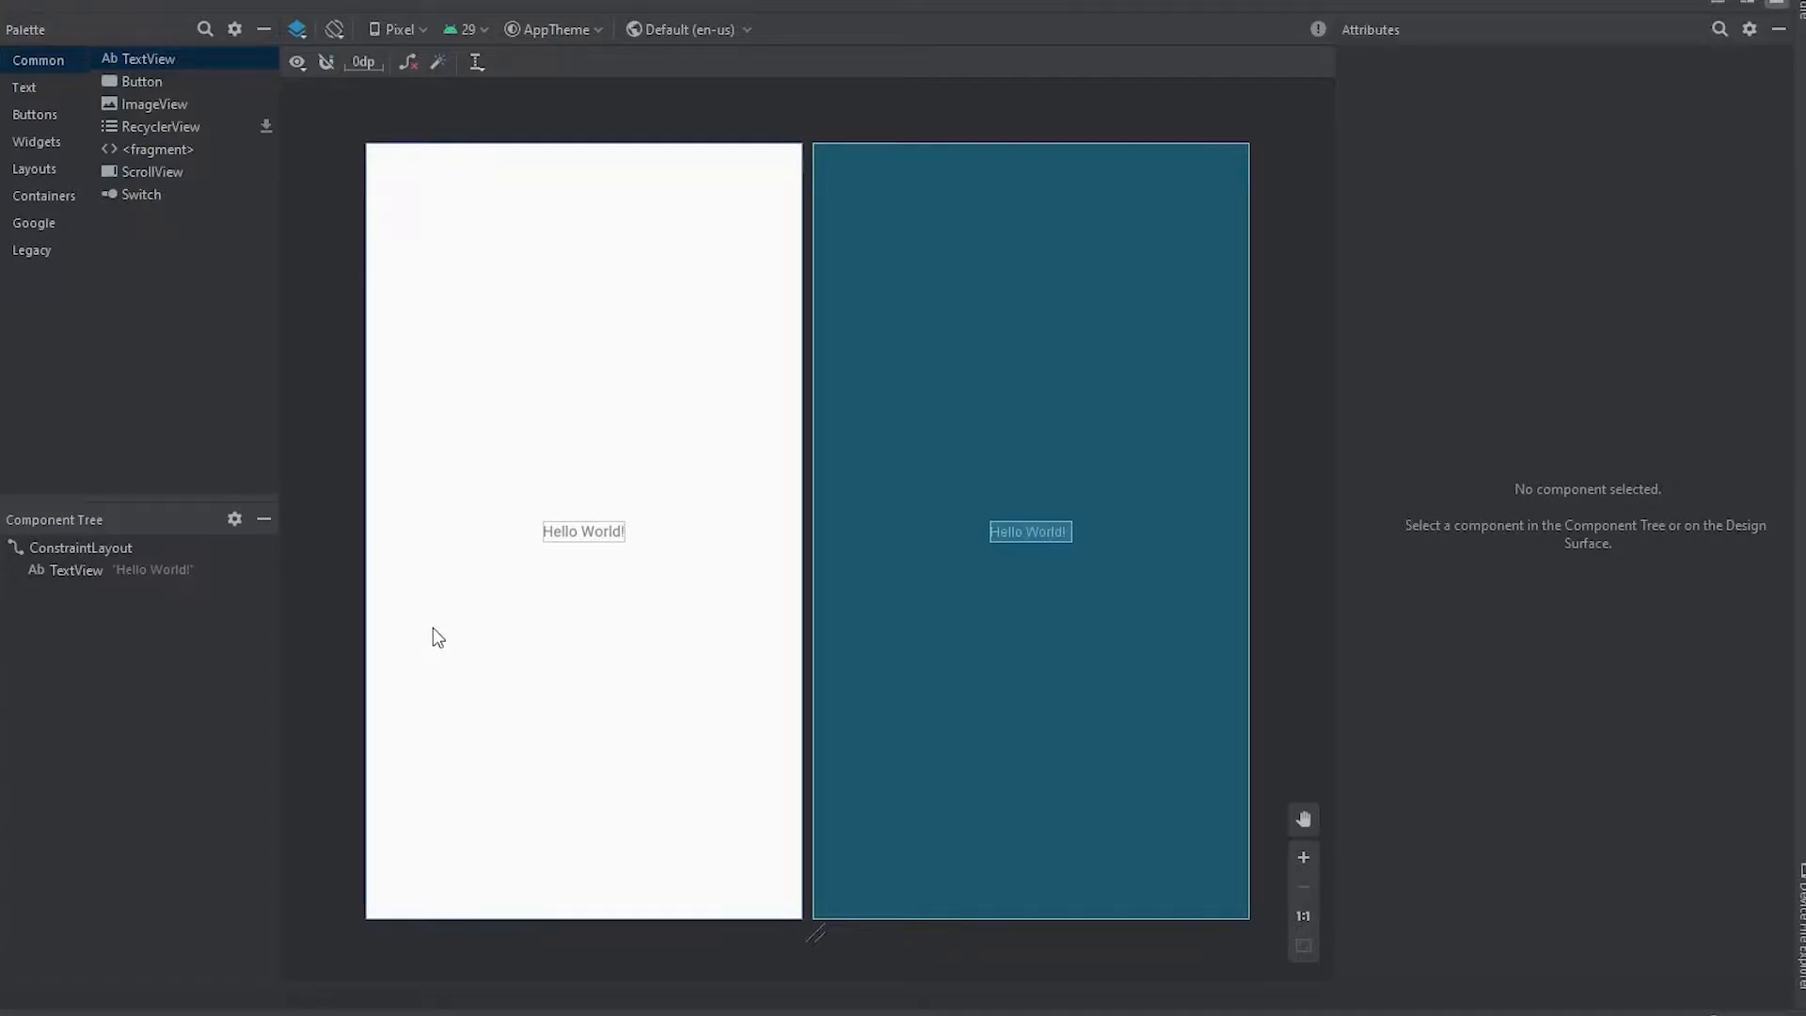
# - Delete the Hello World TextView and browse the Layouts, Containers, Text and Common palettes
pyautogui.click(583, 531)
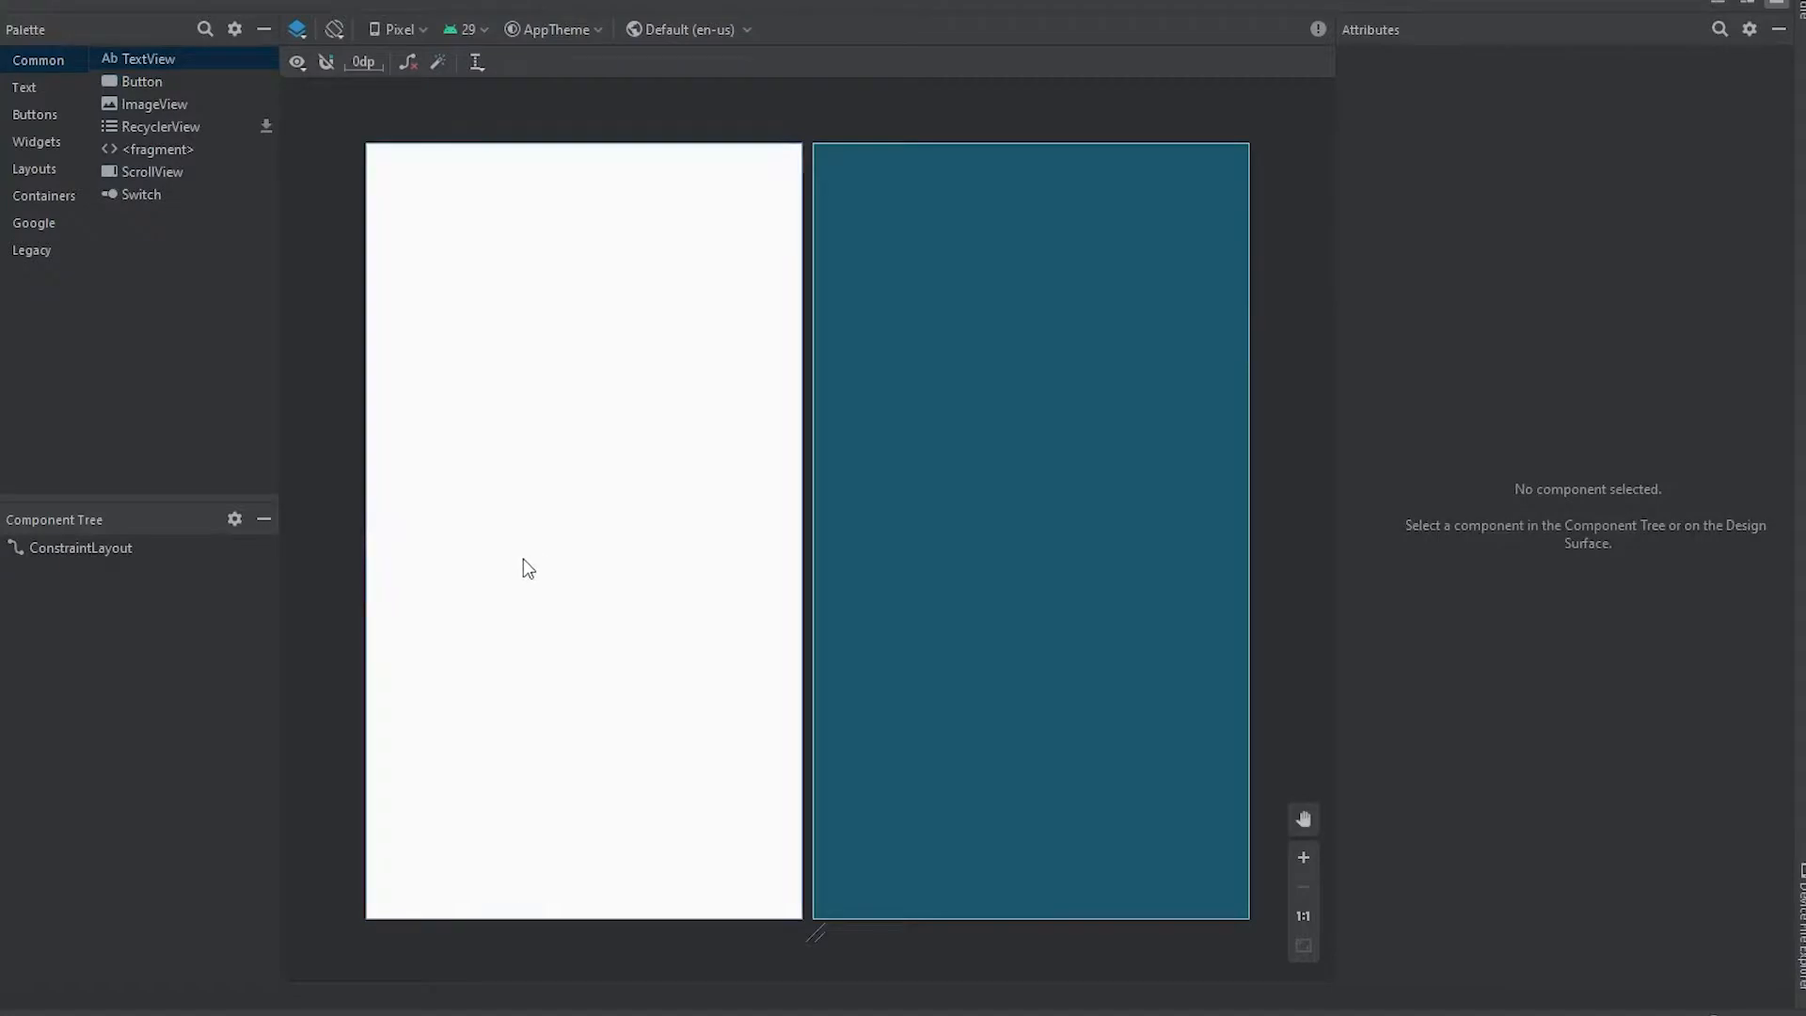
pyautogui.moveTo(483, 542)
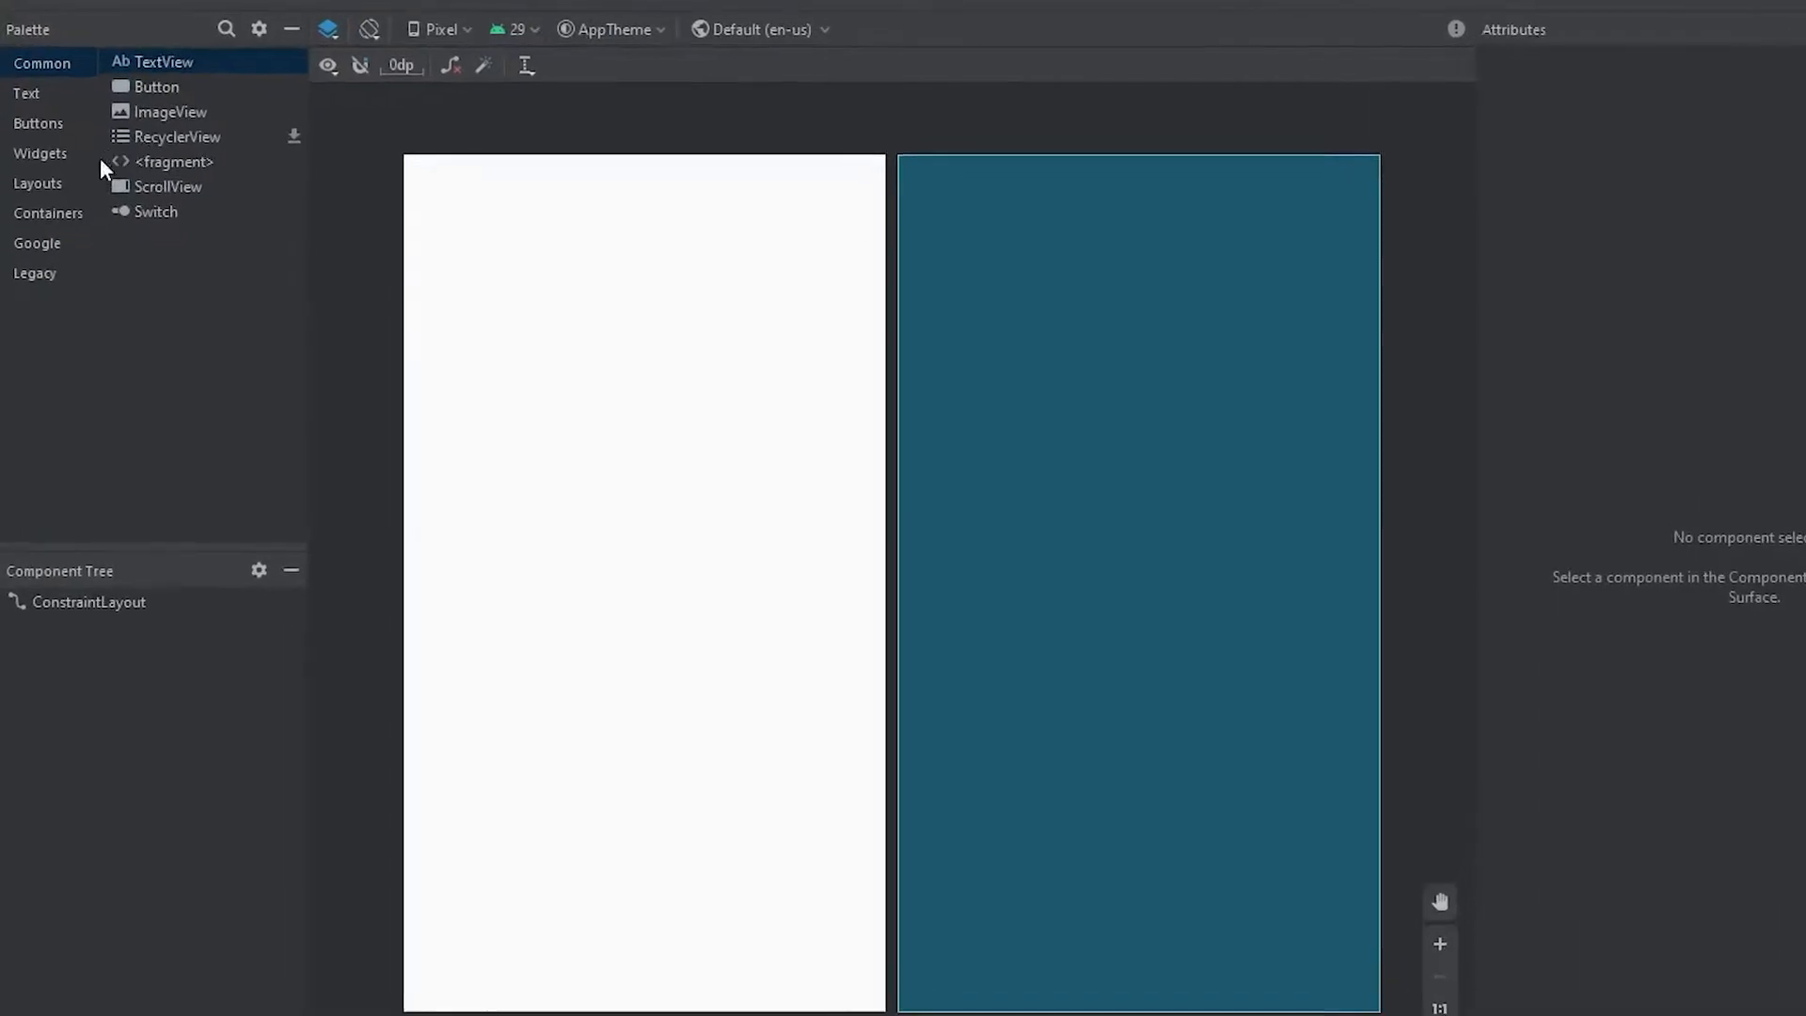
pyautogui.click(38, 182)
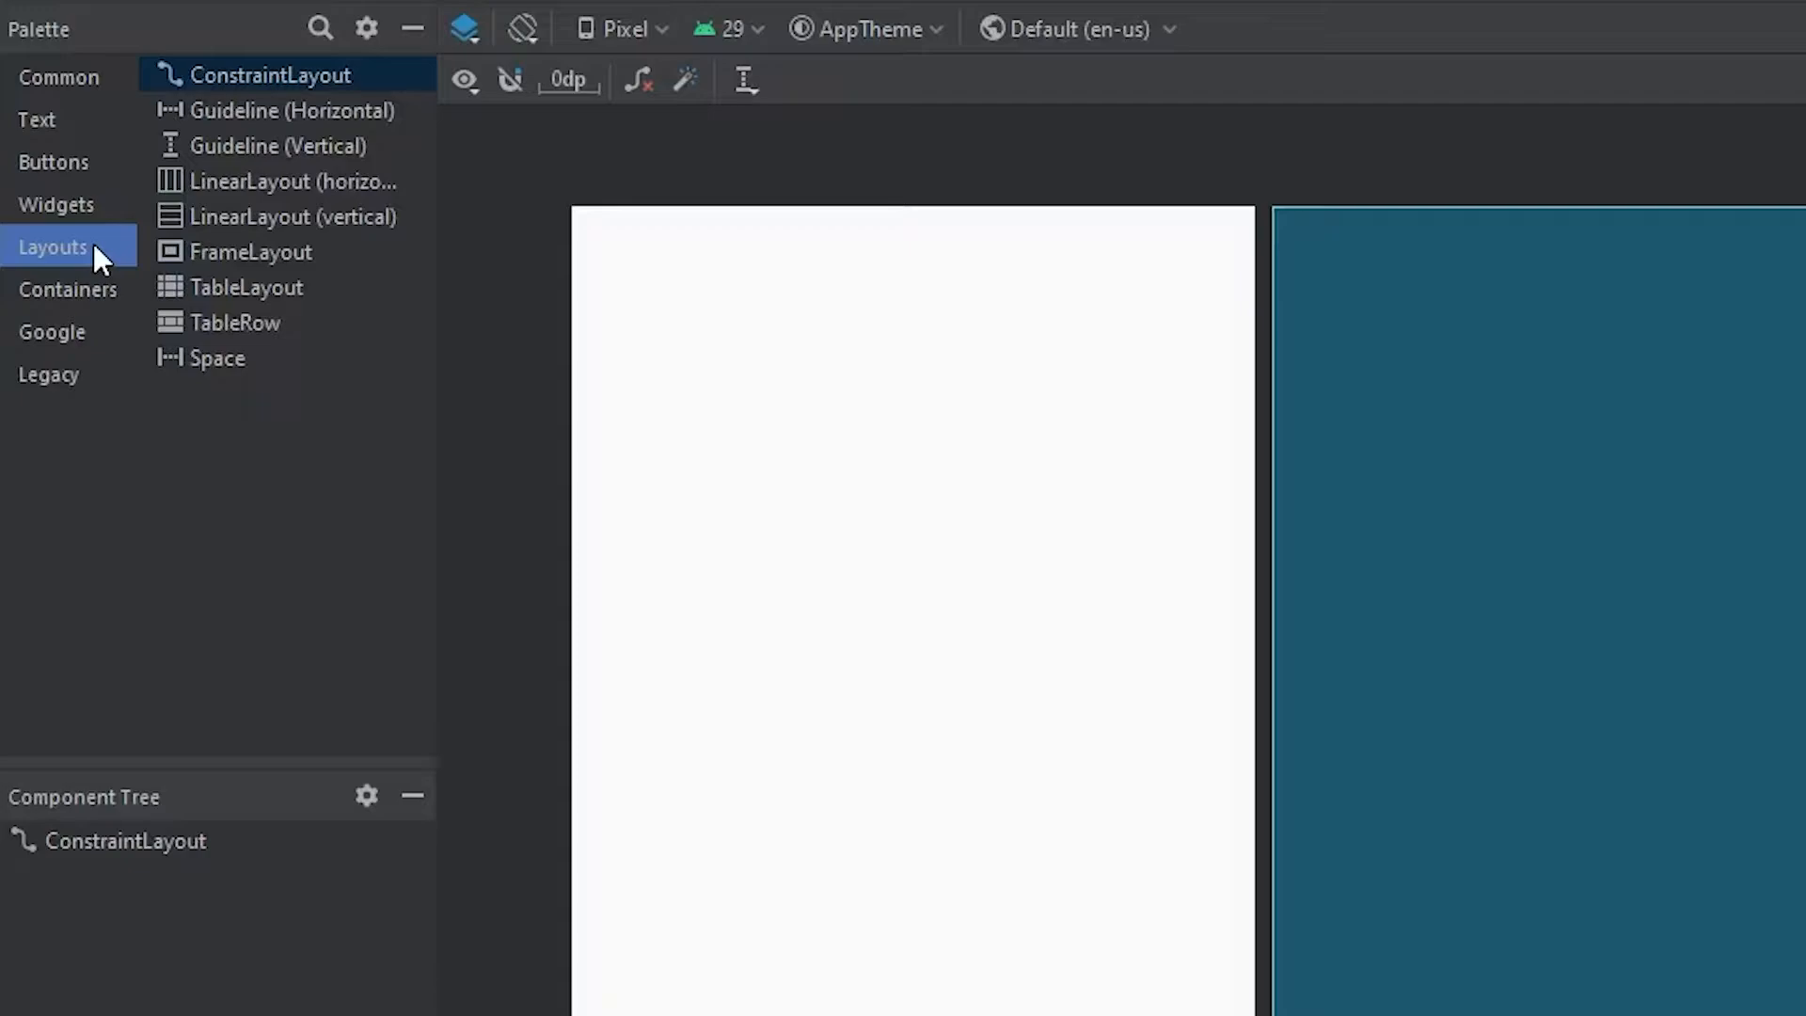
pyautogui.moveTo(112, 264)
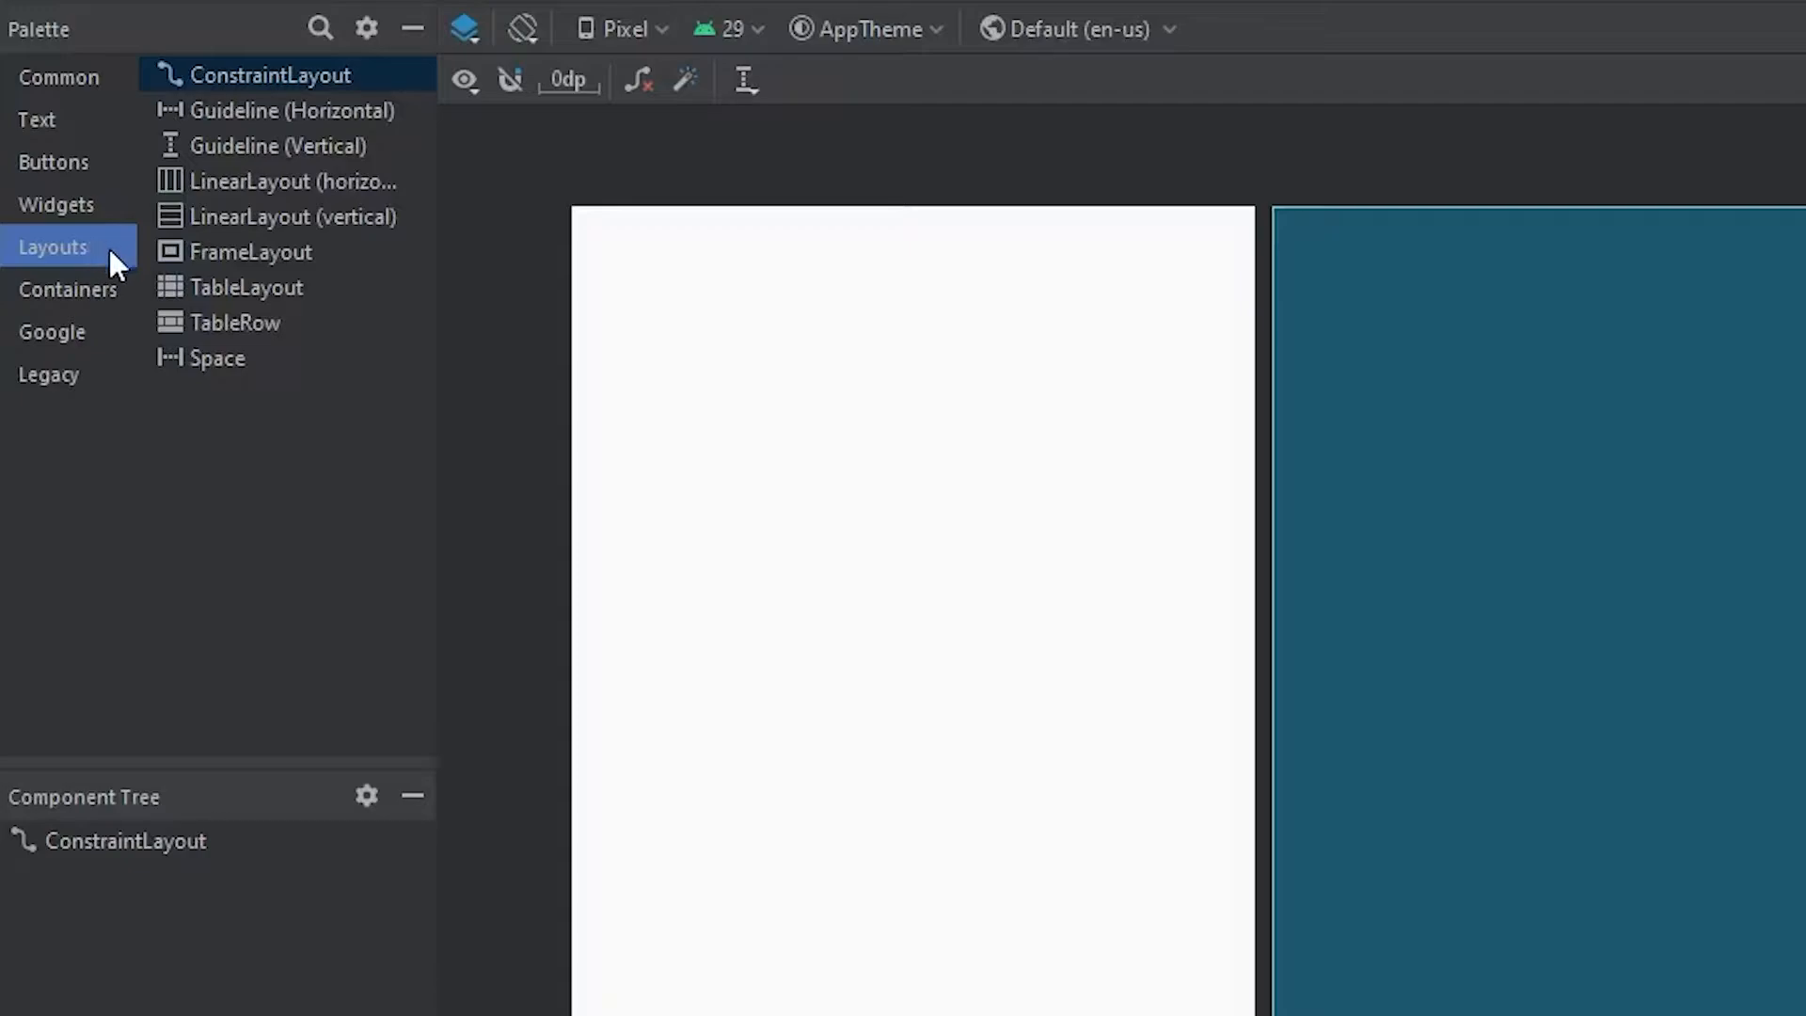
pyautogui.click(68, 290)
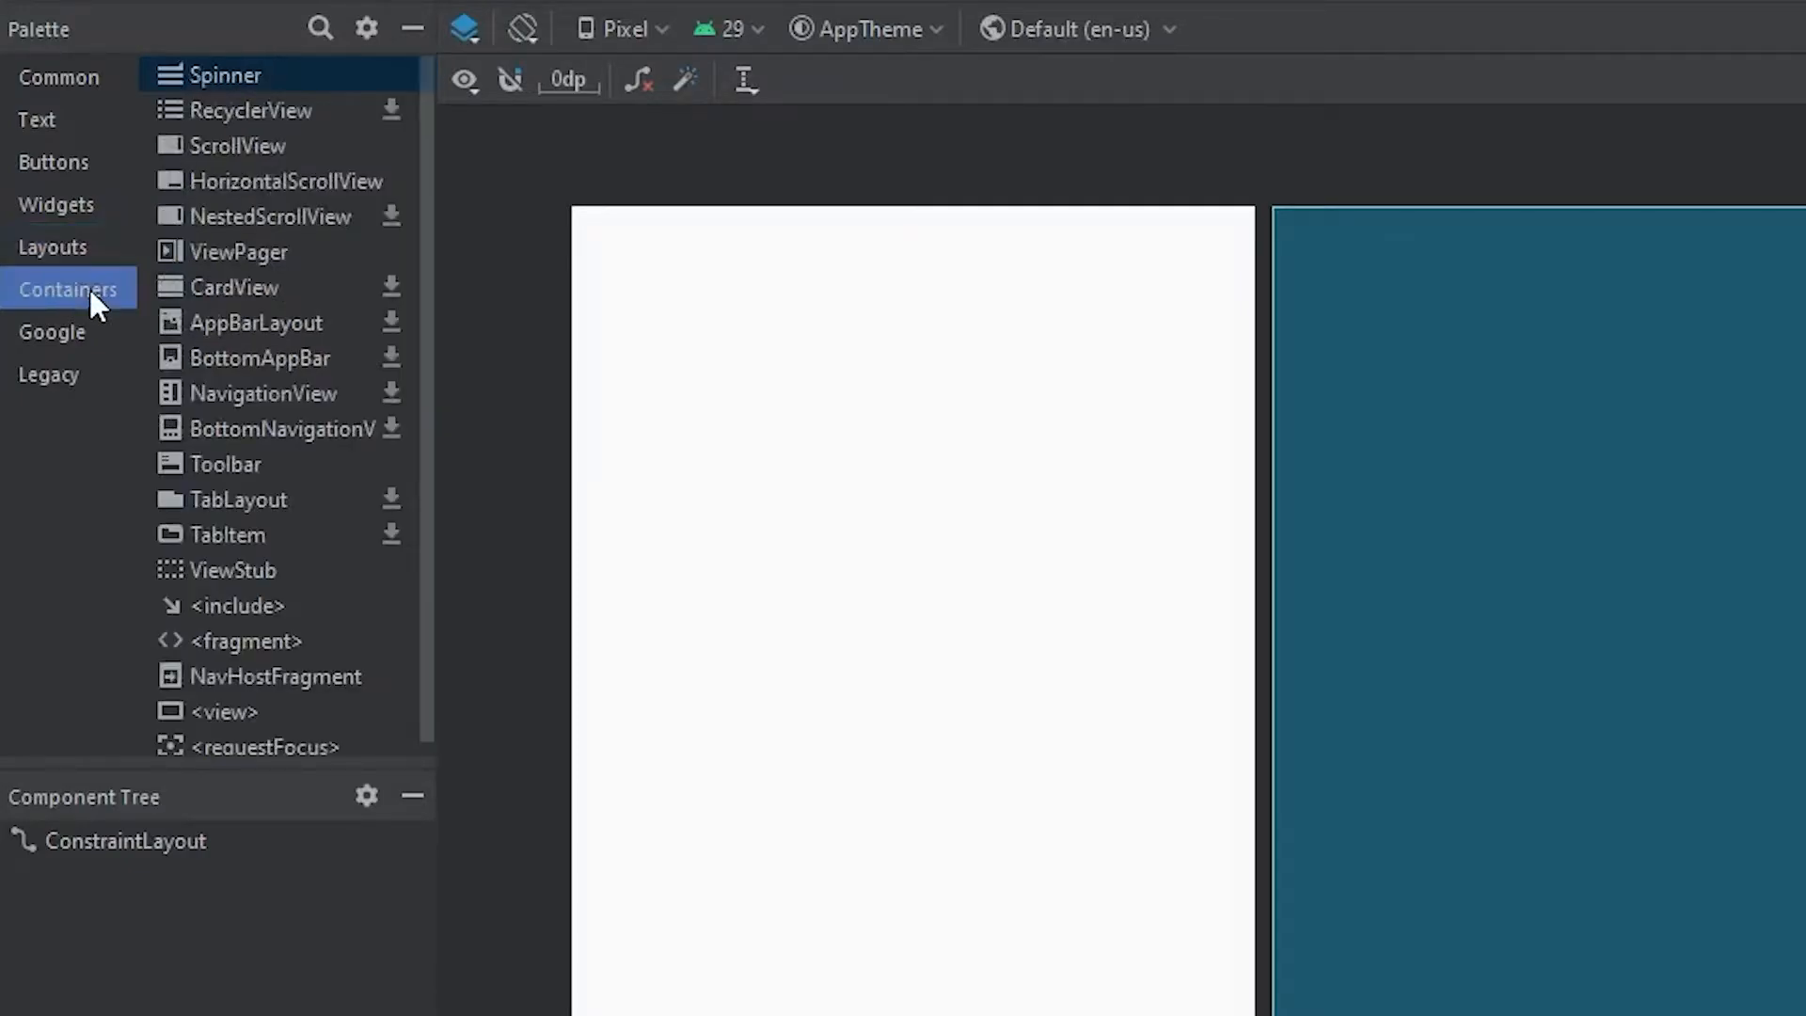
pyautogui.click(38, 119)
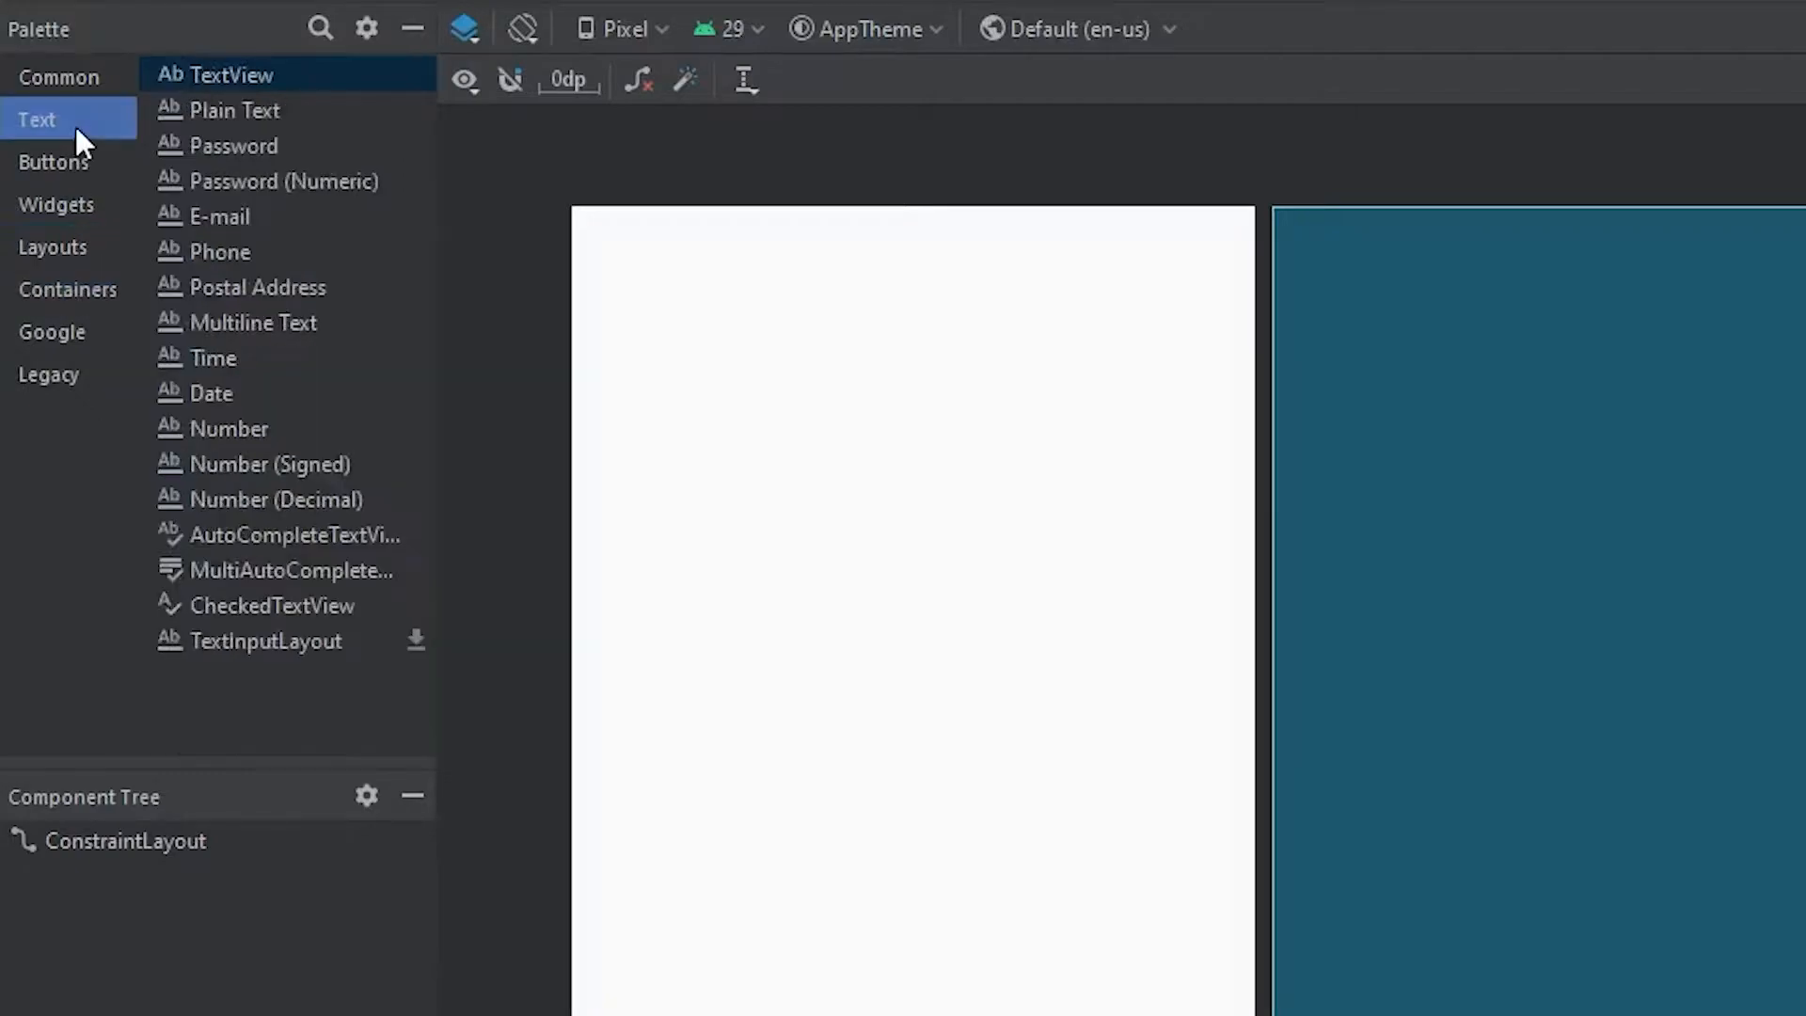
pyautogui.moveTo(59, 87)
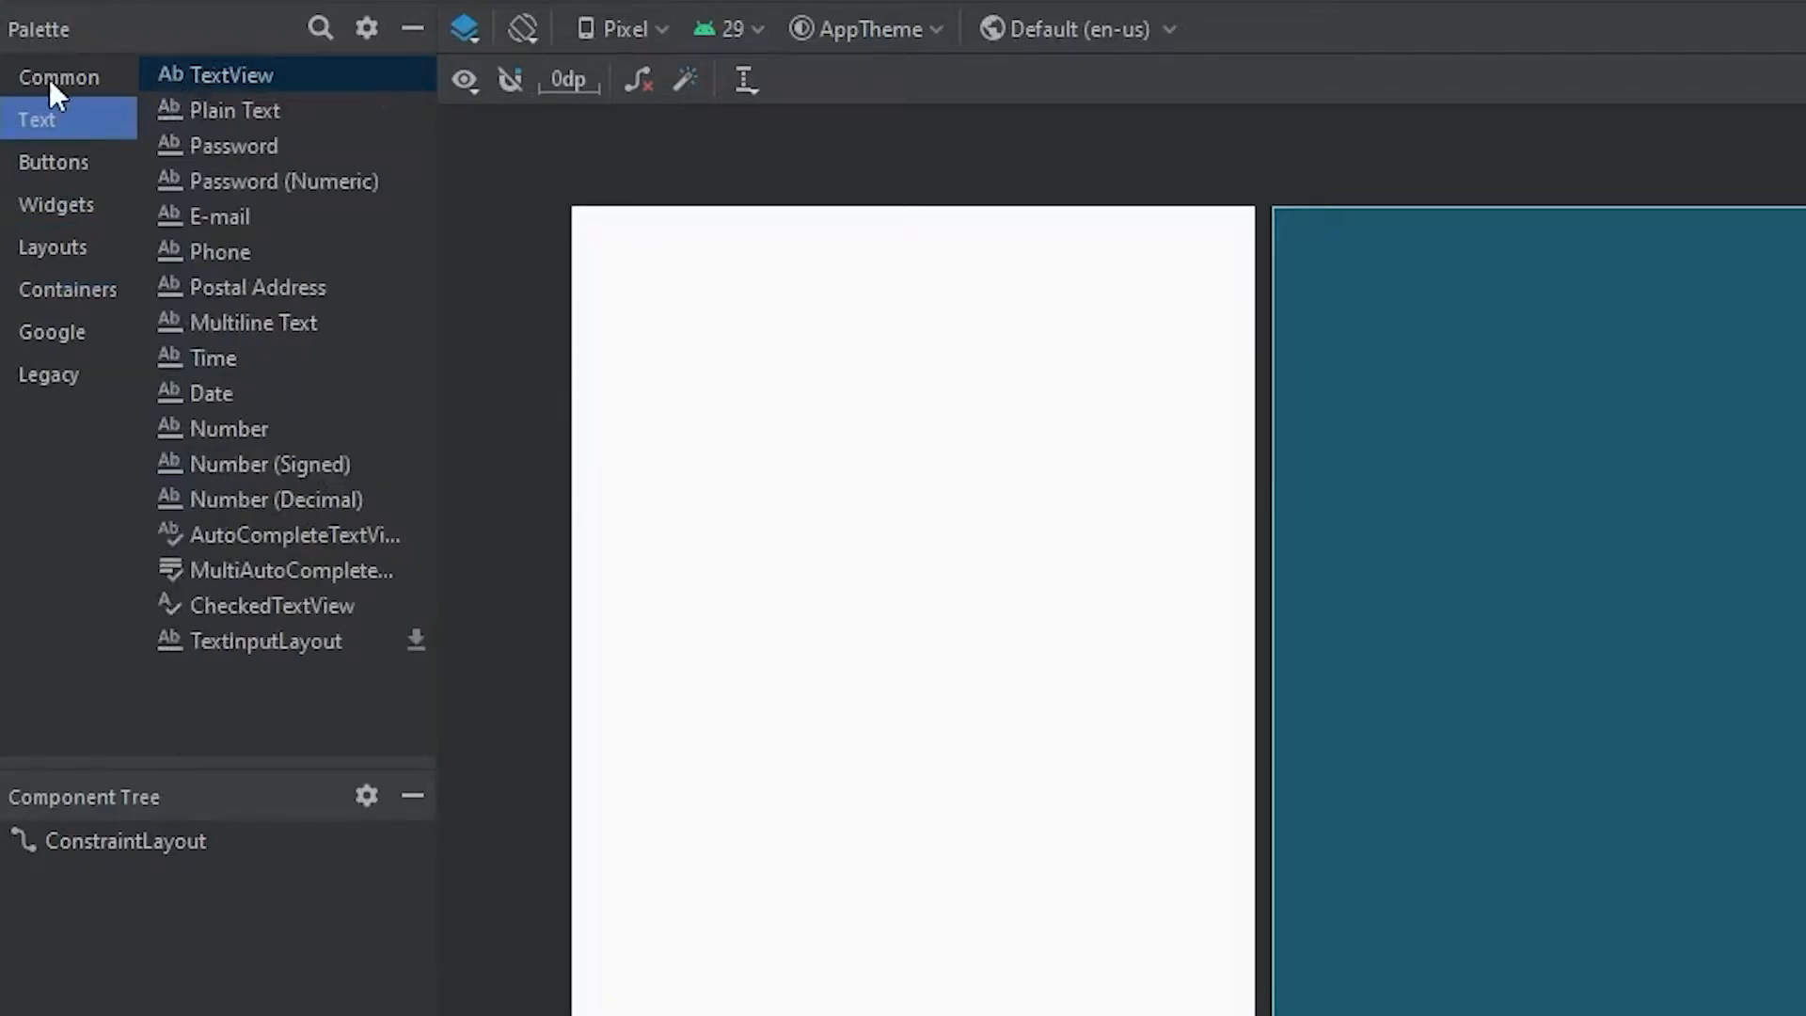
pyautogui.click(58, 75)
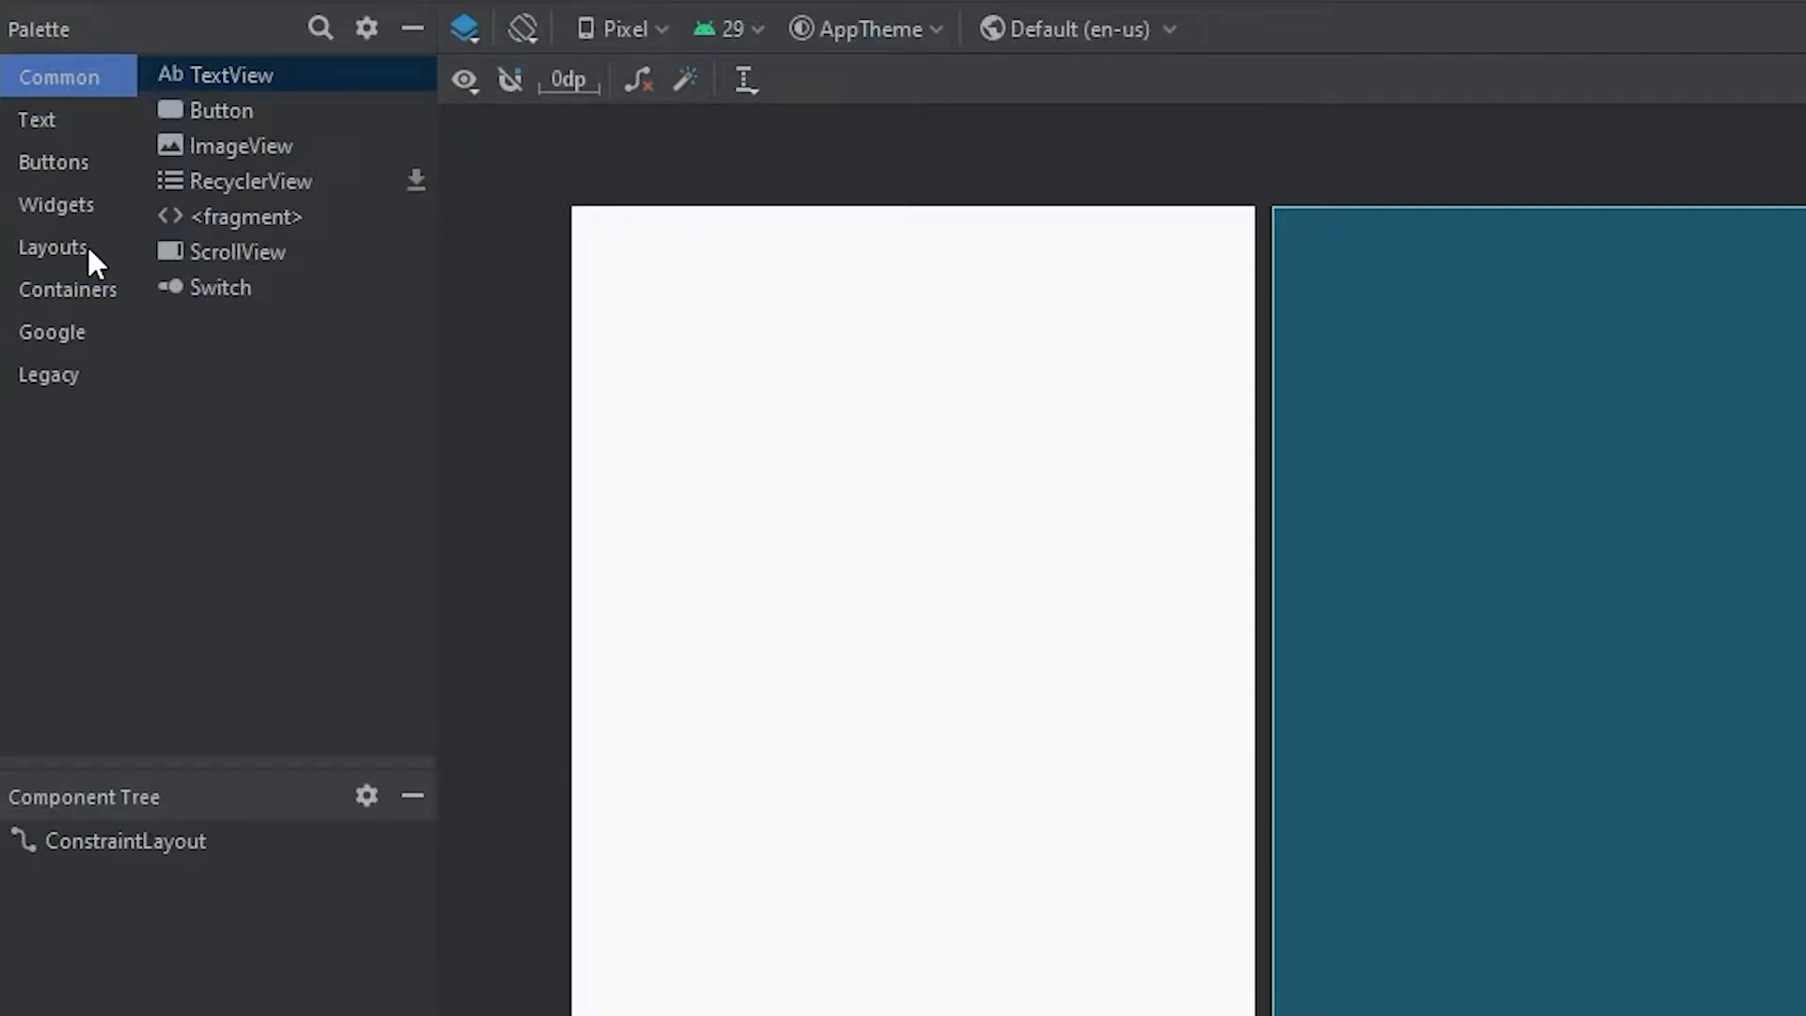
pyautogui.click(52, 247)
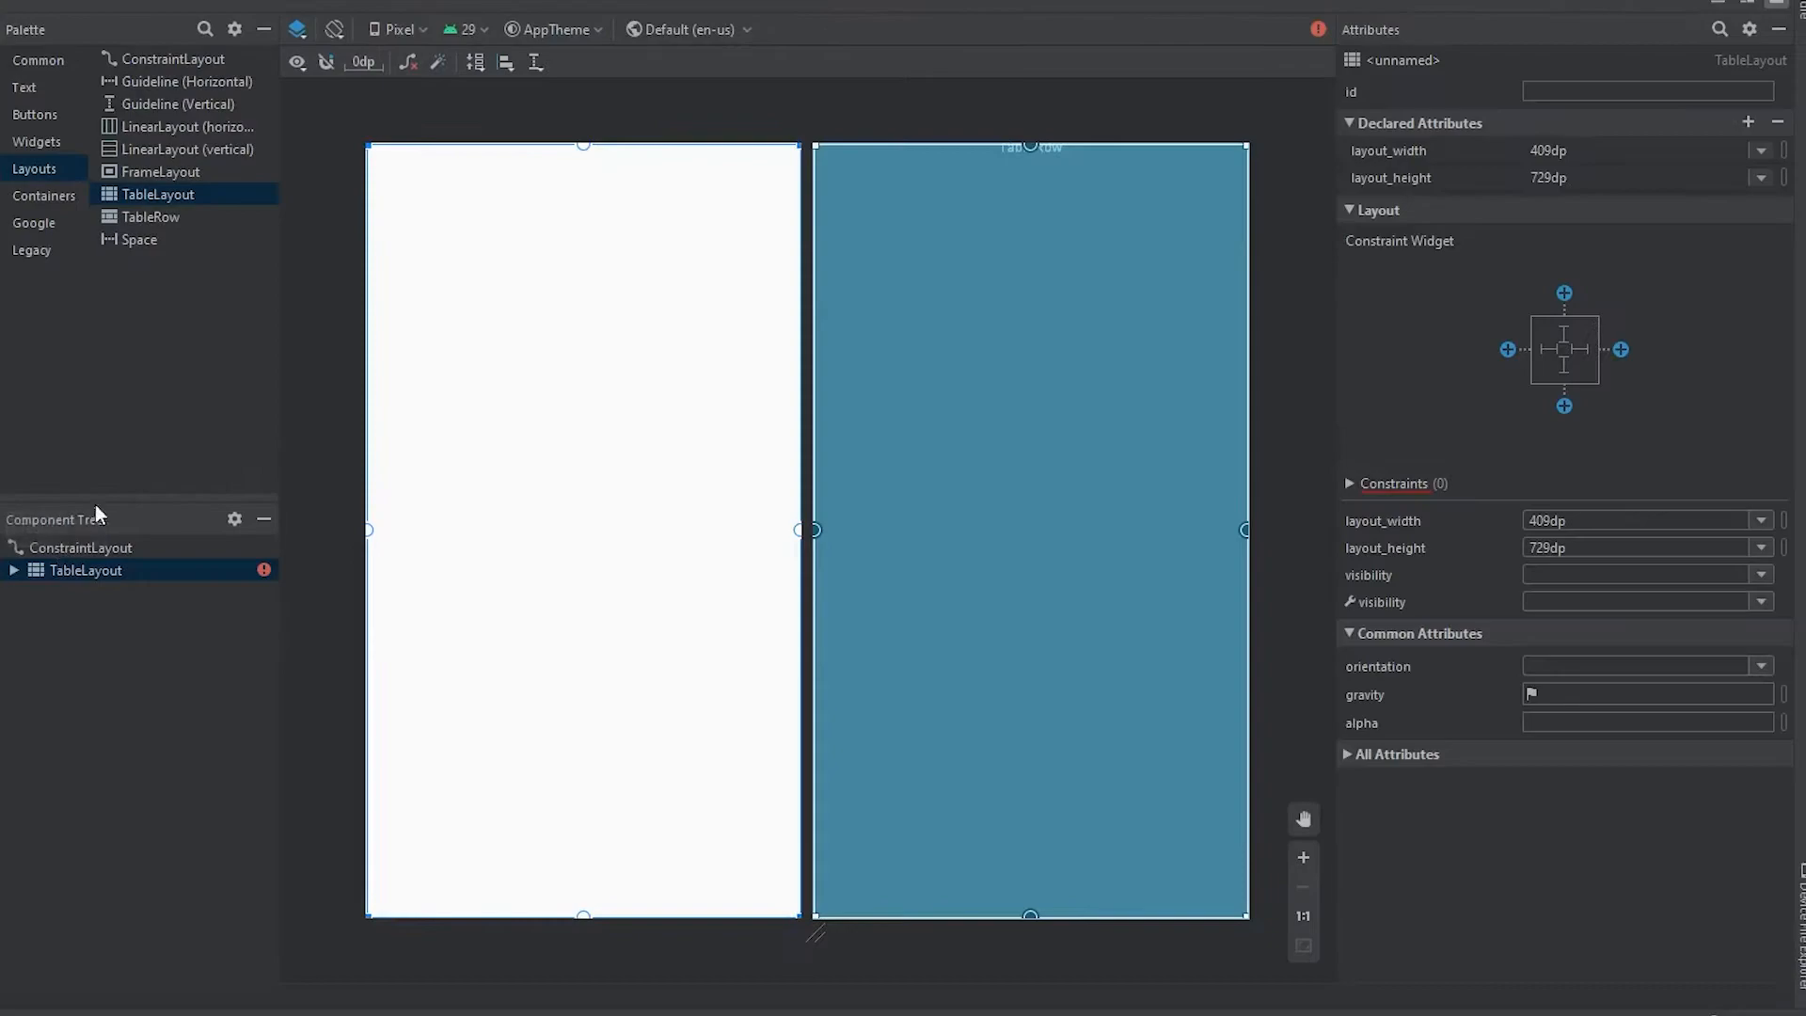
pyautogui.moveTo(81, 548)
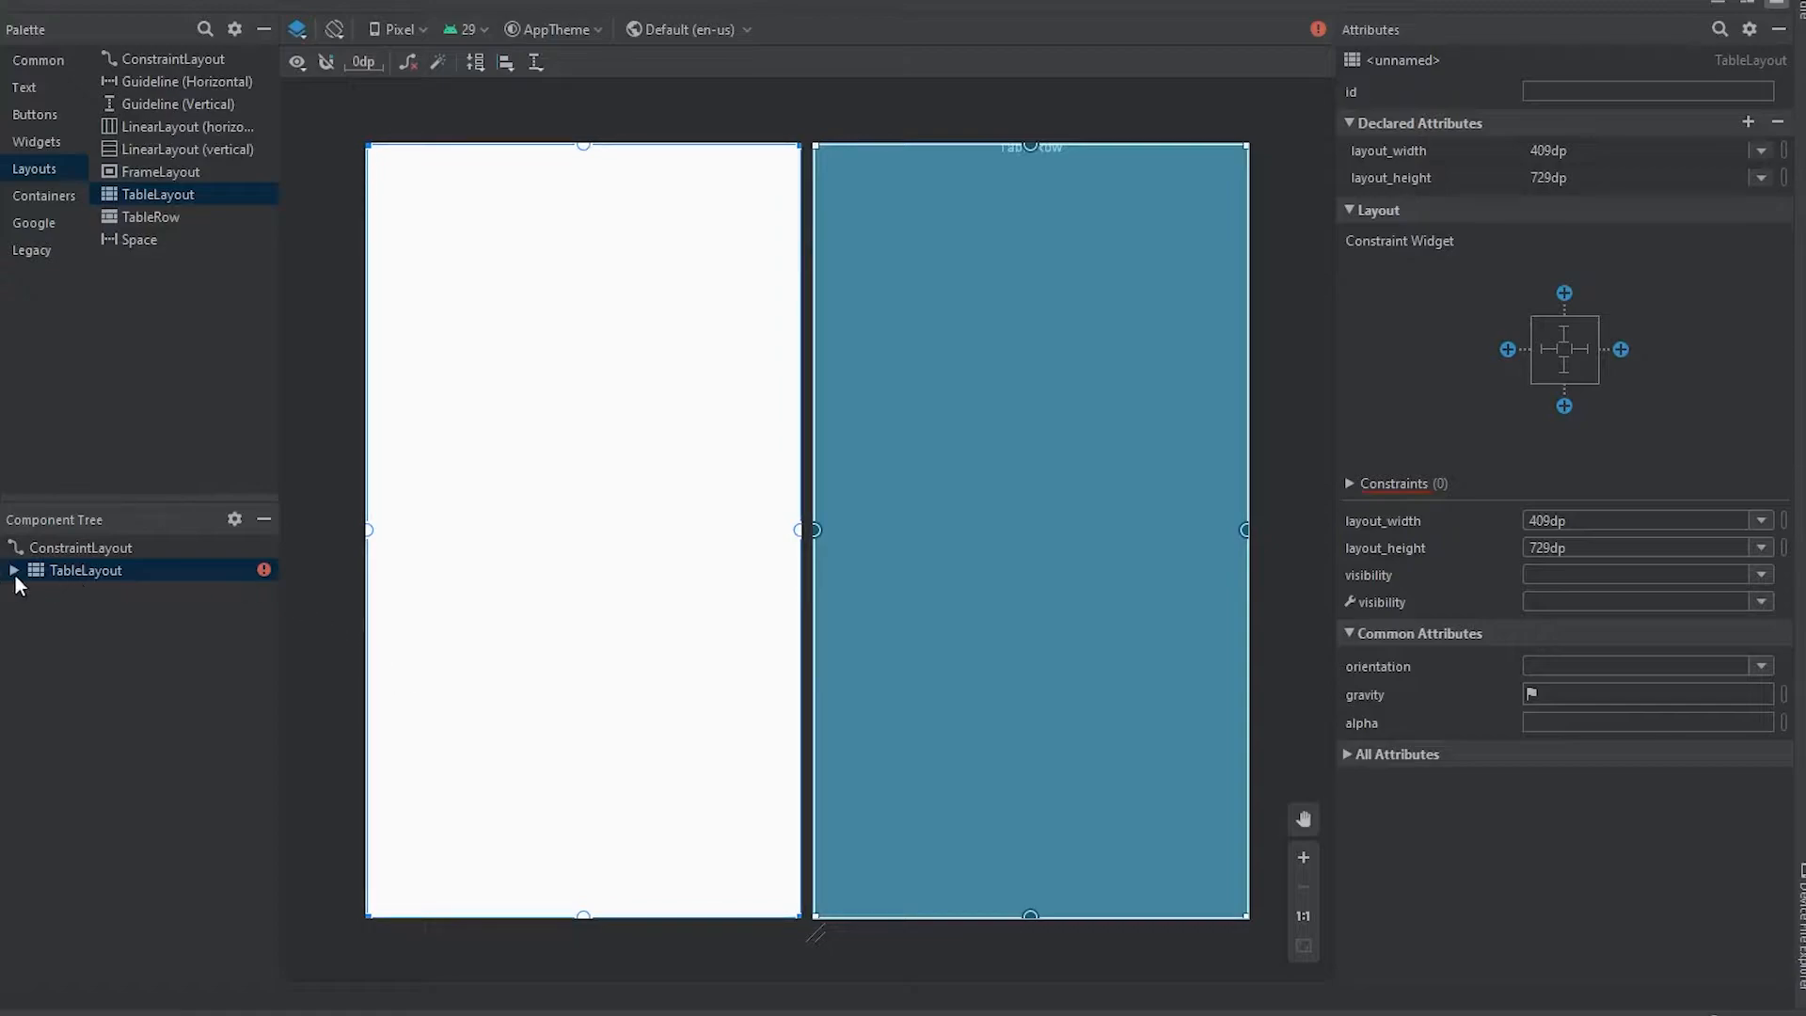
# - Expand the TableLayout in the Component Tree and drop a Button into its first row
pyautogui.click(34, 115)
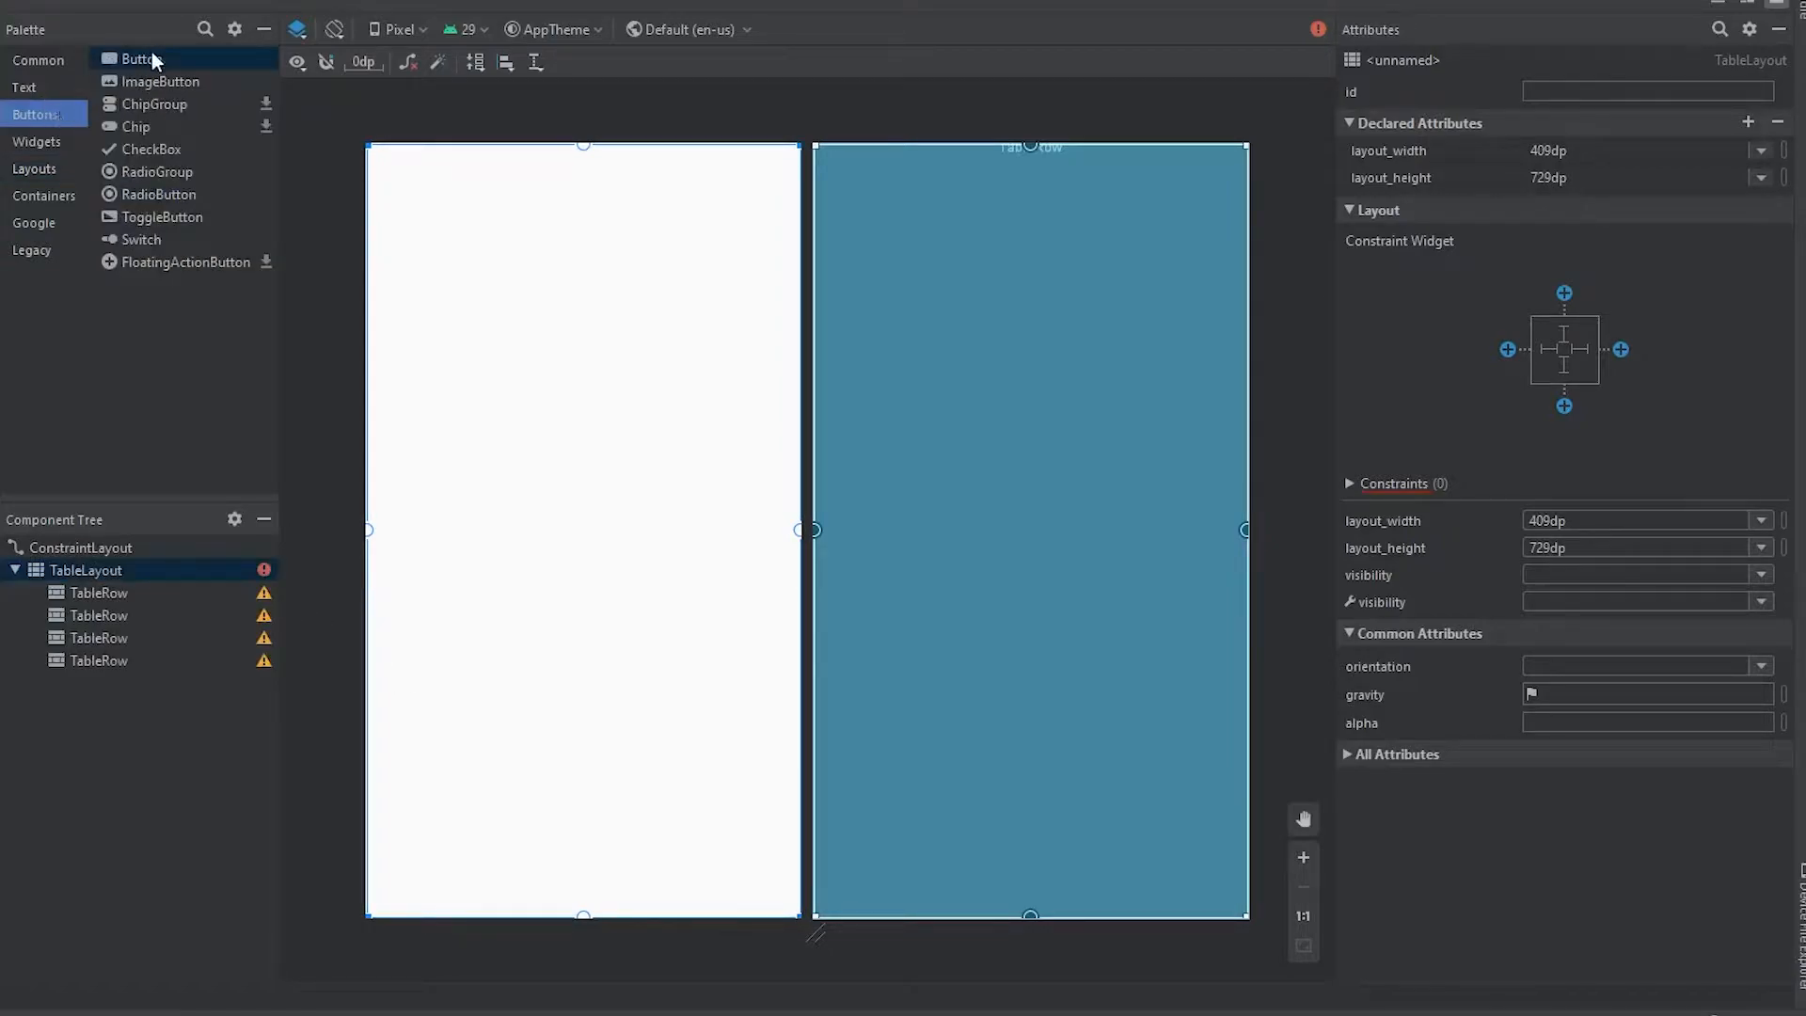
pyautogui.moveTo(137, 58); pyautogui.dragTo(184, 576)
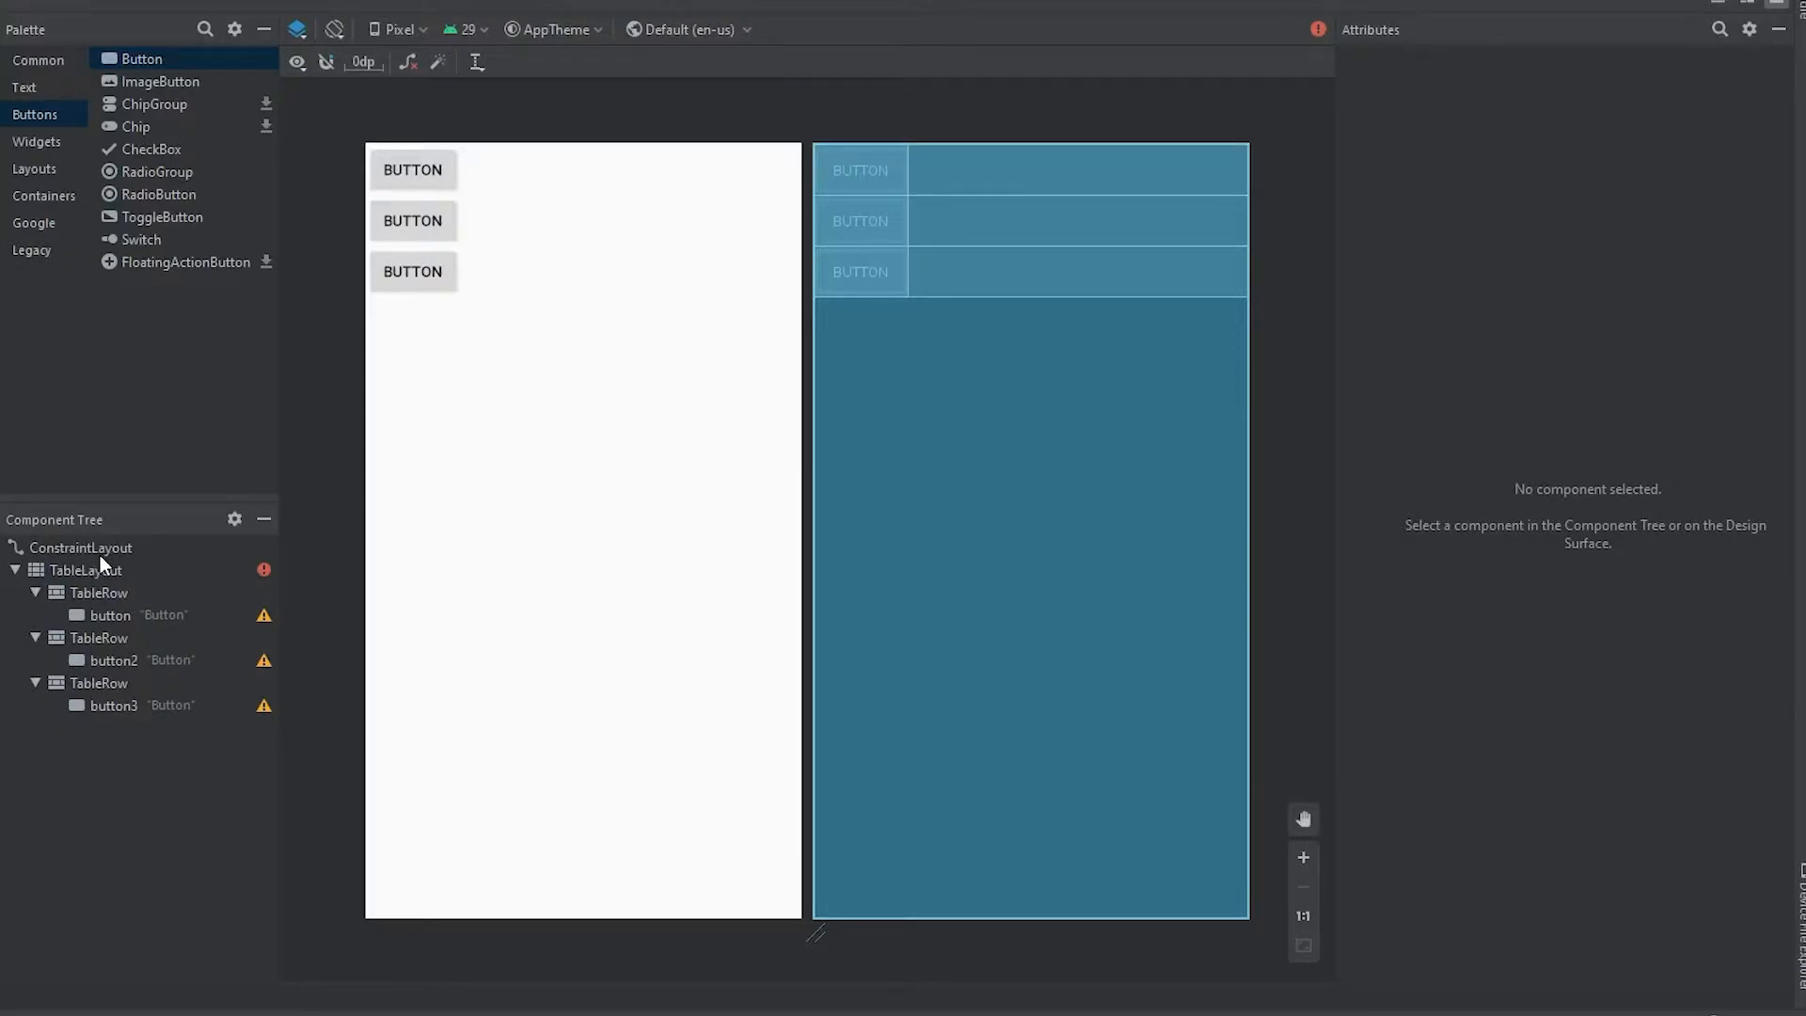
pyautogui.moveTo(92, 569)
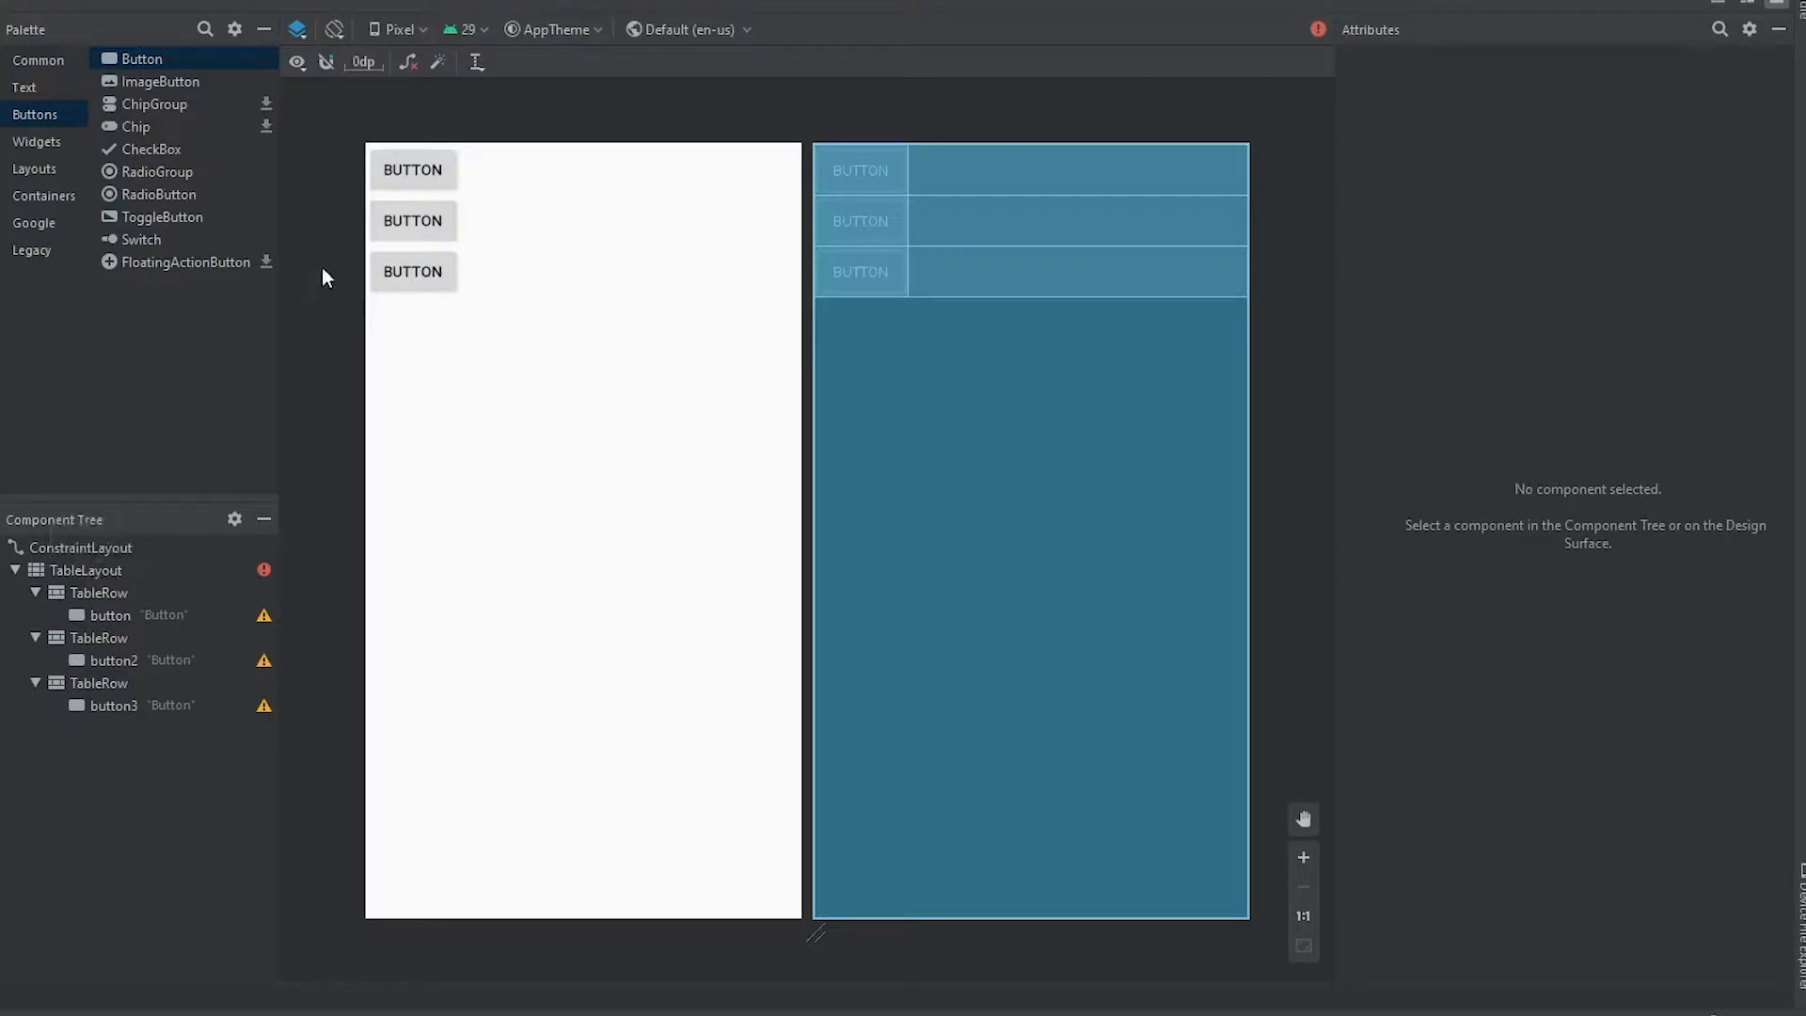
pyautogui.moveTo(306, 459)
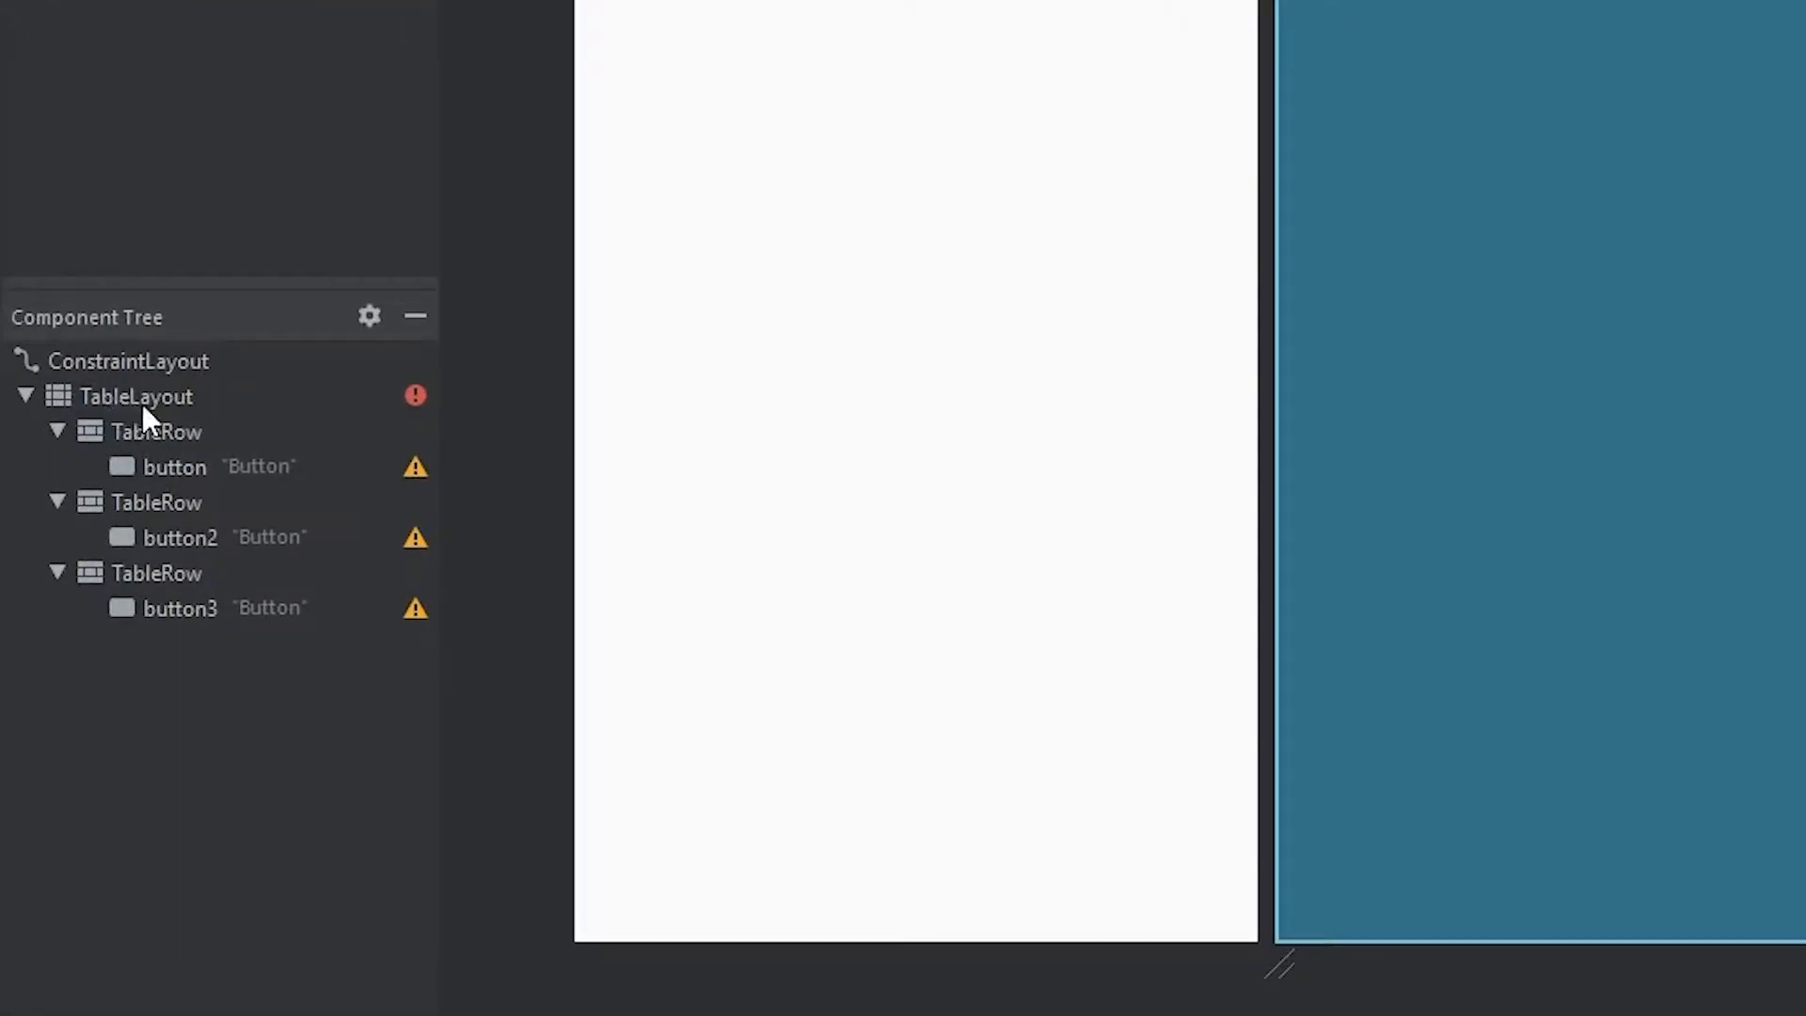
pyautogui.moveTo(179, 716)
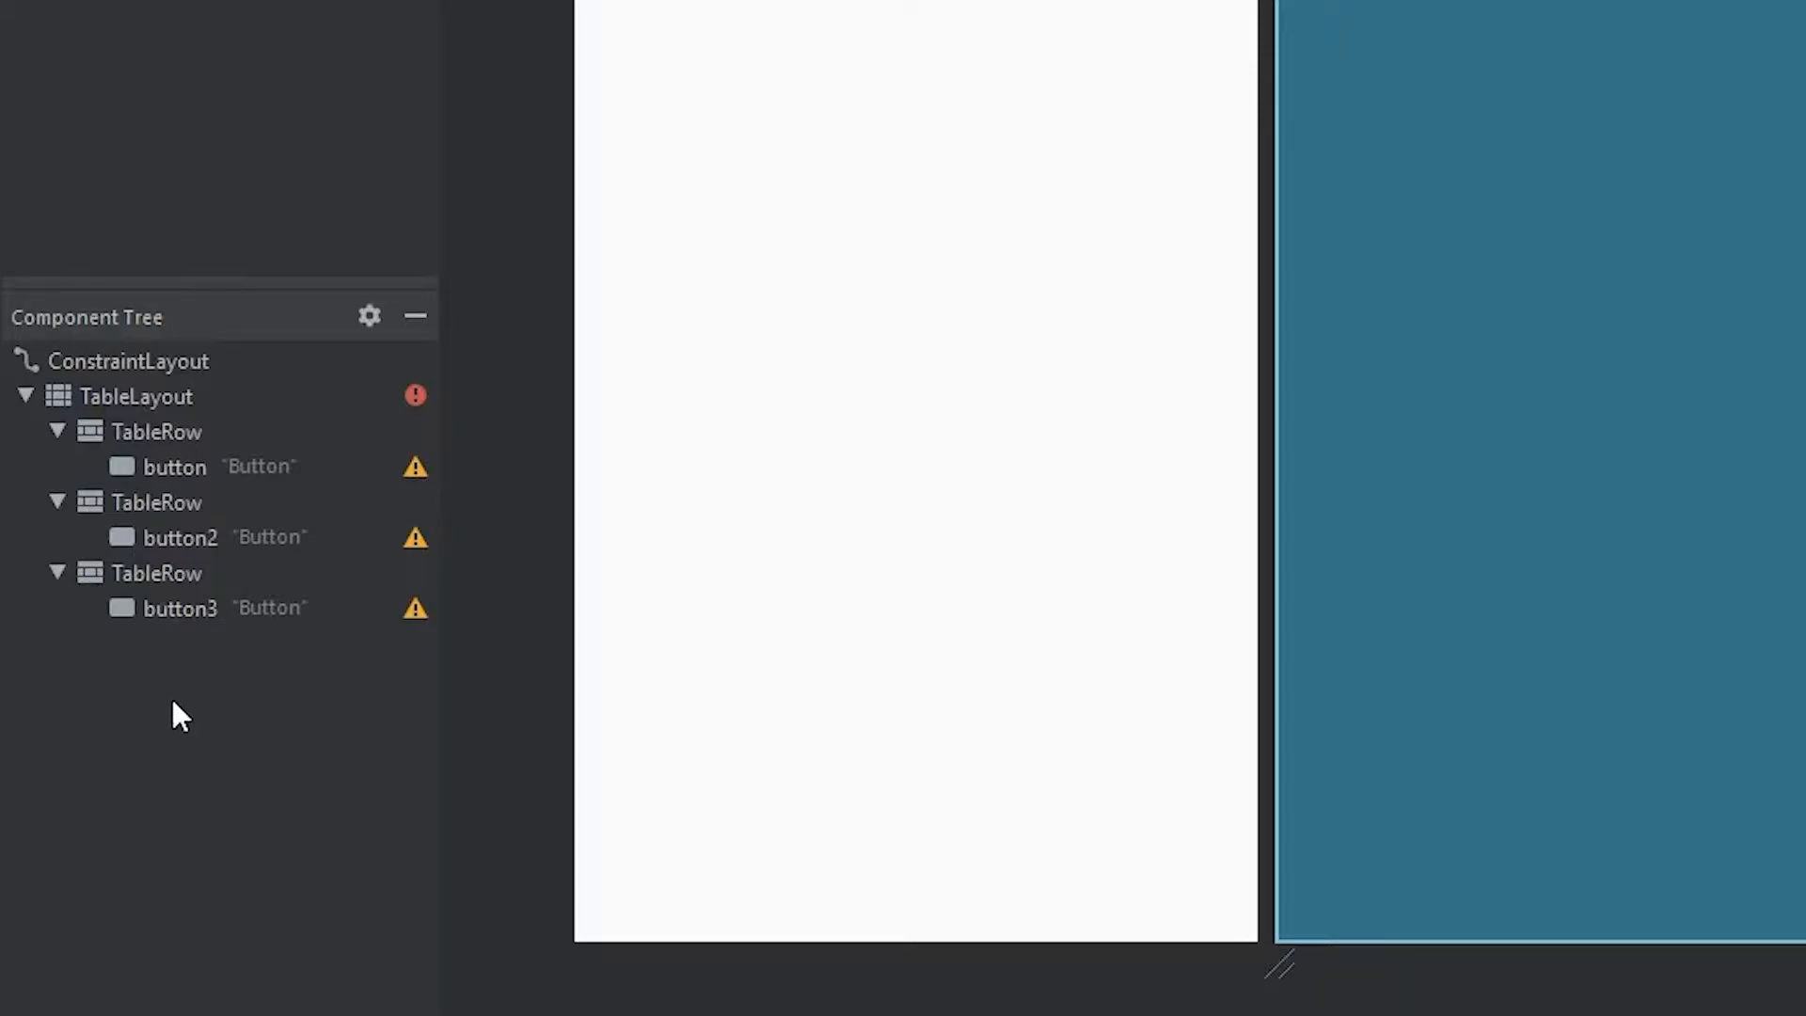
pyautogui.moveTo(416, 397)
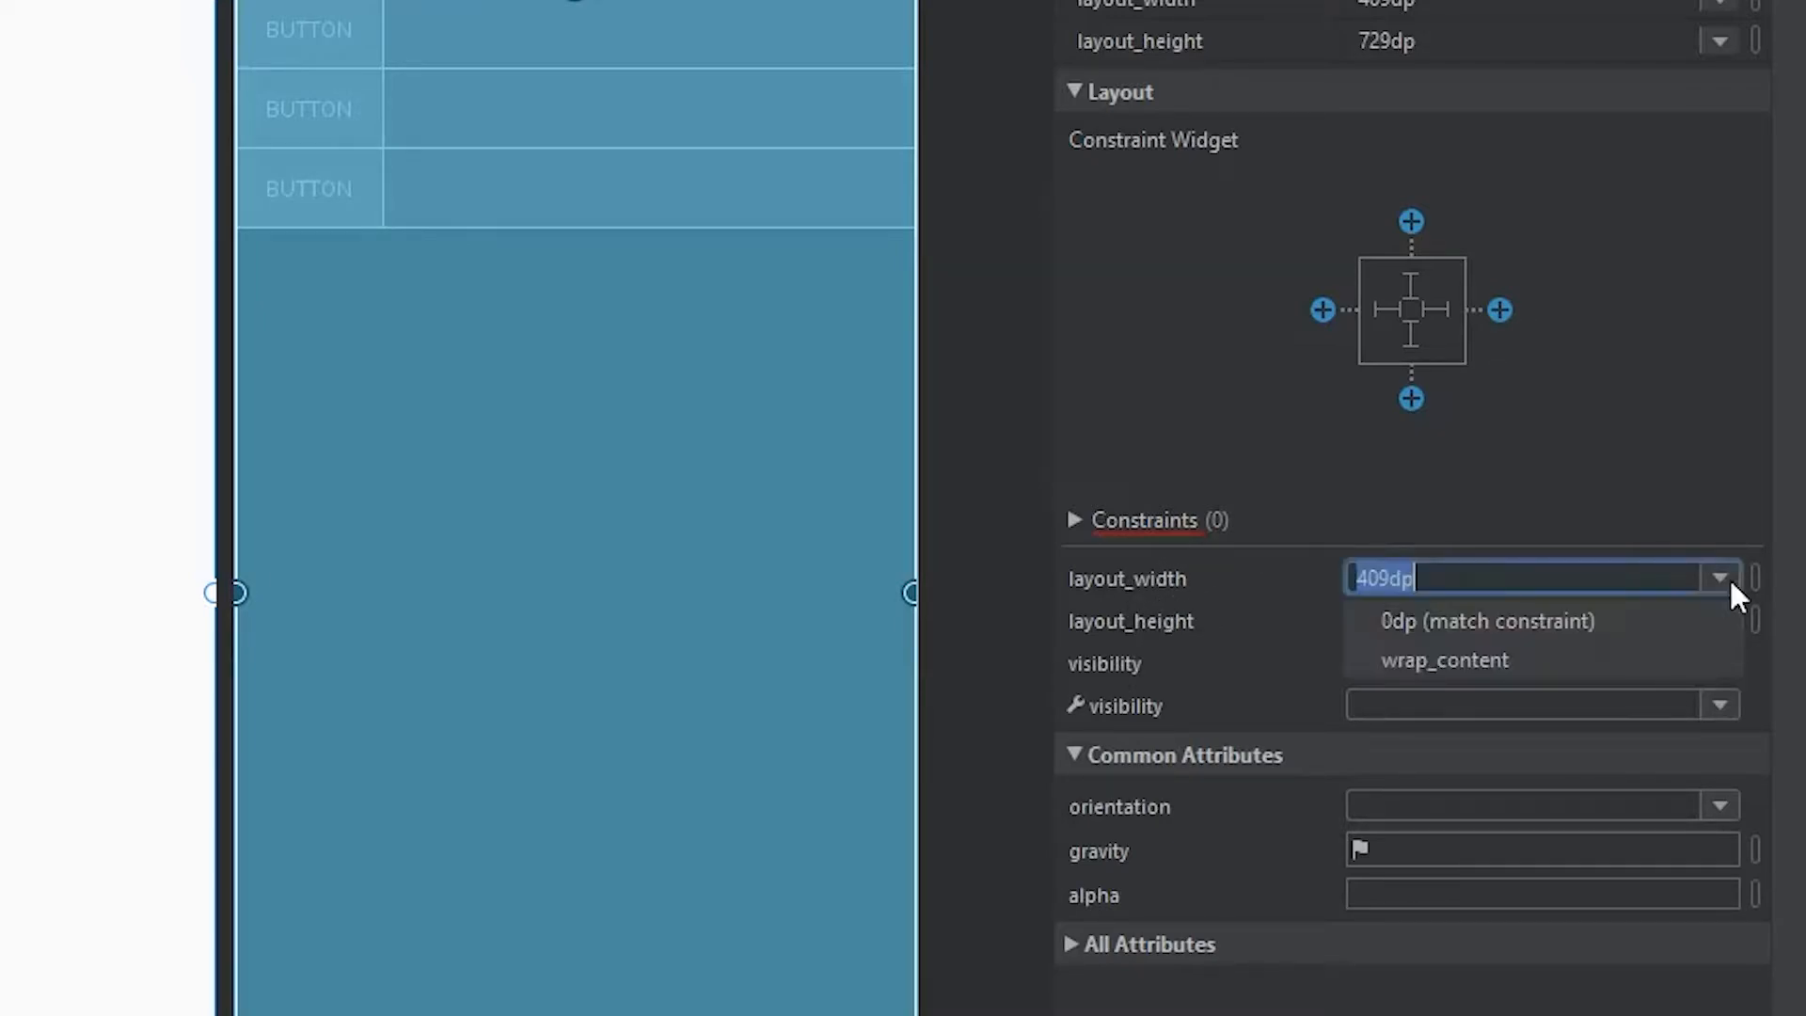
# - Set the table to wrap_content, constrain it to the parent edges and bias it slightly left
pyautogui.click(1445, 660)
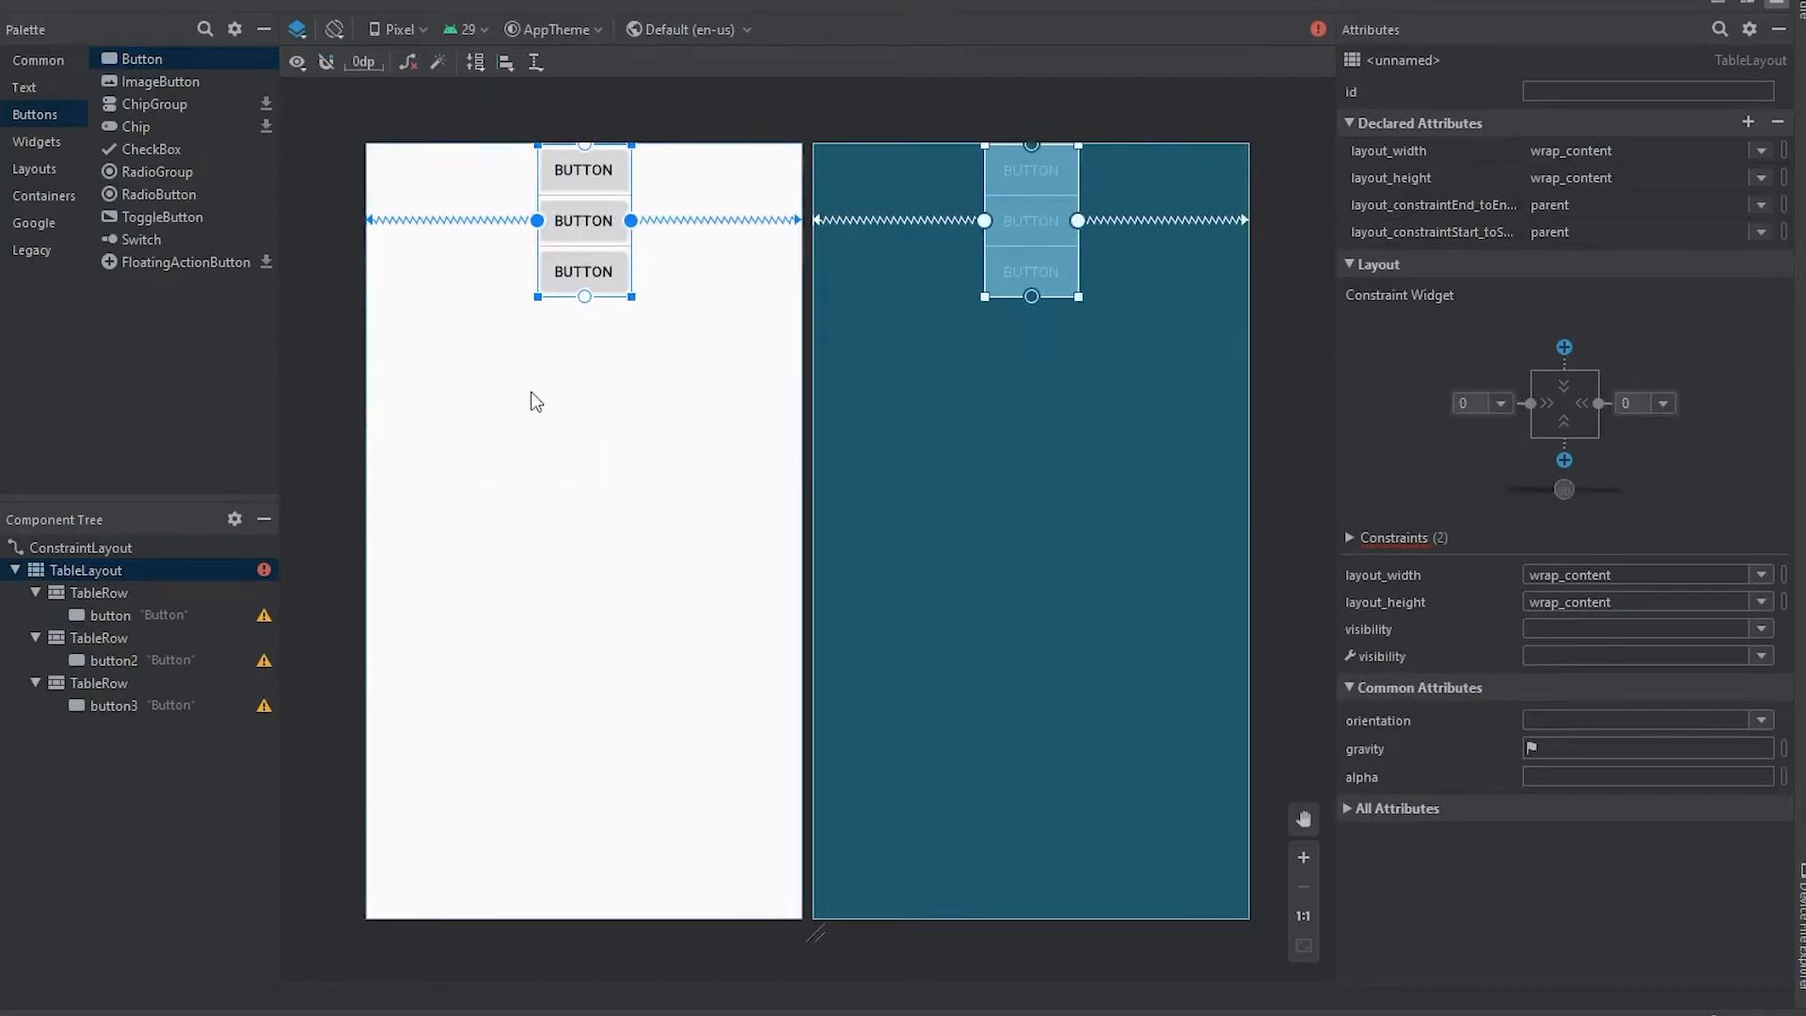
pyautogui.moveTo(657, 225)
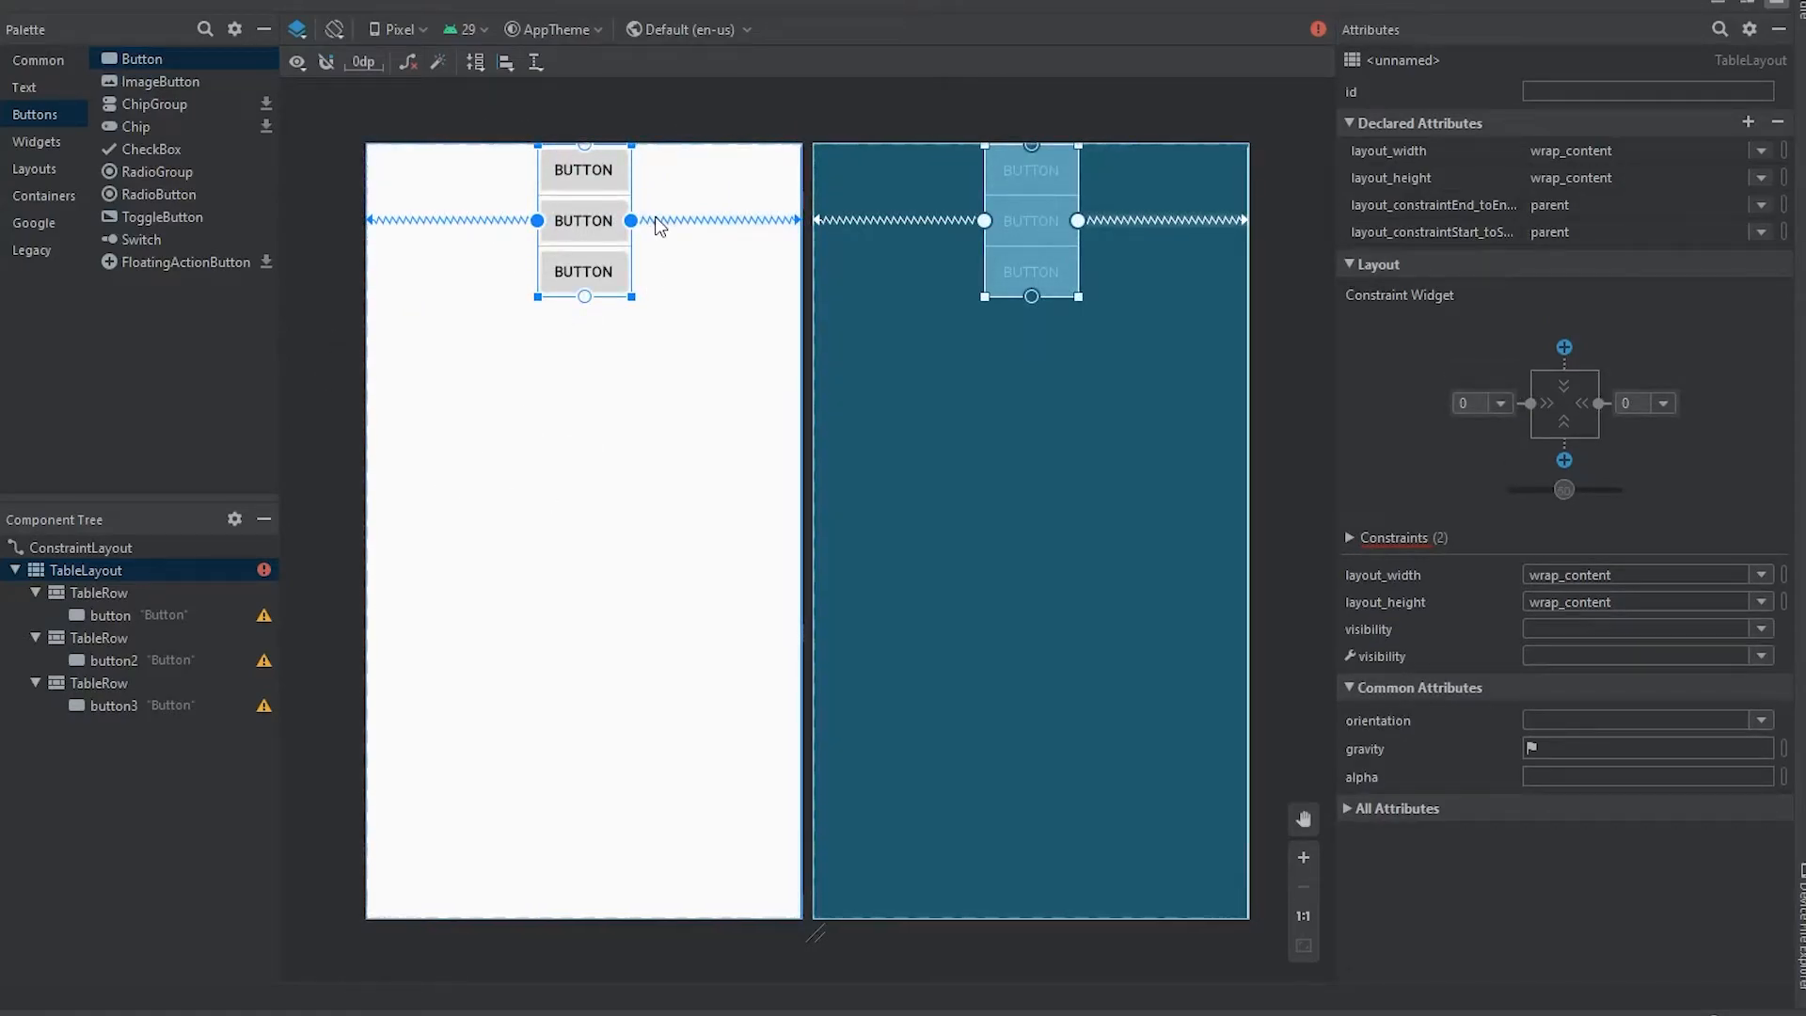
pyautogui.moveTo(585, 296); pyautogui.dragTo(598, 839)
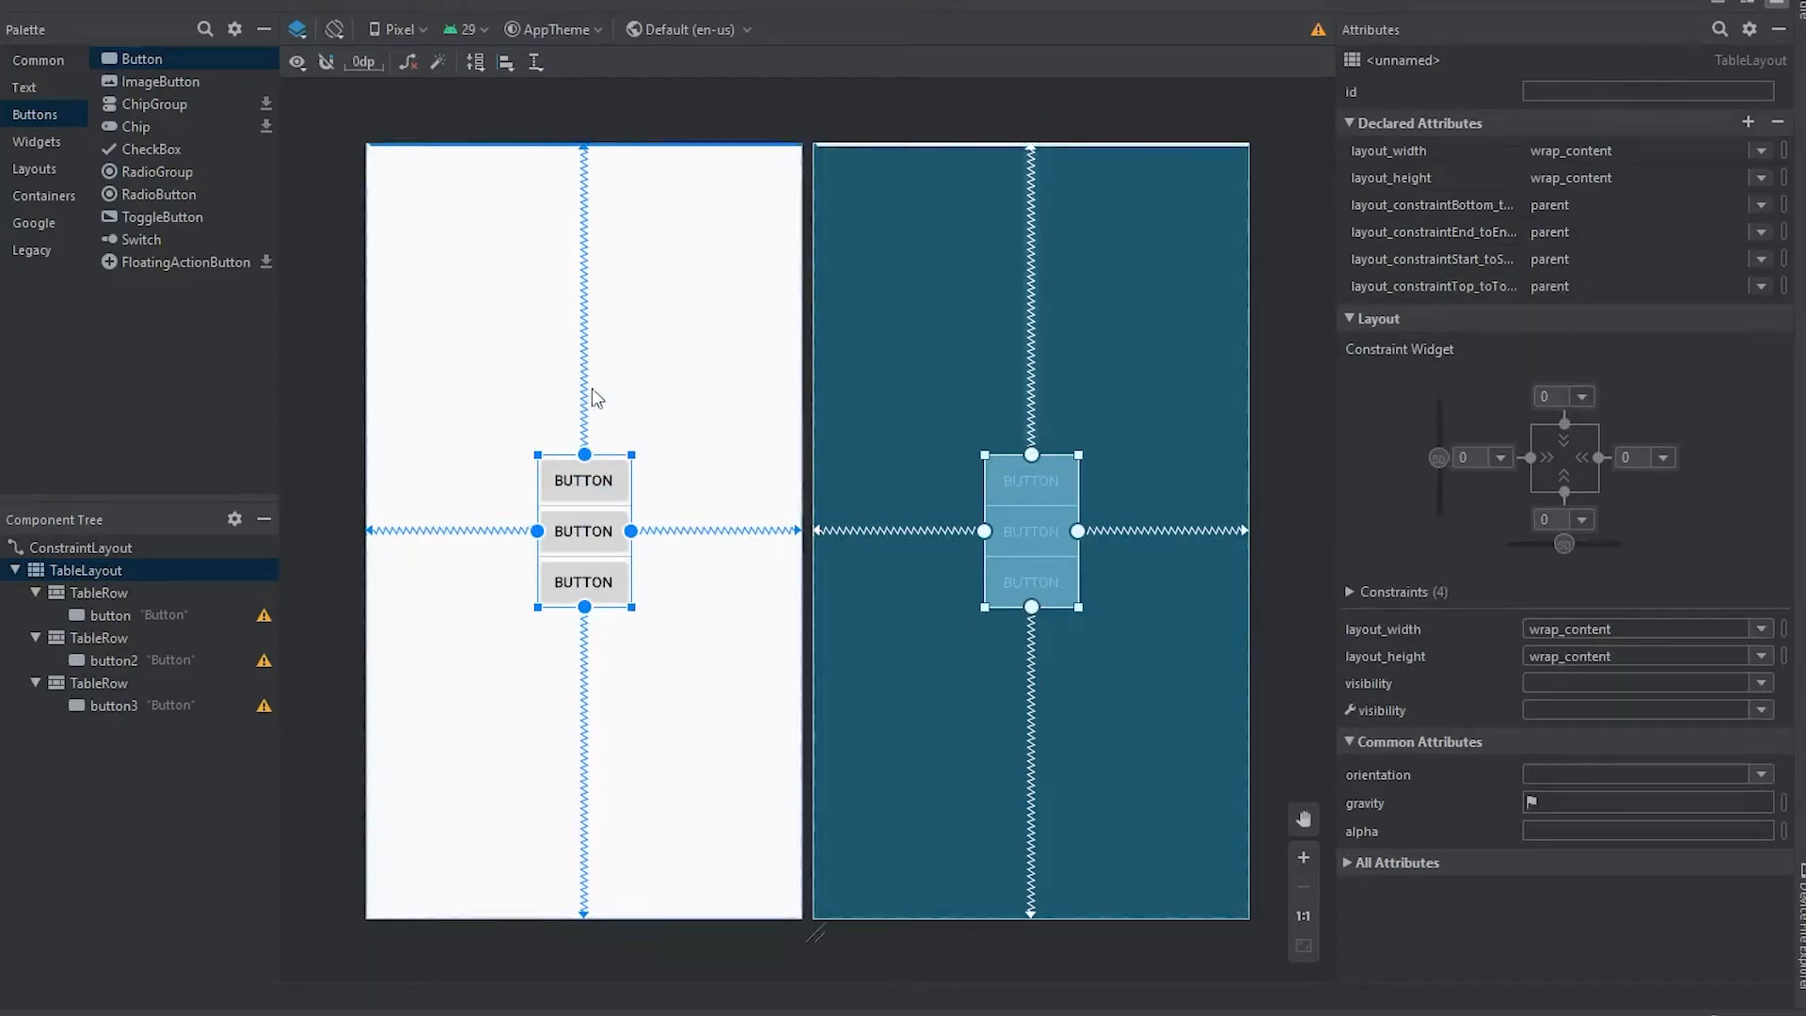
pyautogui.moveTo(489, 525)
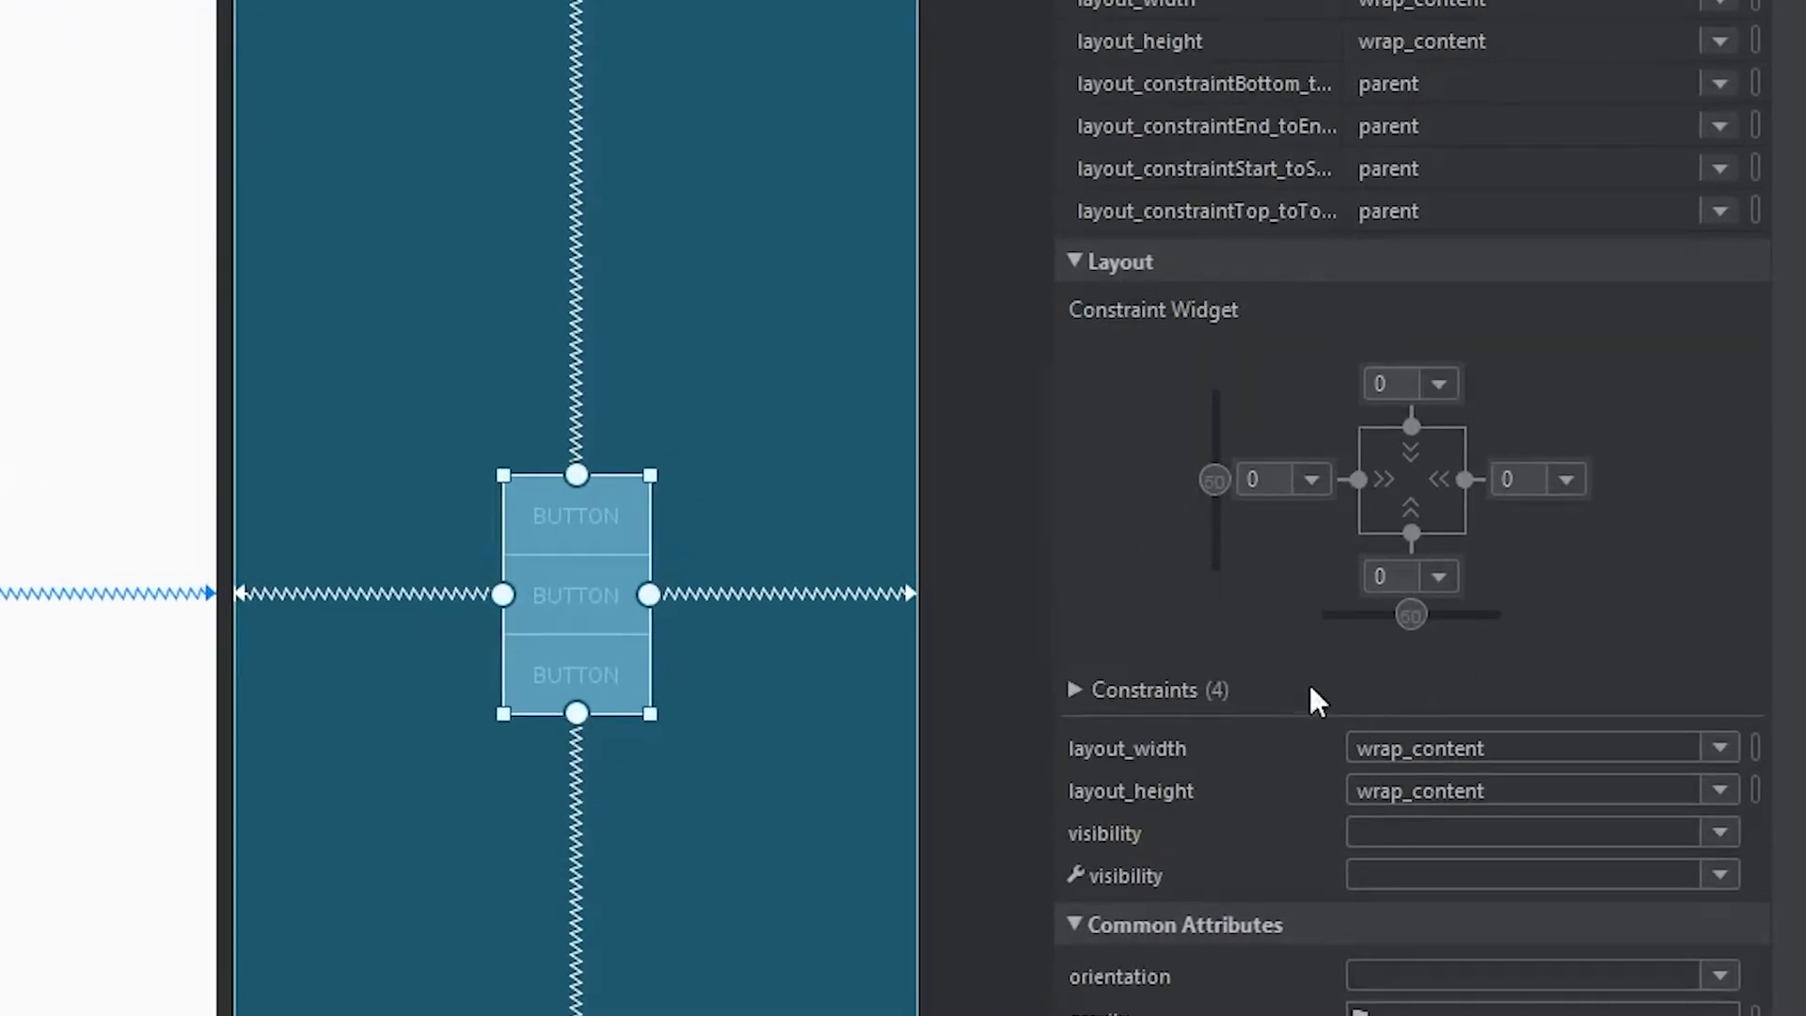
pyautogui.moveTo(1480, 685)
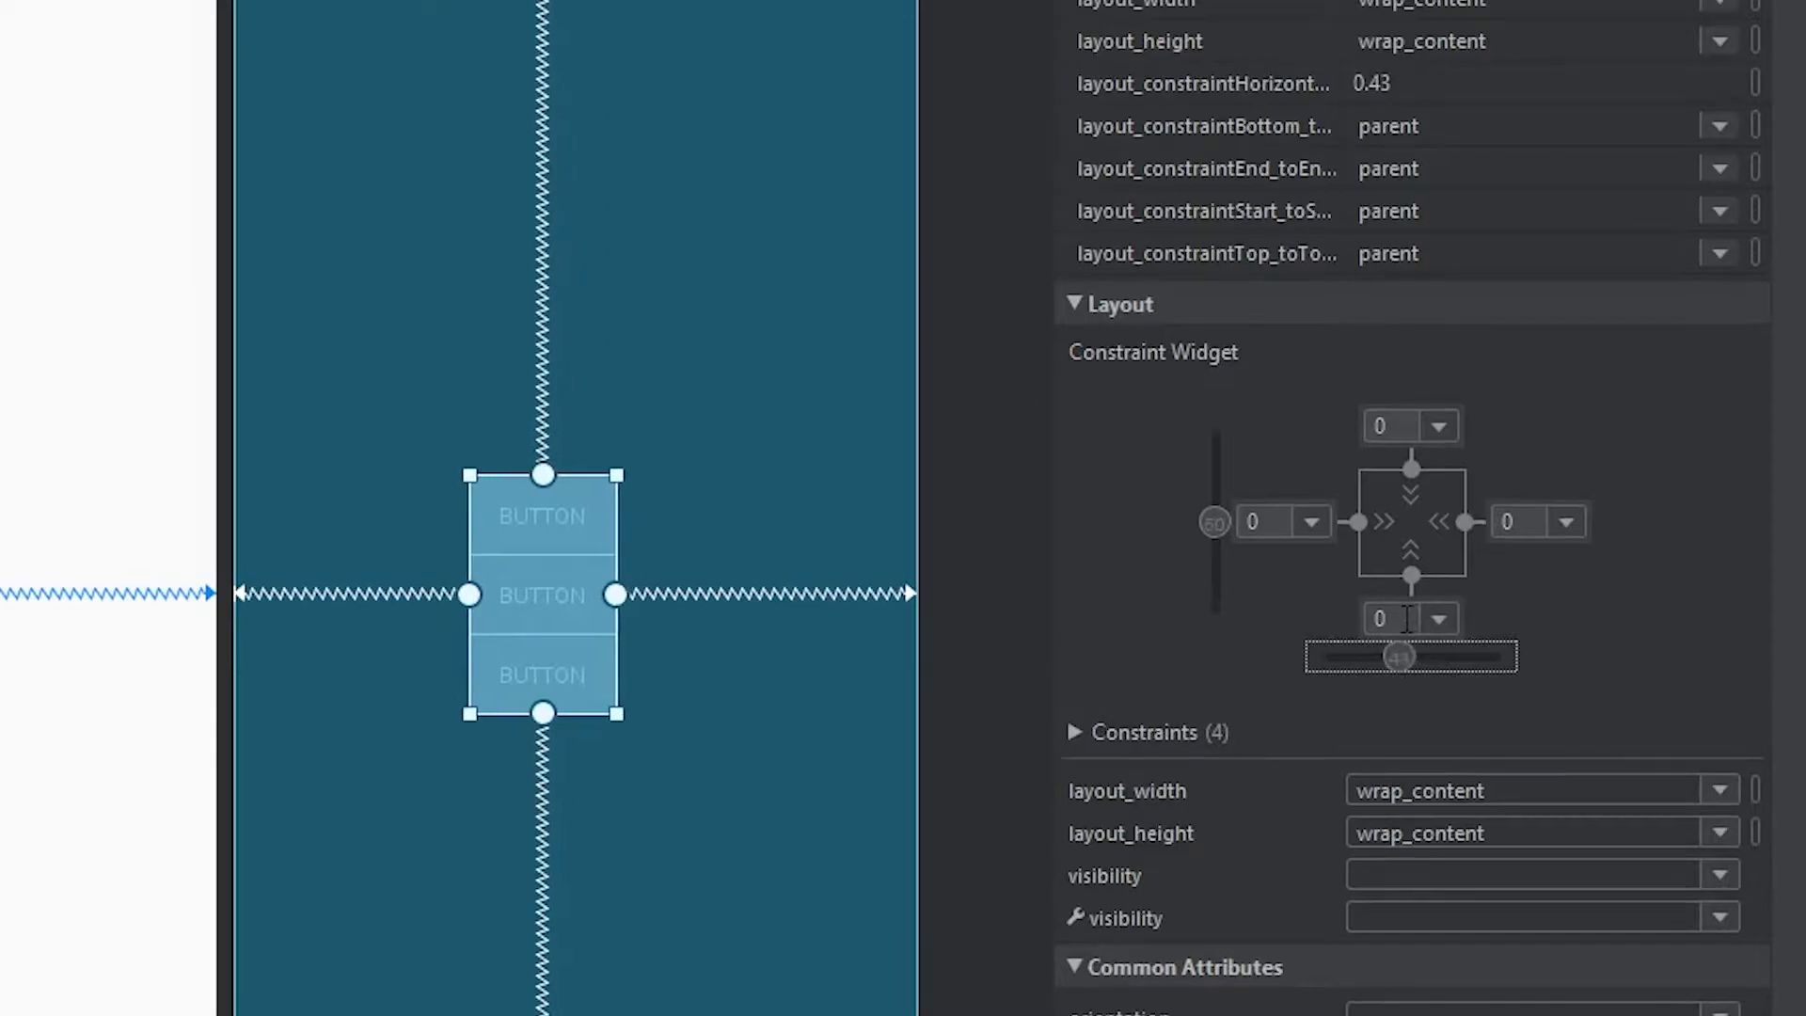
pyautogui.moveTo(1399, 656); pyautogui.dragTo(1346, 656)
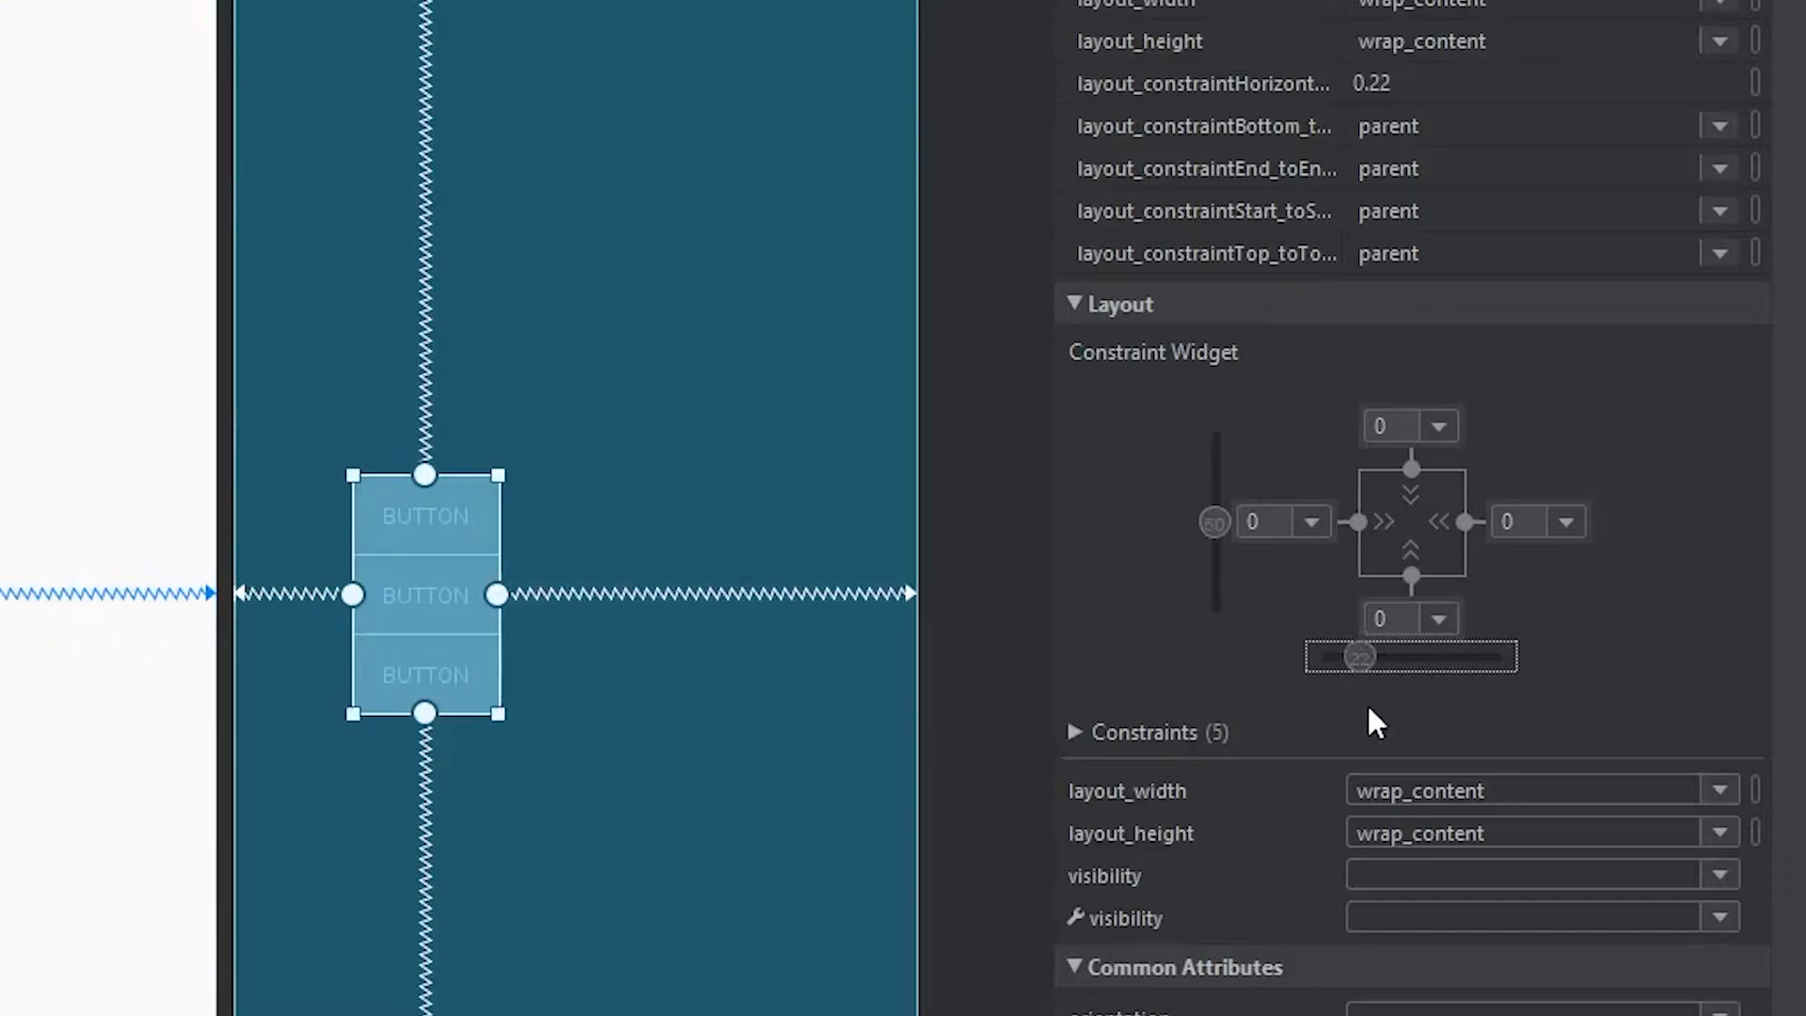
pyautogui.moveTo(1356, 656); pyautogui.dragTo(1371, 657)
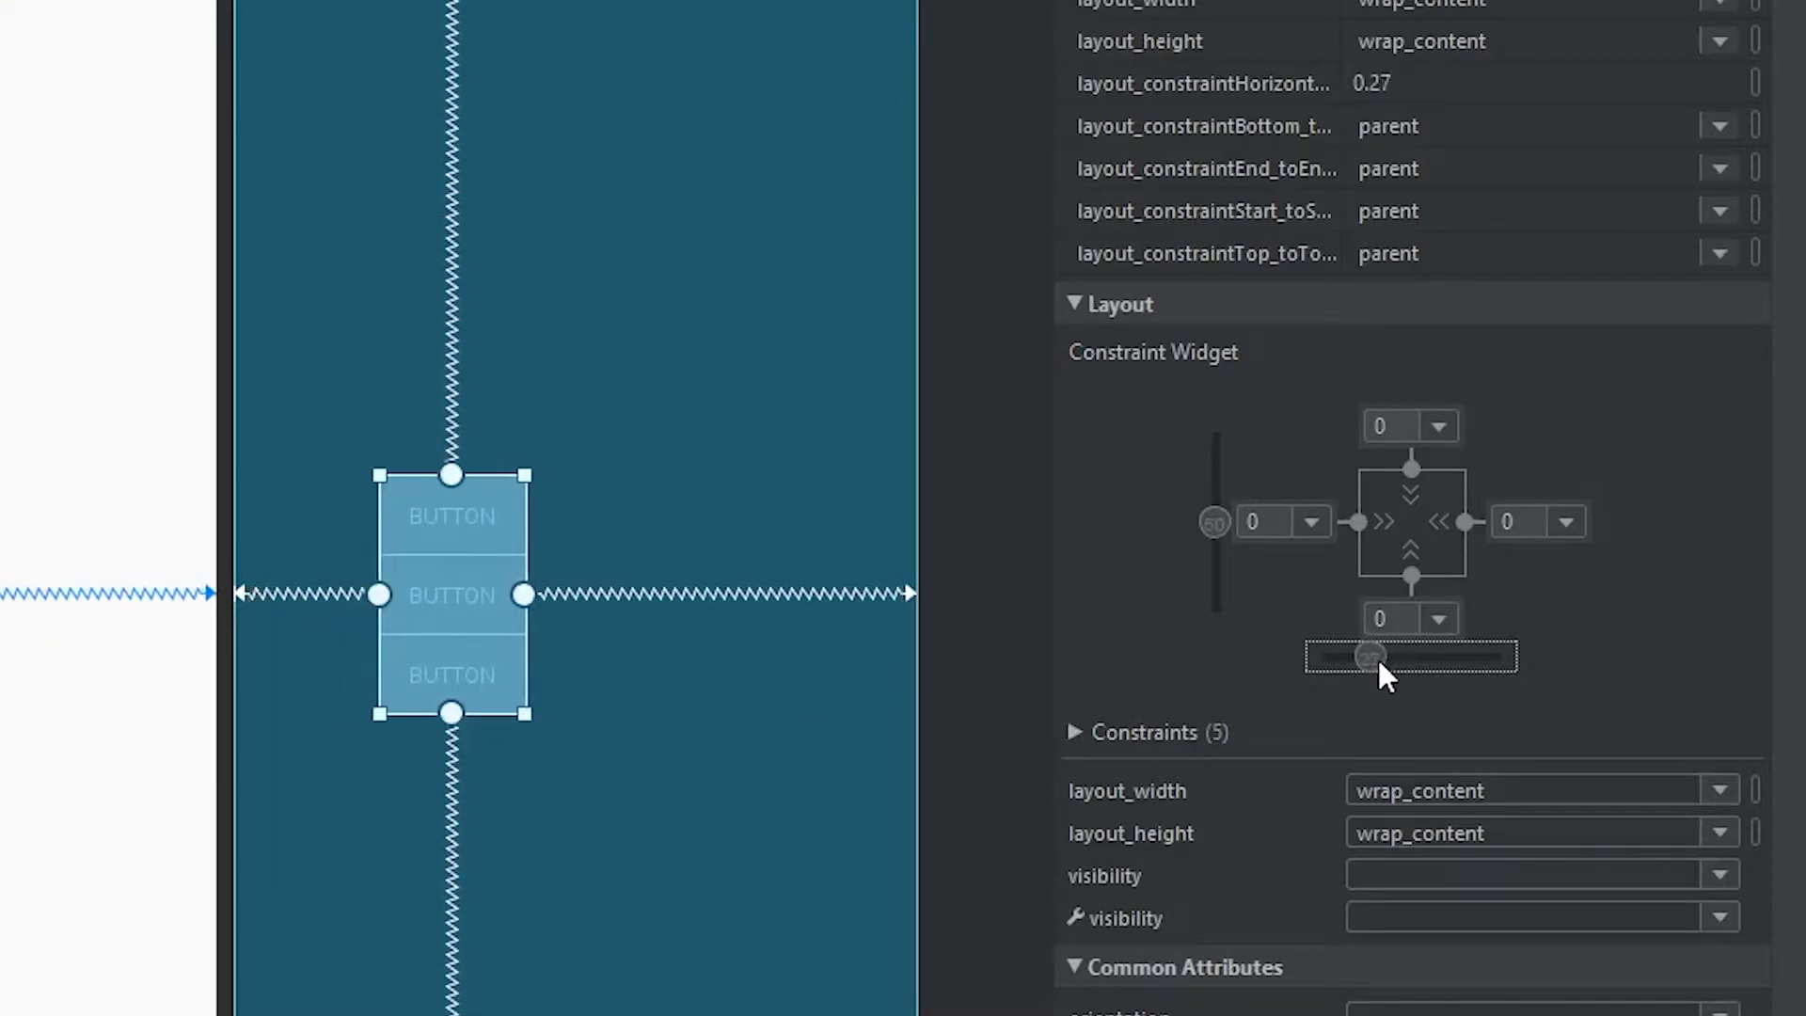
pyautogui.moveTo(1371, 656); pyautogui.dragTo(1405, 656)
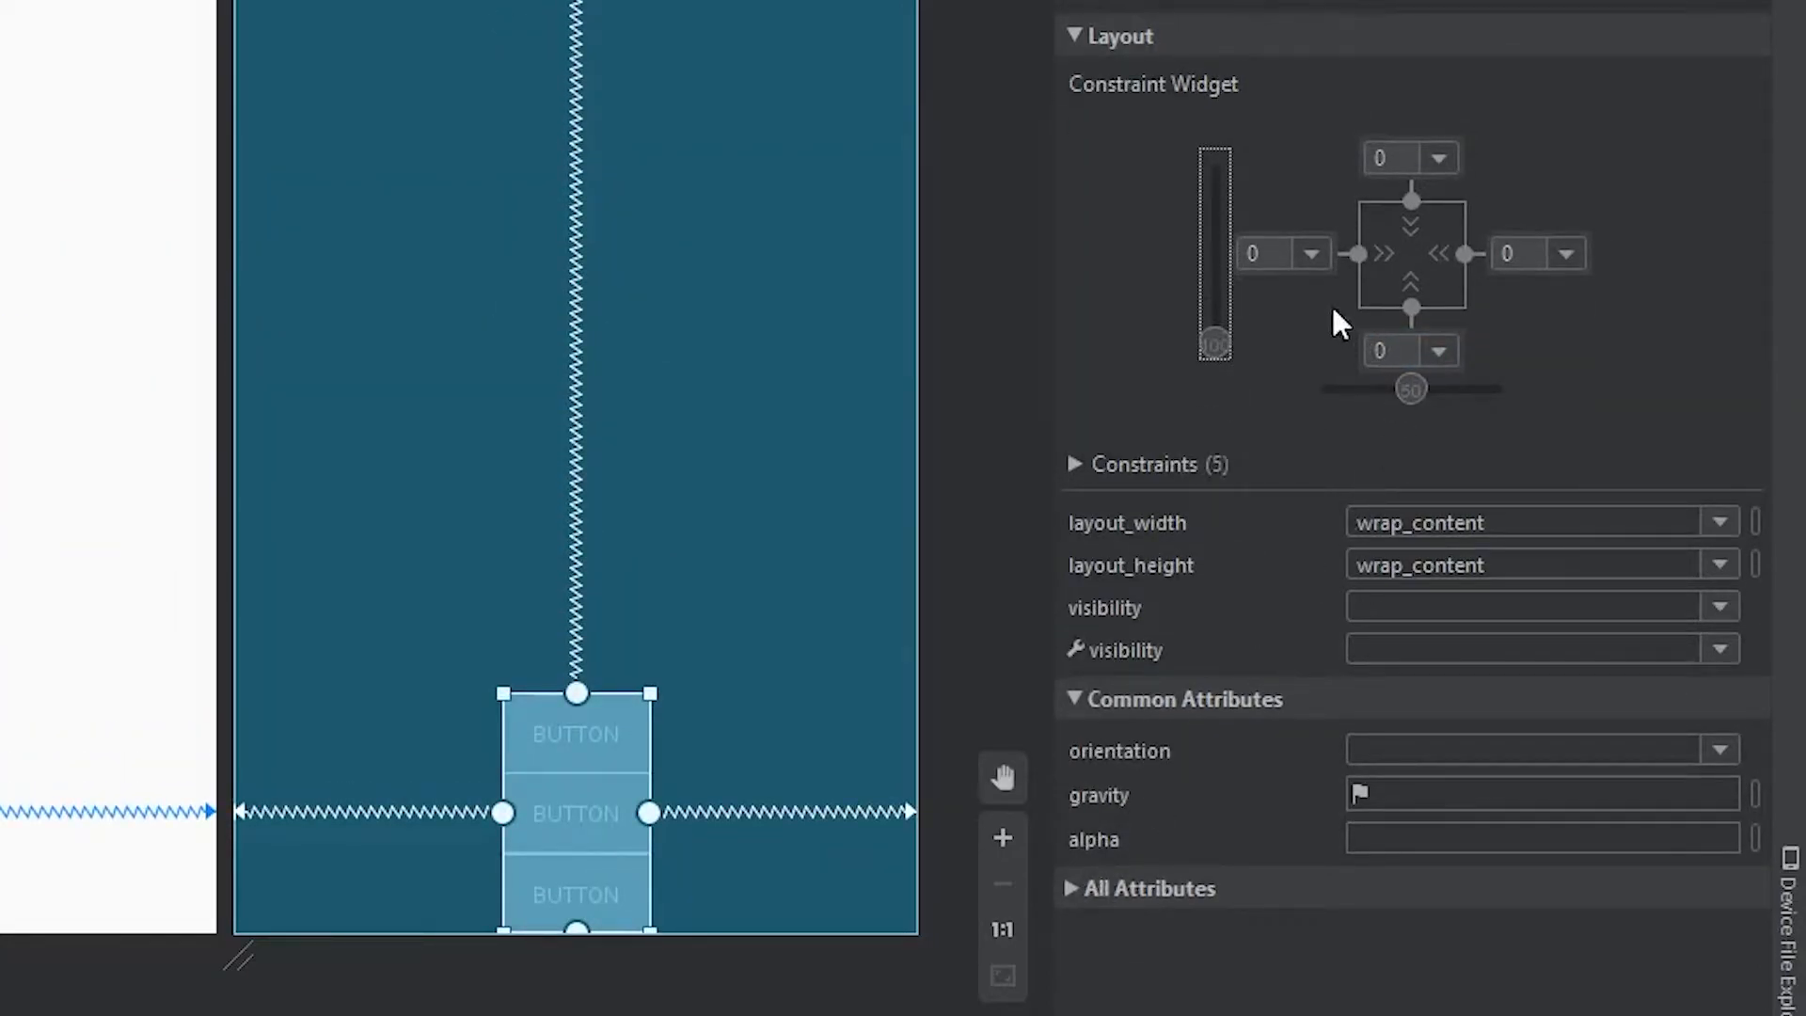
# - Set vertical bias to 100 and a 20dp bottom margin on the TableLayout
pyautogui.click(1265, 252)
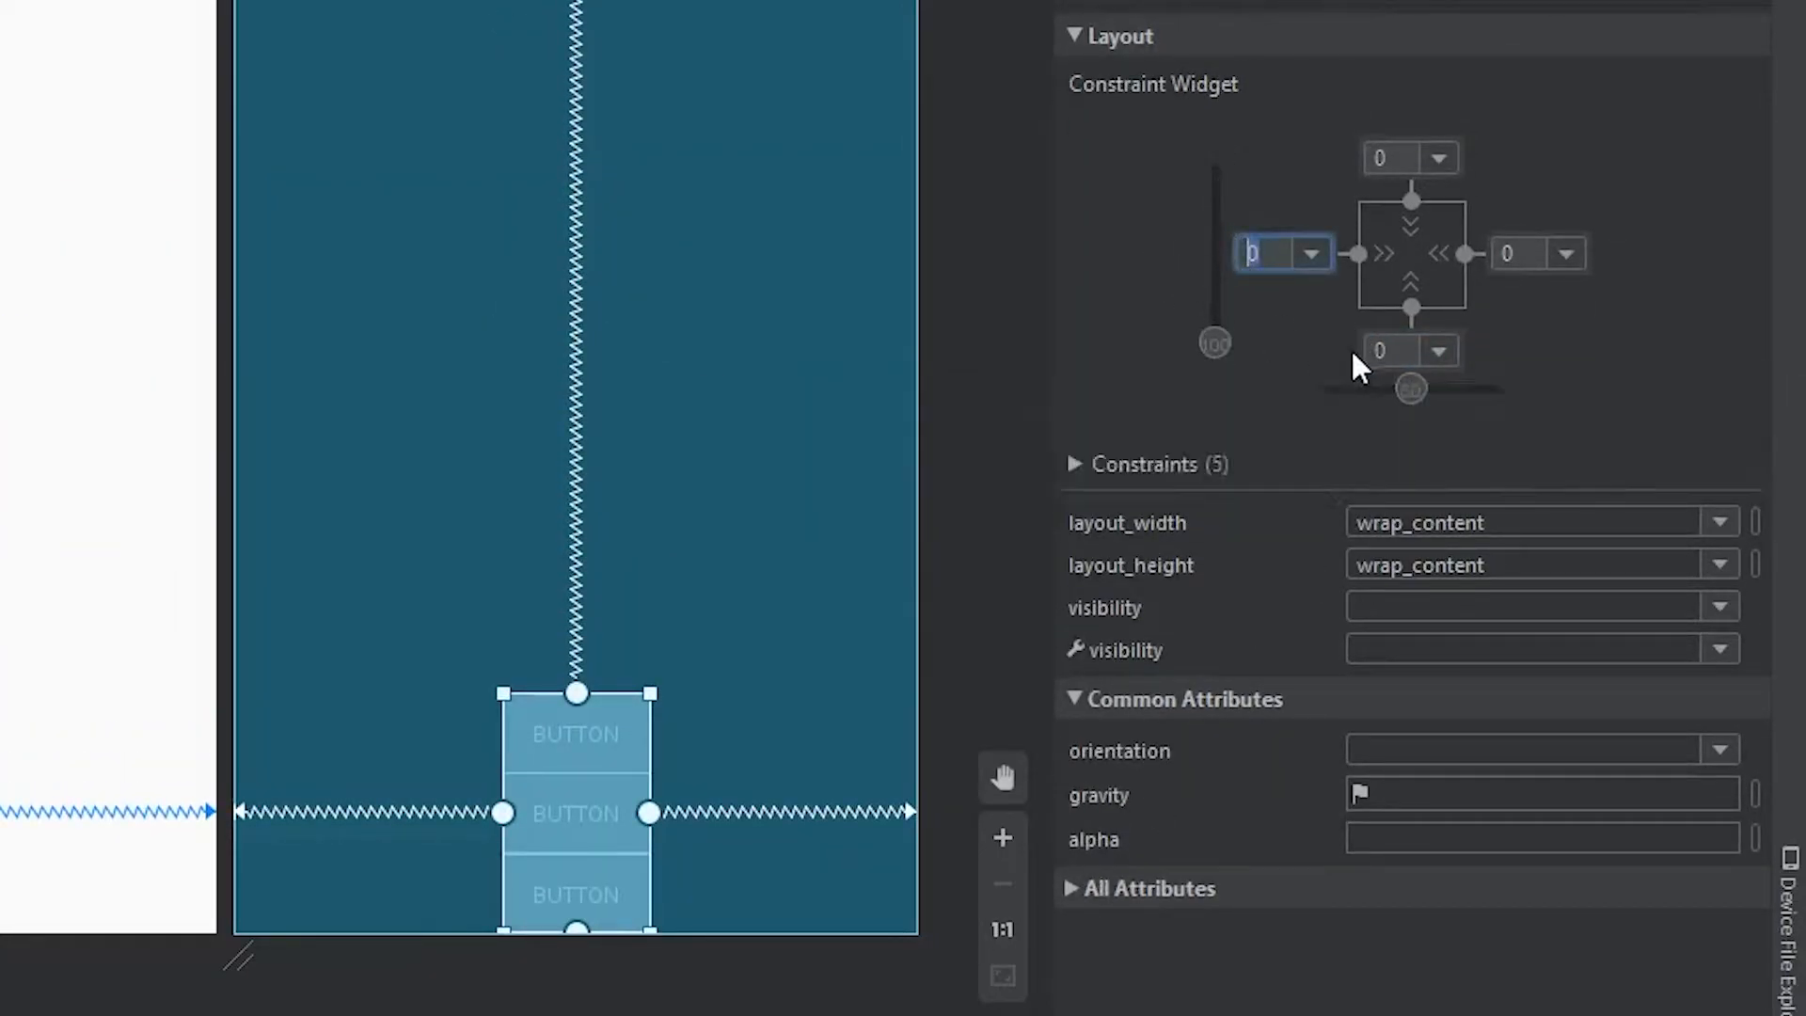
pyautogui.click(1409, 349)
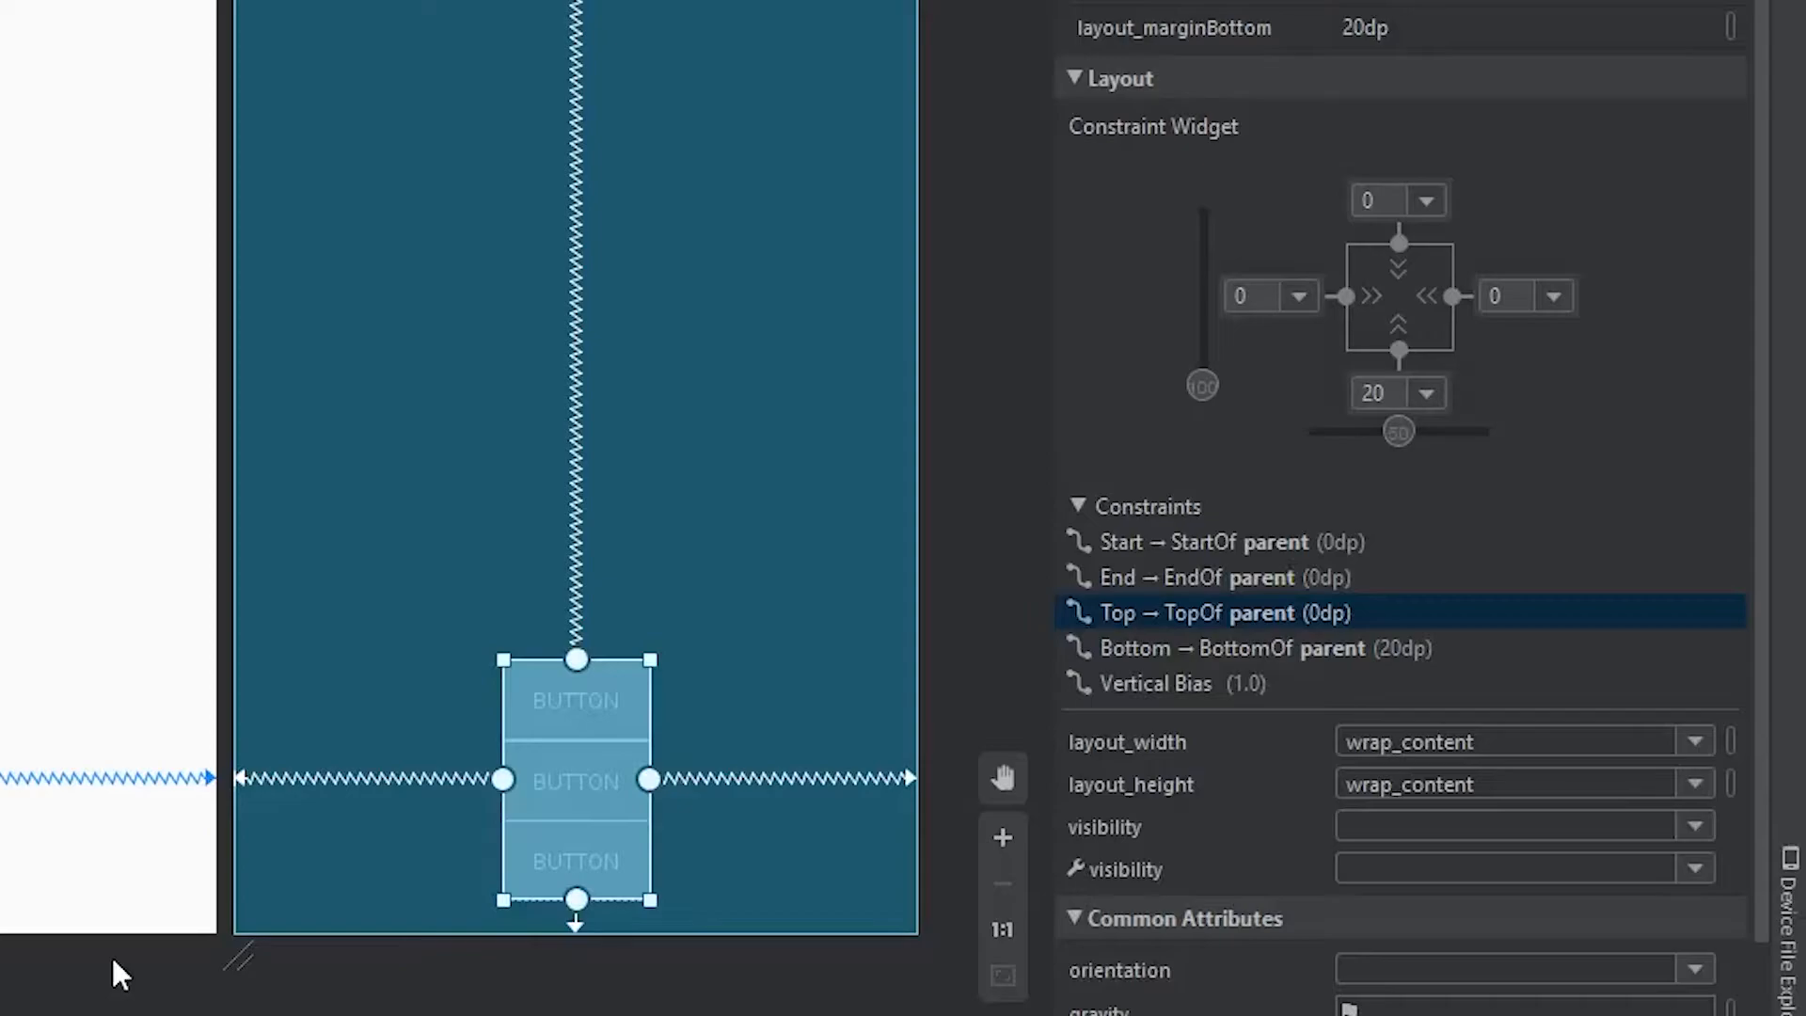
pyautogui.moveTo(1266, 482)
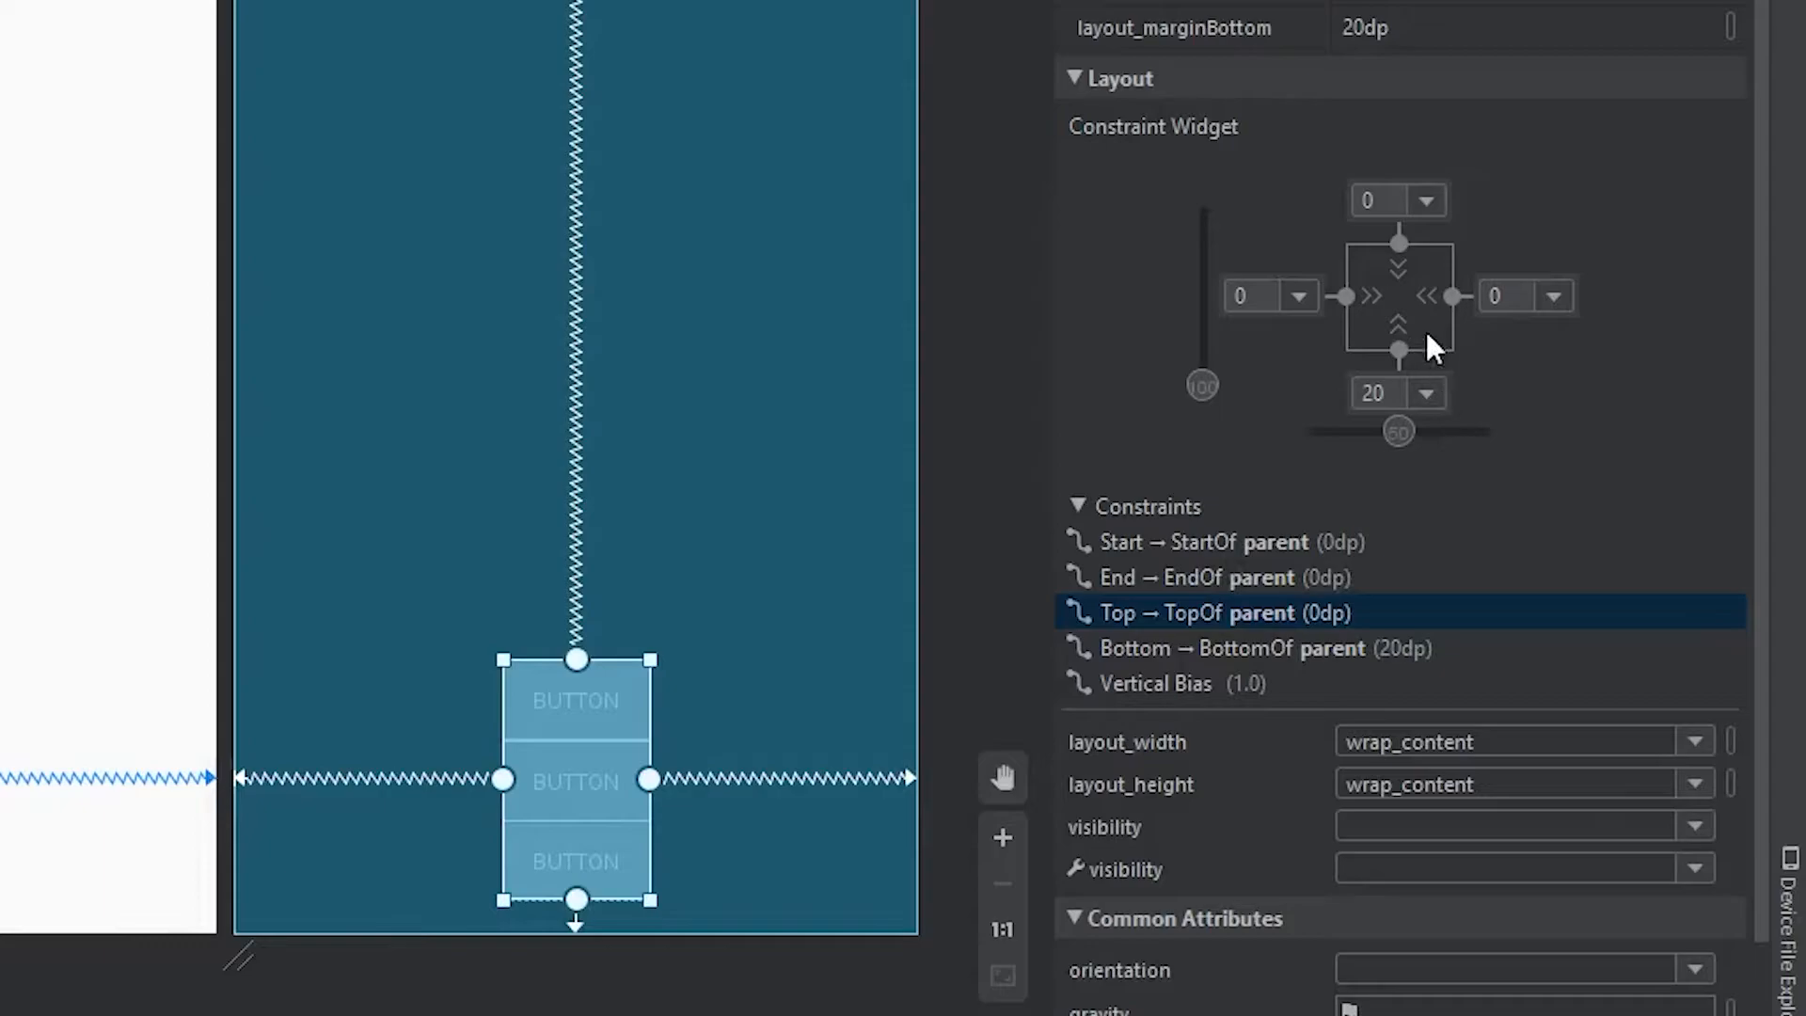
pyautogui.moveTo(1397, 242)
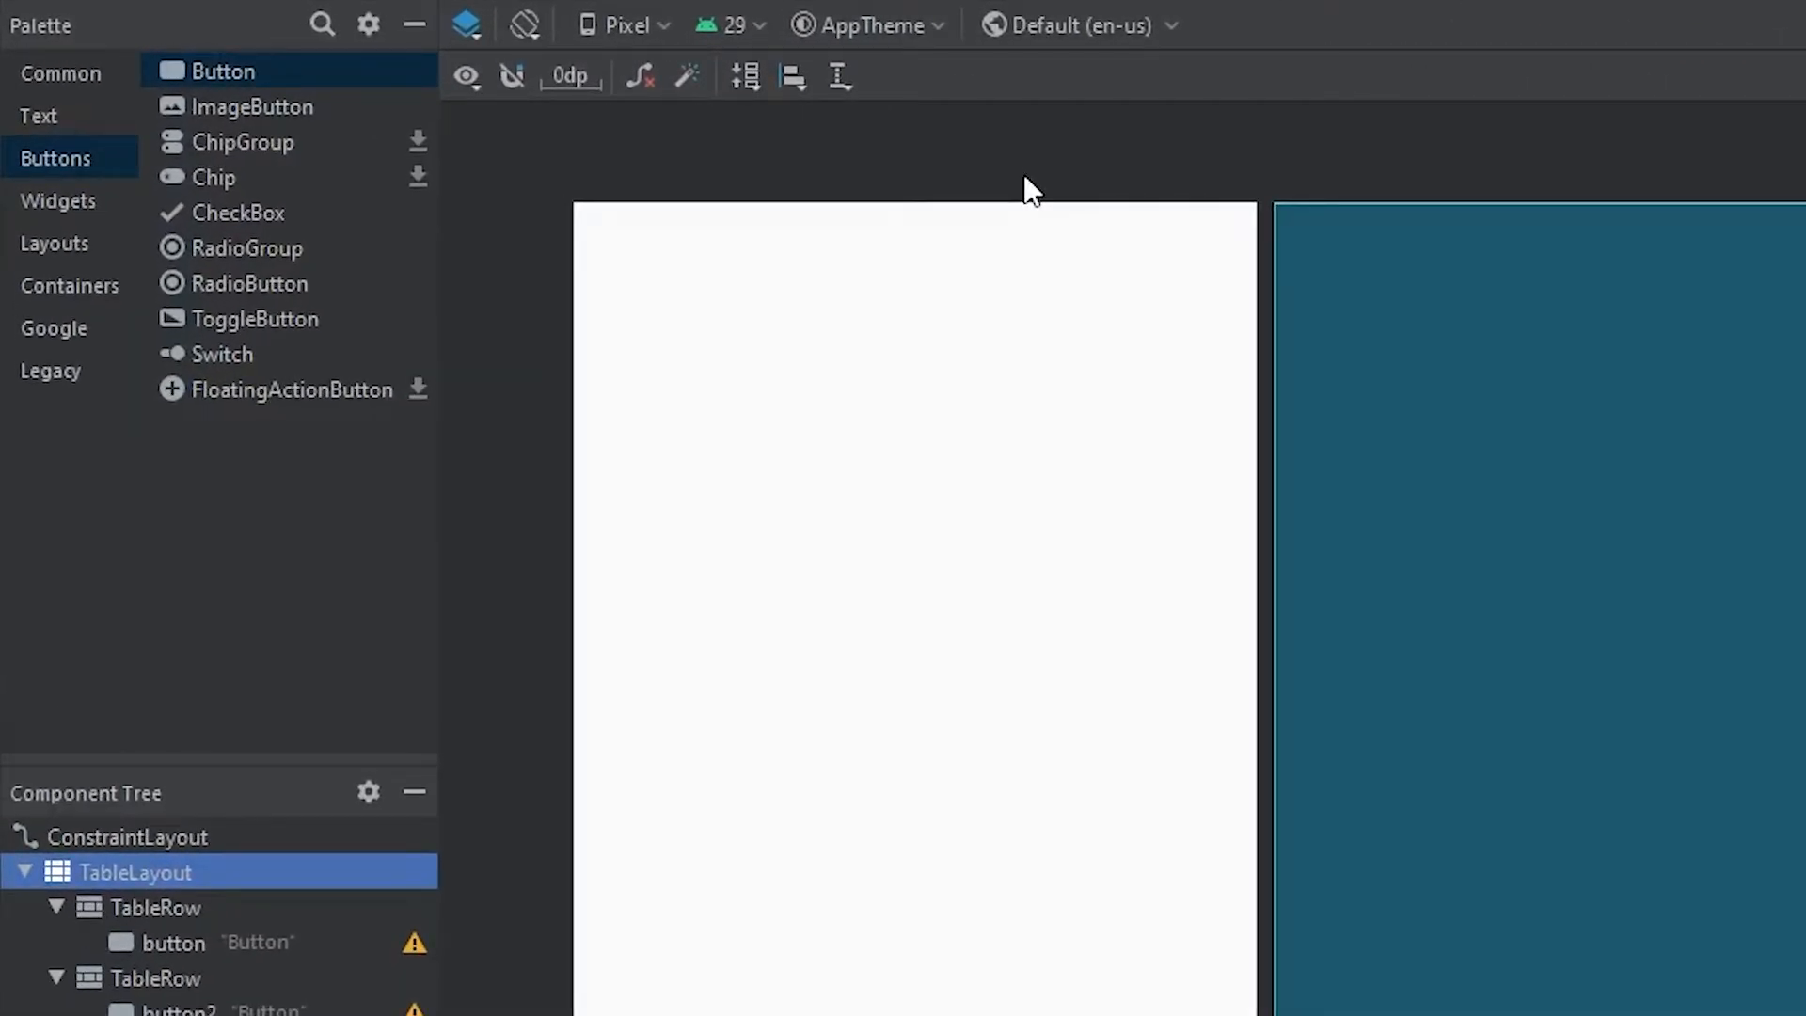
# - Constrain the TextView to the parent's top and sides with a 120 top margin
pyautogui.click(38, 114)
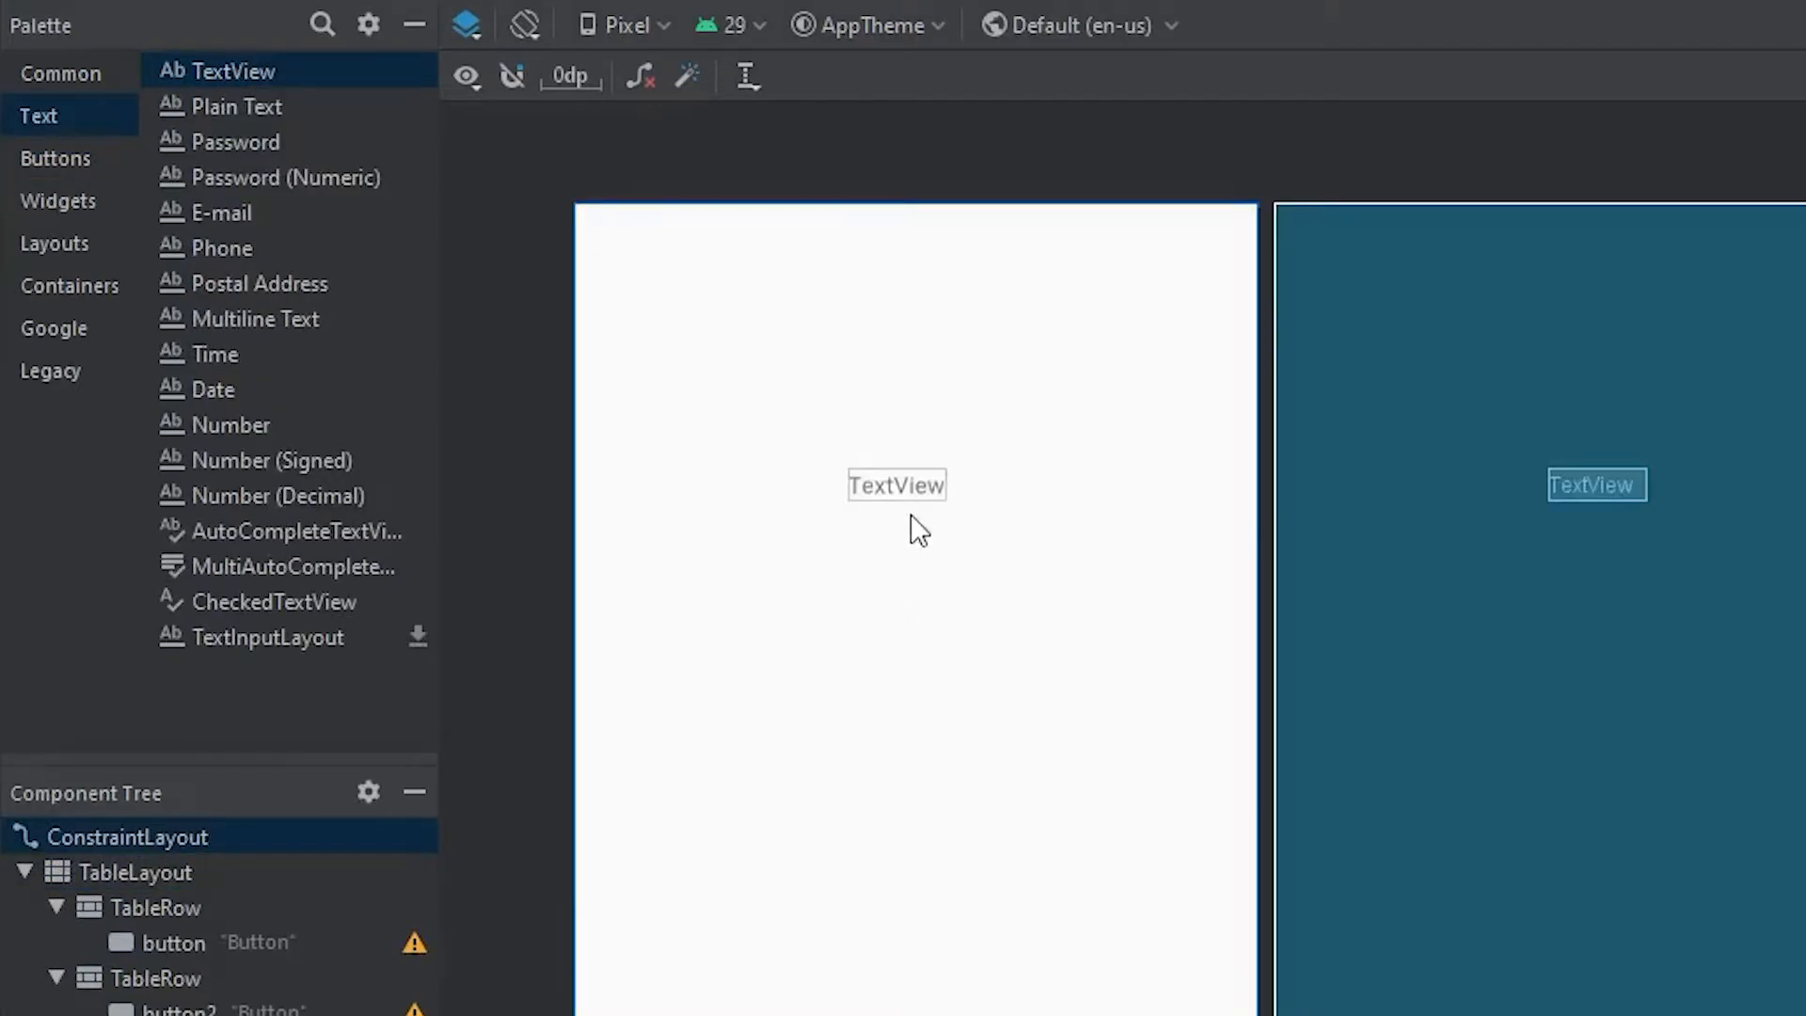
pyautogui.click(895, 483)
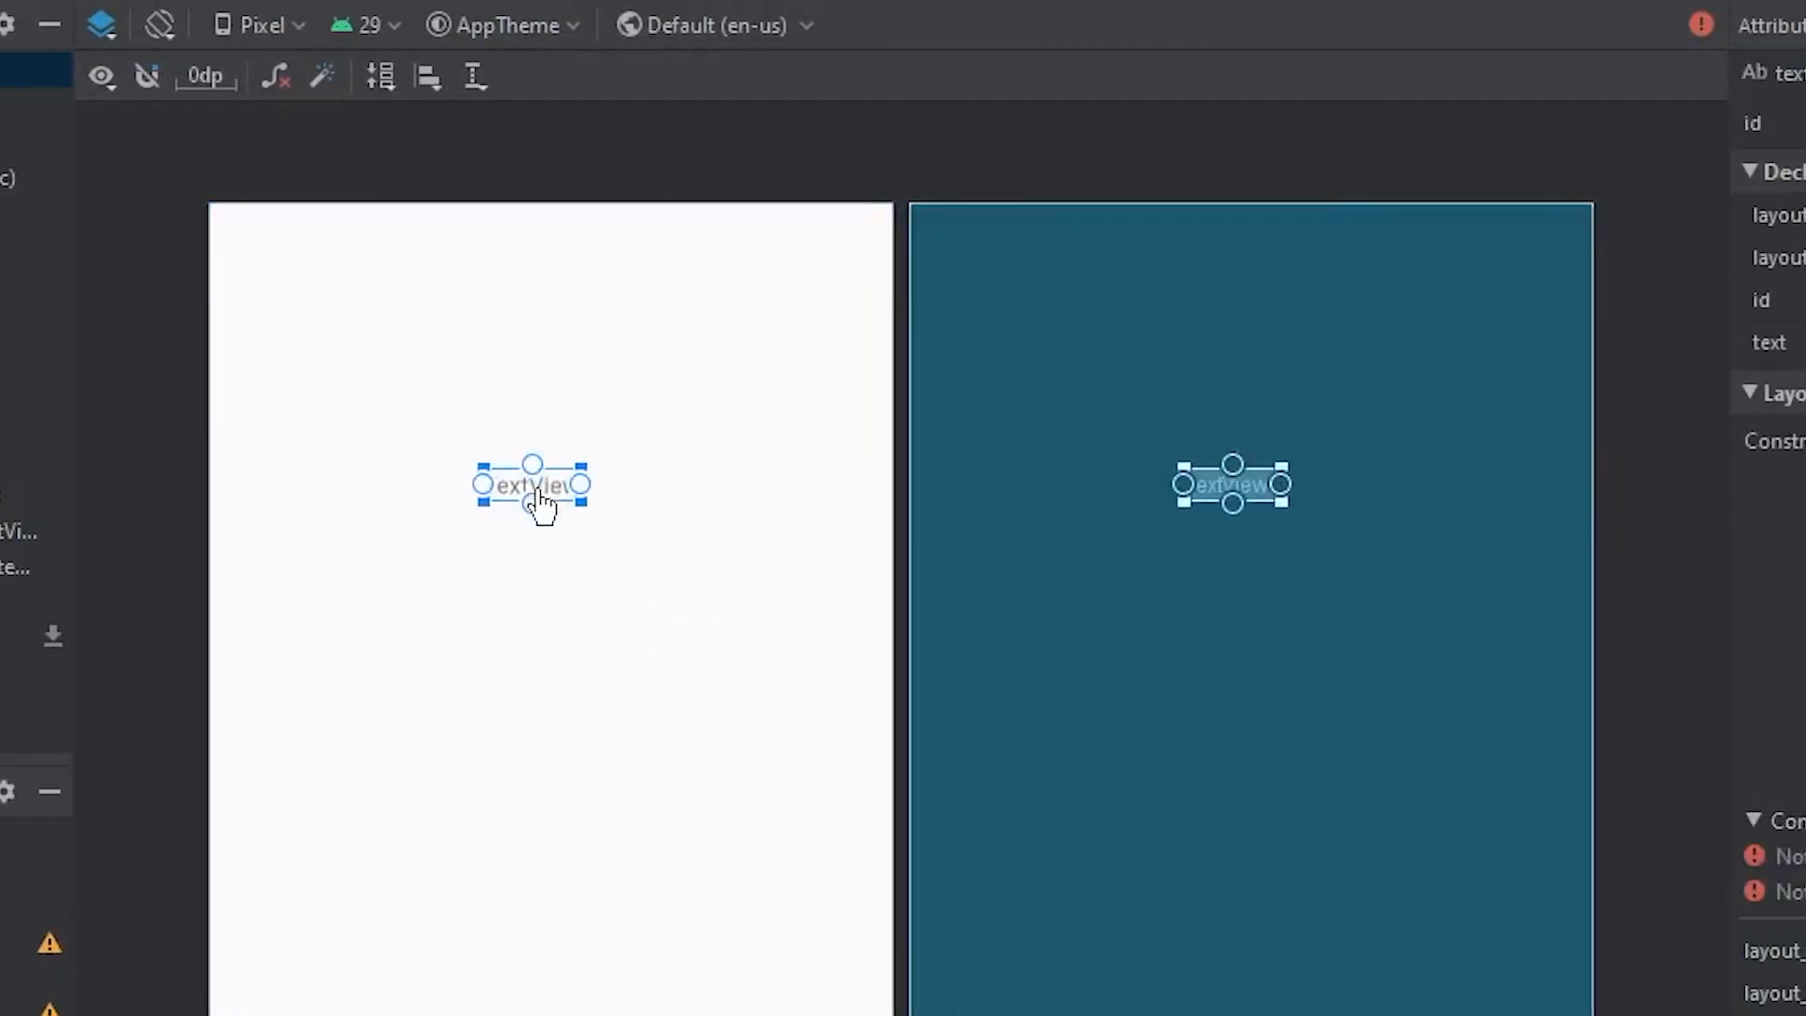
pyautogui.moveTo(480, 484); pyautogui.dragTo(227, 474)
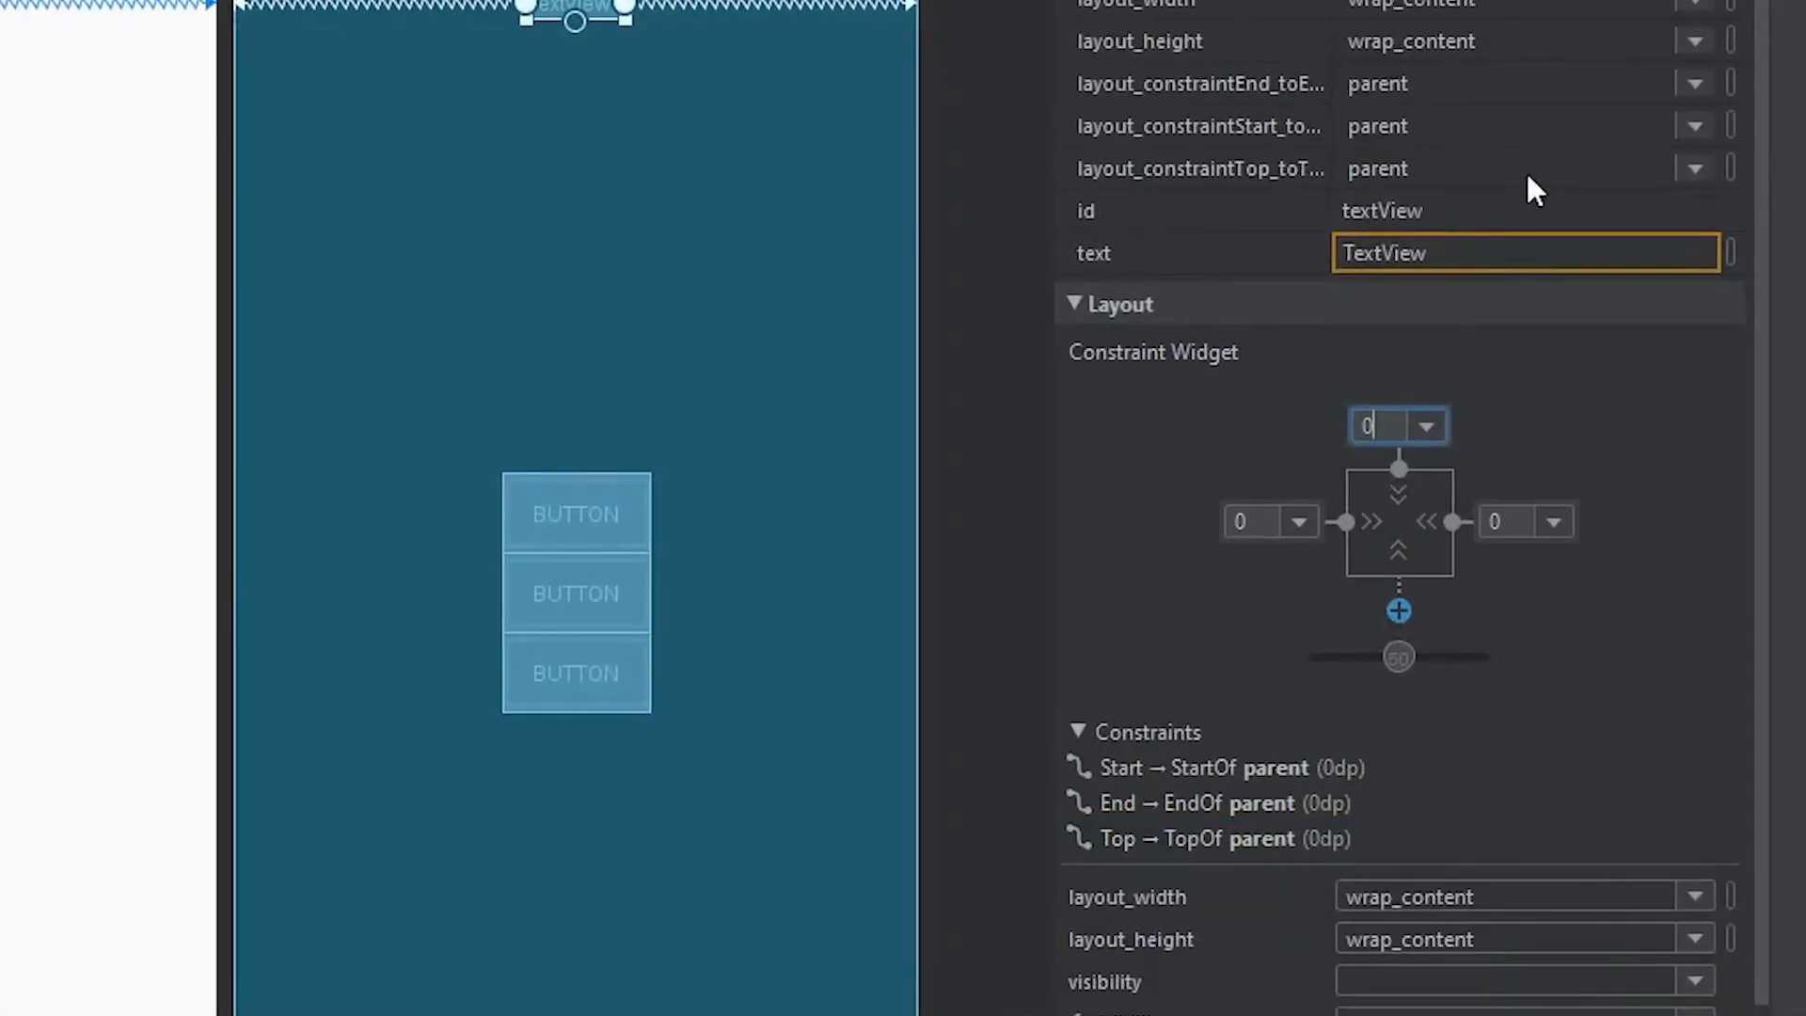
pyautogui.write('120')
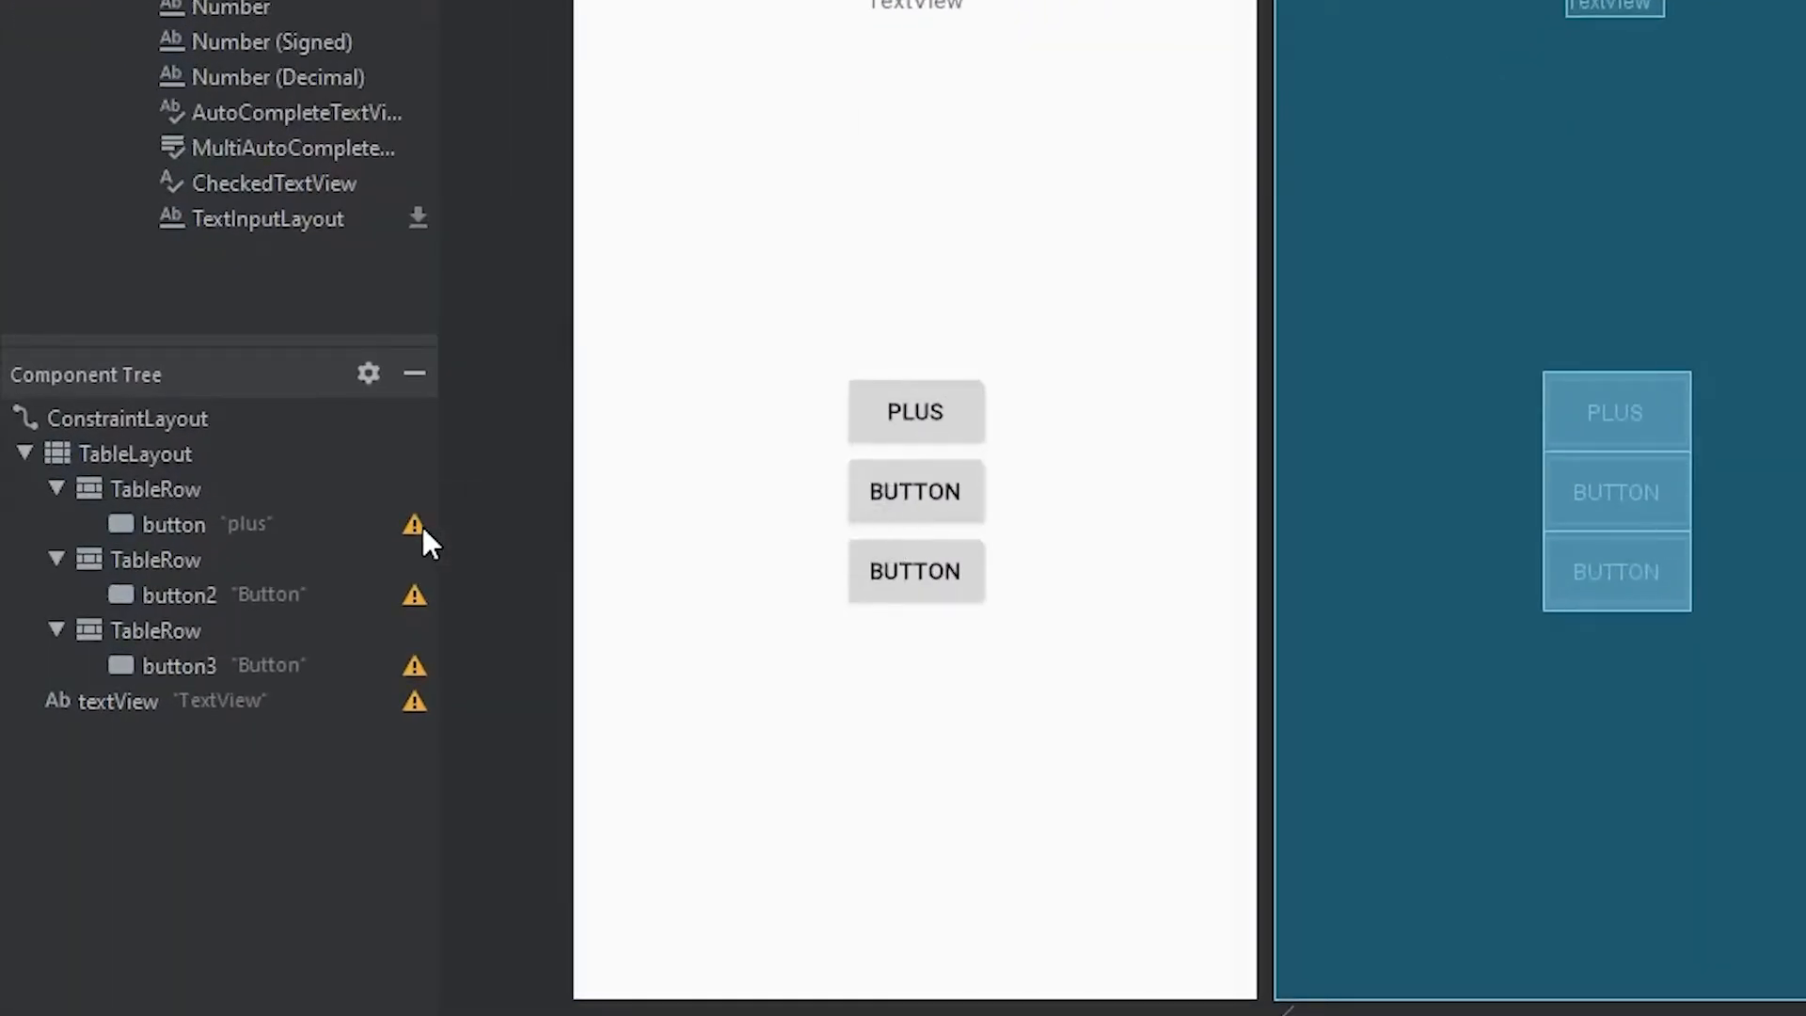
pyautogui.moveTo(414, 525)
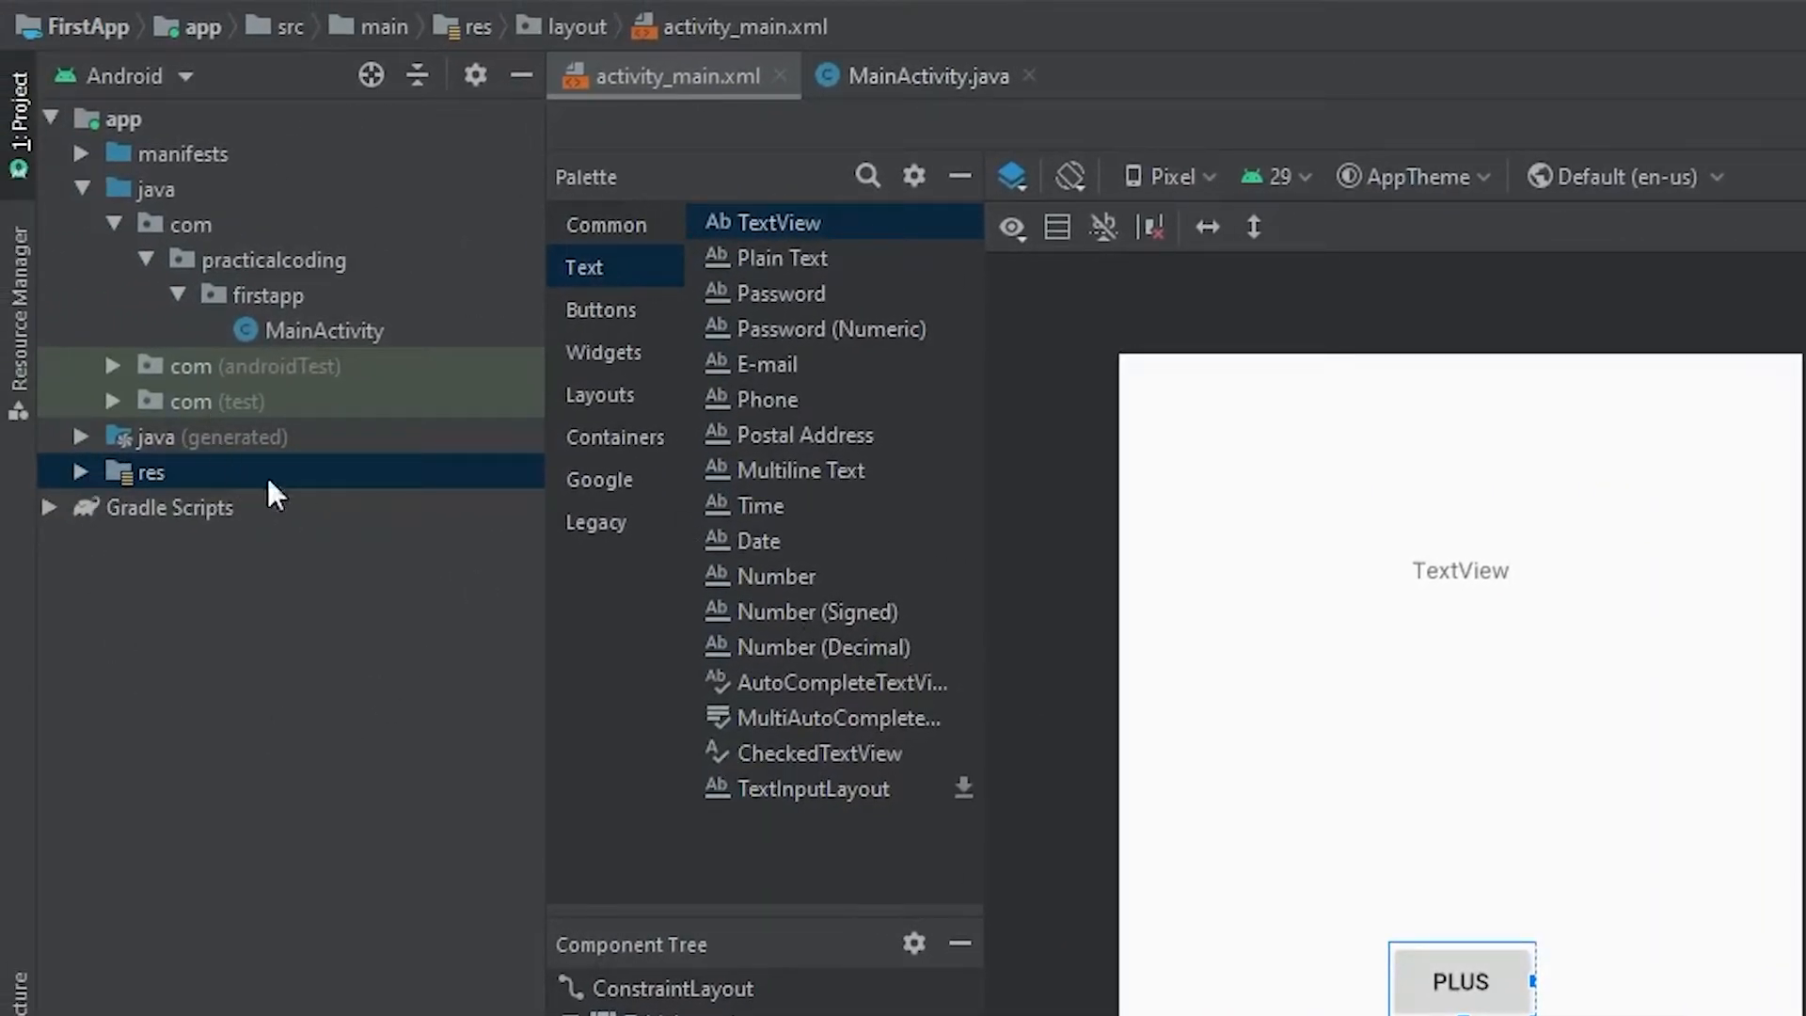
# - In res/values/strings.xml add the string resource increase with value +
pyautogui.click(81, 471)
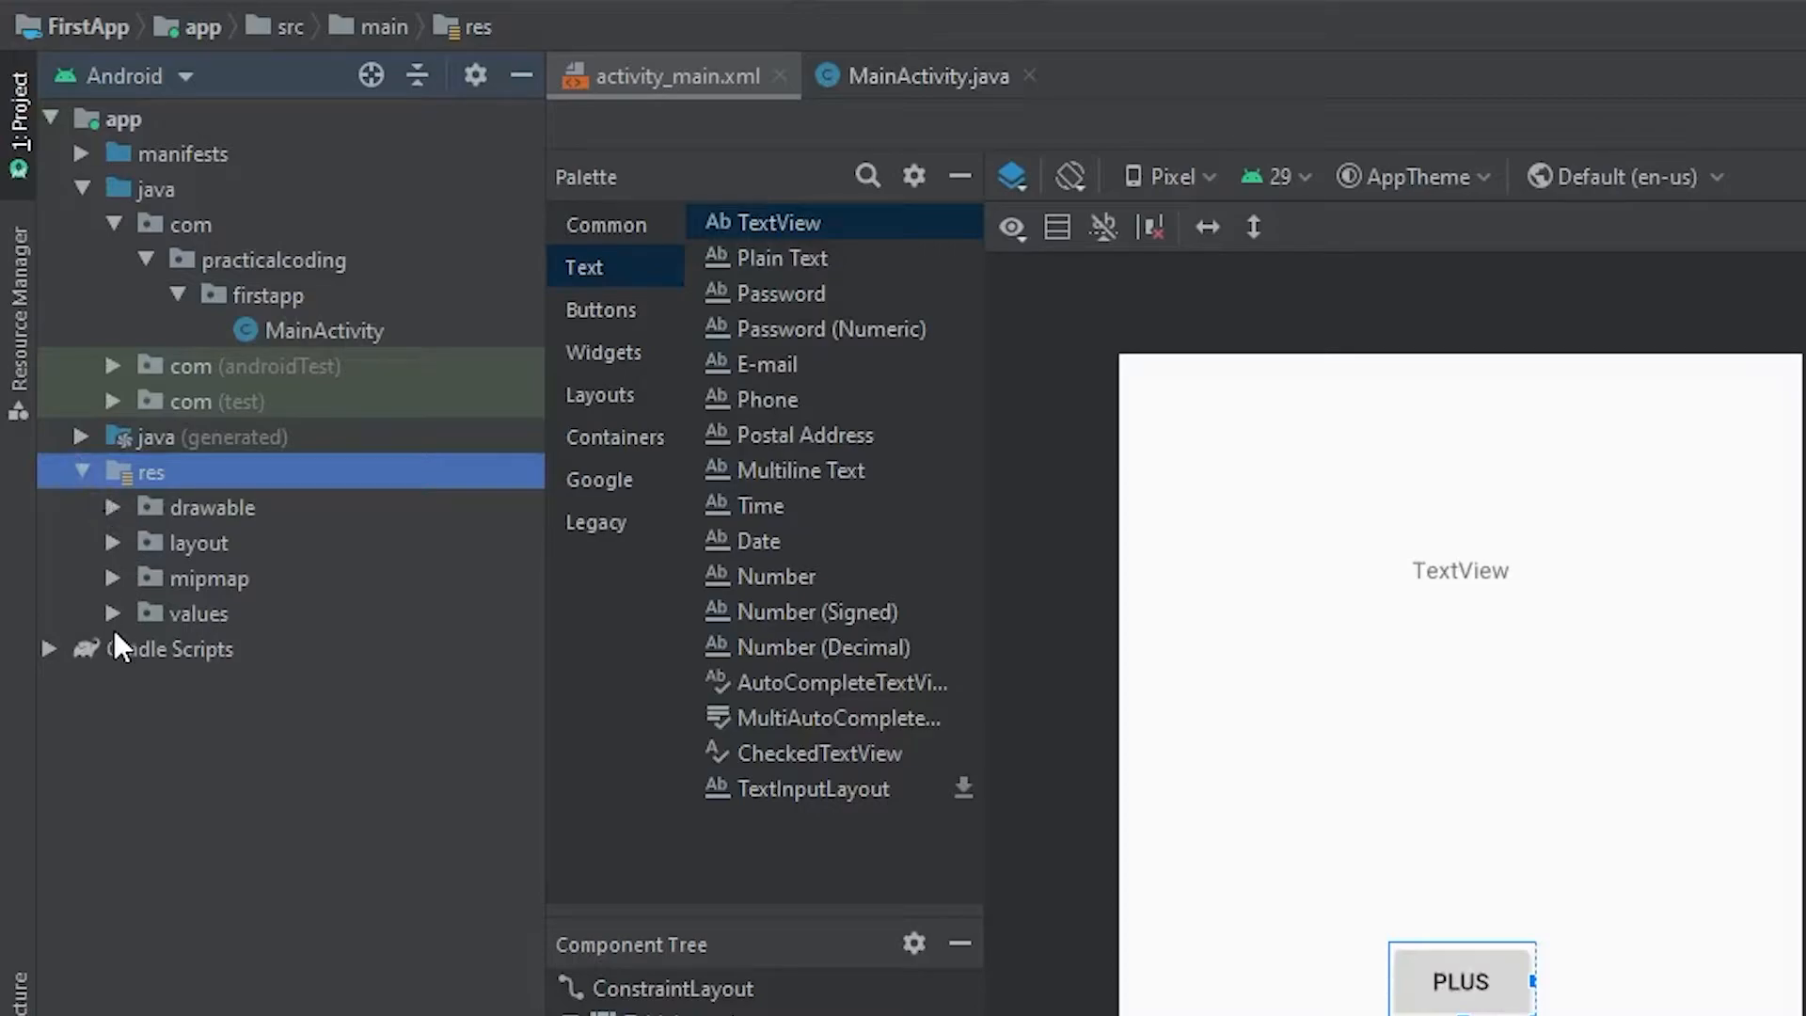
pyautogui.click(115, 613)
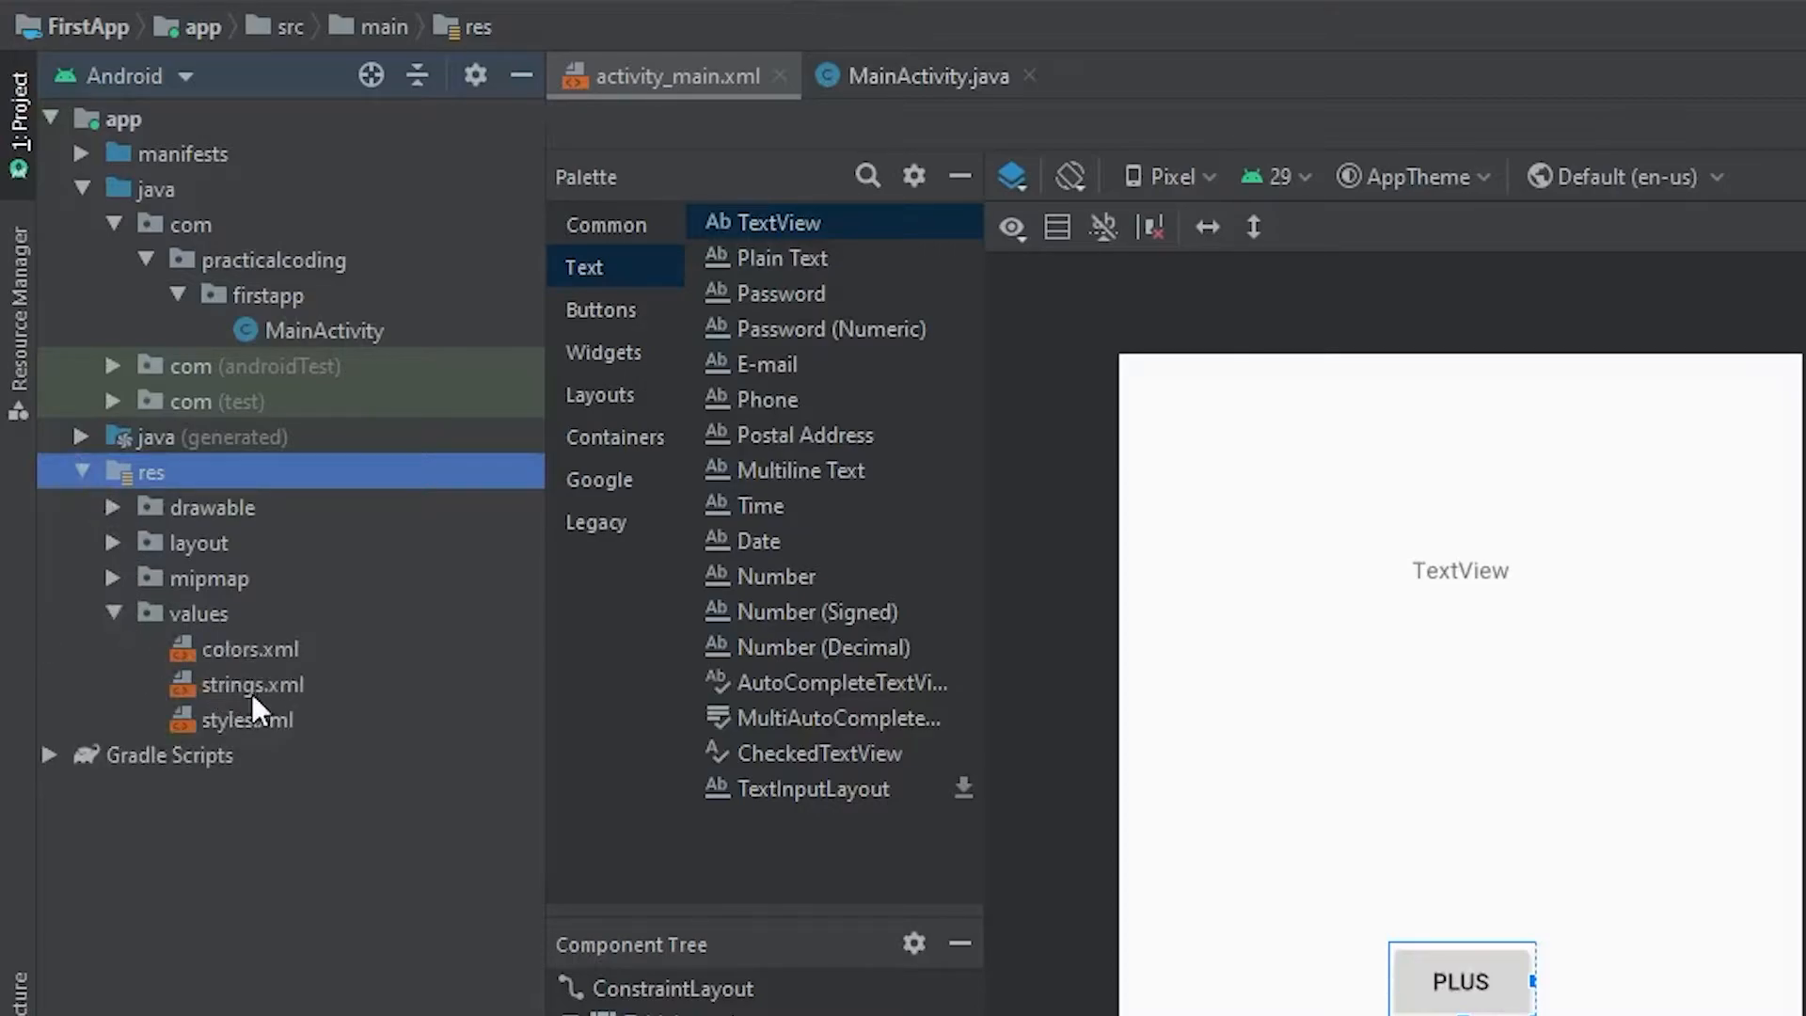
pyautogui.doubleClick(252, 684)
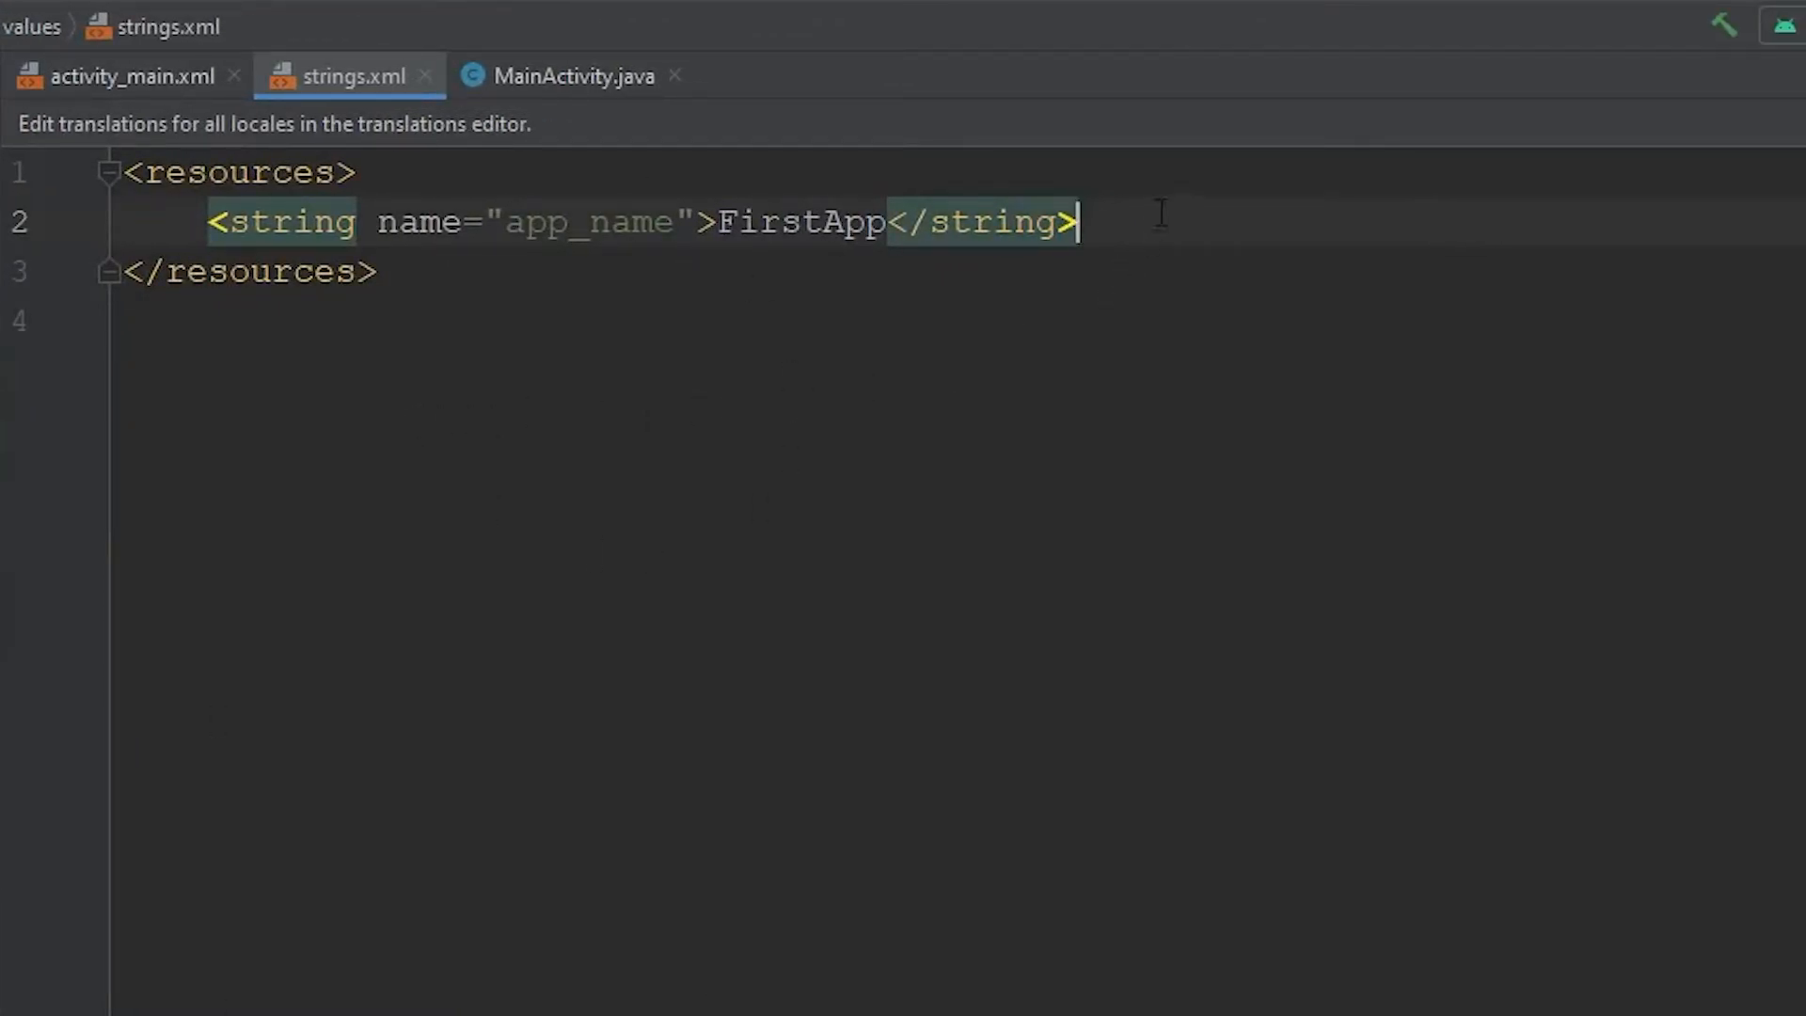
pyautogui.press('Enter')
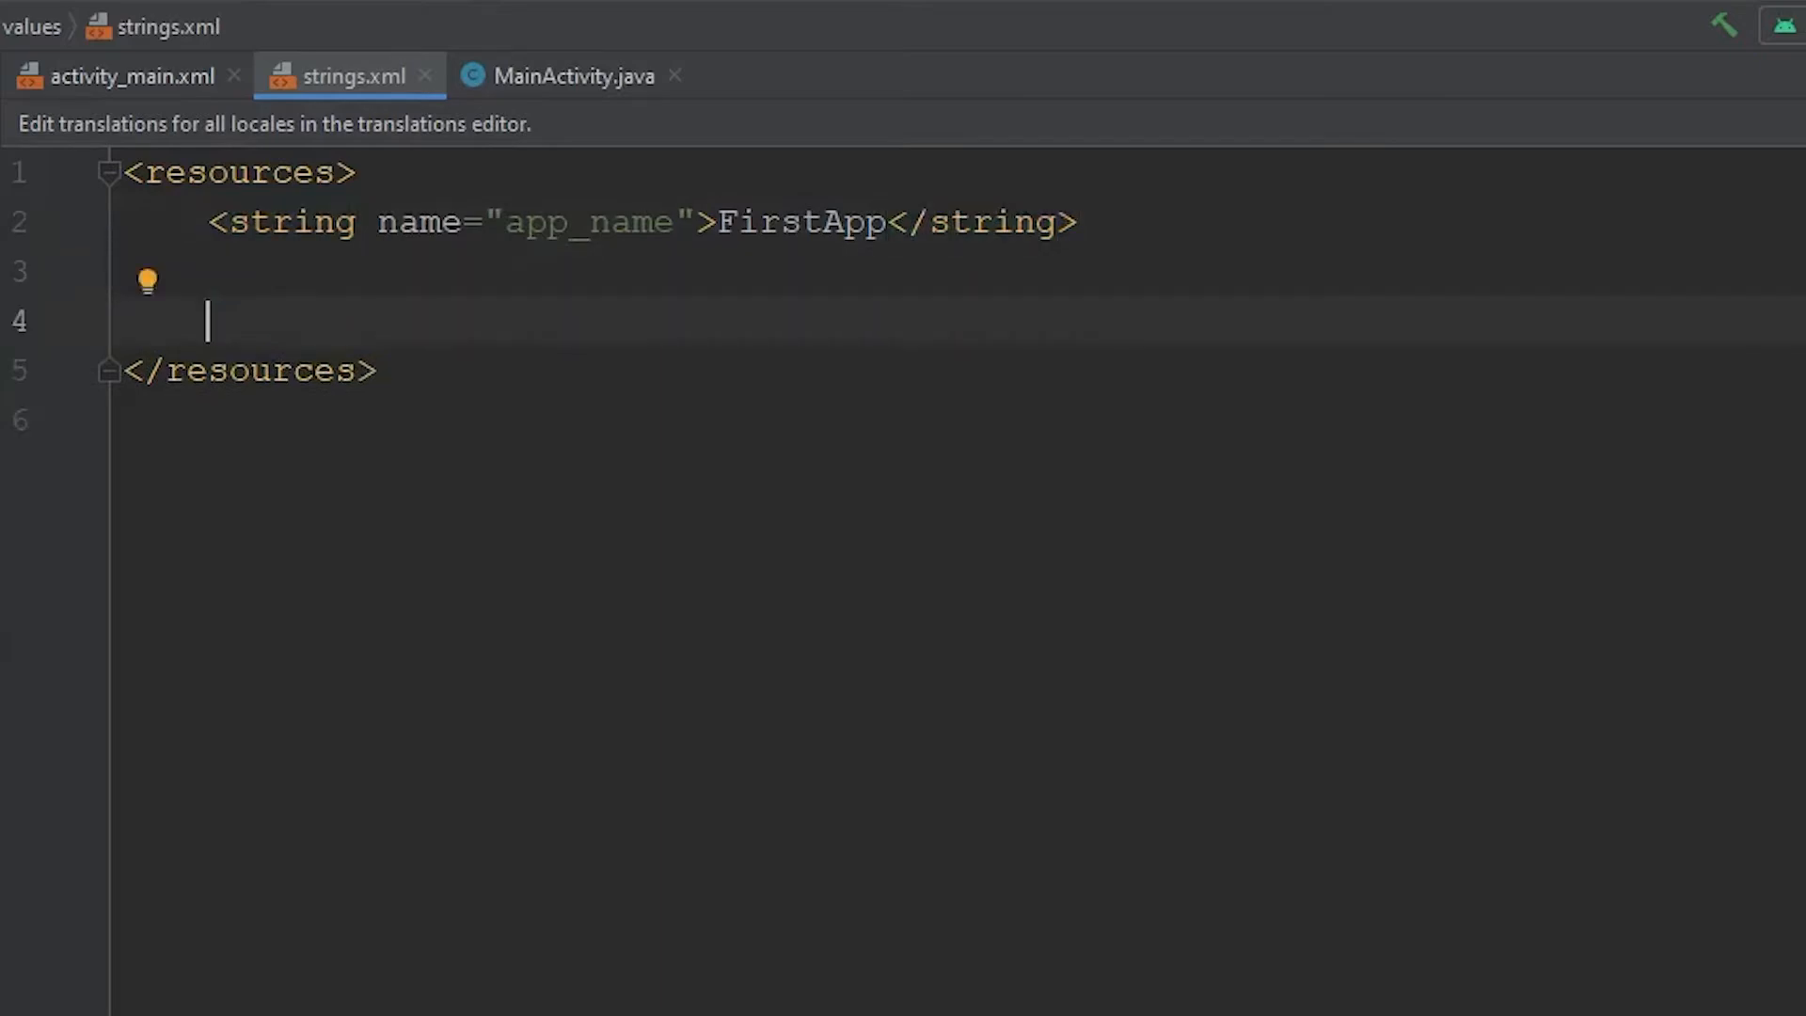
pyautogui.write('<string name="')
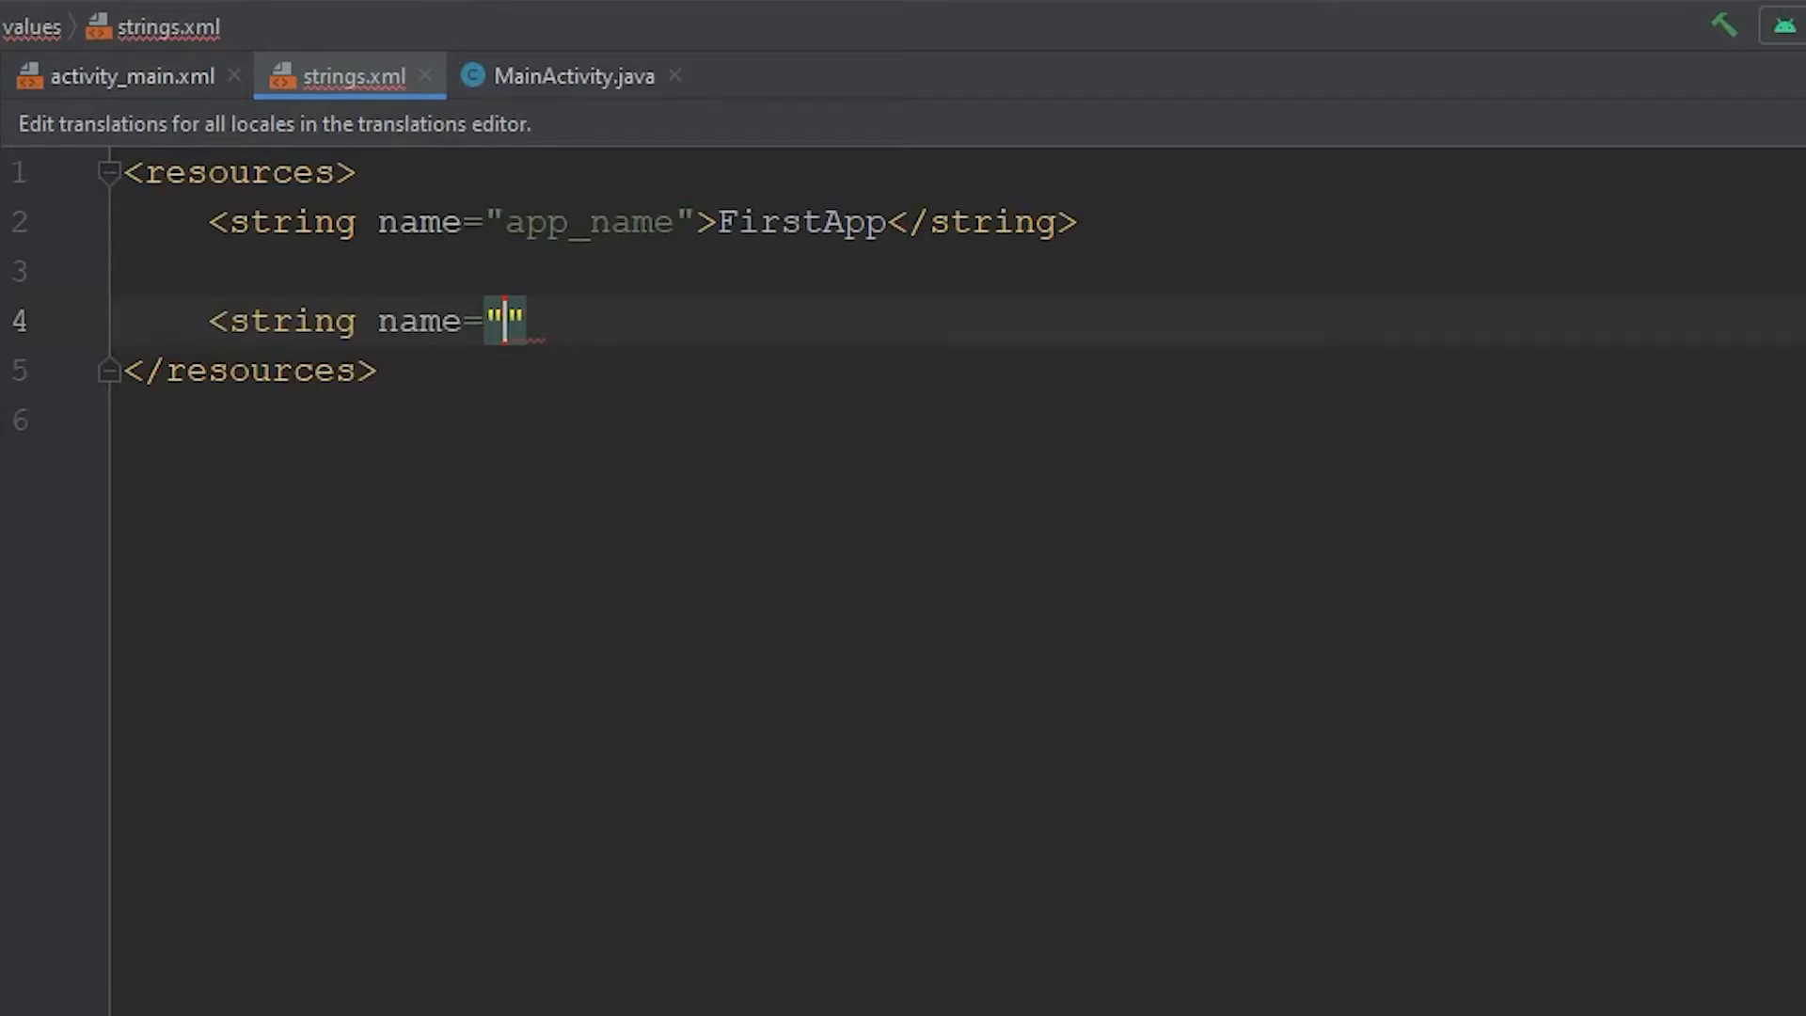
pyautogui.write('increase')
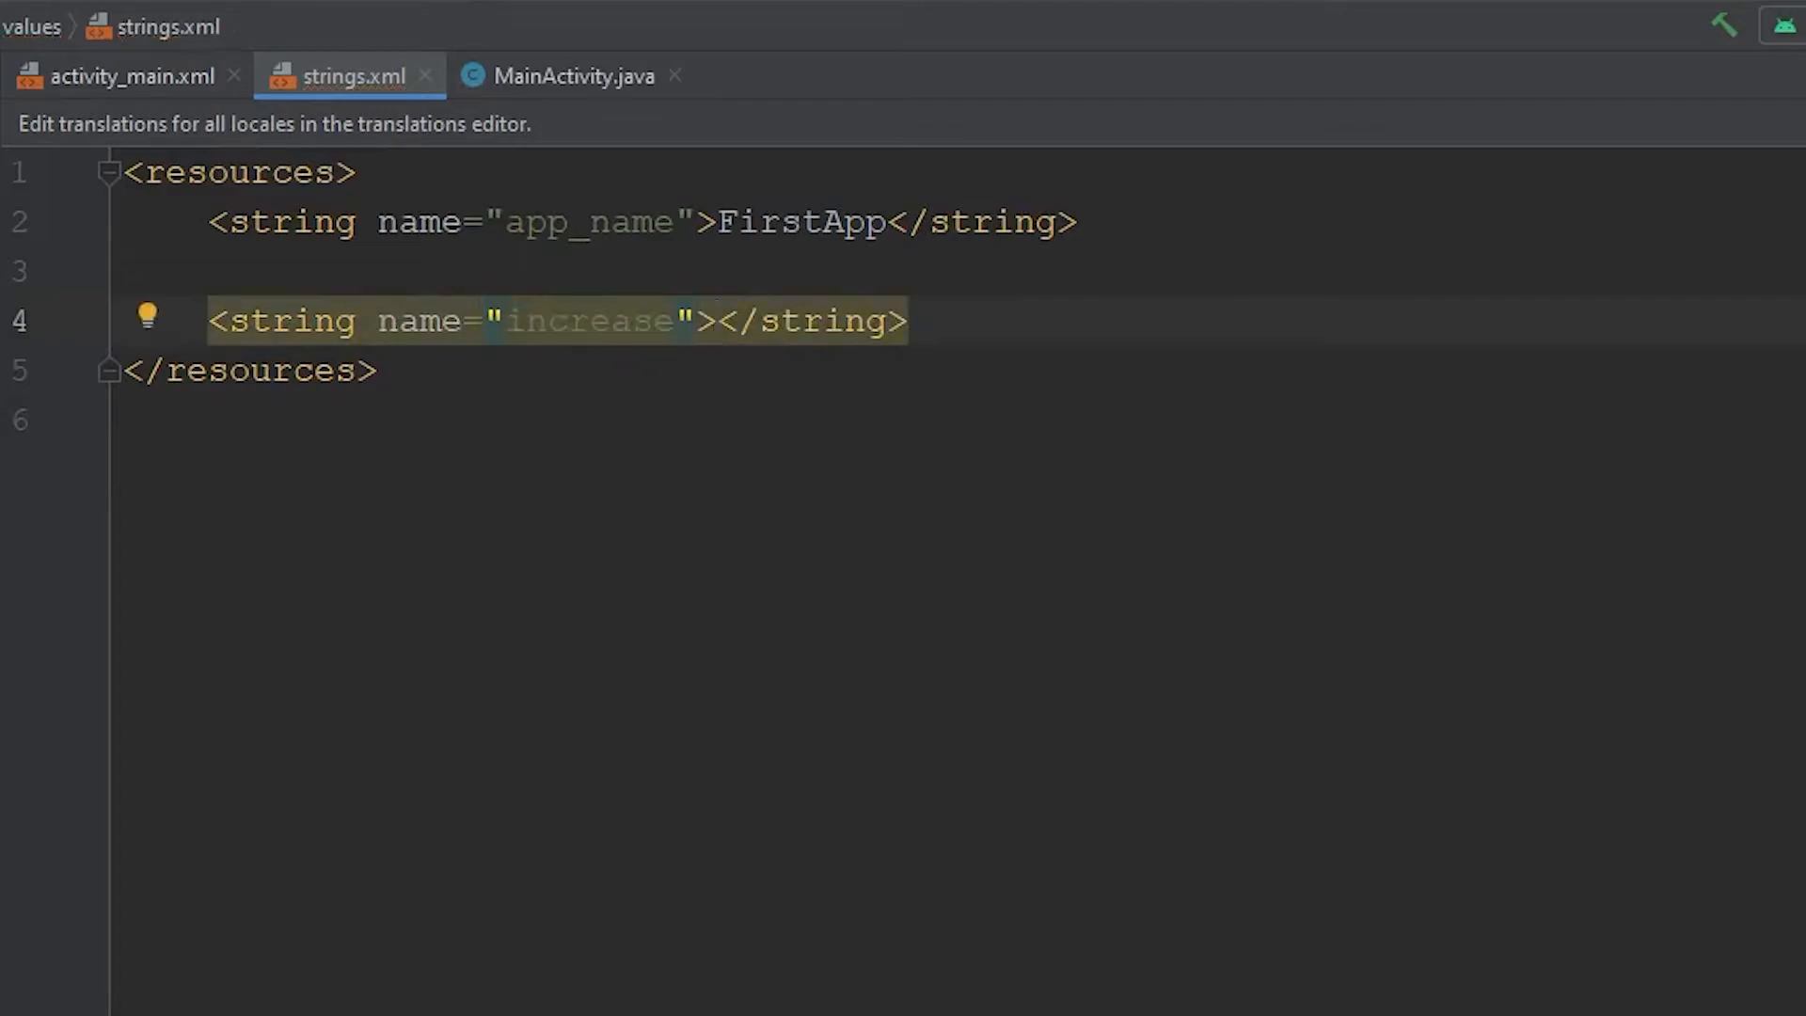
pyautogui.write('+')
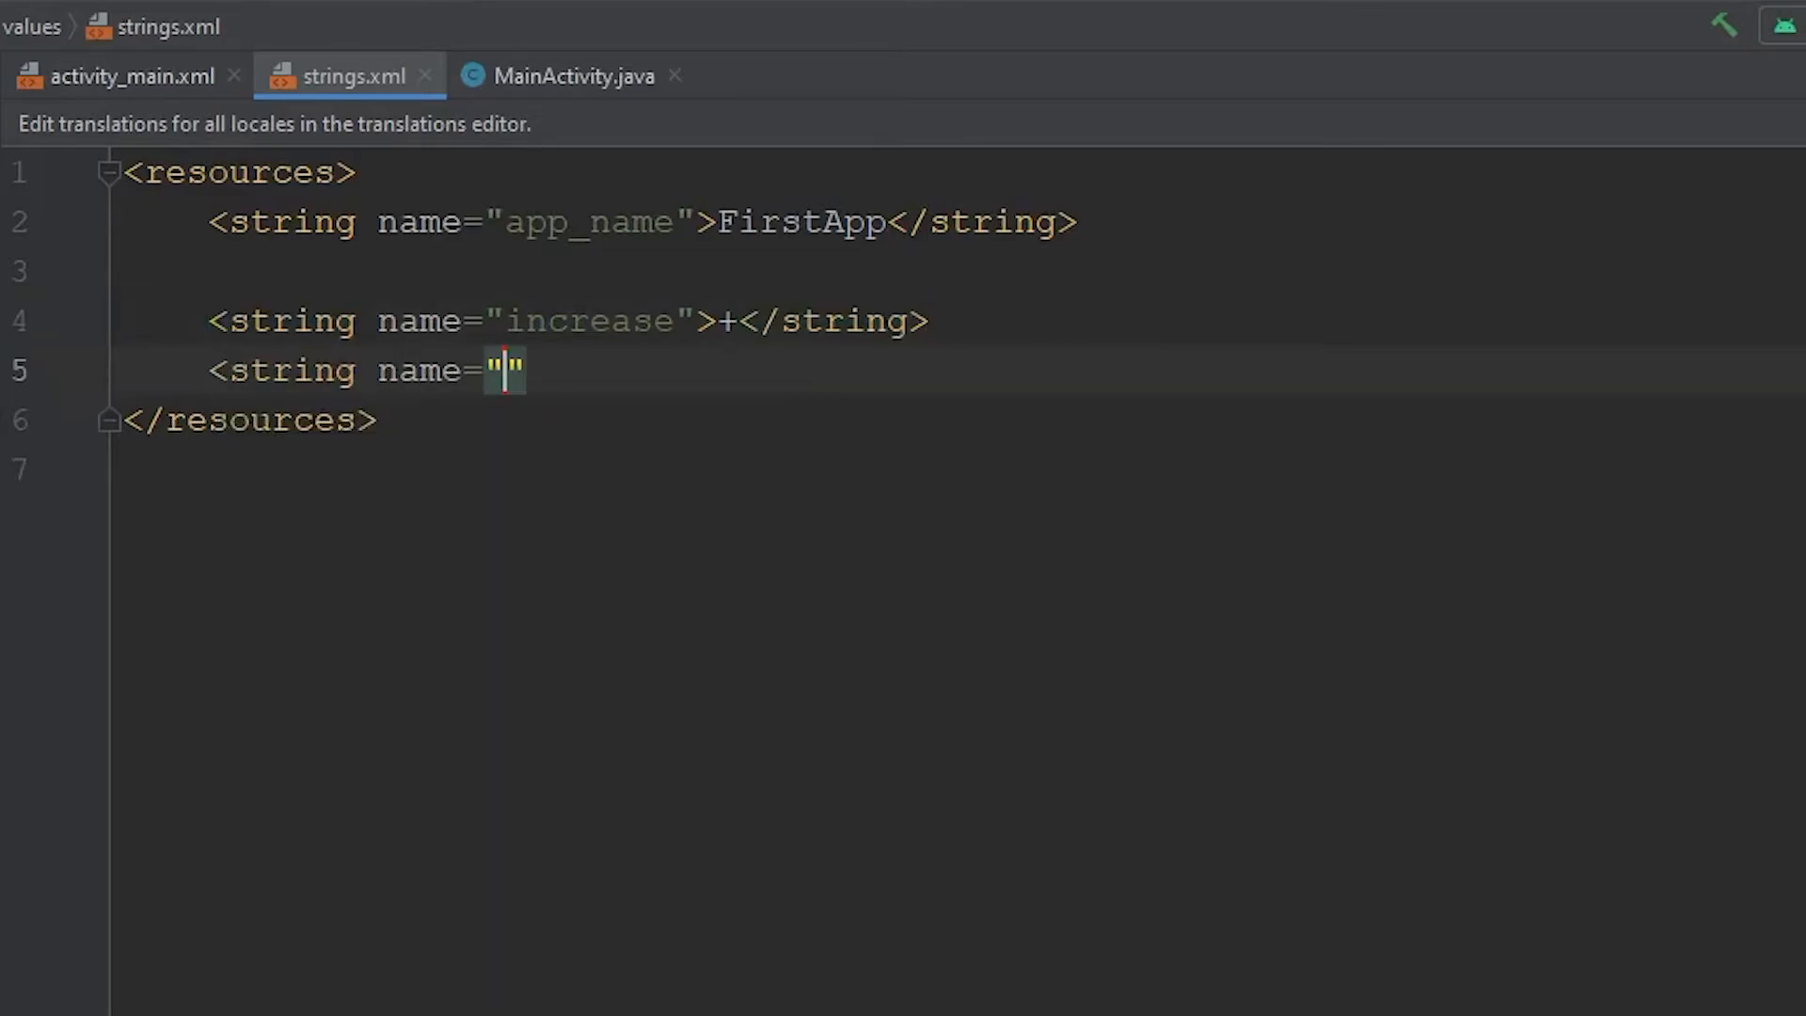
# - Add string resources decrease (-), reset (Reset) and textViewDefault (0)
pyautogui.write('de')
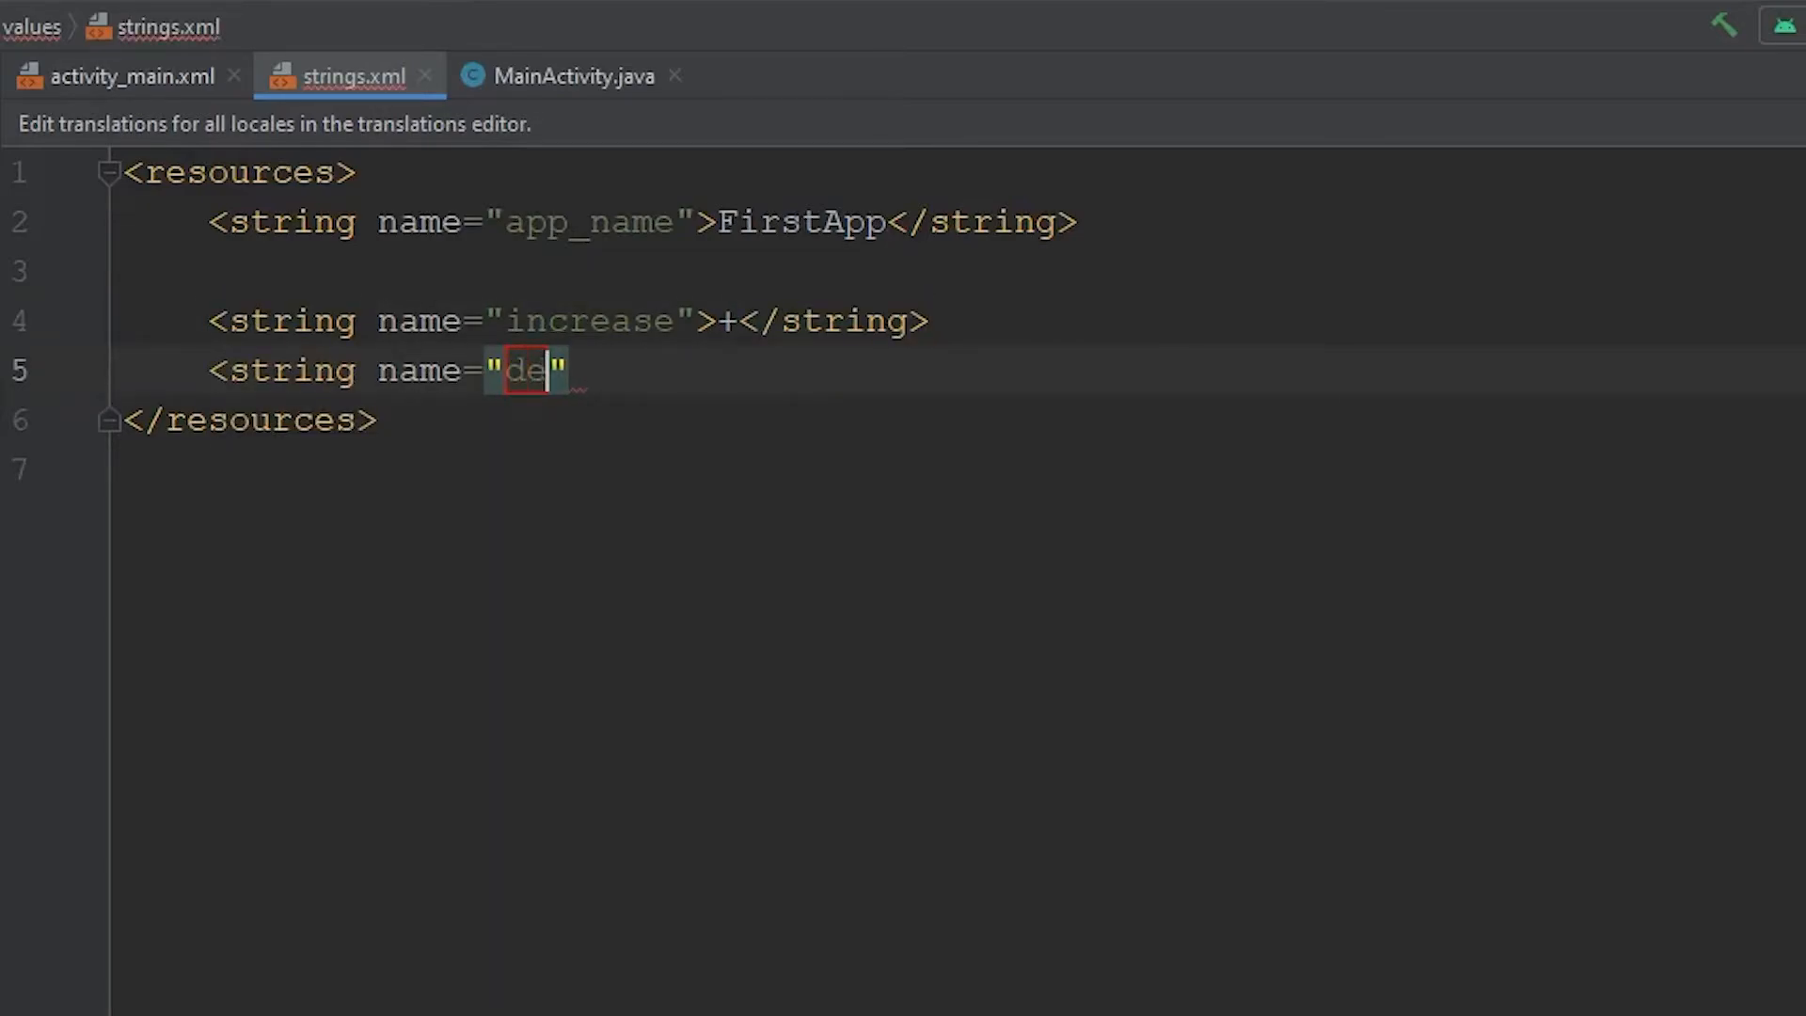
pyautogui.write('crease')
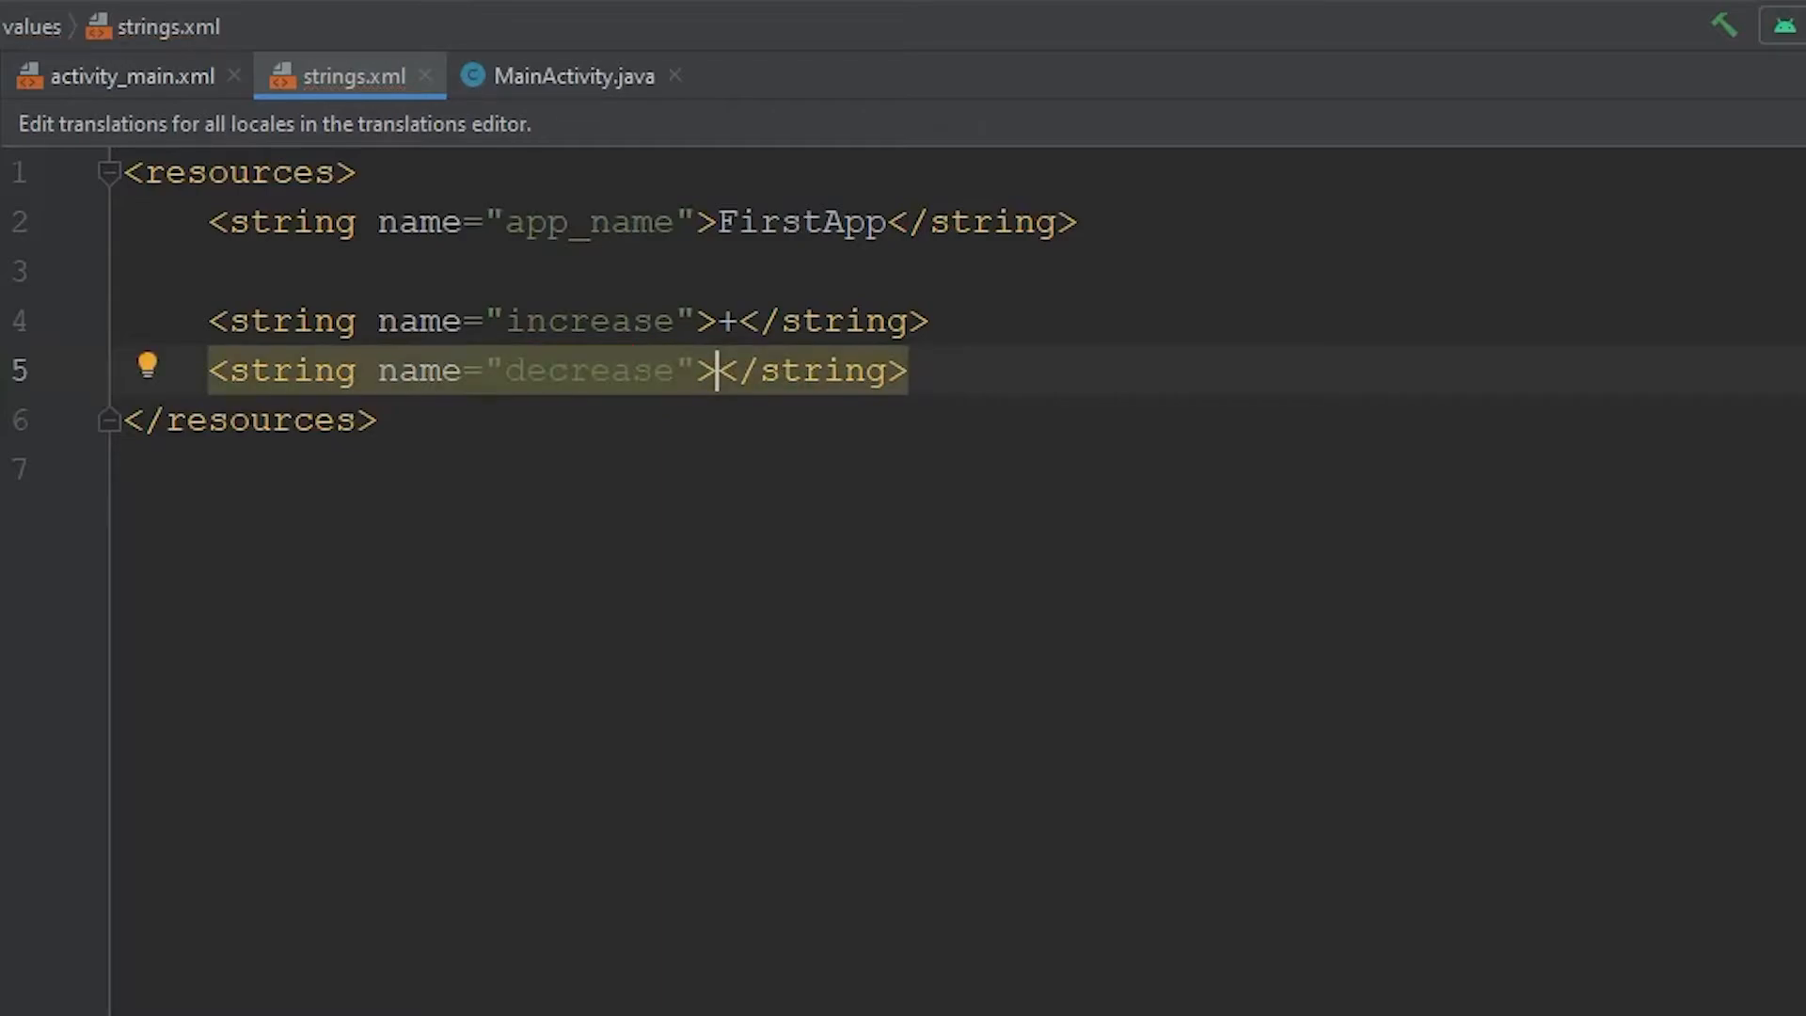
pyautogui.write('-')
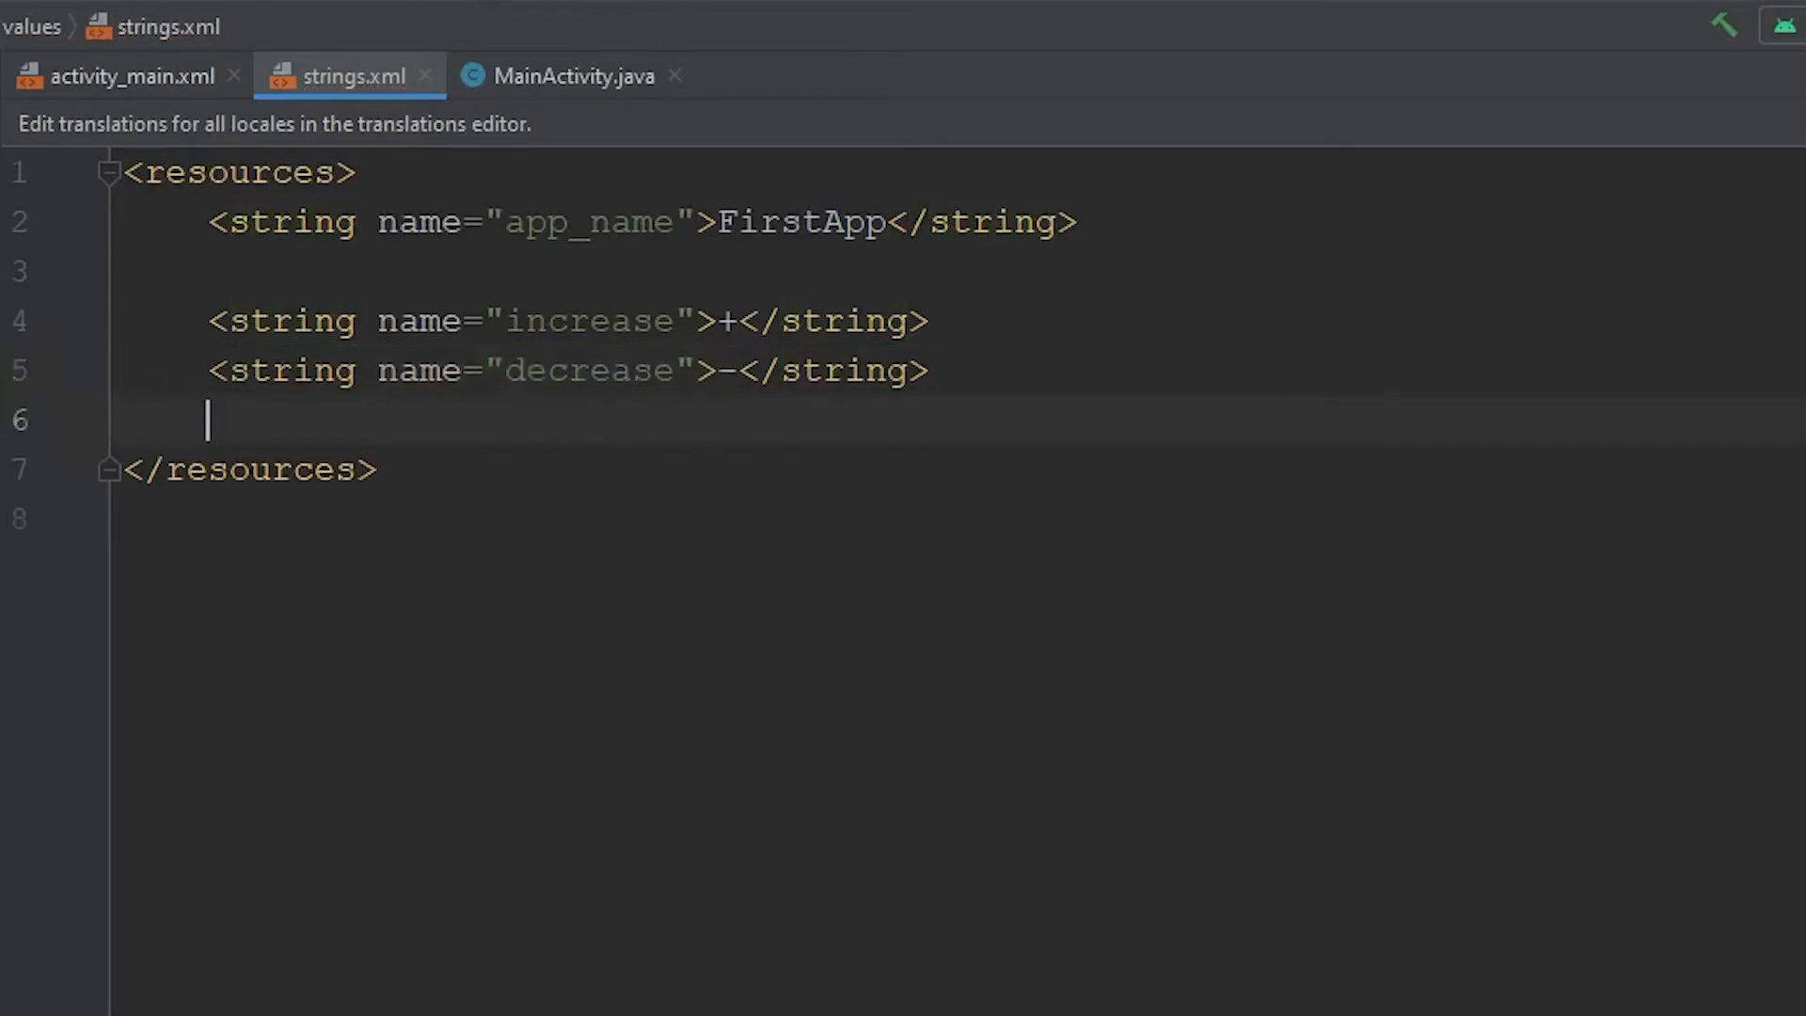
pyautogui.write('<string name="reset"></string>')
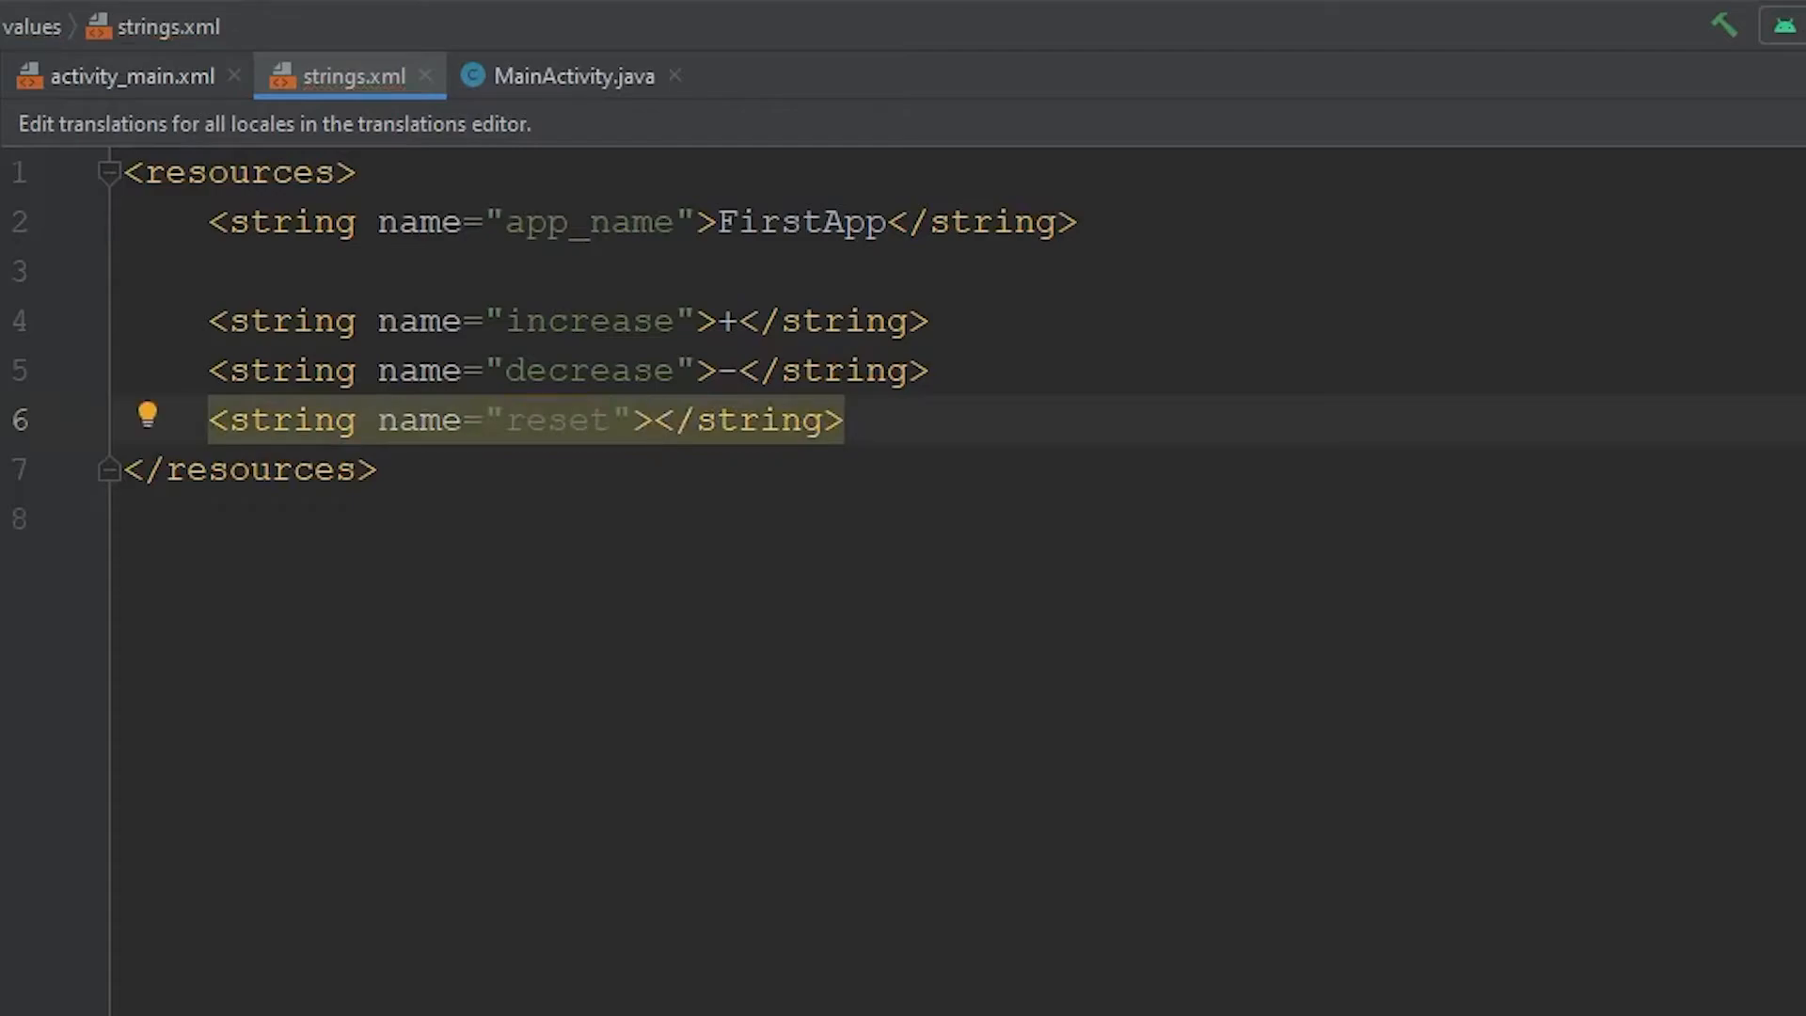
pyautogui.write('Res')
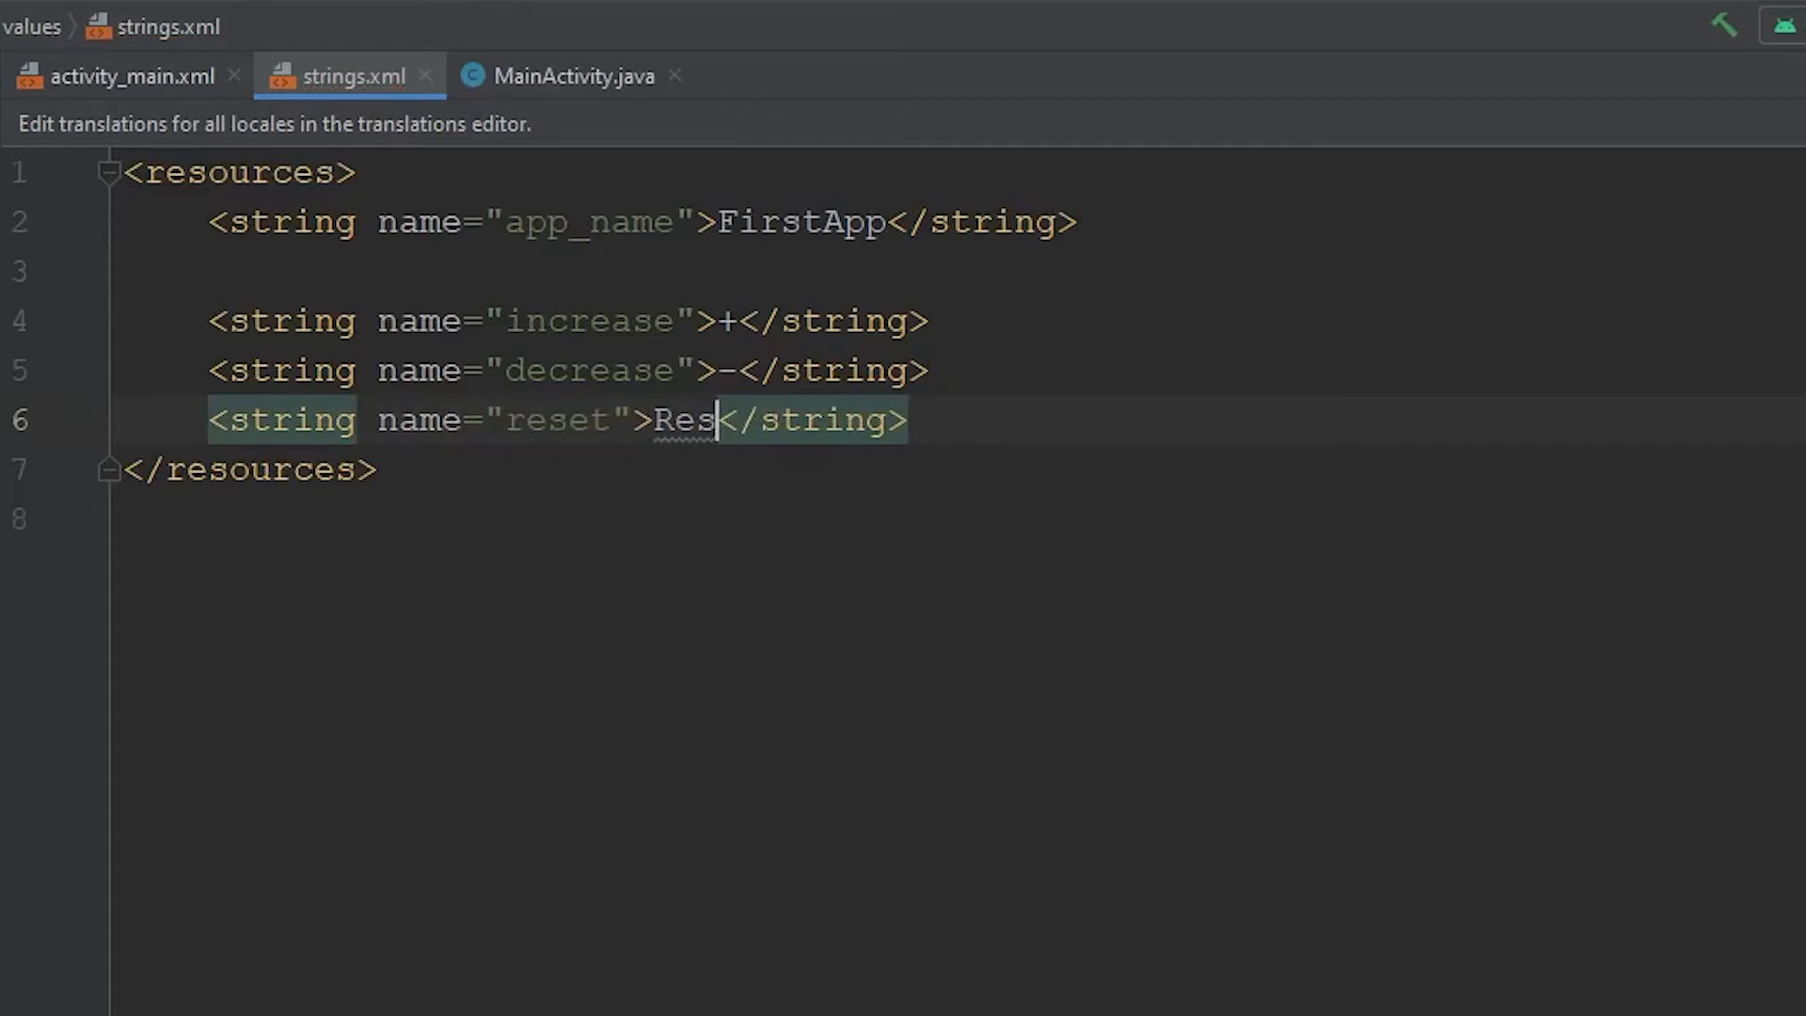
pyautogui.write('et')
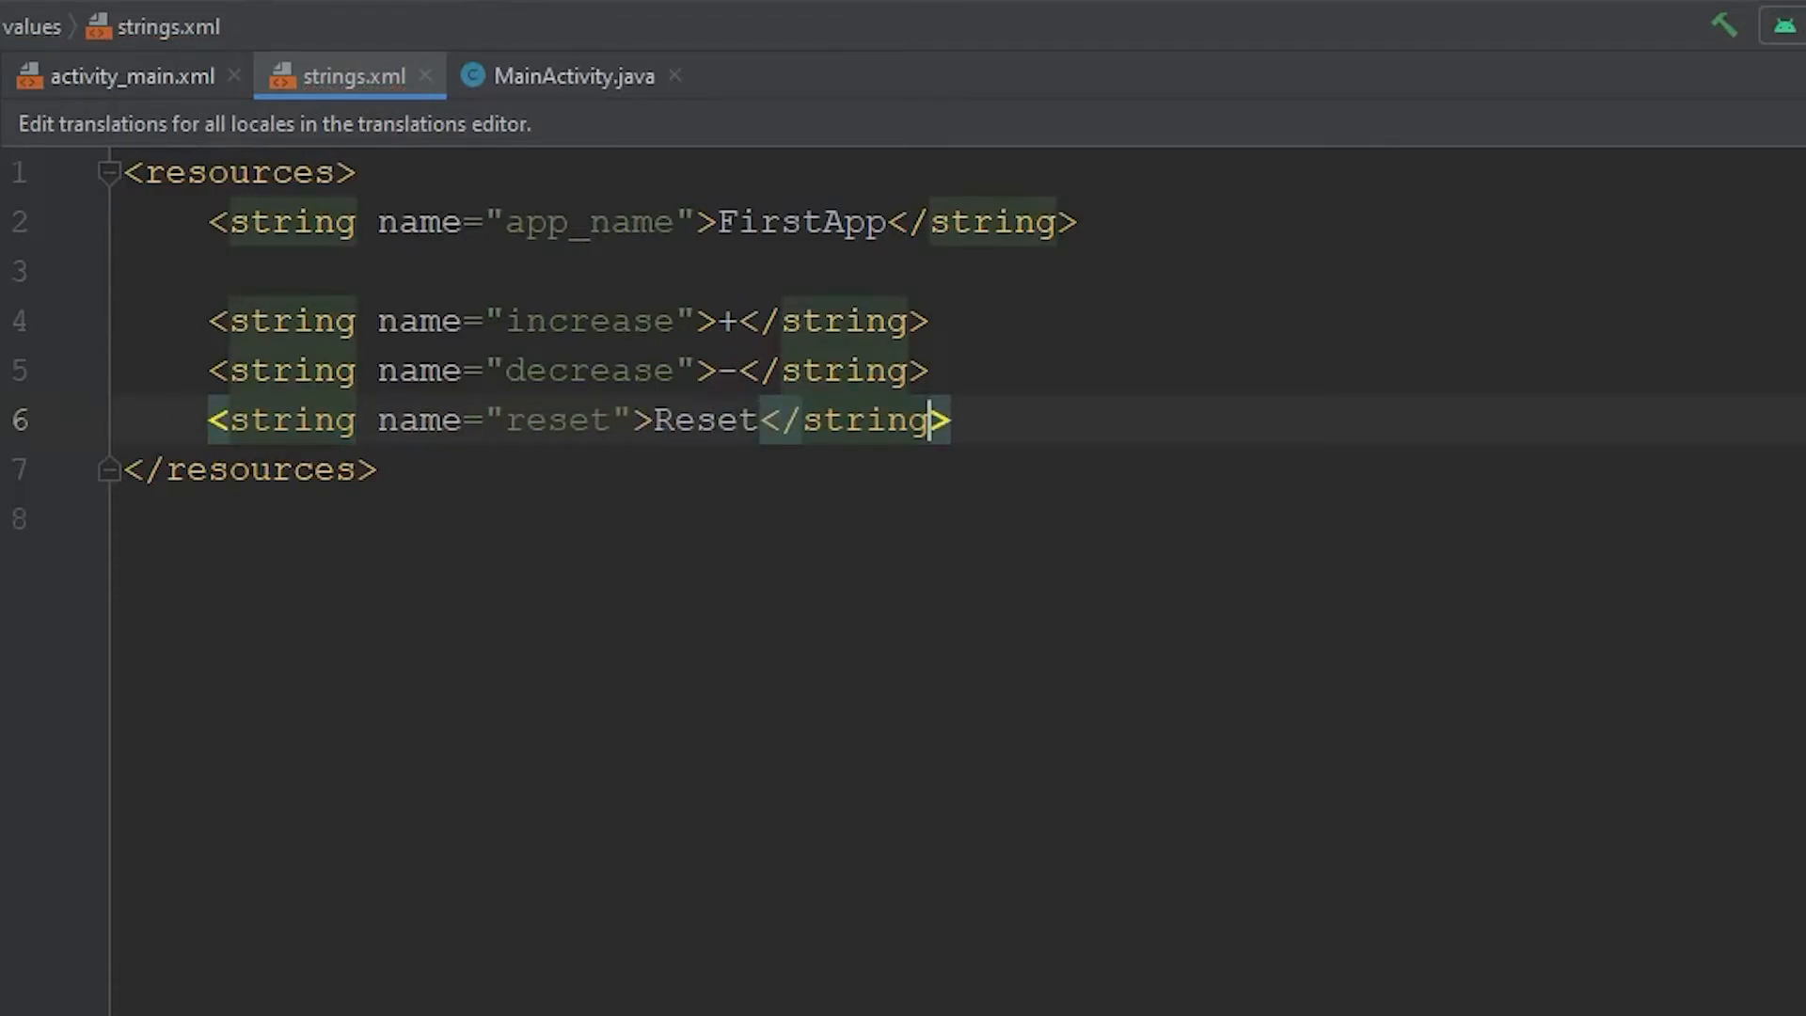
pyautogui.press('enter')
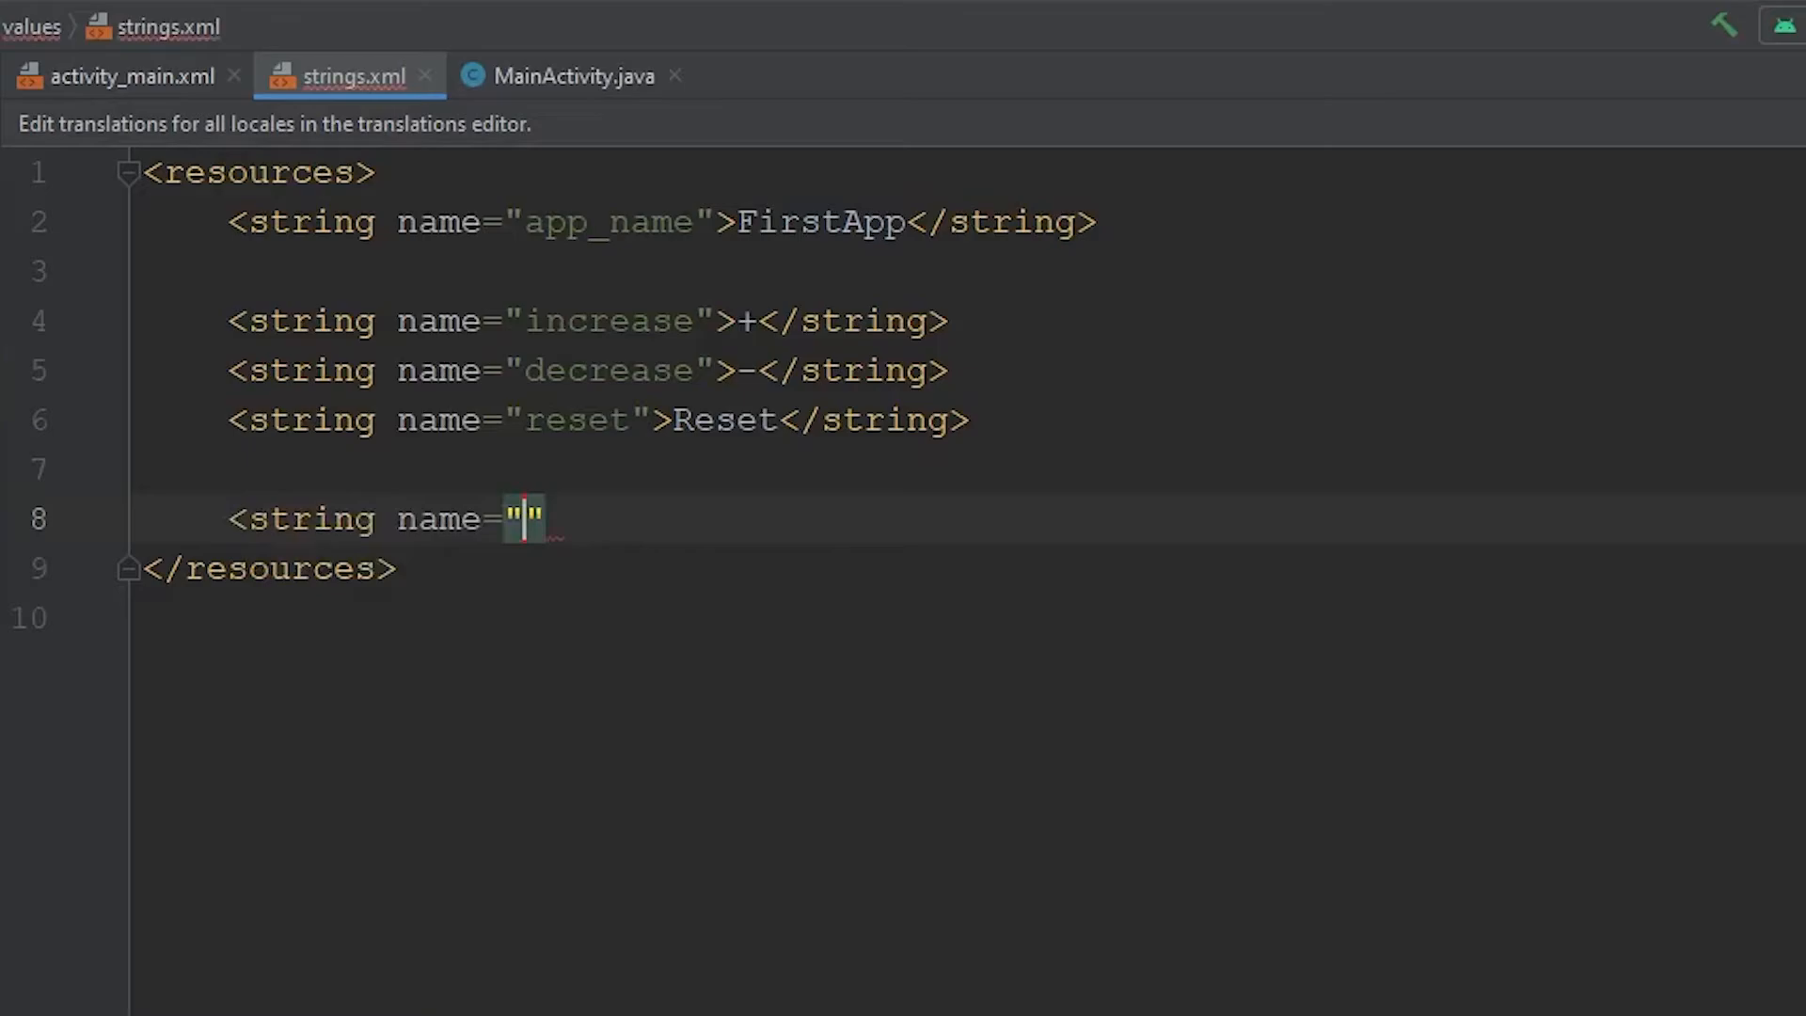
pyautogui.write('textViewDefault')
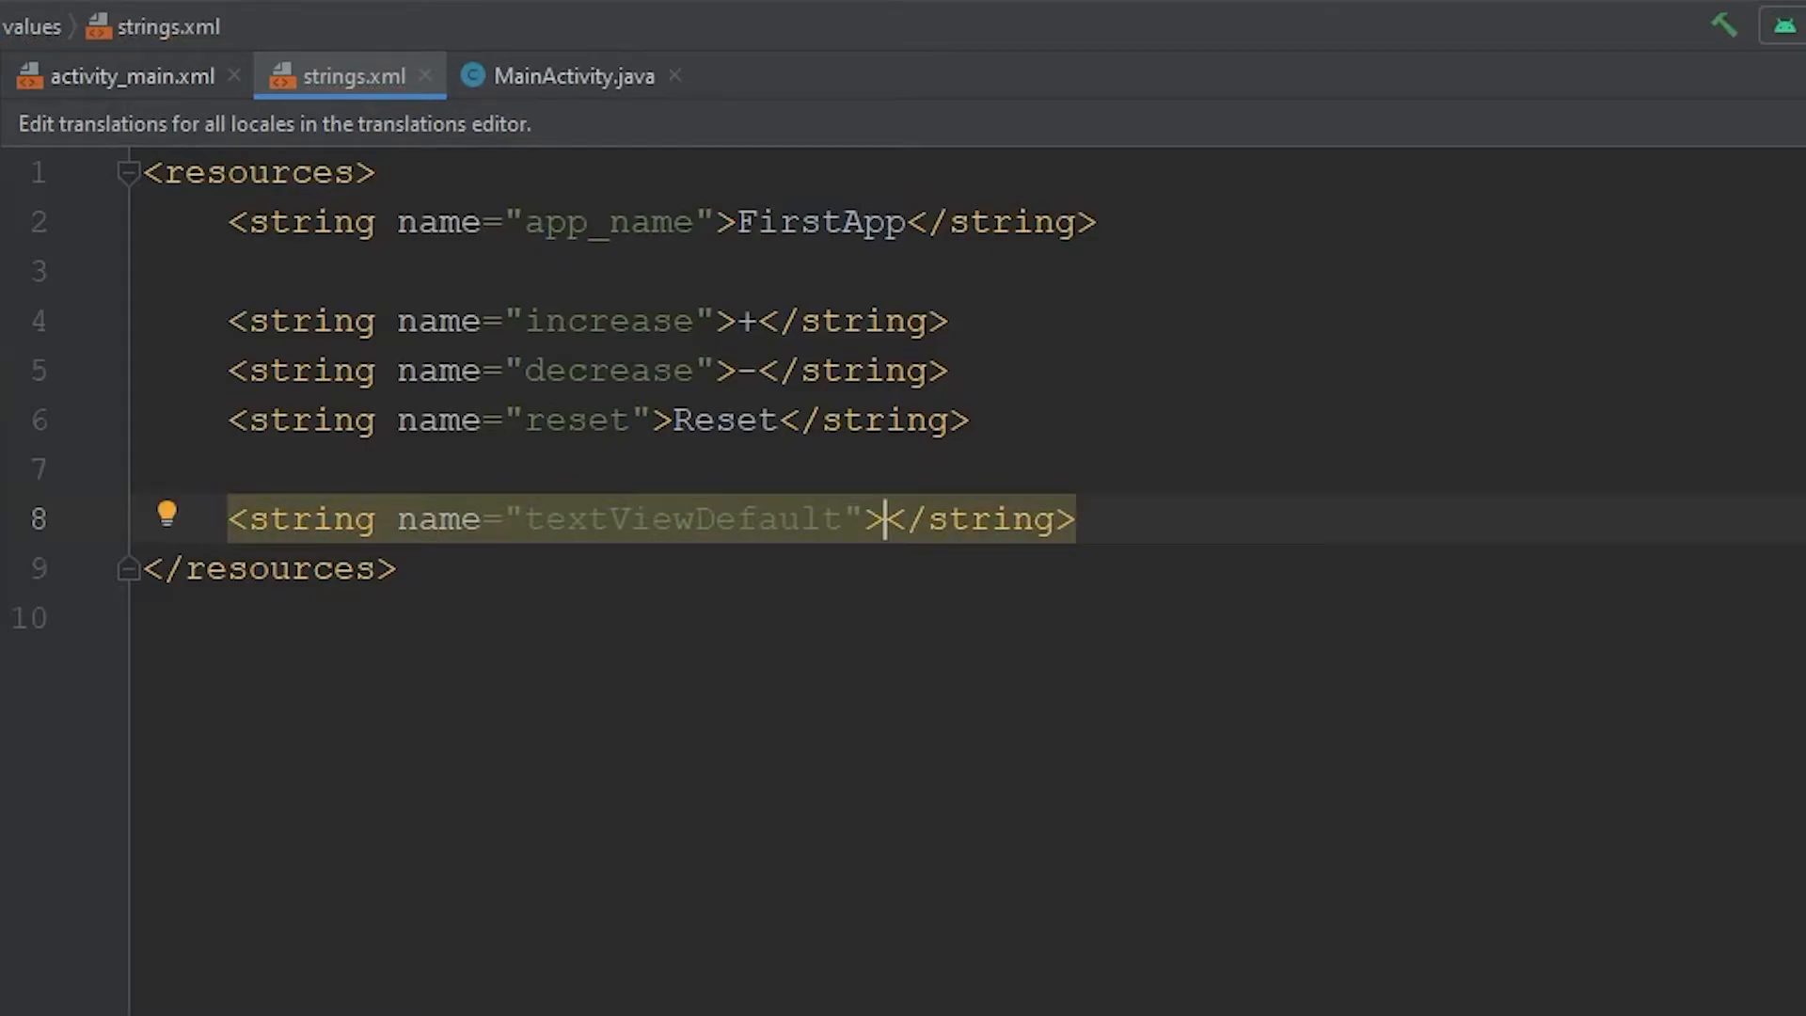
pyautogui.write('0')
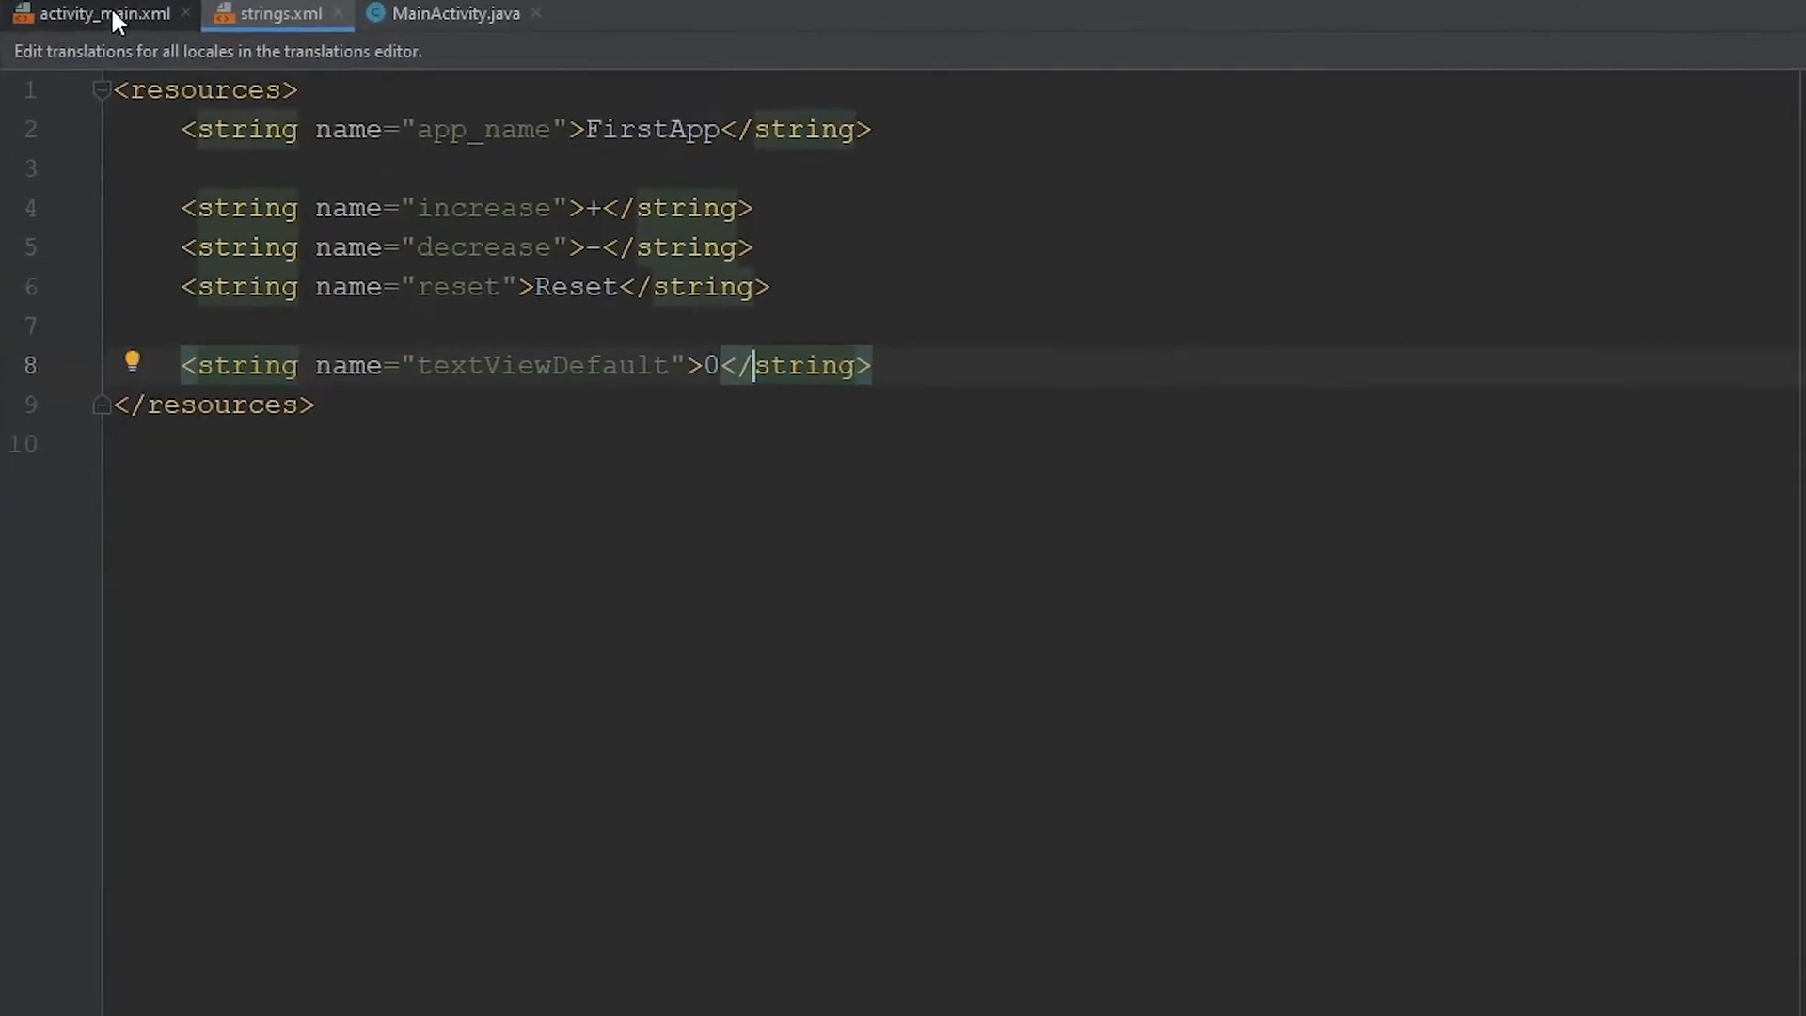
pyautogui.click(98, 13)
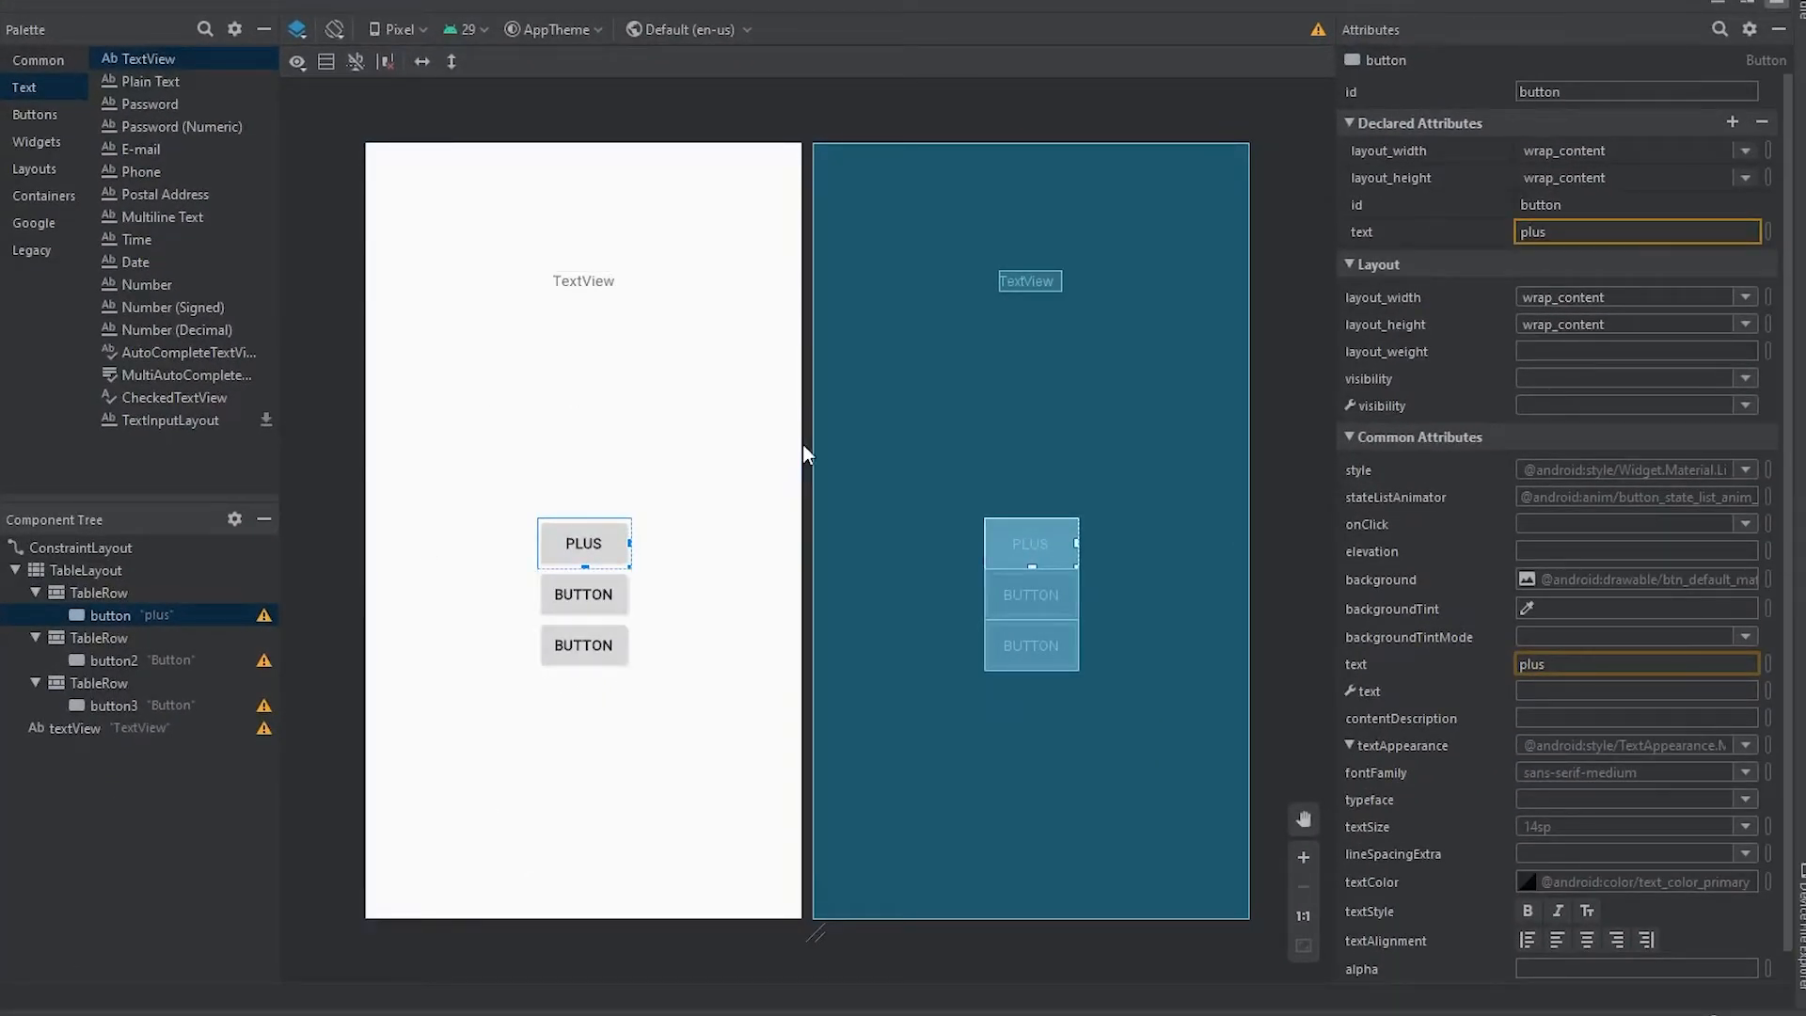
pyautogui.moveTo(841, 462)
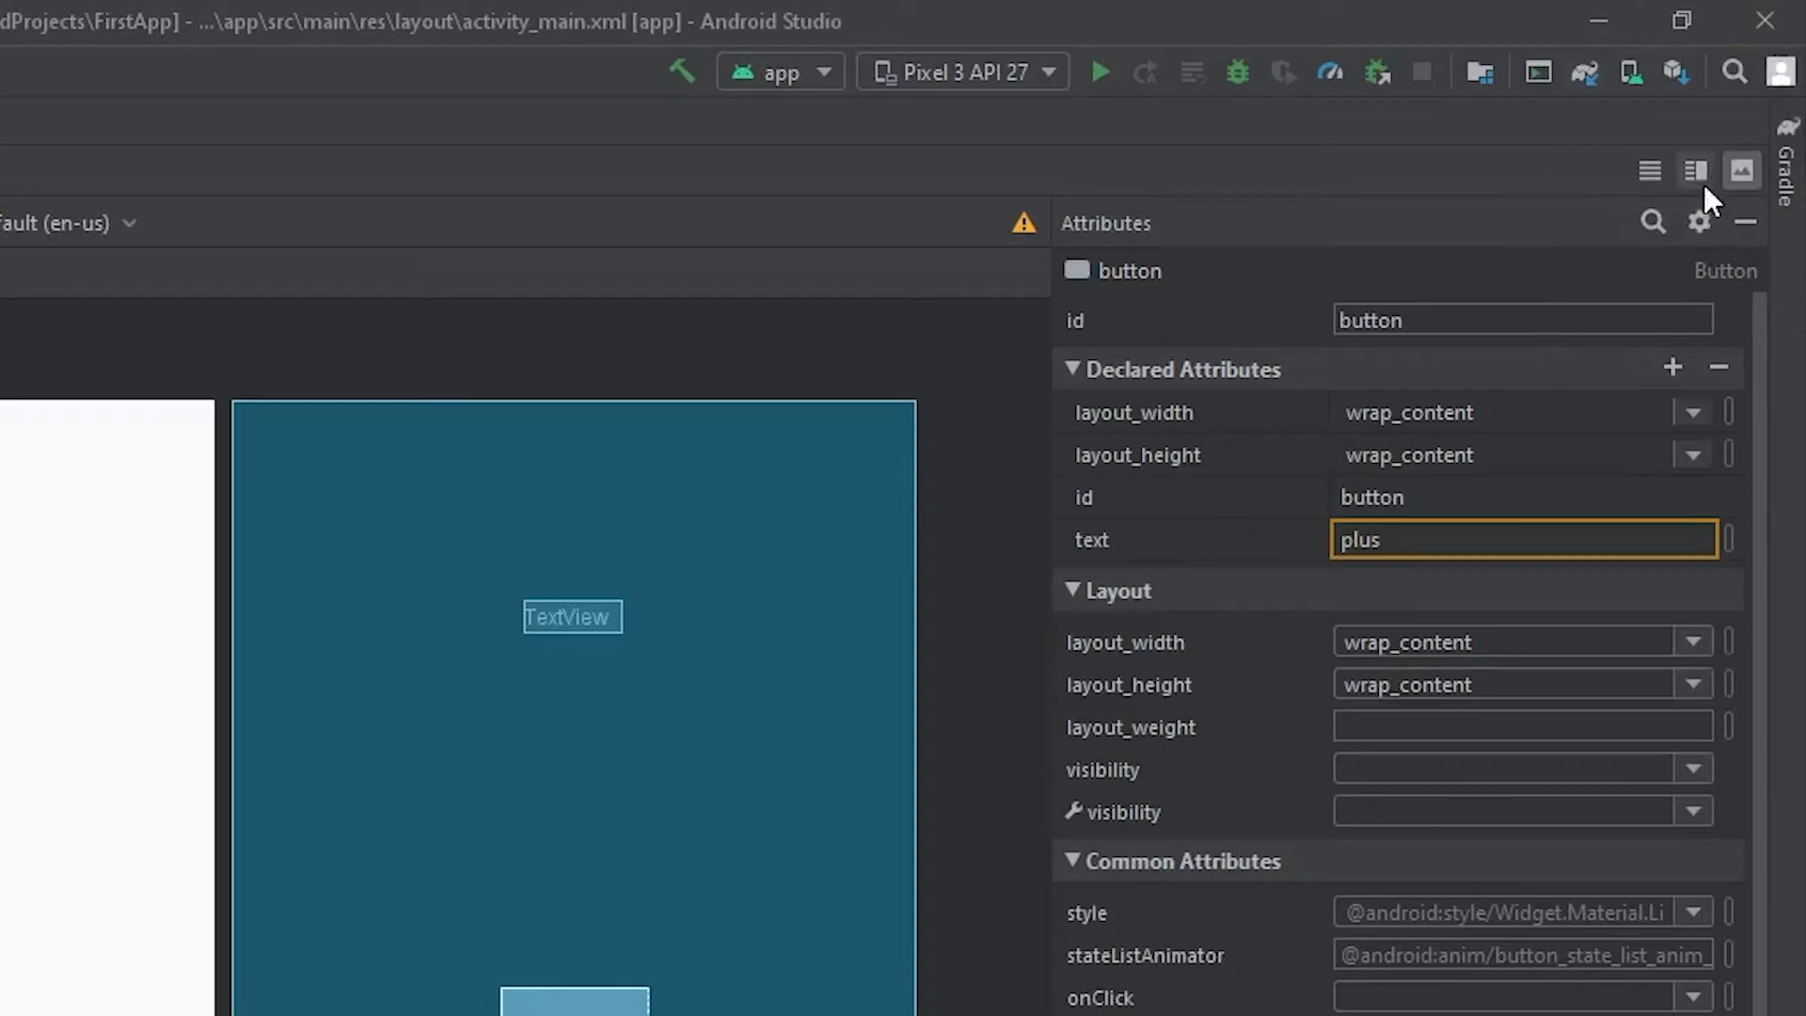
pyautogui.click(1695, 172)
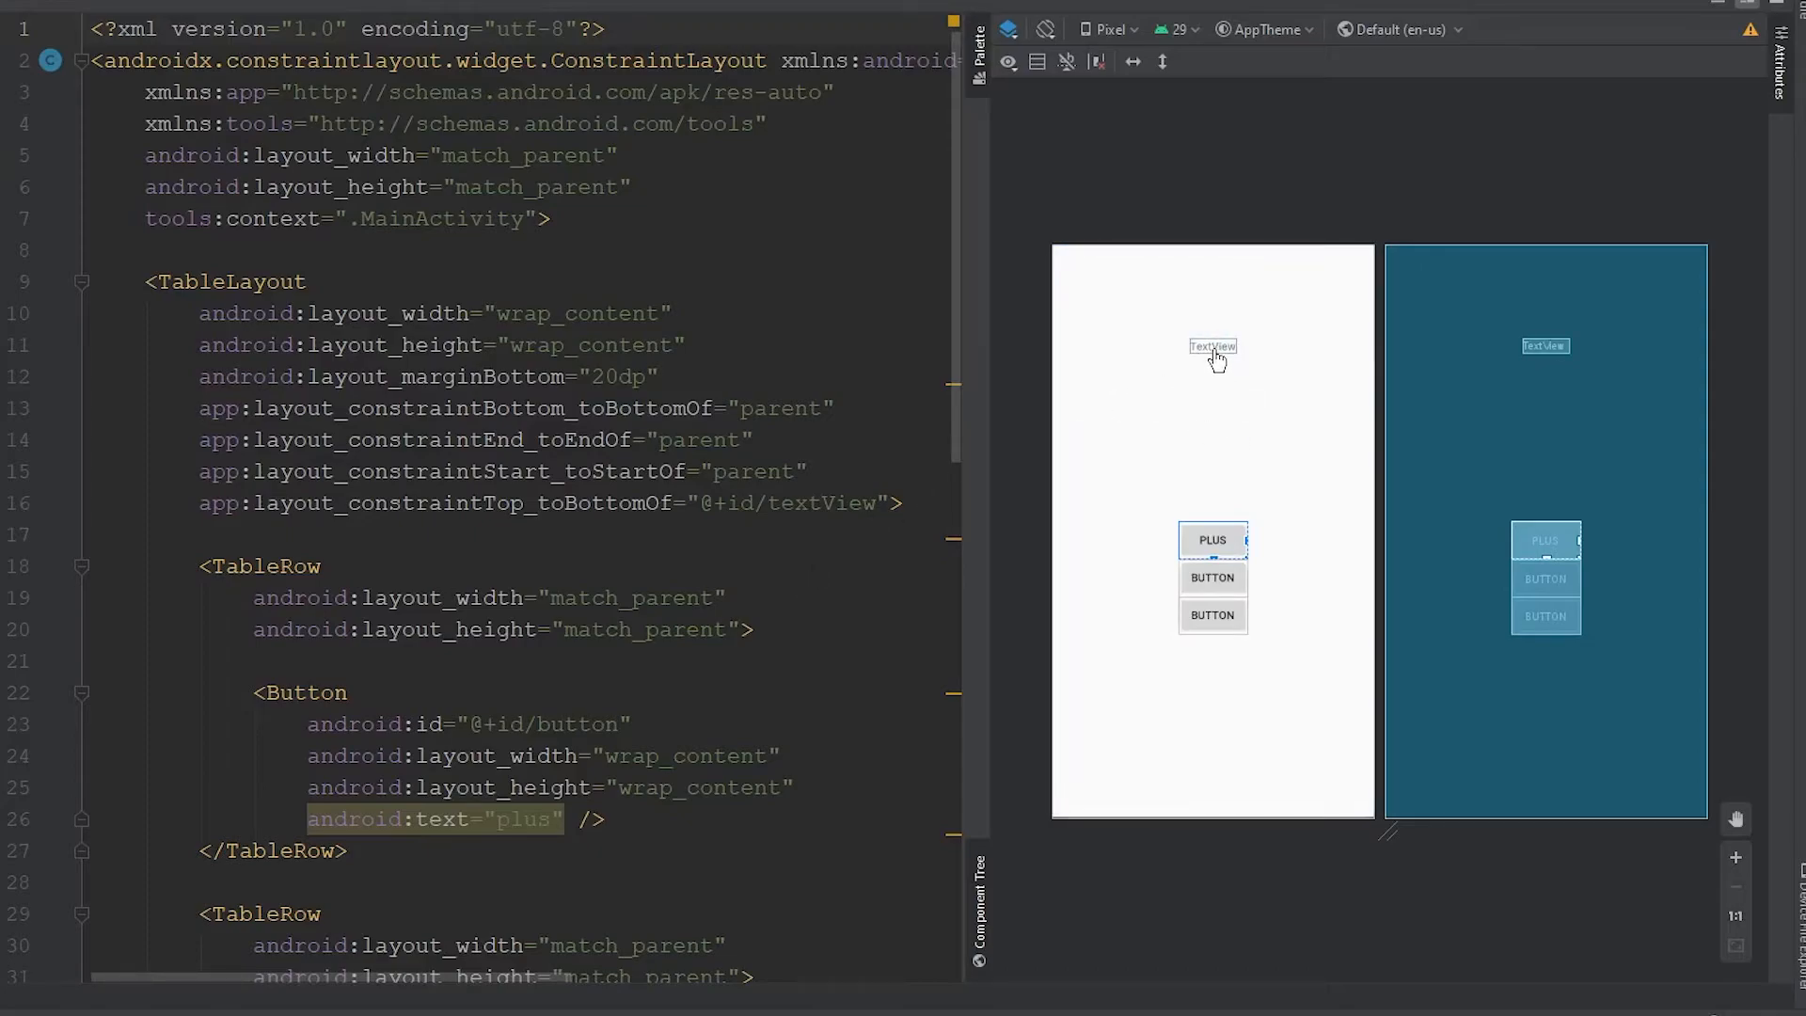
pyautogui.click(1211, 346)
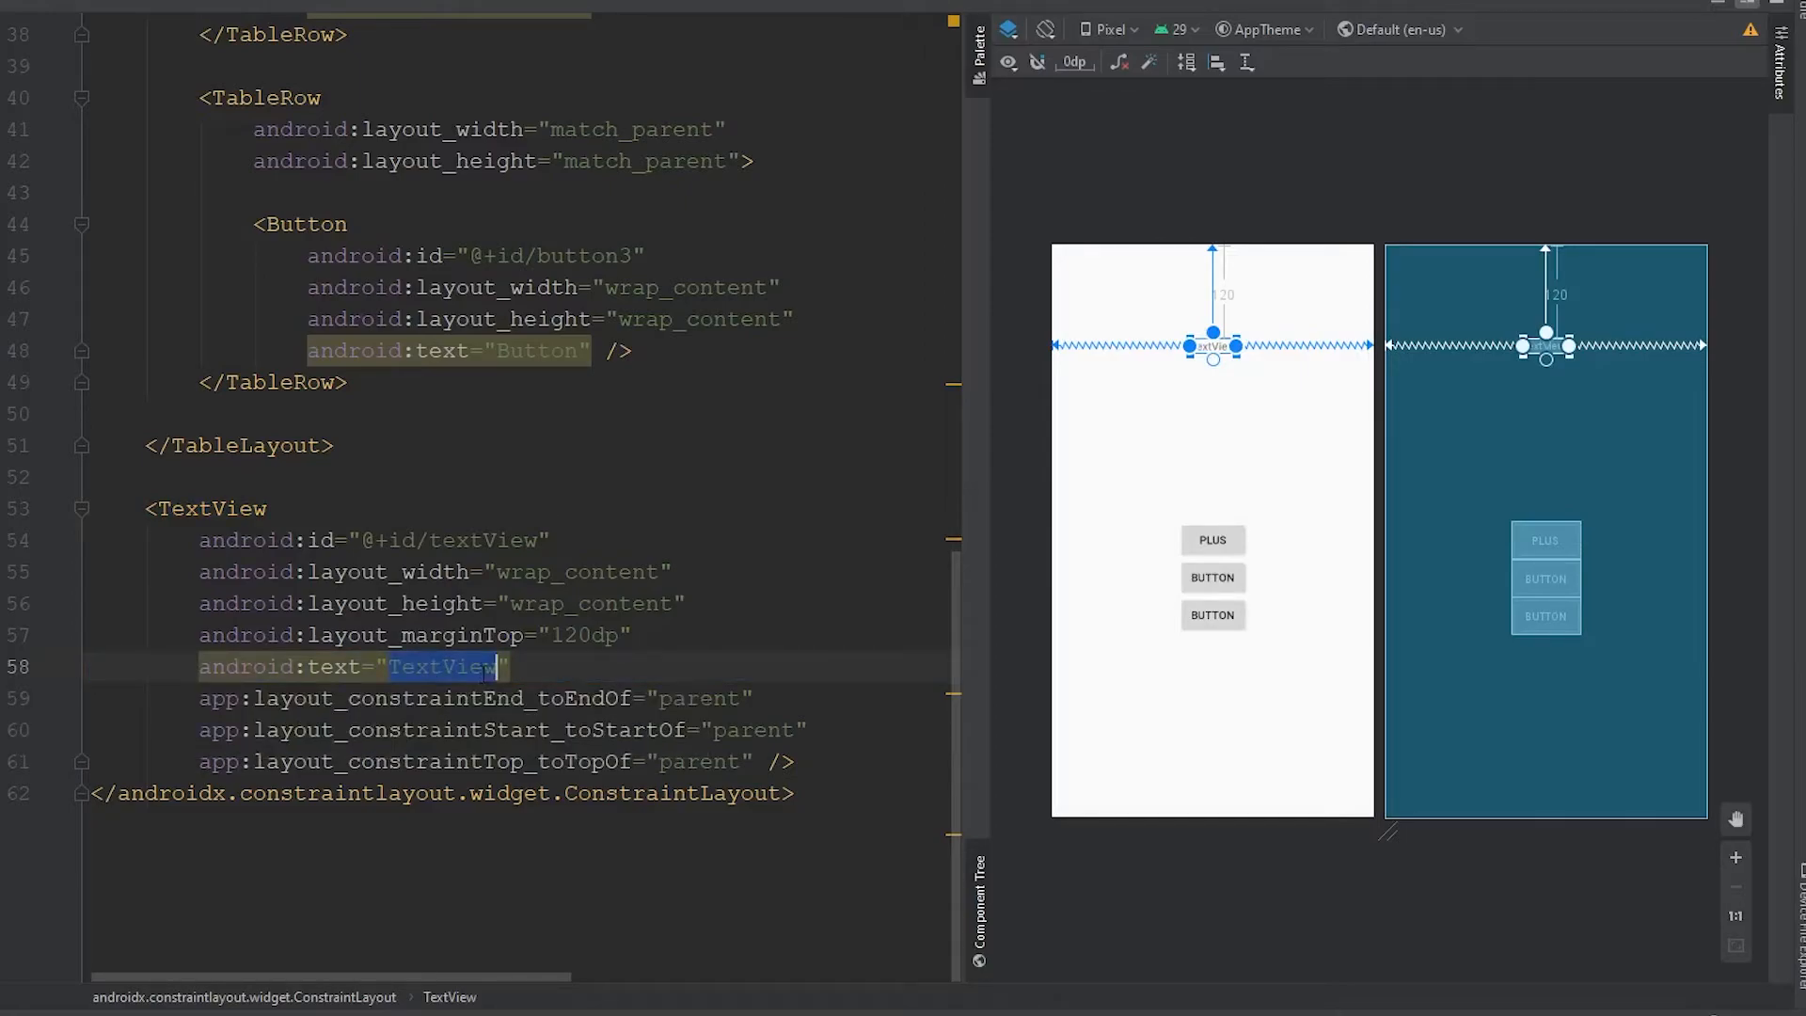
pyautogui.write('@st')
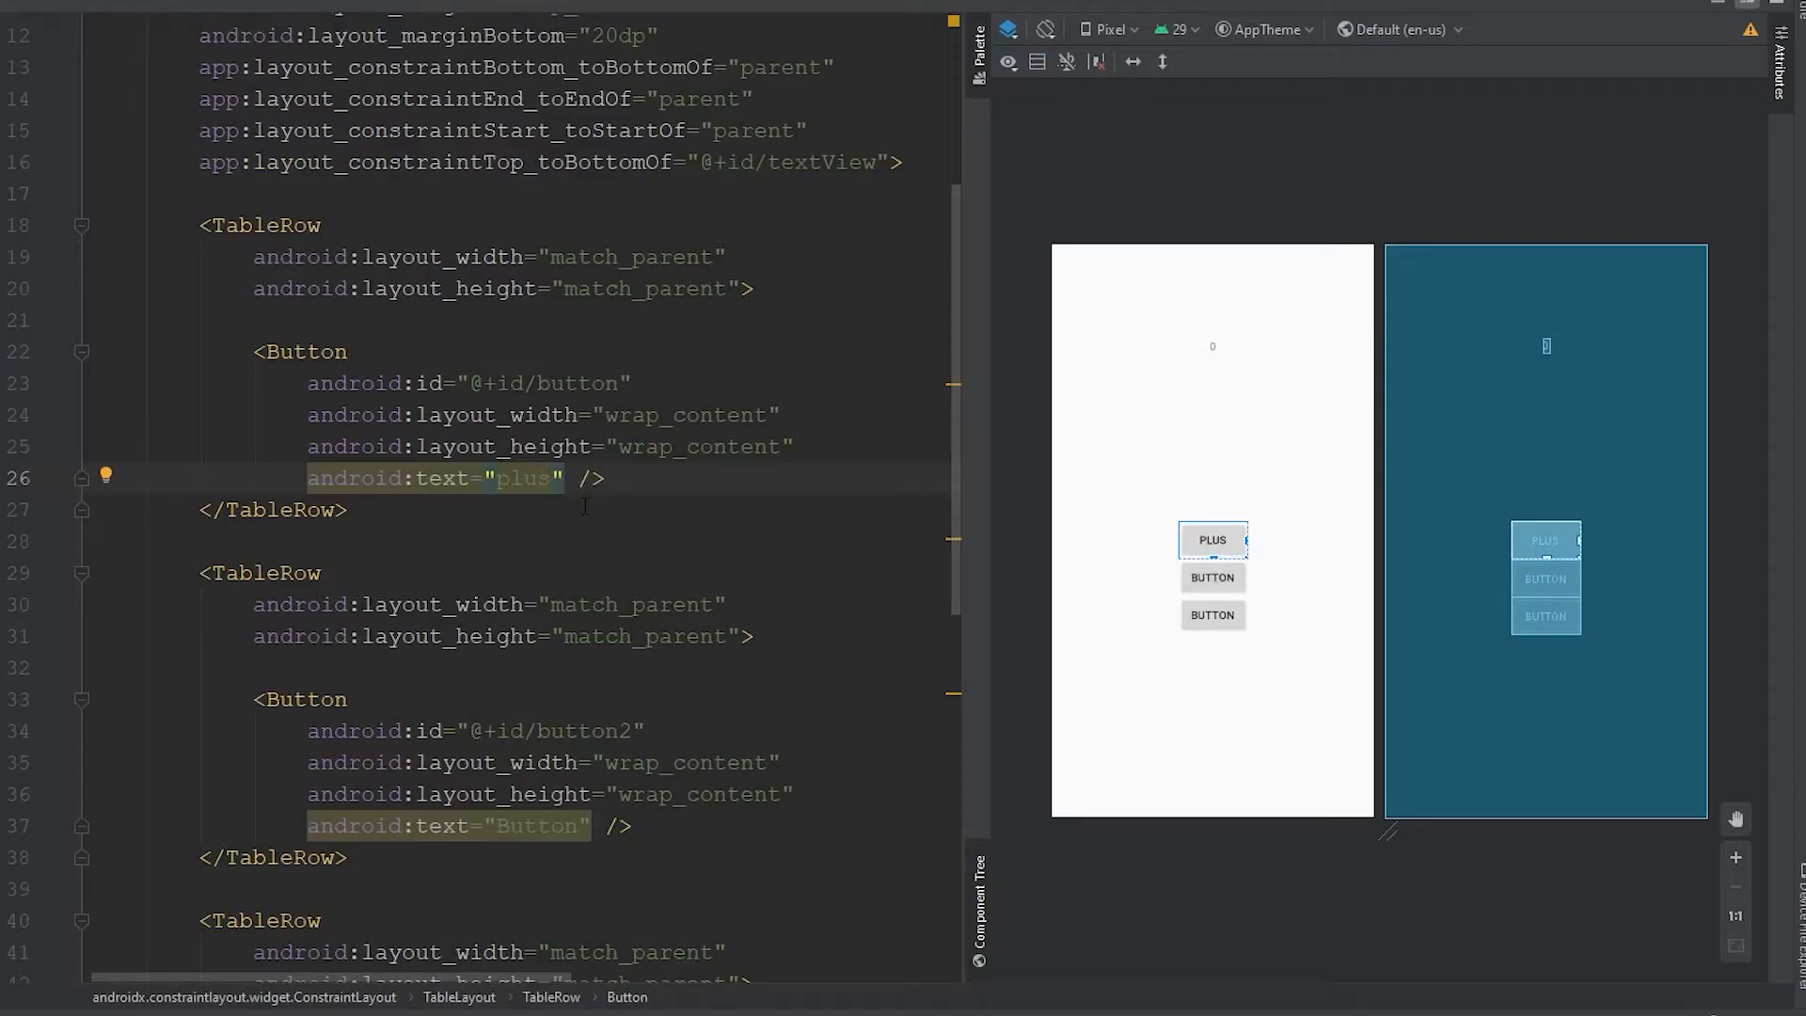
pyautogui.write('@')
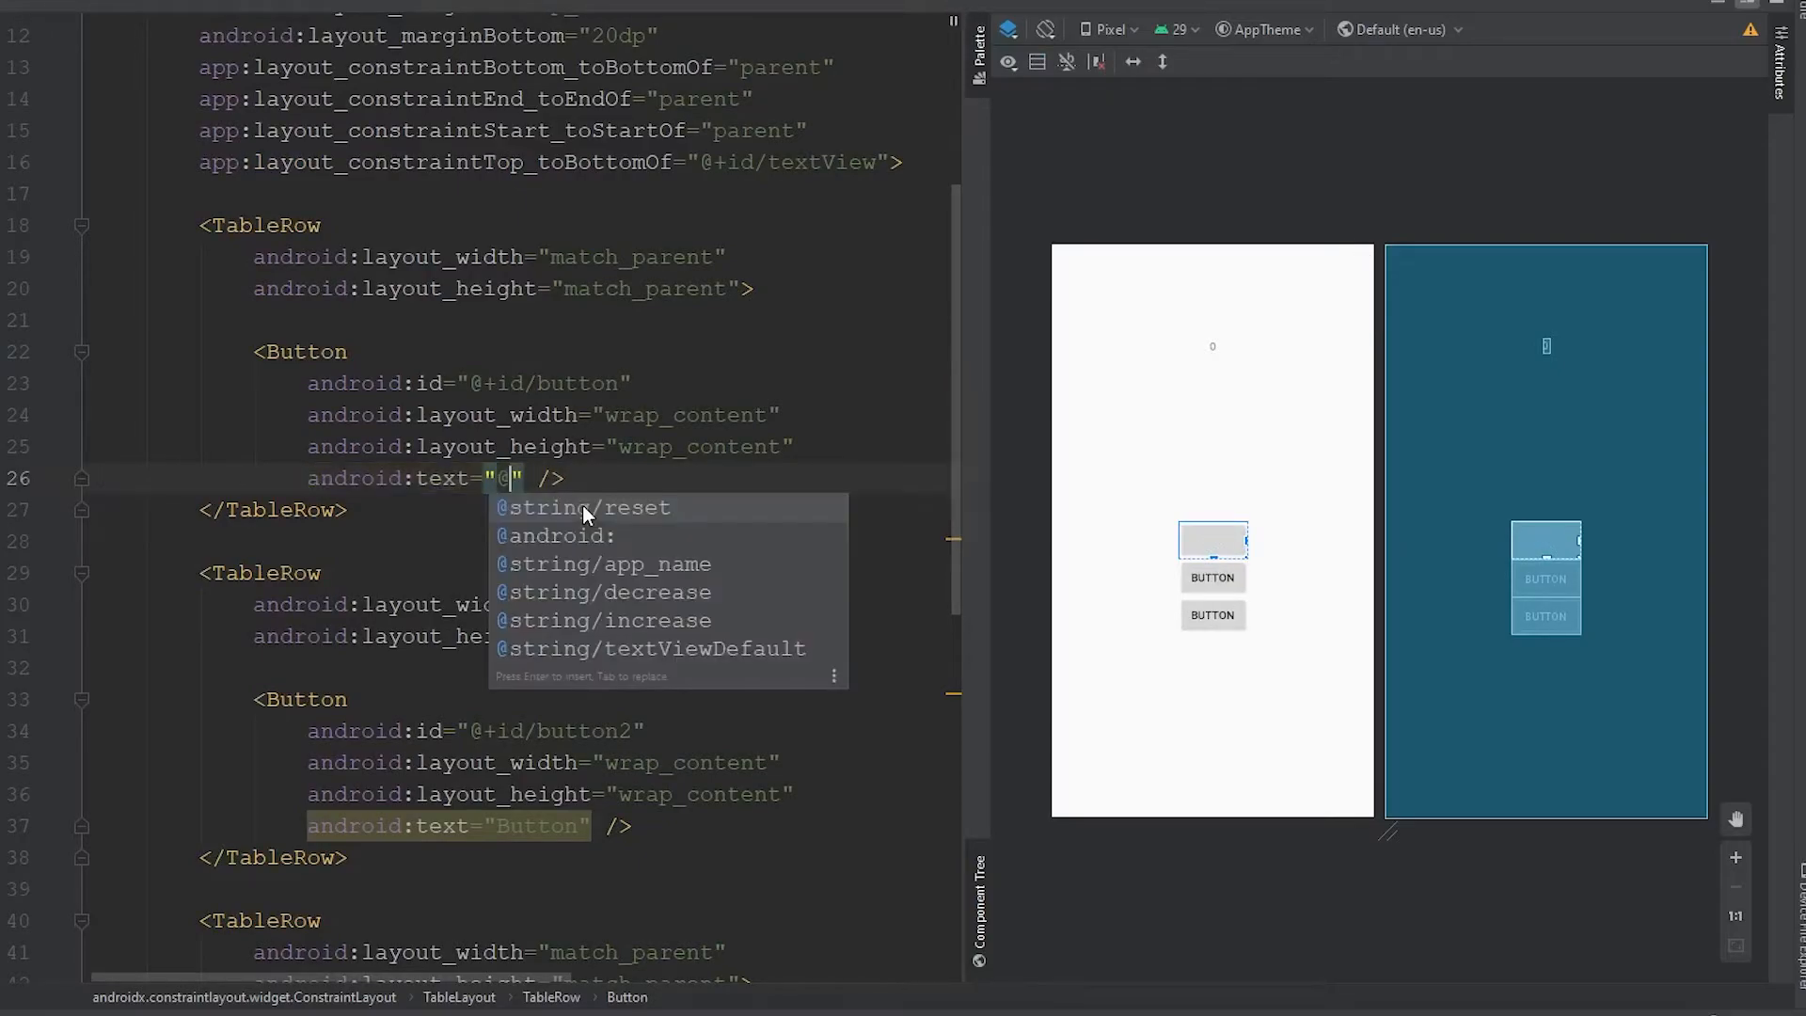
pyautogui.write('St')
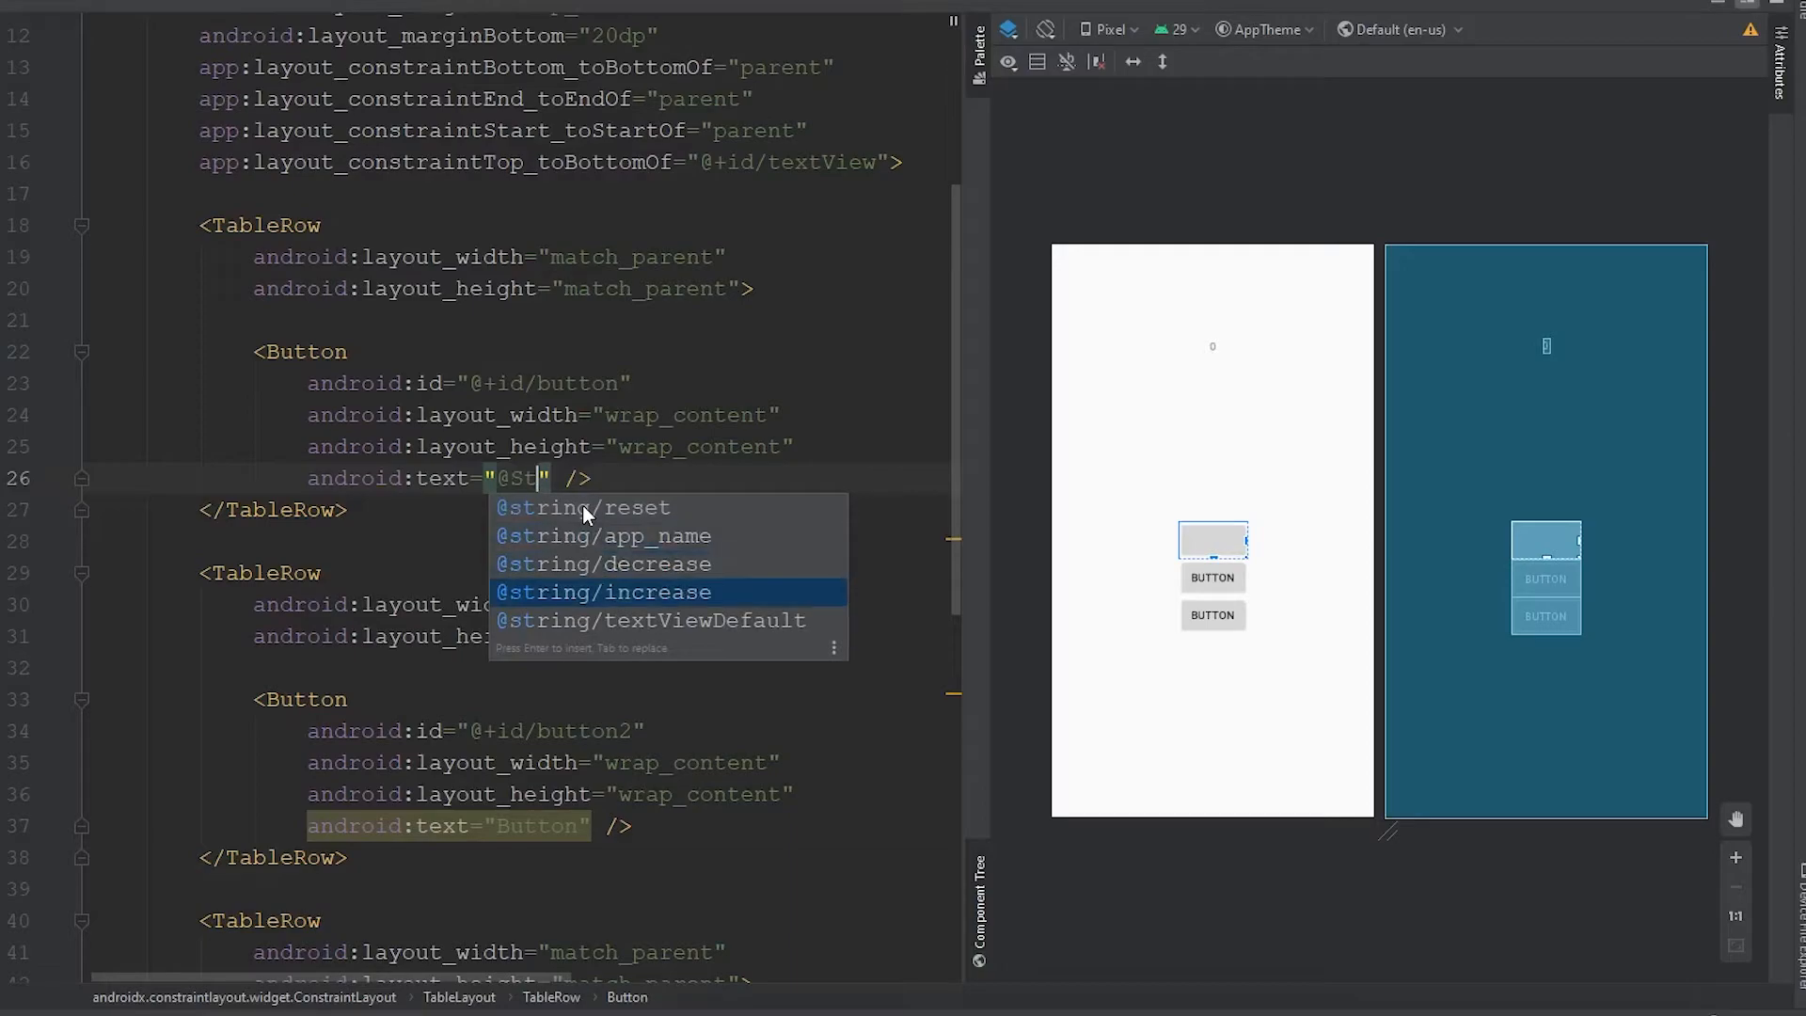
pyautogui.click(602, 590)
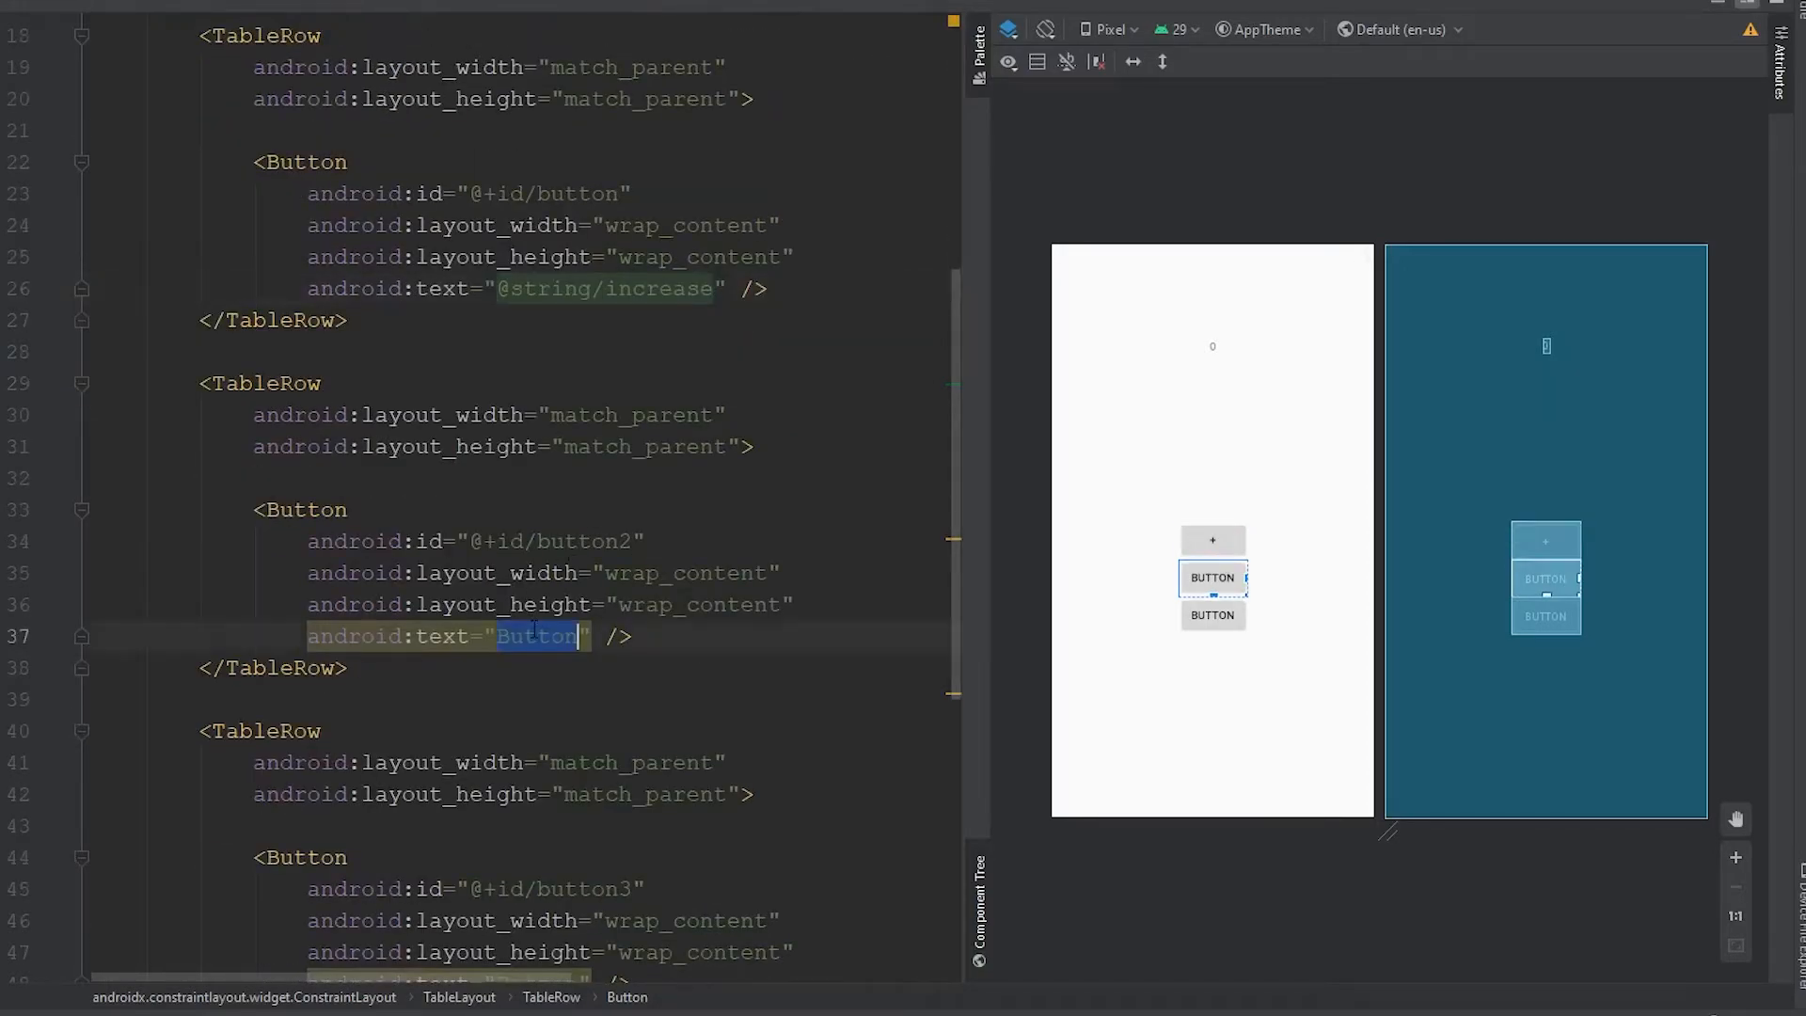
pyautogui.write('@str')
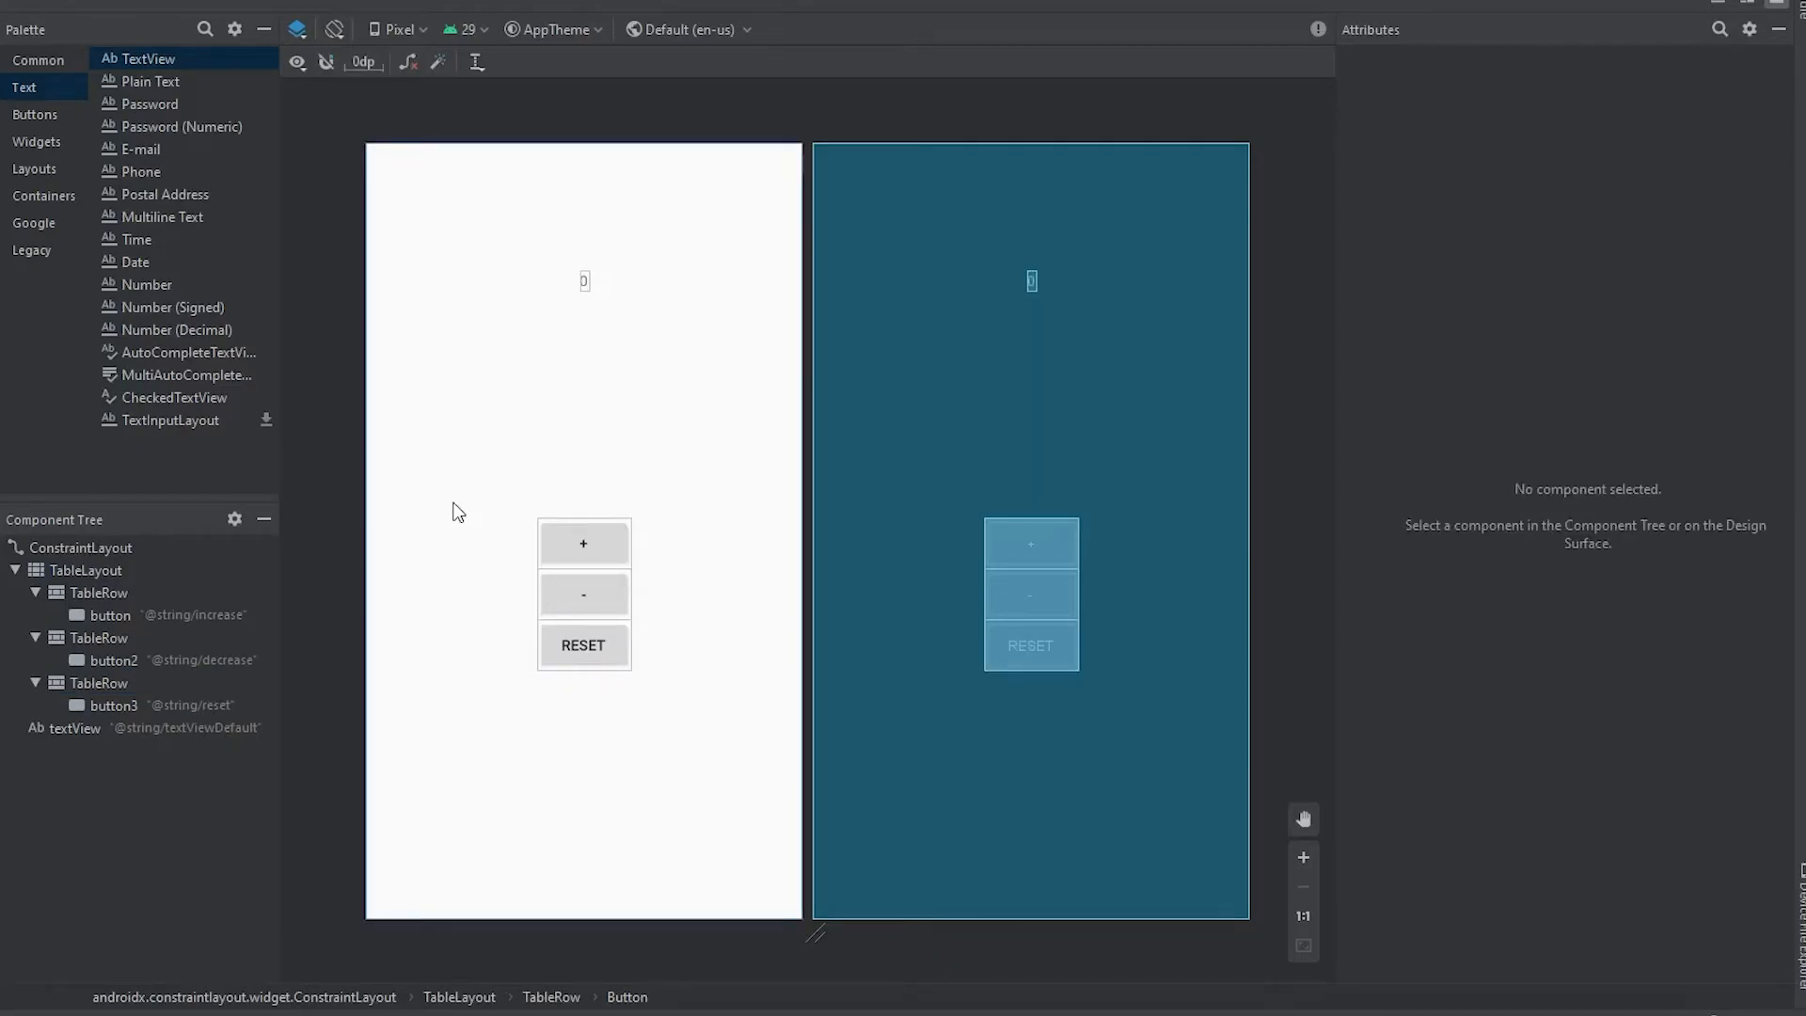
pyautogui.moveTo(657, 604)
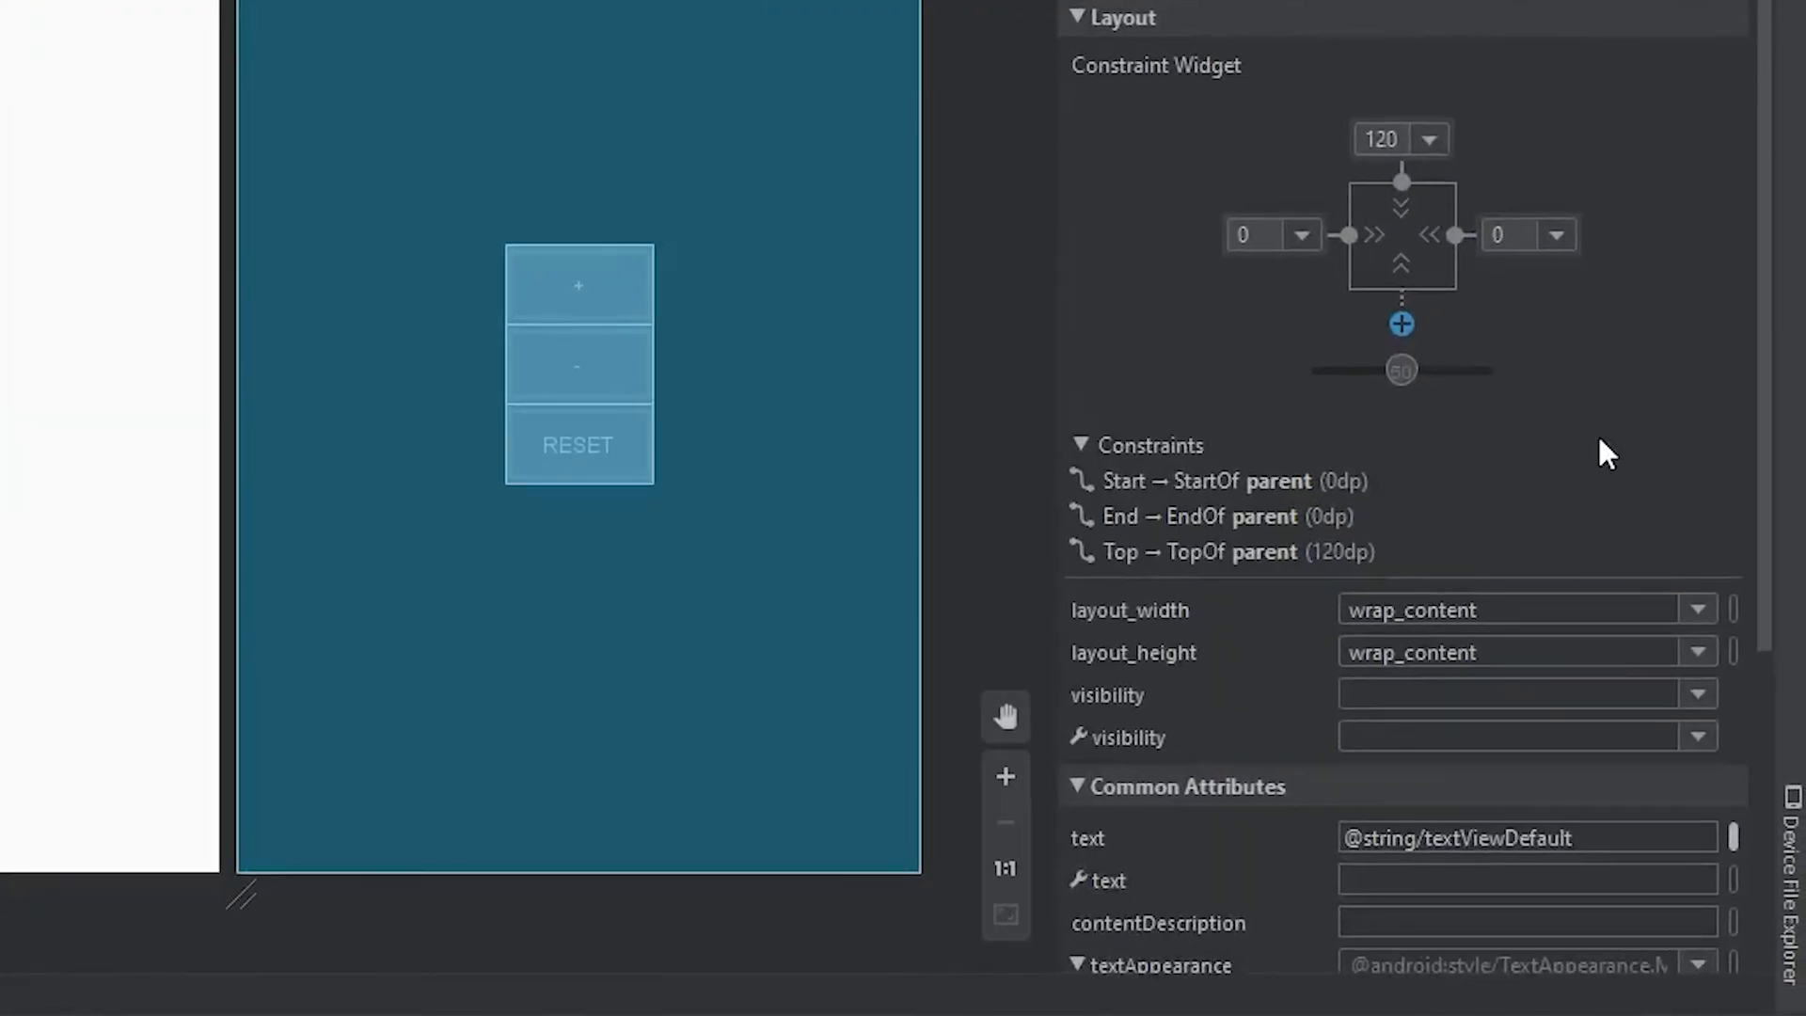
pyautogui.moveTo(1131, 609)
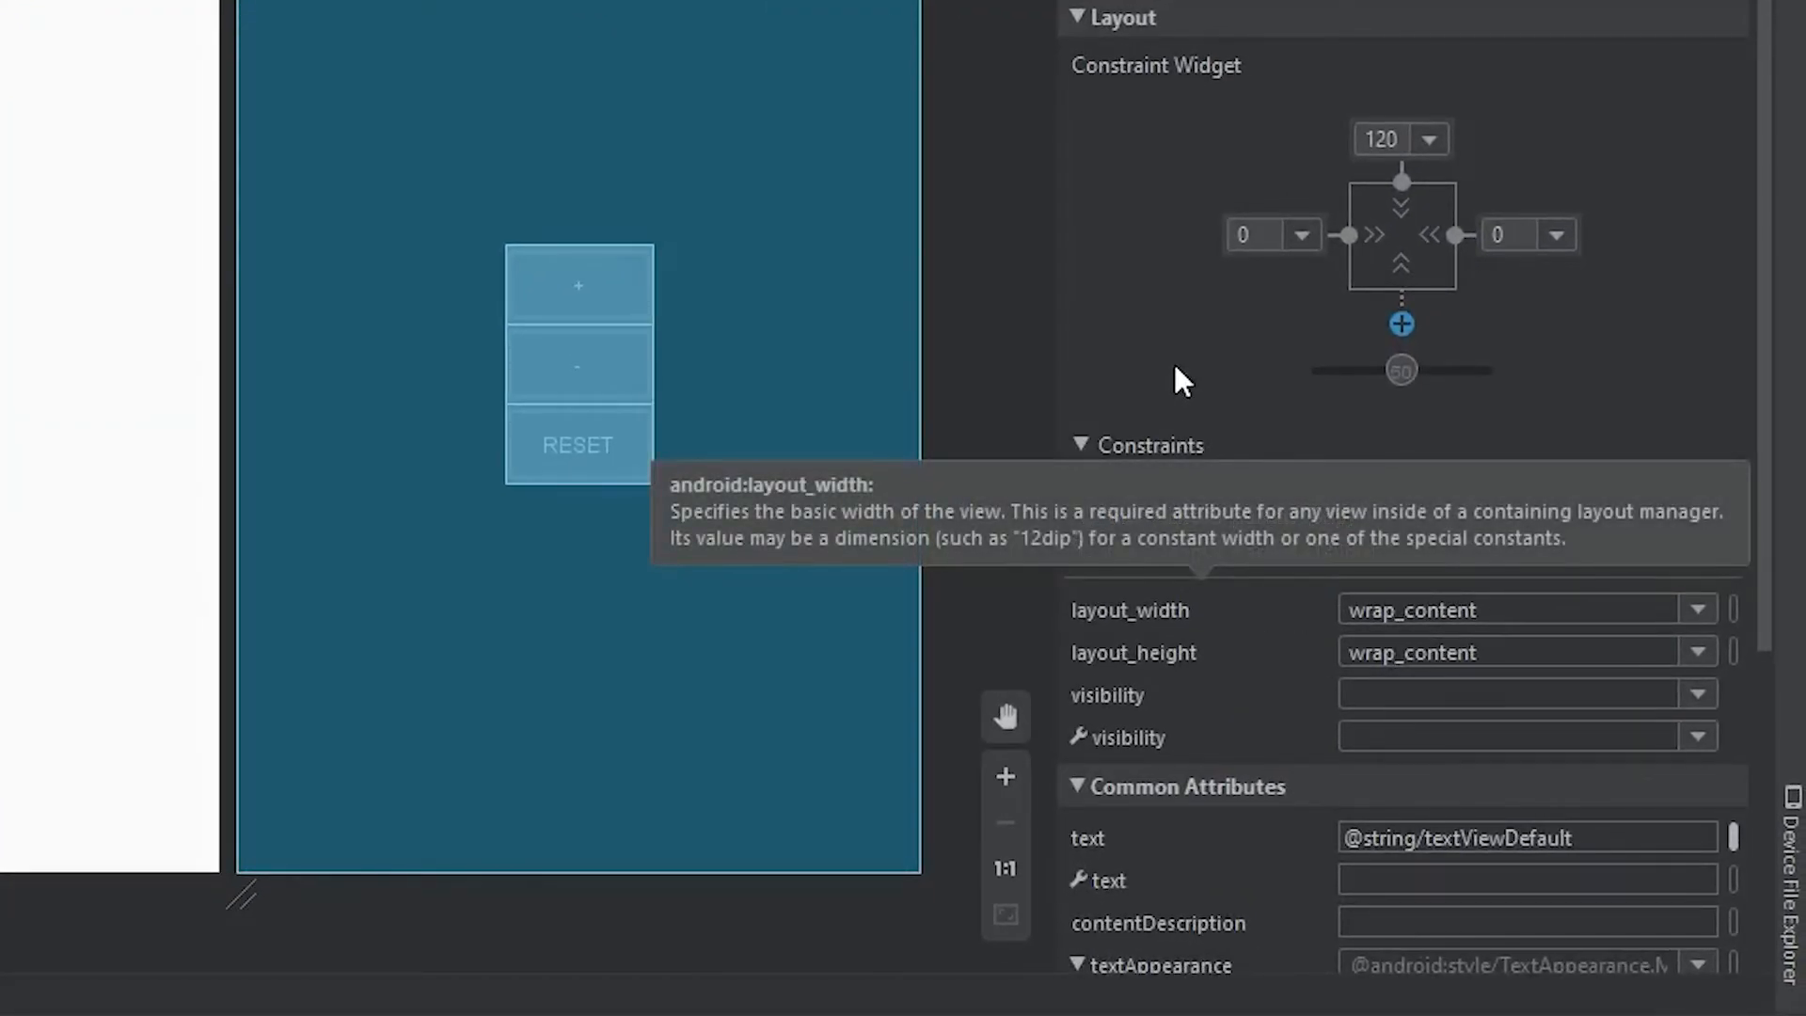
# - Choose a larger textSize for the 0 counter TextView
pyautogui.scroll(-3)
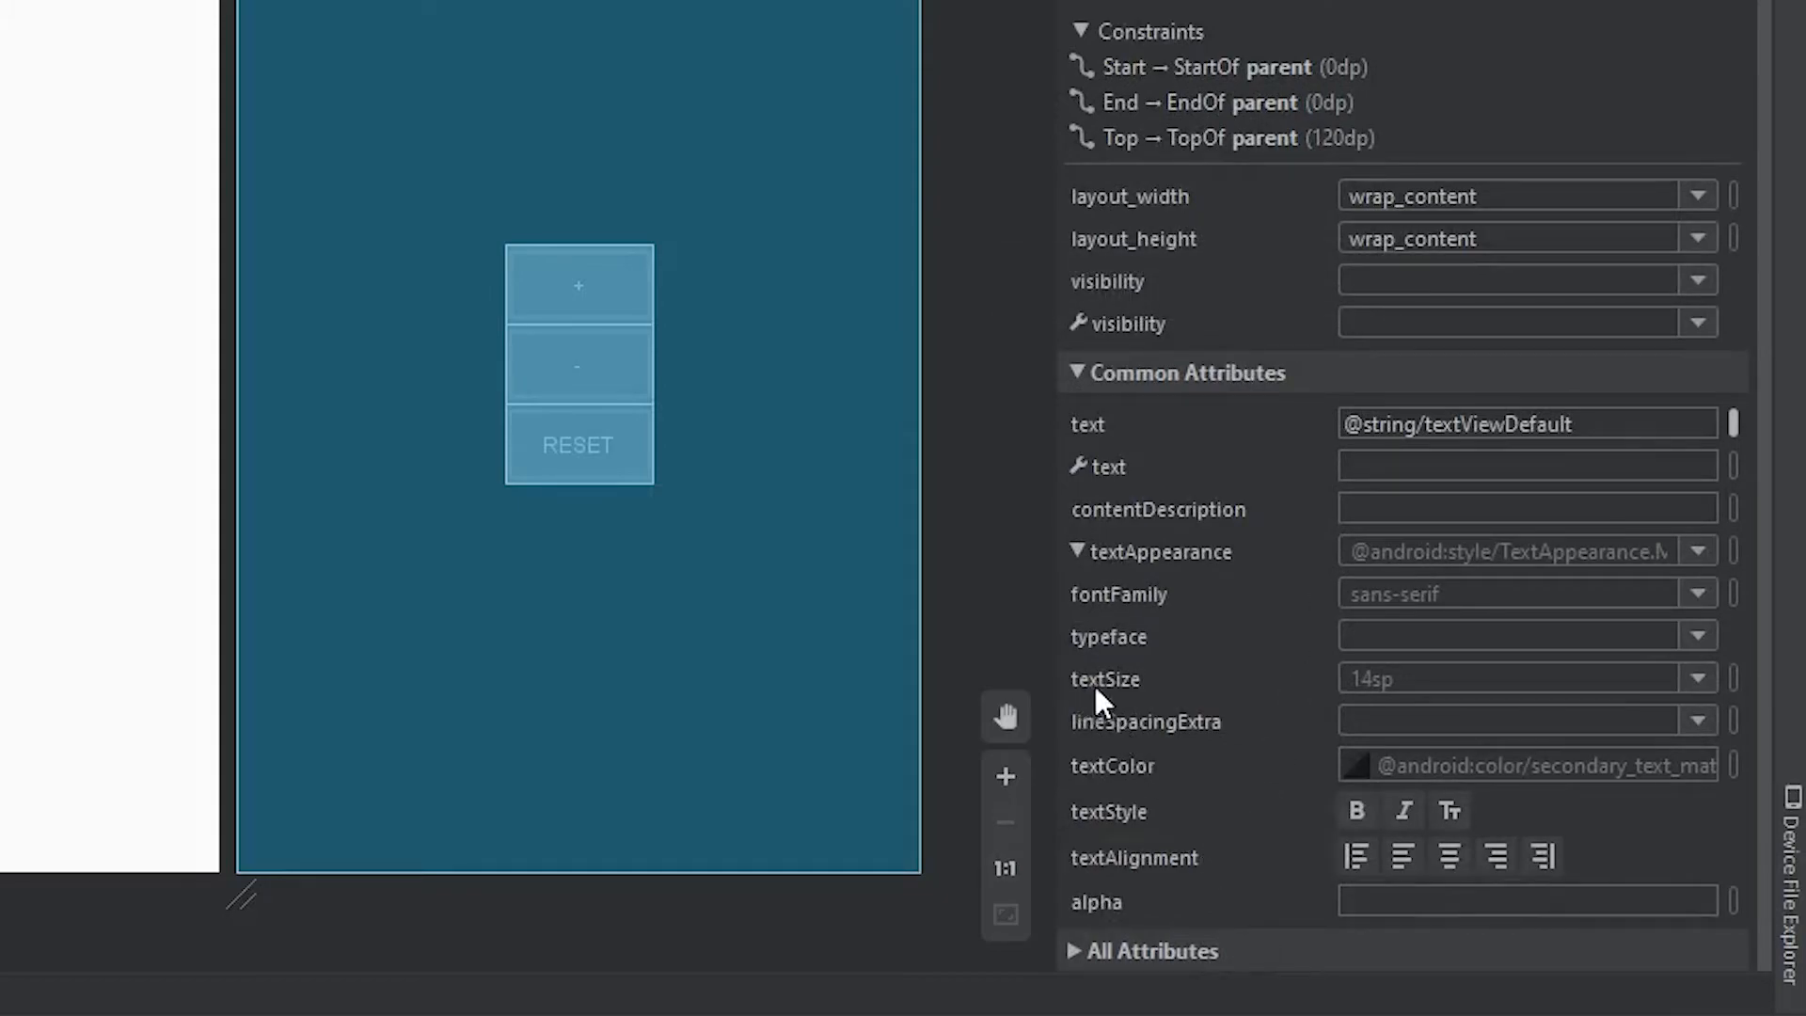
pyautogui.moveTo(1716, 696)
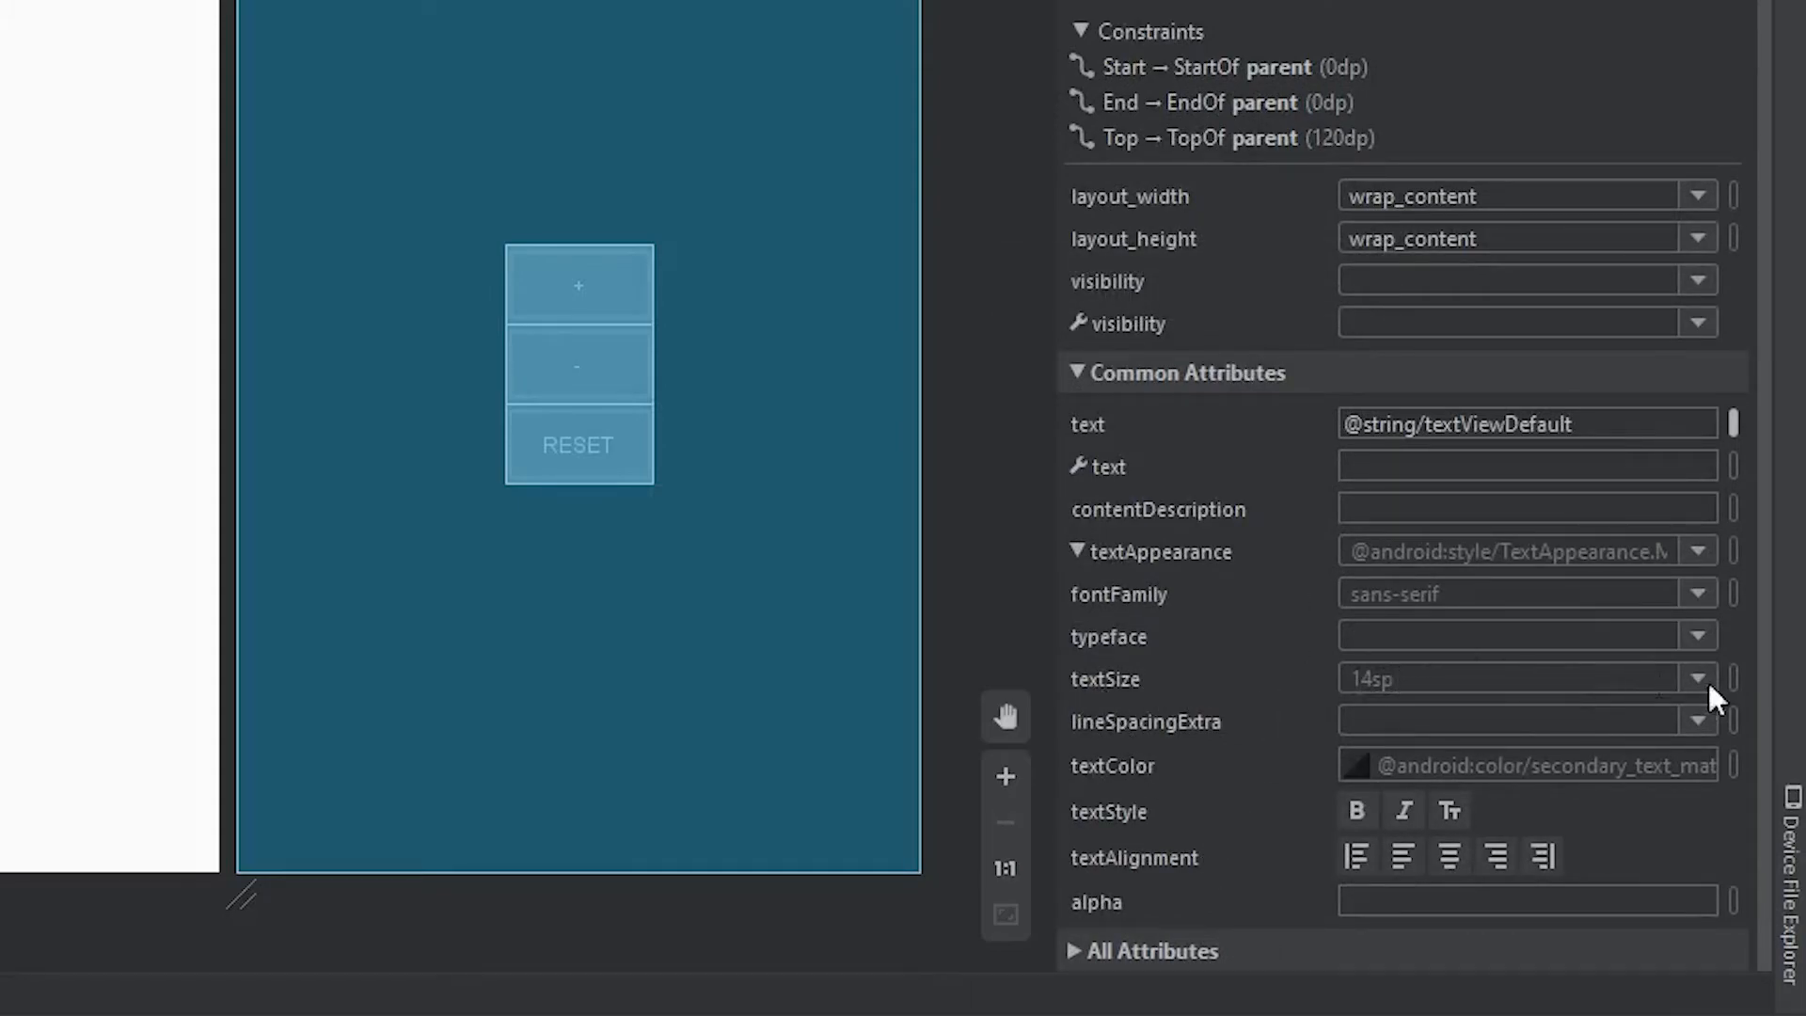
pyautogui.click(1695, 679)
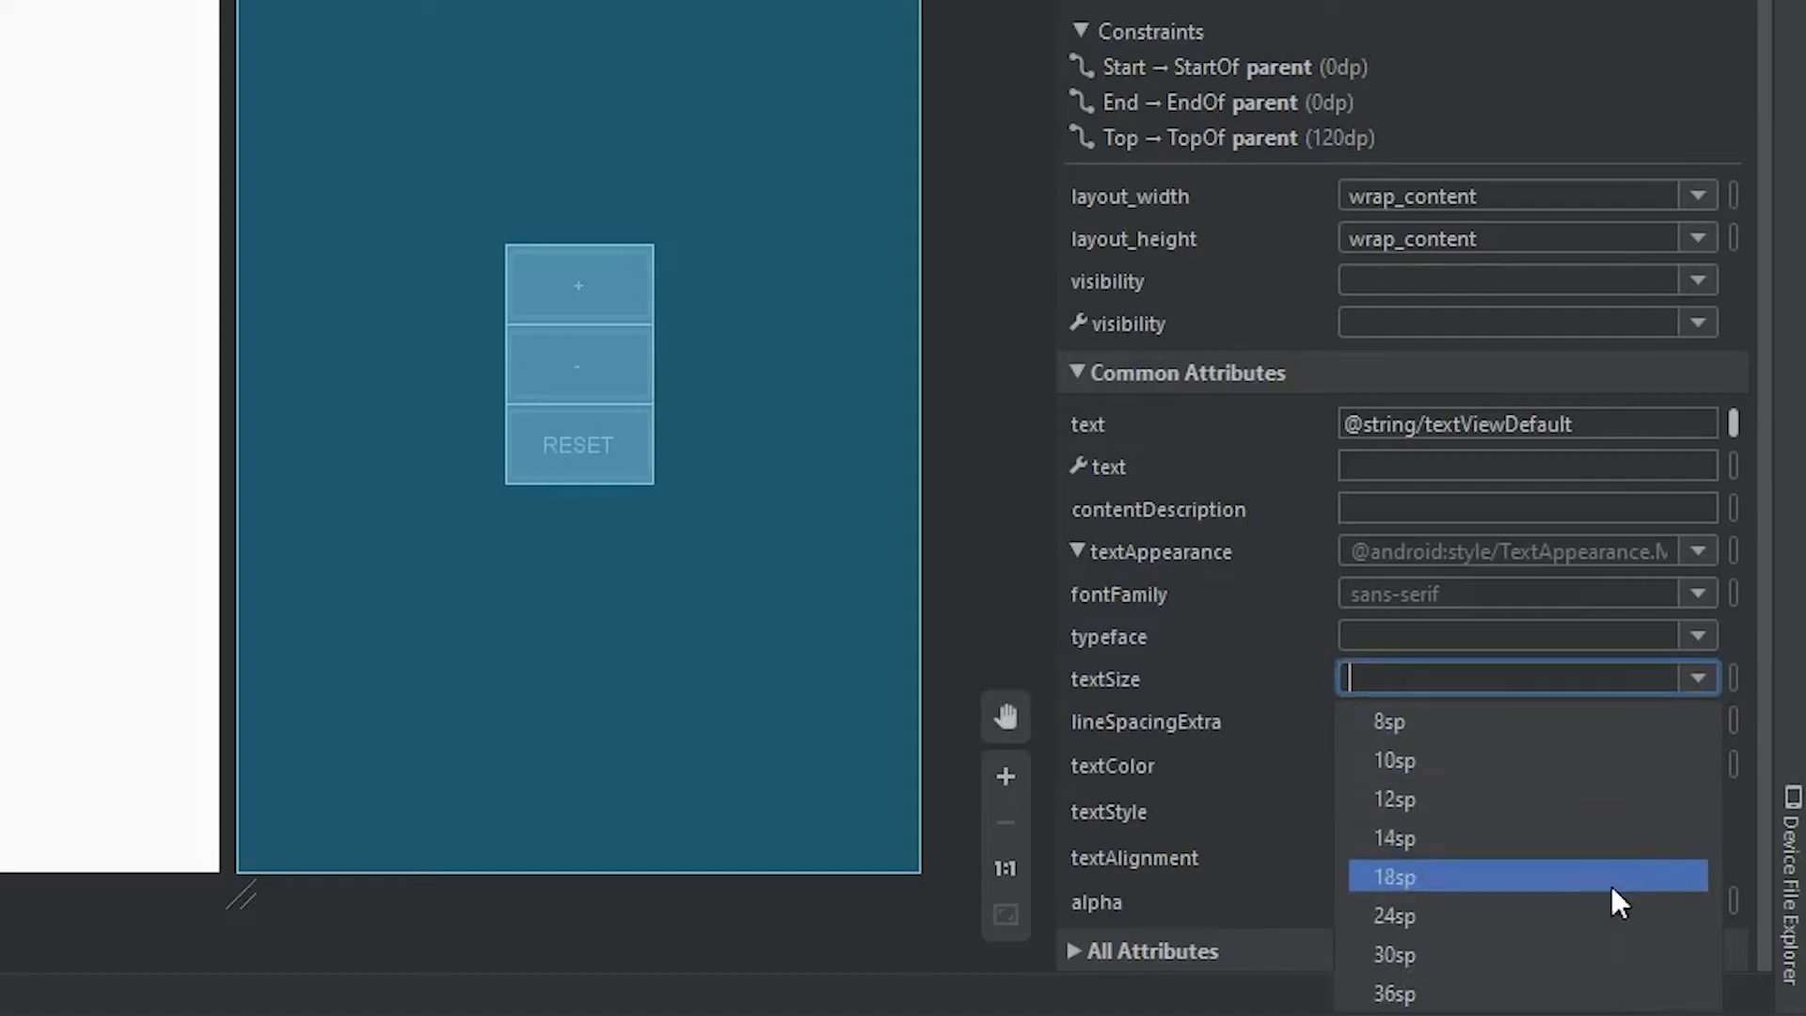
pyautogui.click(1394, 993)
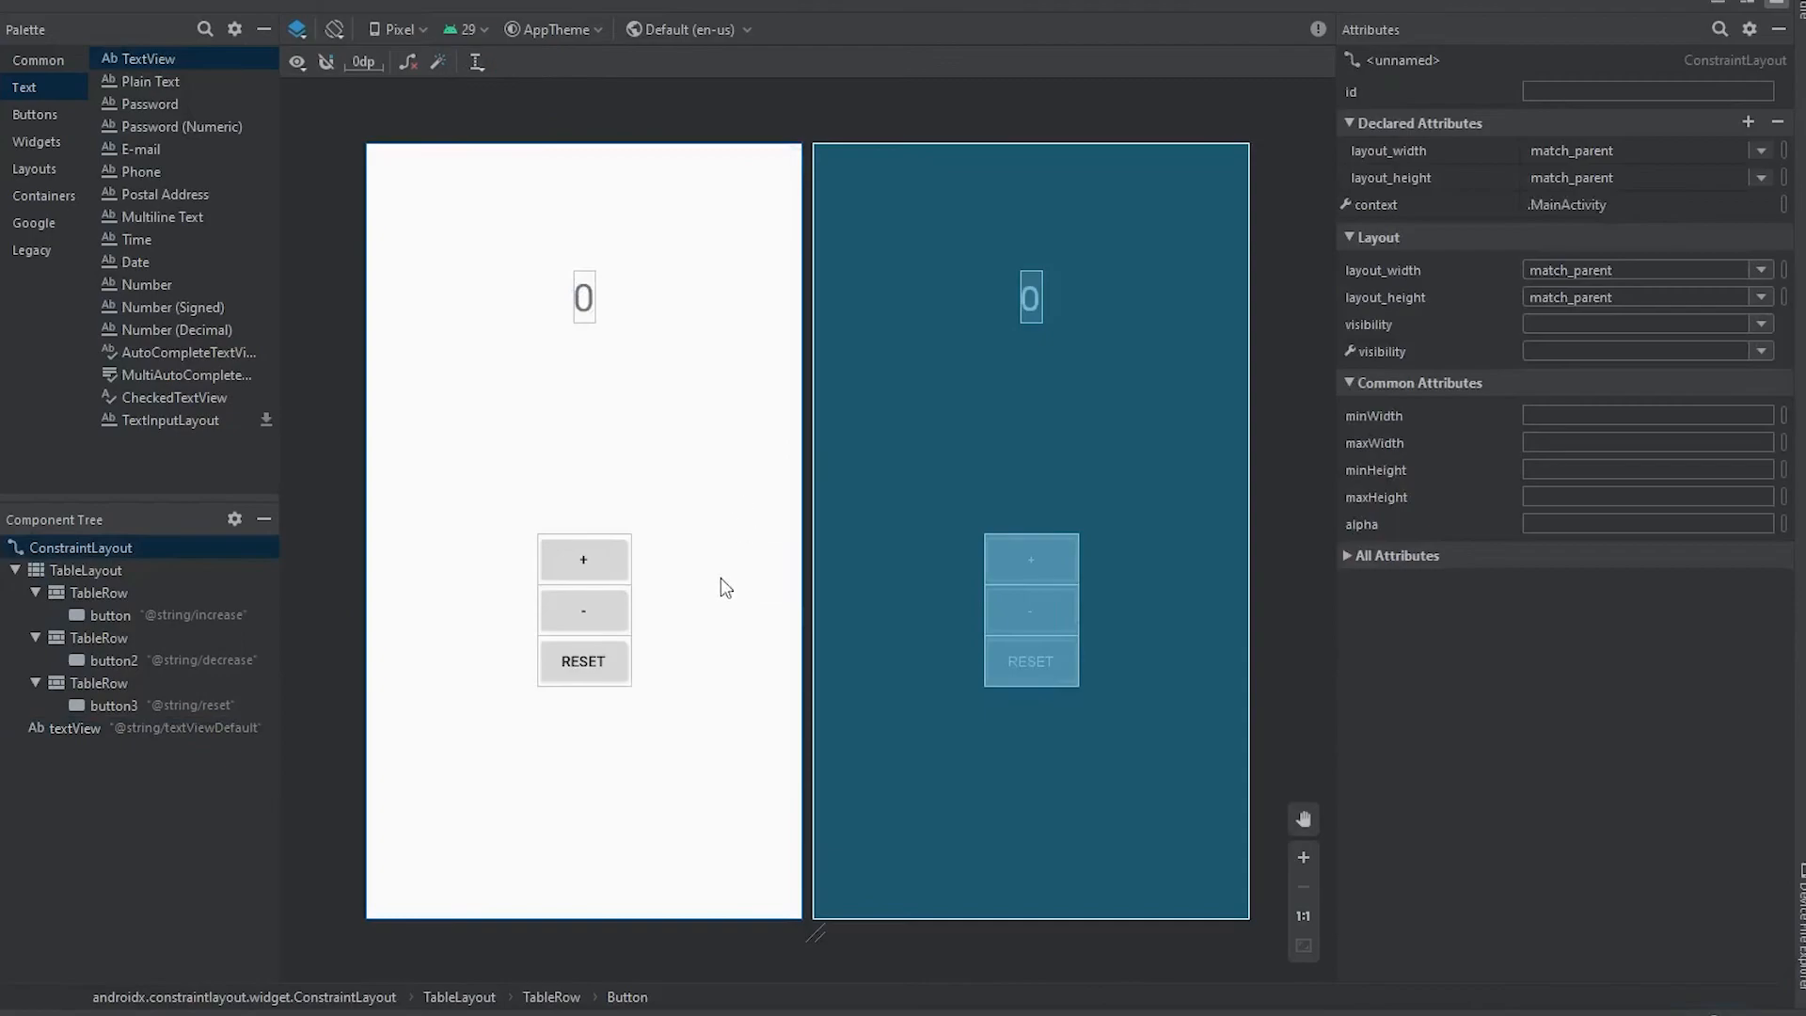
pyautogui.moveTo(623, 511)
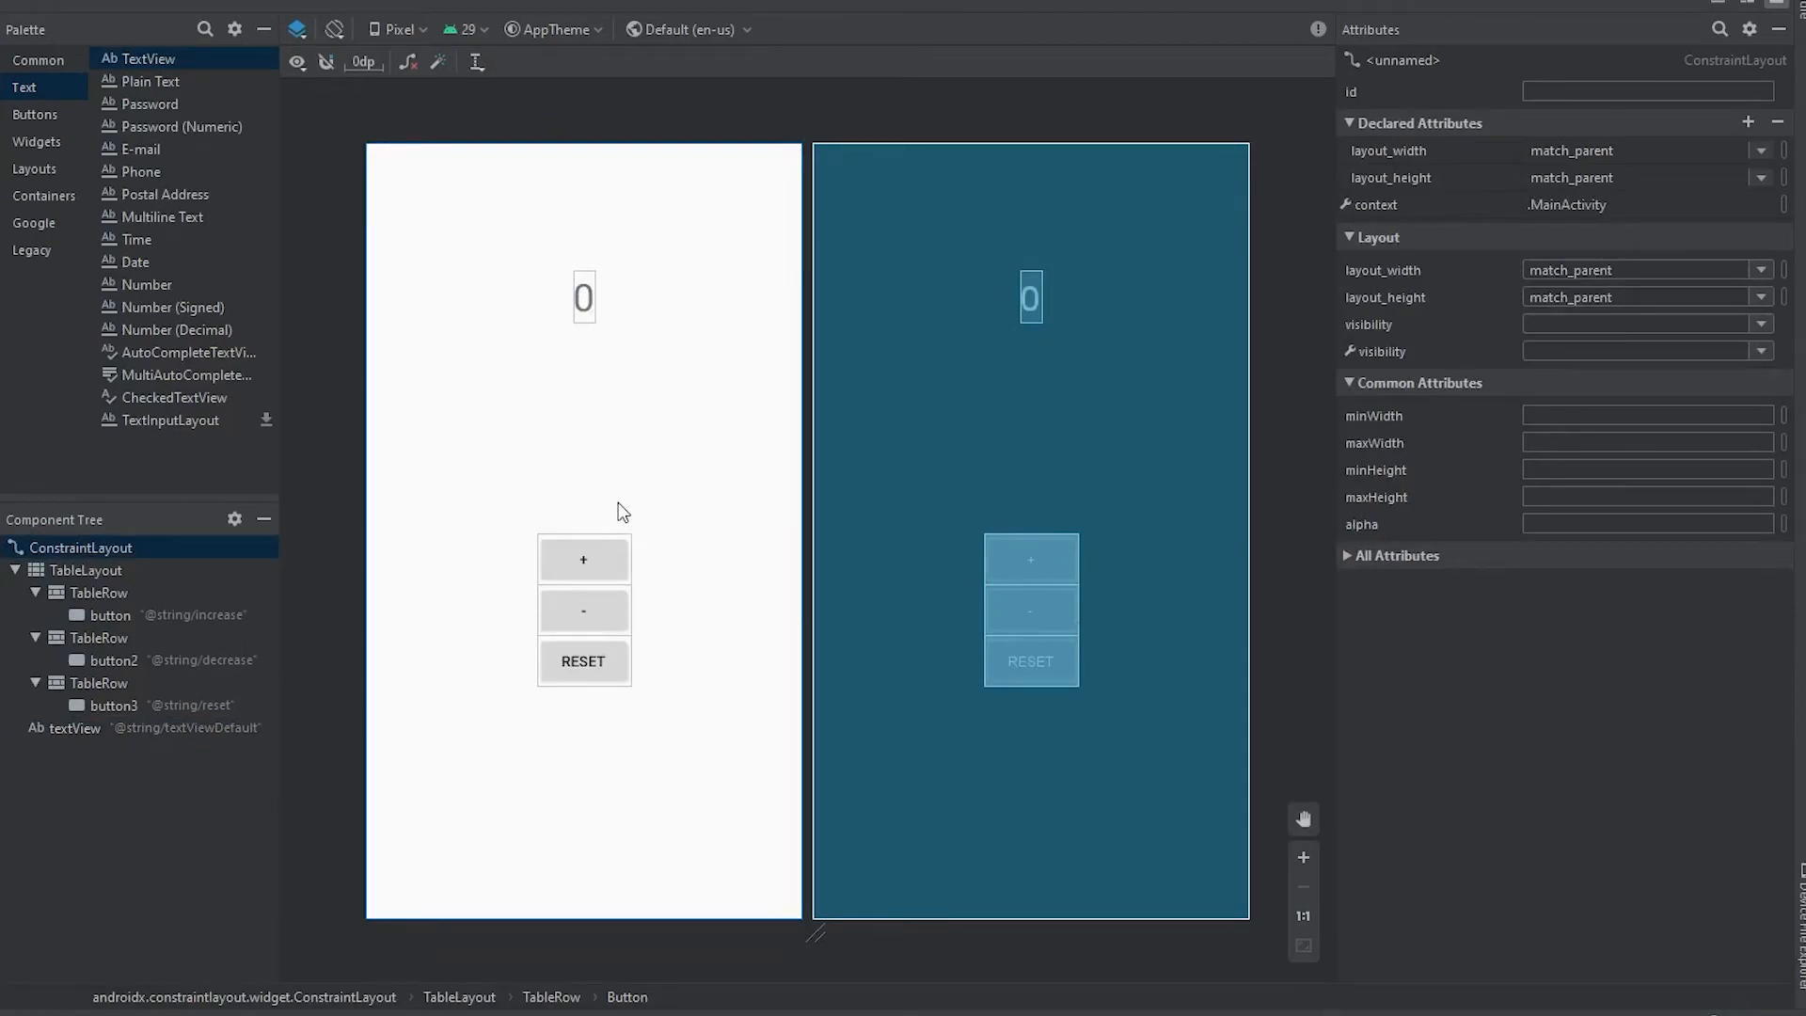
pyautogui.moveTo(630, 408)
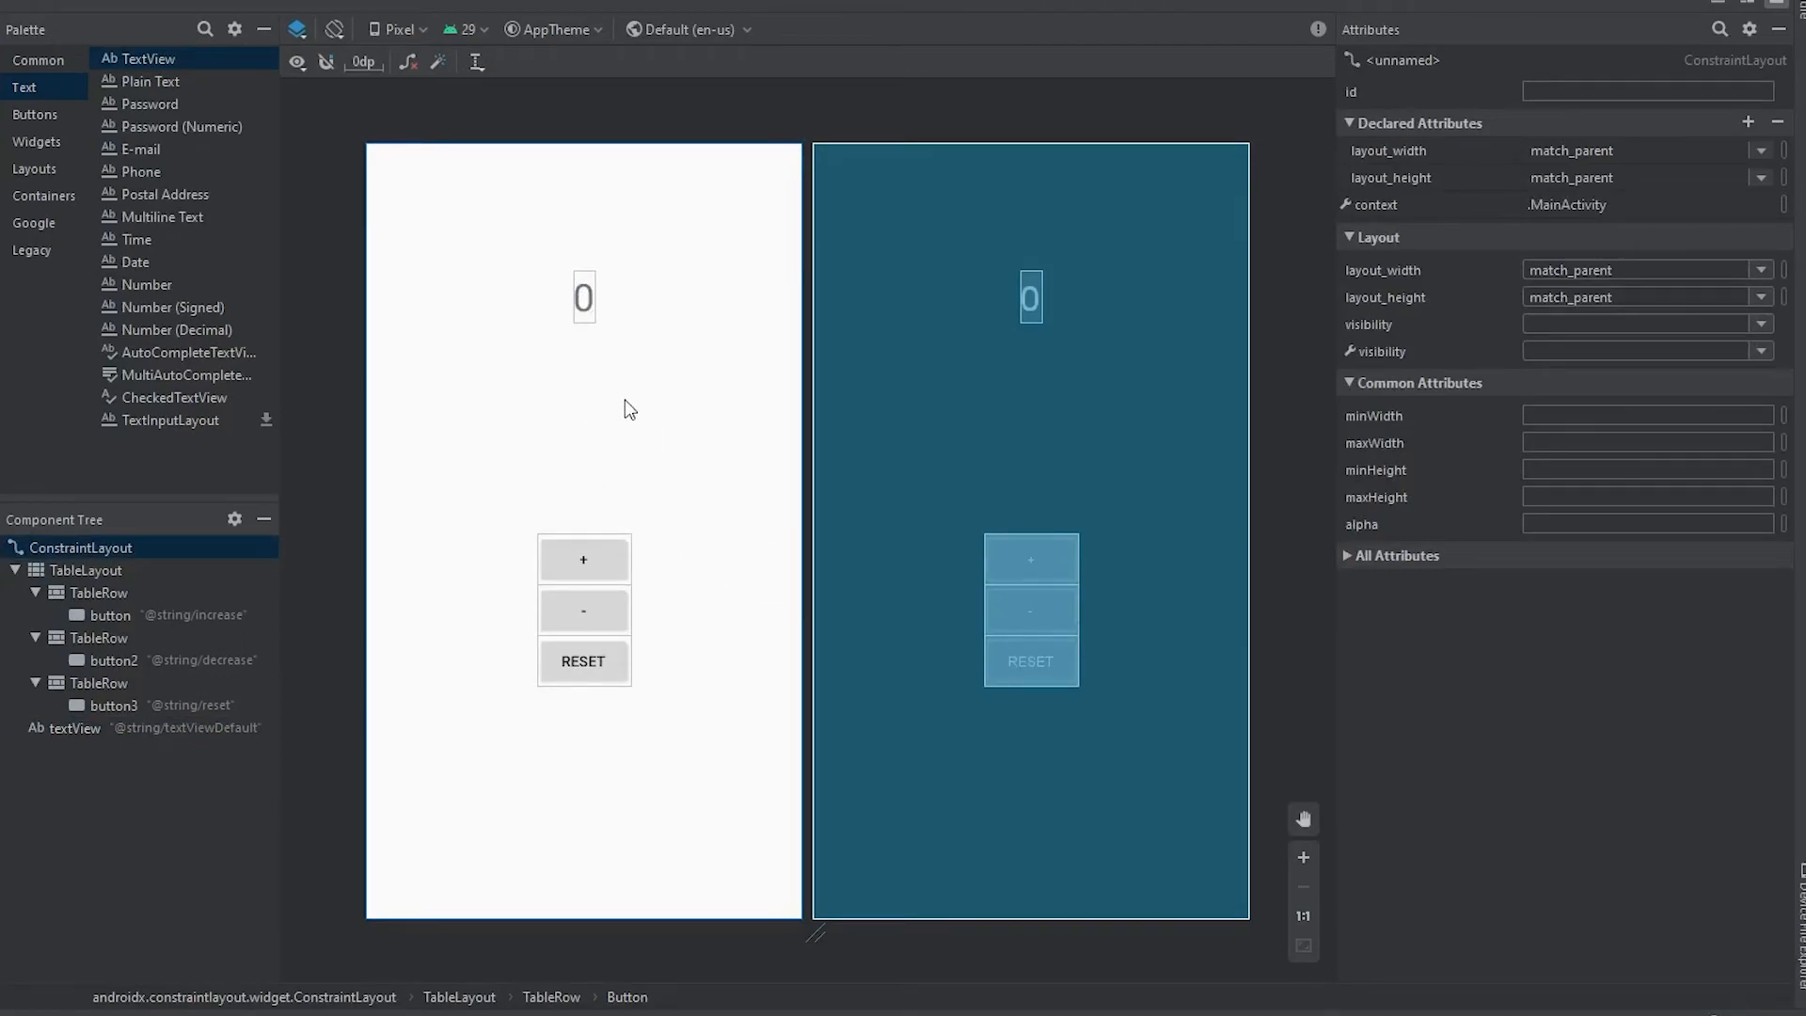
# - Set the + and - button labels to 18sp textSize
pyautogui.click(583, 559)
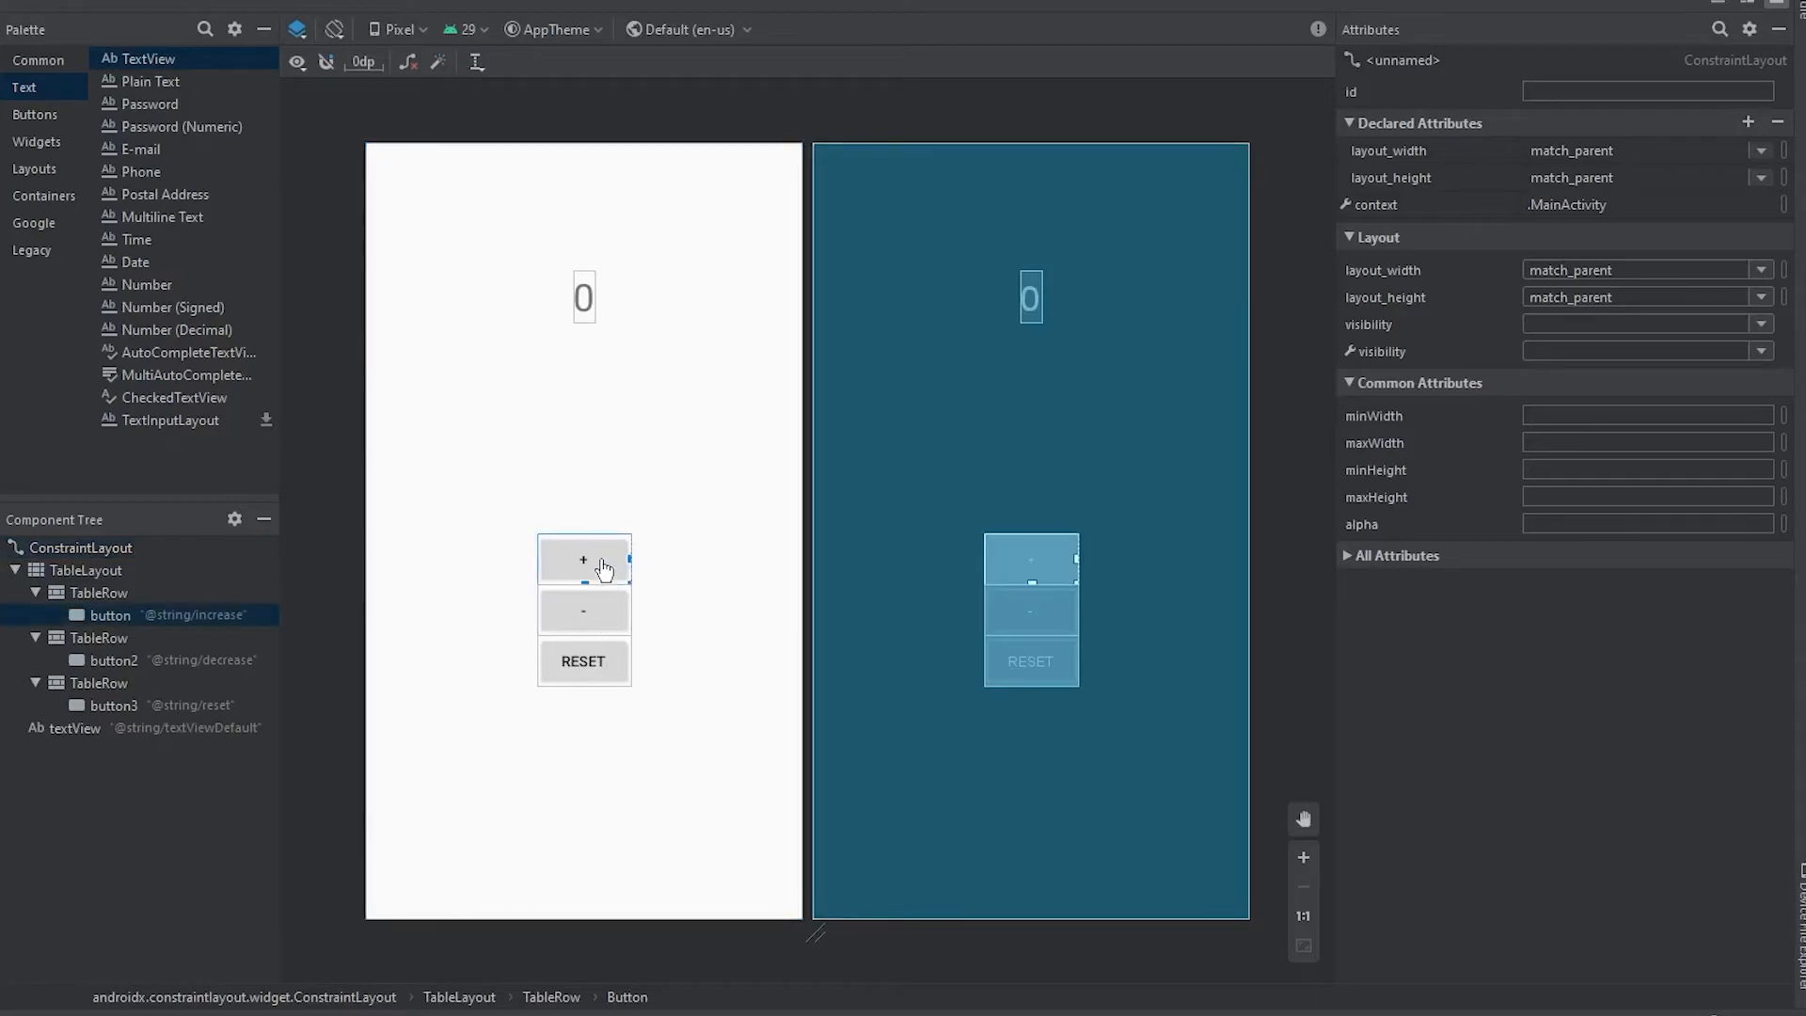
pyautogui.click(583, 561)
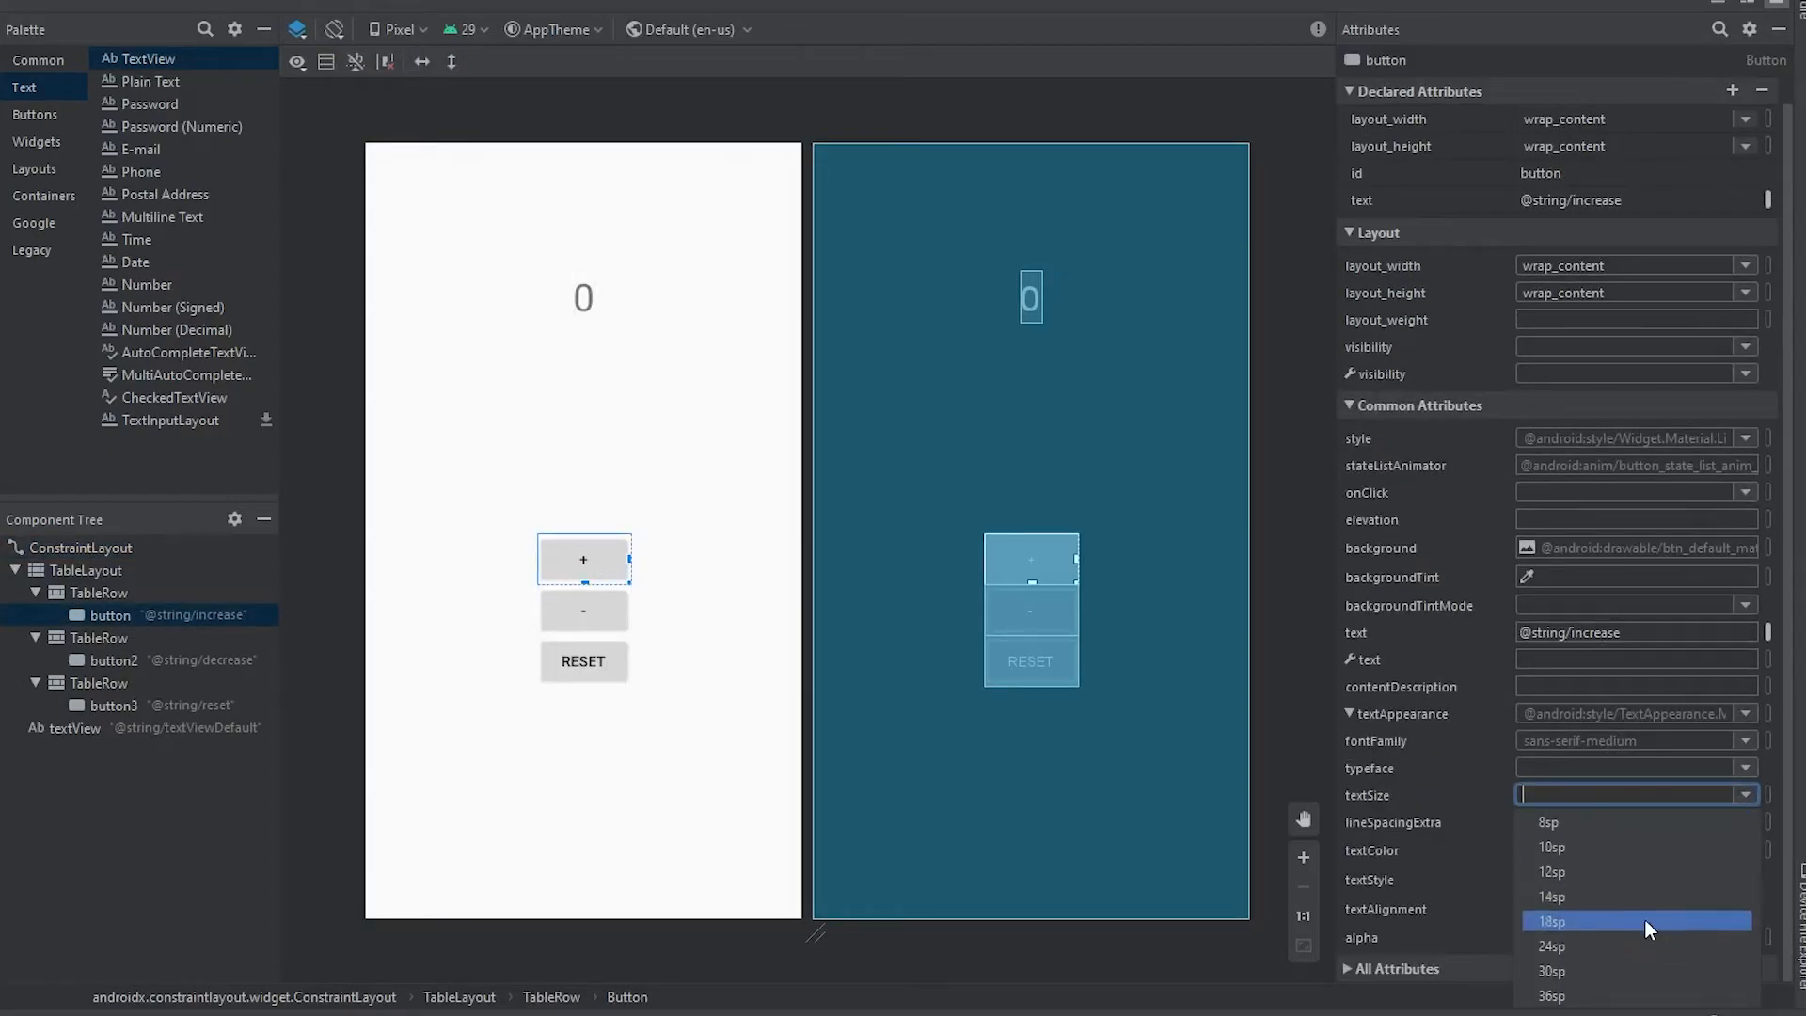
pyautogui.click(1551, 920)
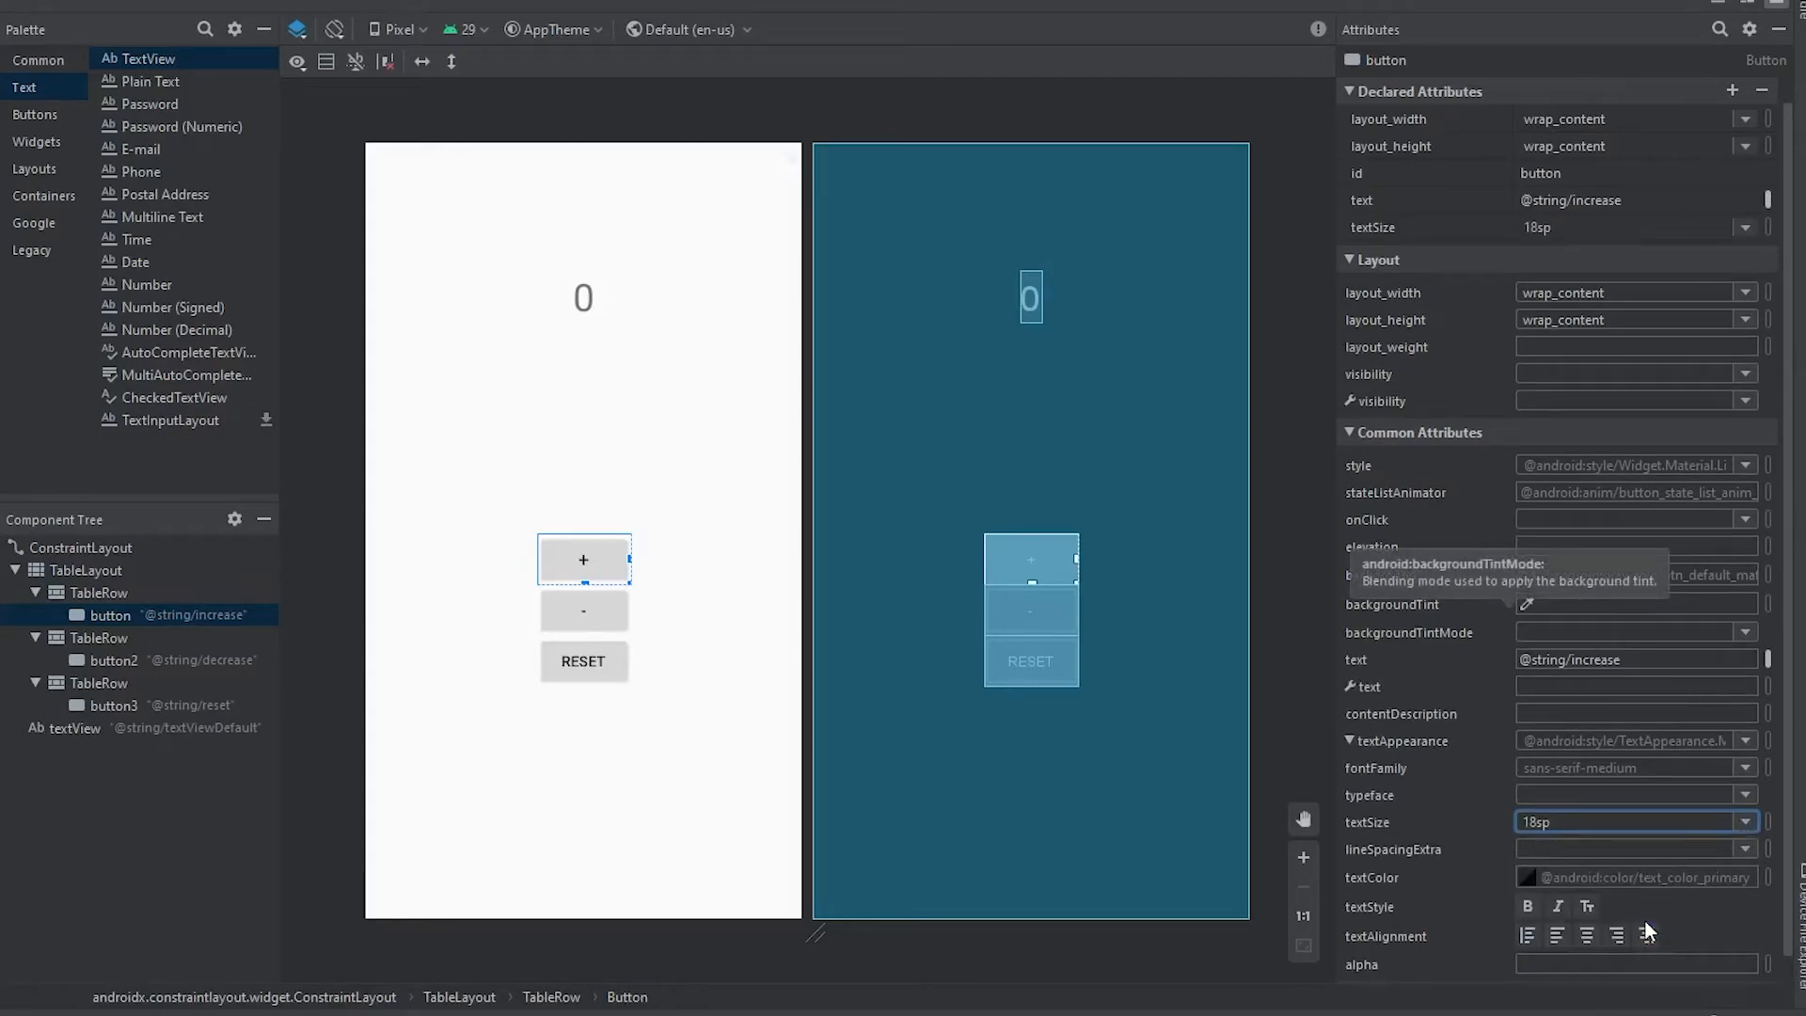
pyautogui.click(583, 609)
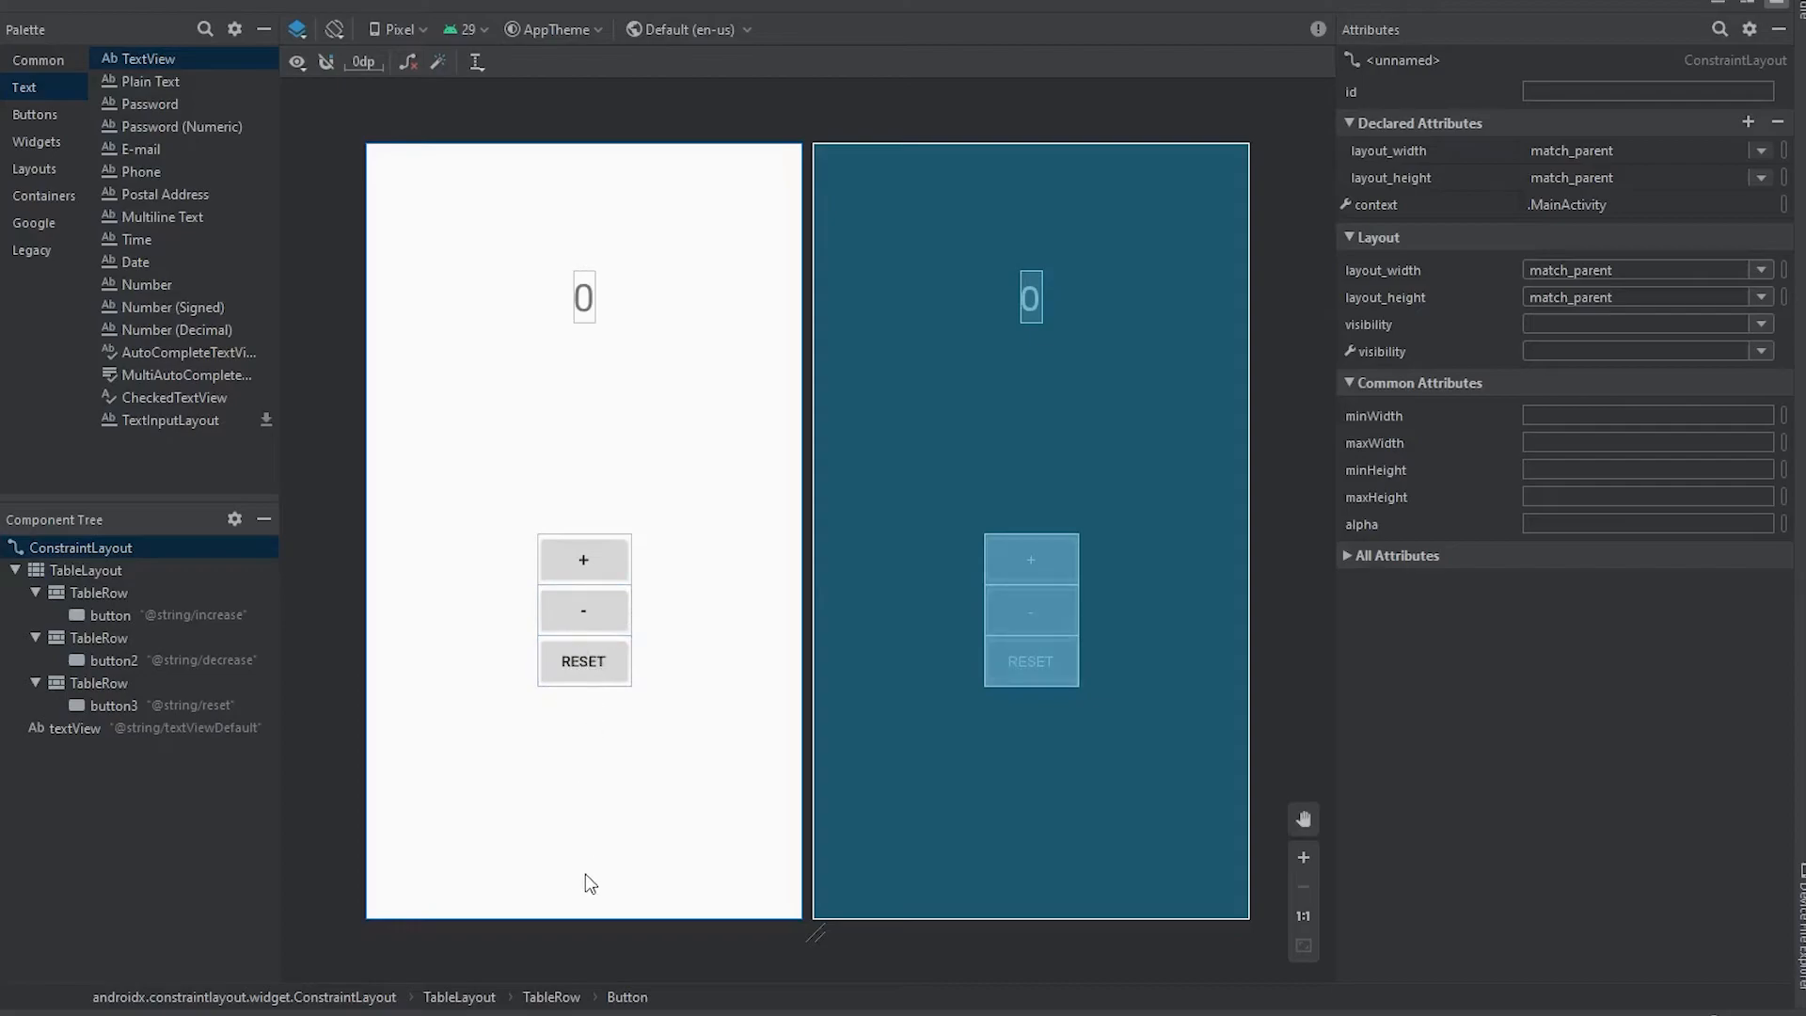
pyautogui.moveTo(589, 804)
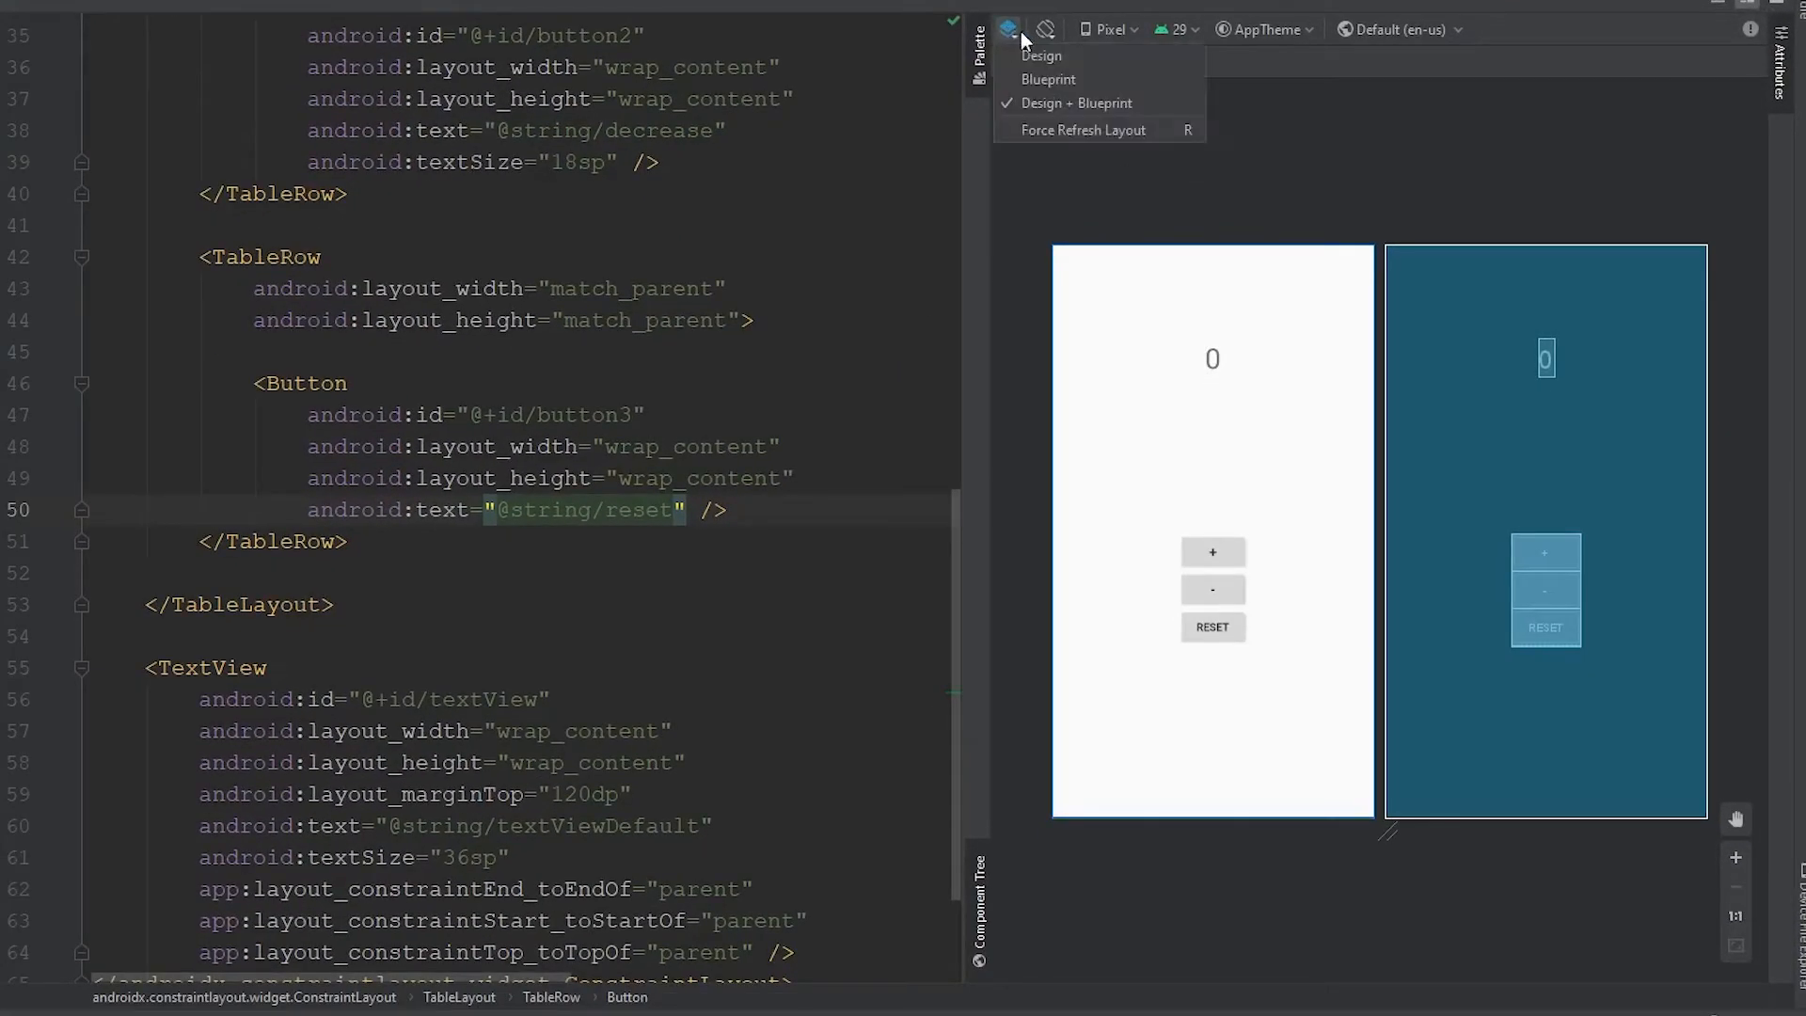
# - Add android:layout_marginTop="30dp" to the RESET button in the XML
pyautogui.click(1040, 54)
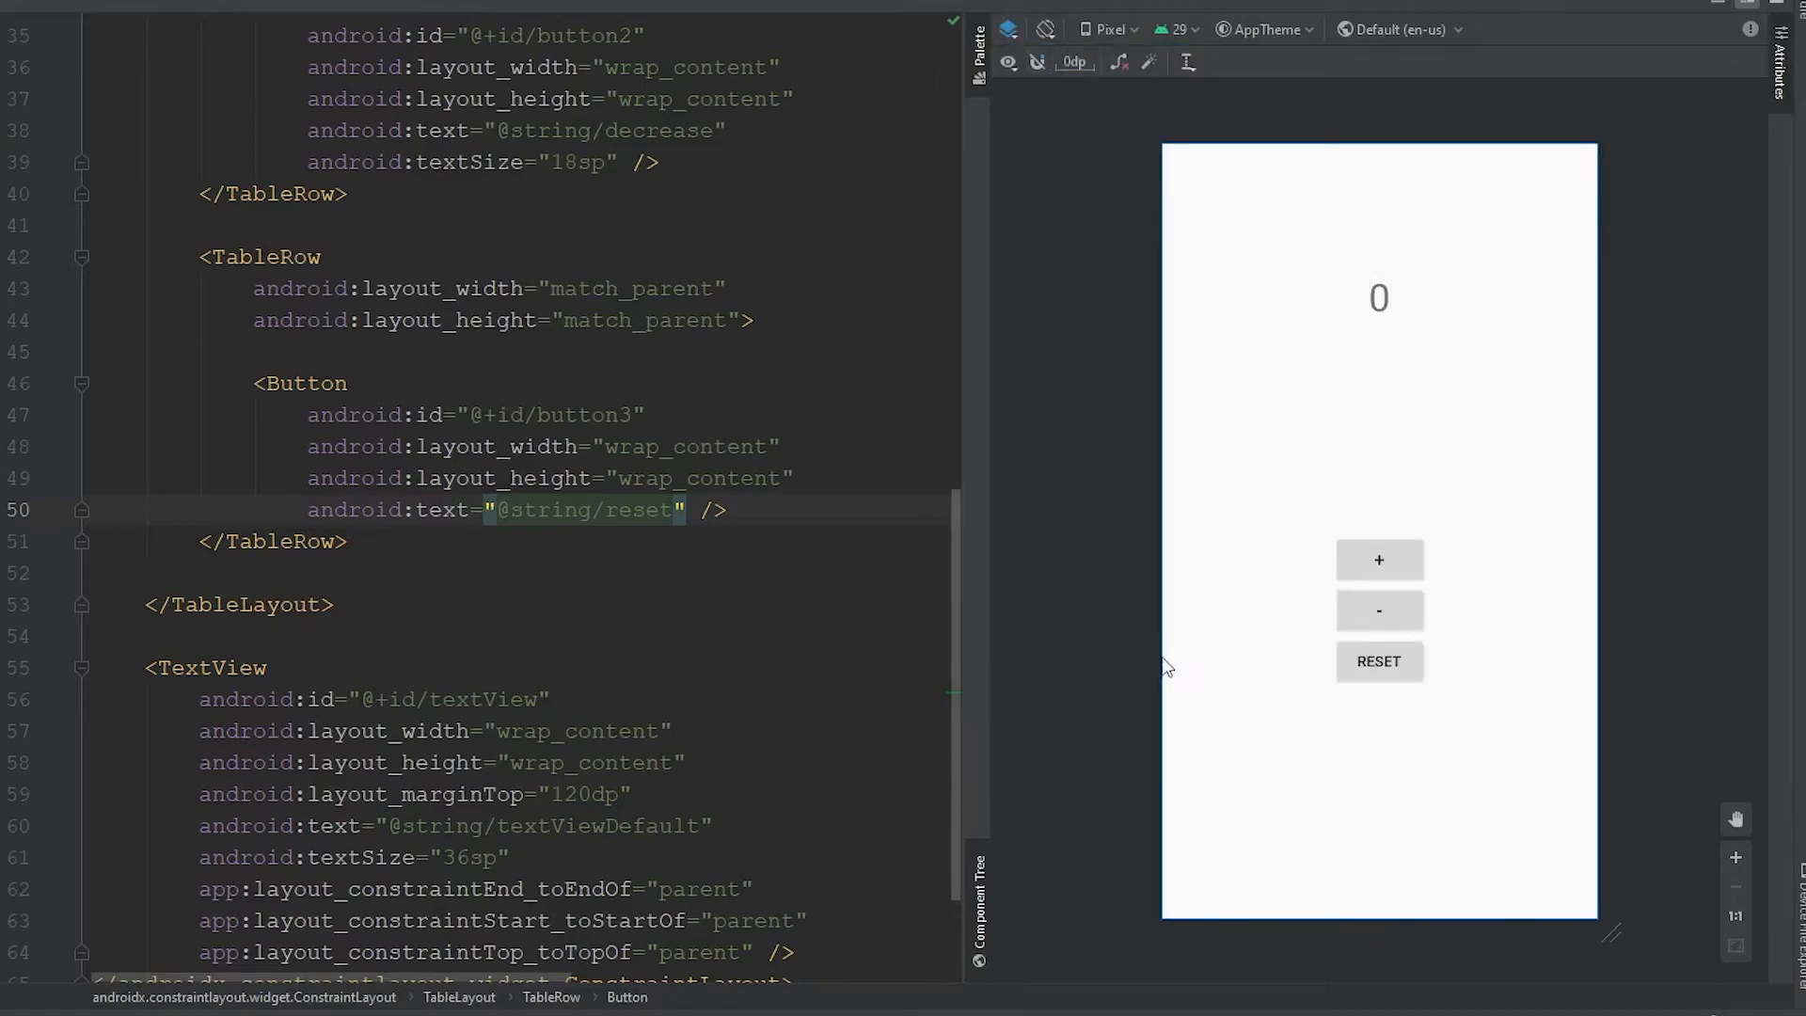
pyautogui.click(1379, 660)
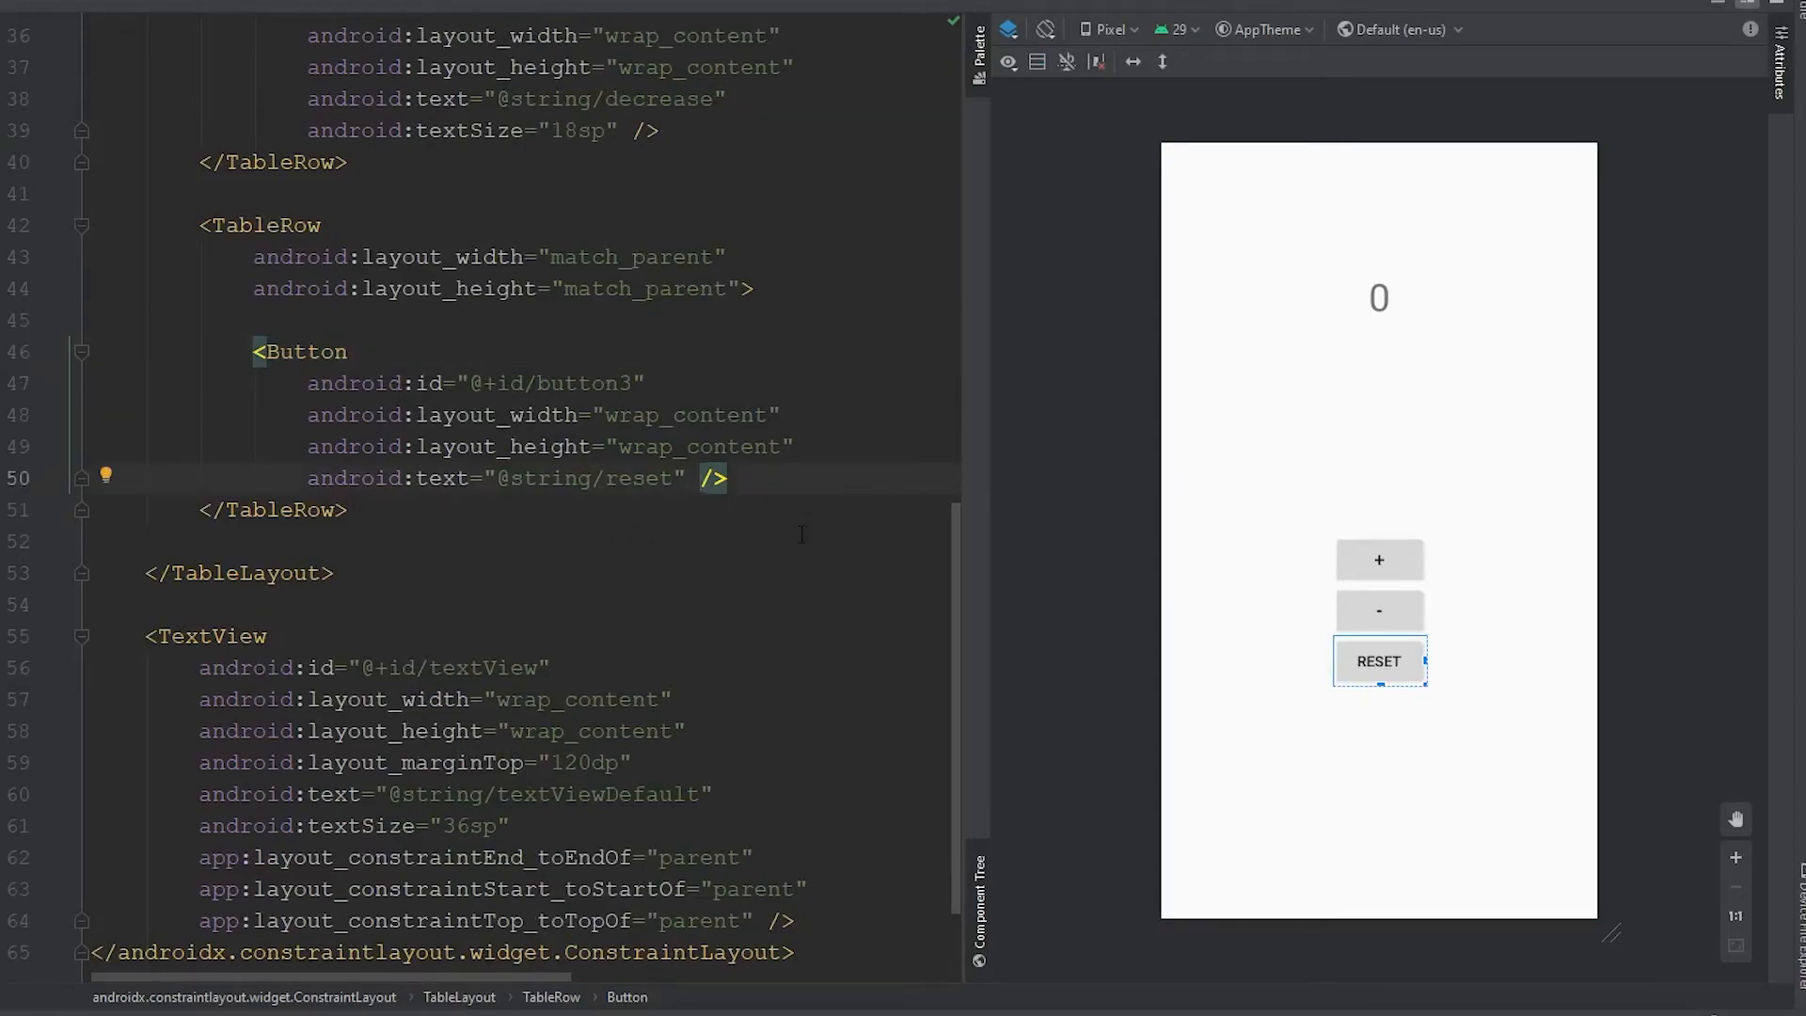
pyautogui.write('android/>')
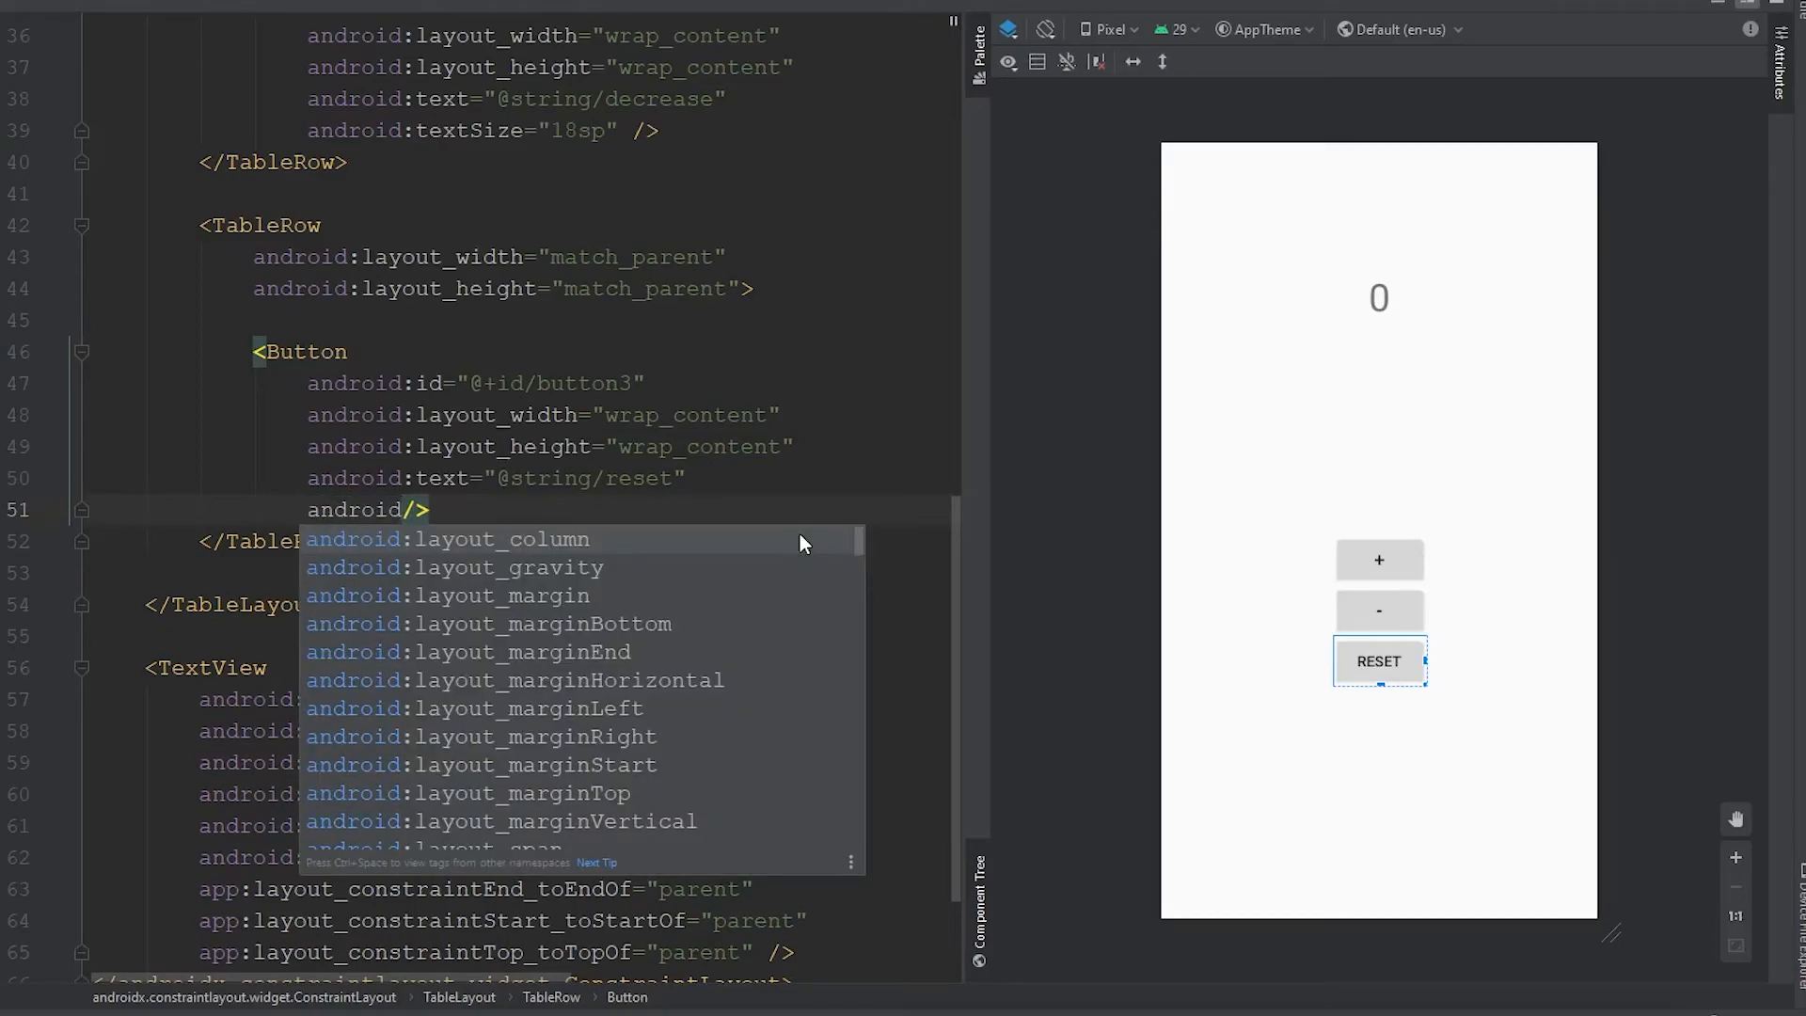
pyautogui.write(':')
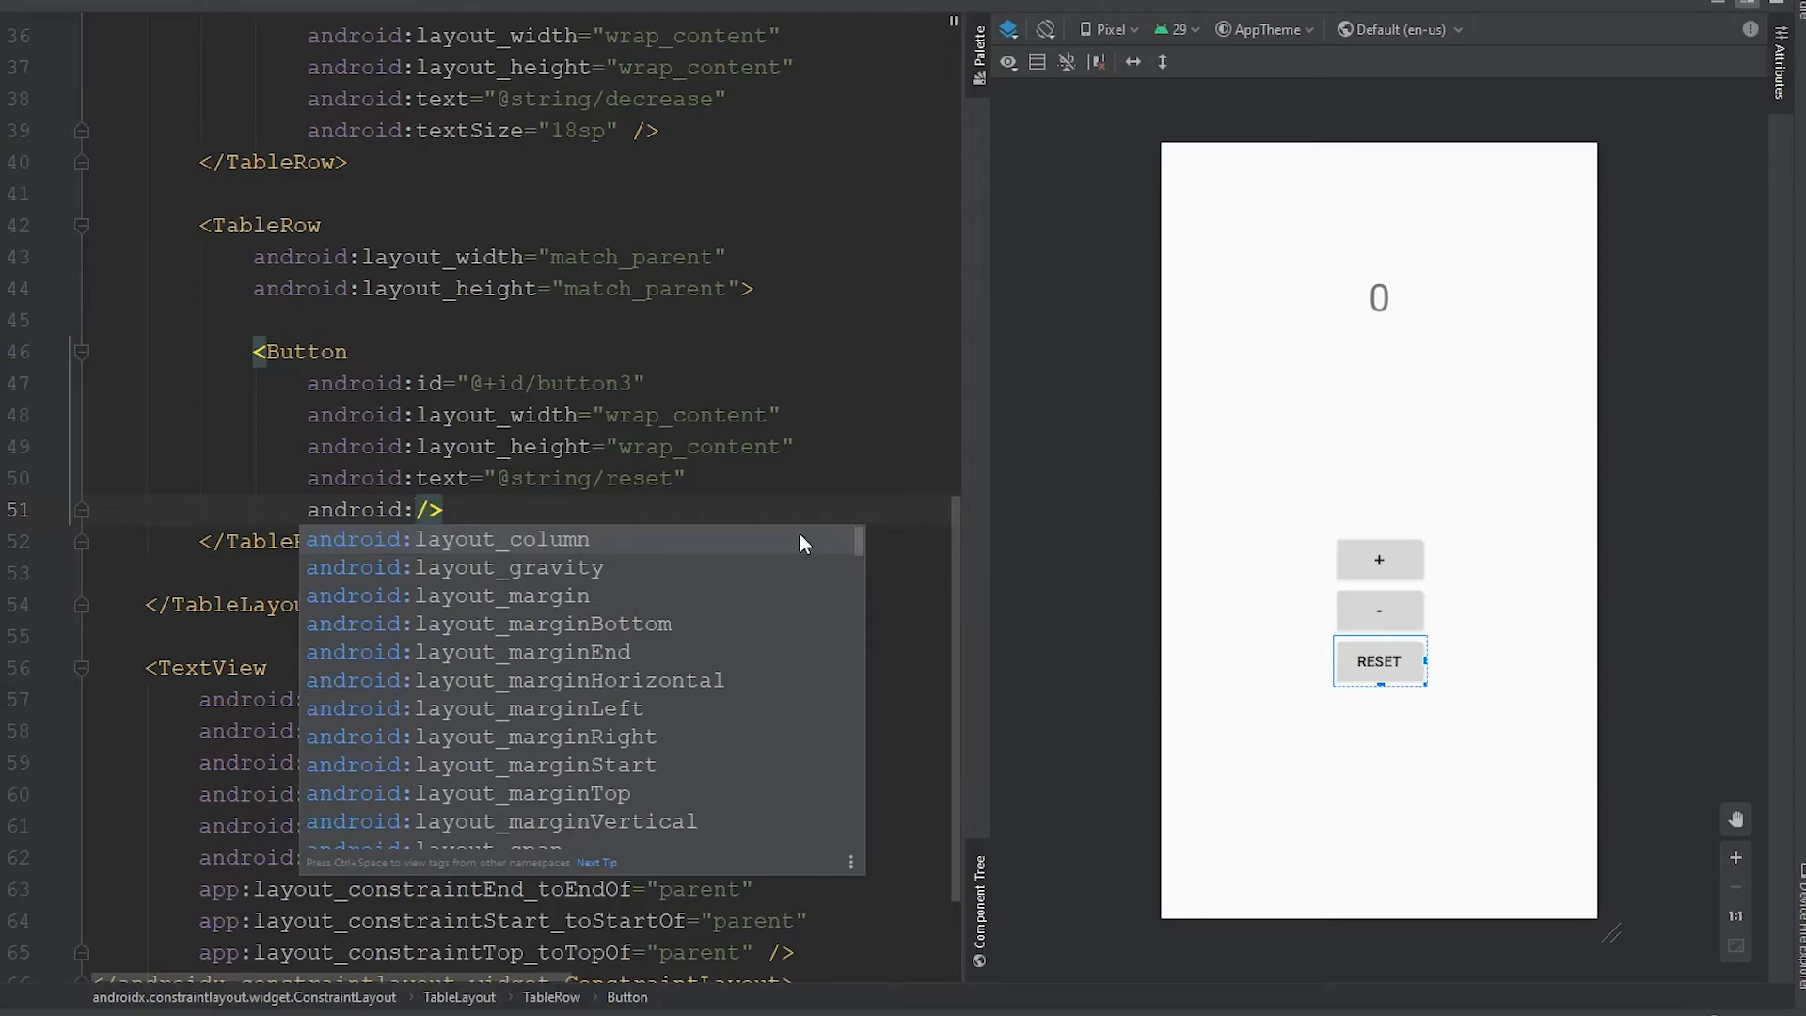
pyautogui.moveTo(671, 780)
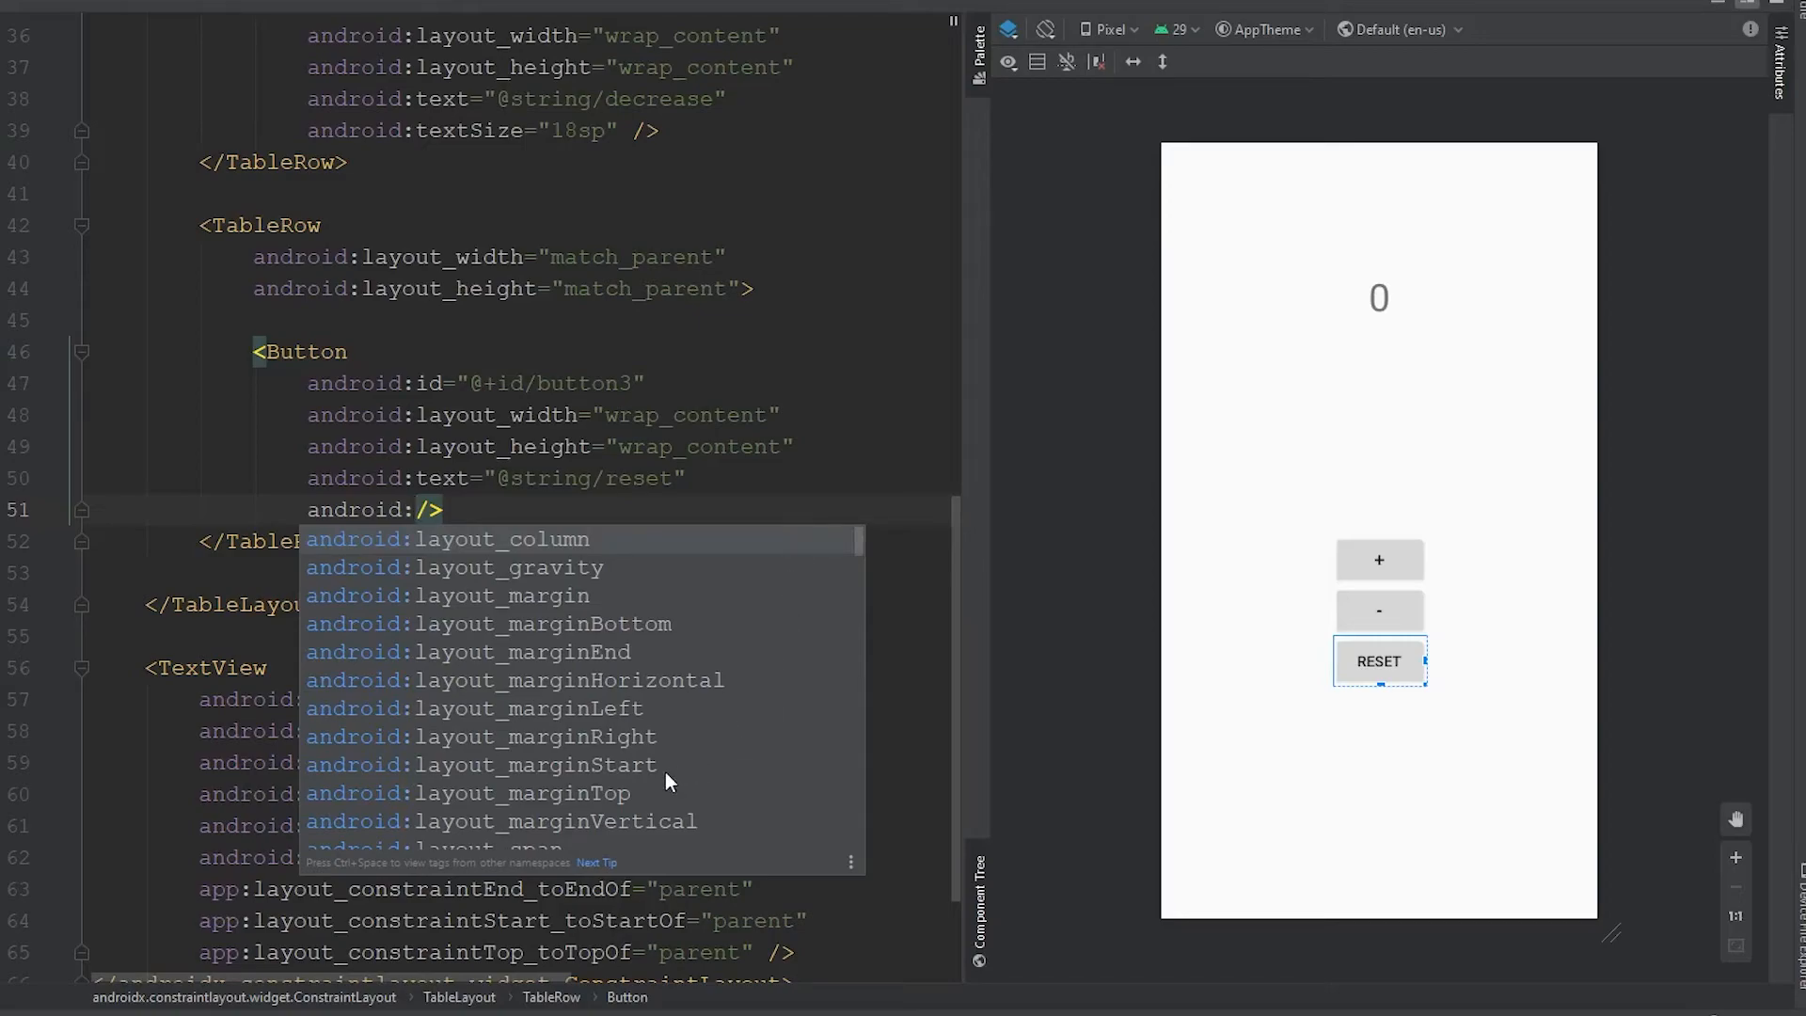
pyautogui.moveTo(598, 803)
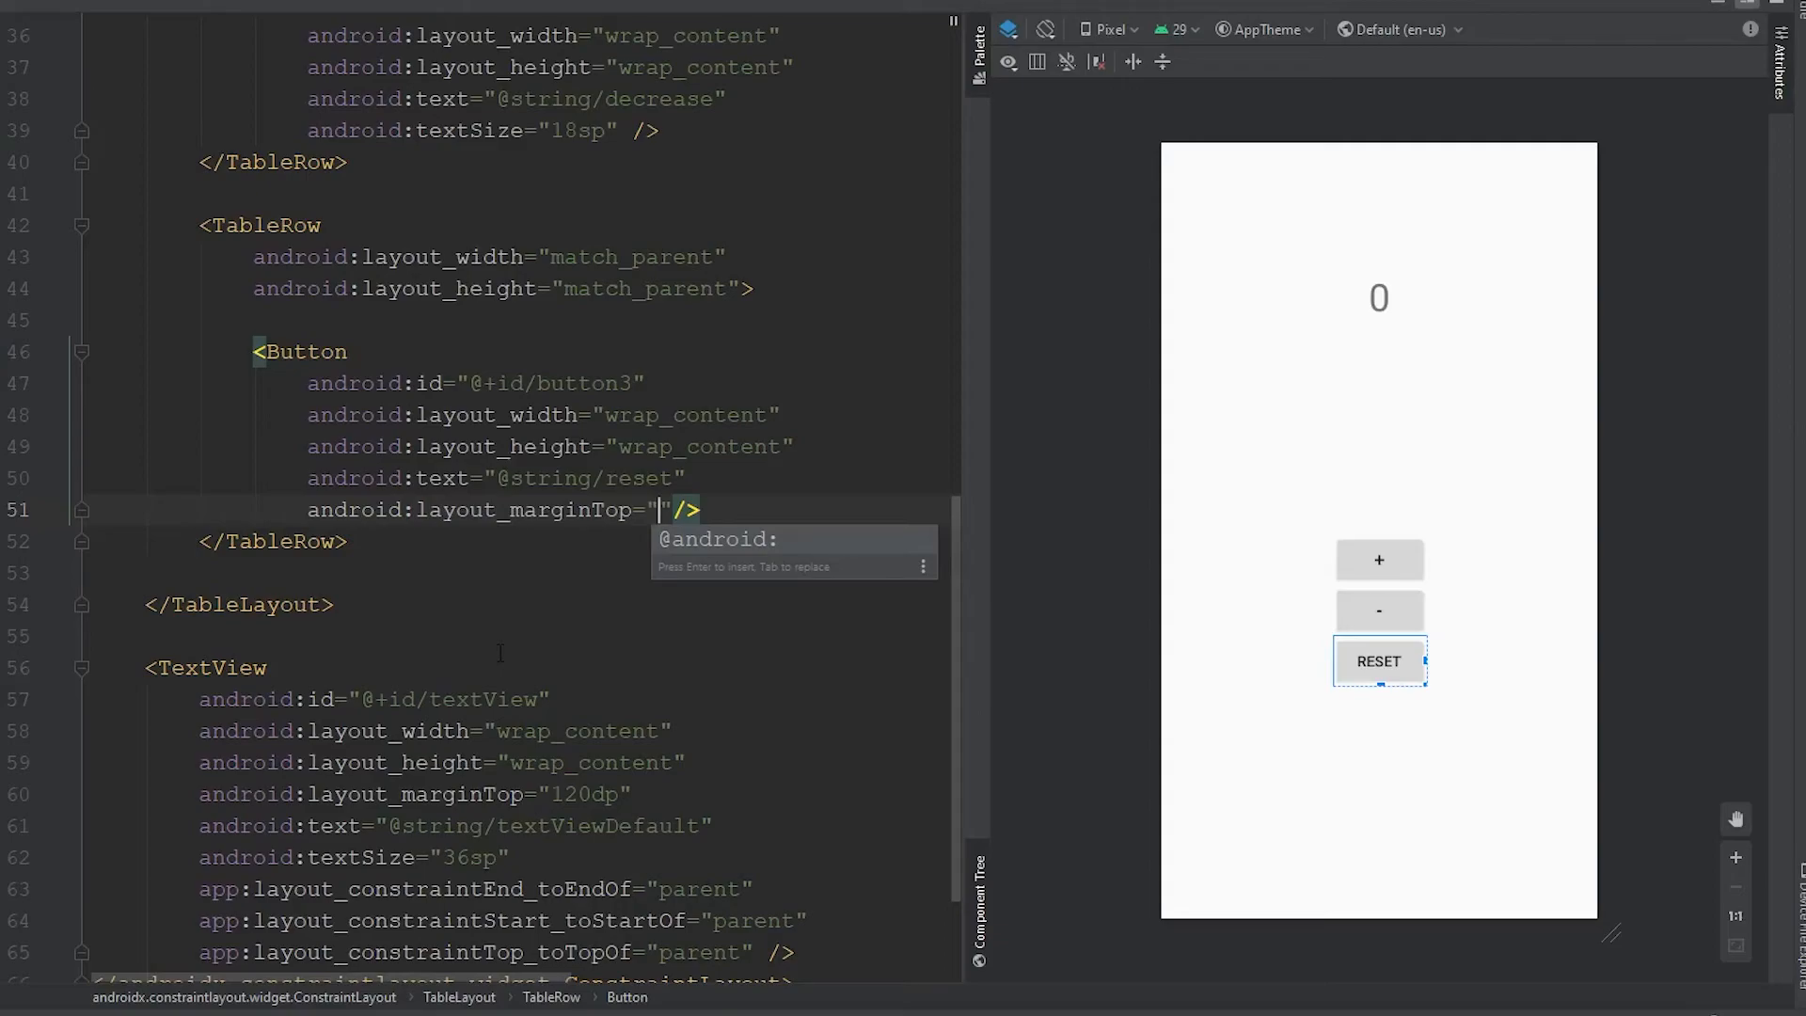
pyautogui.write('30dp')
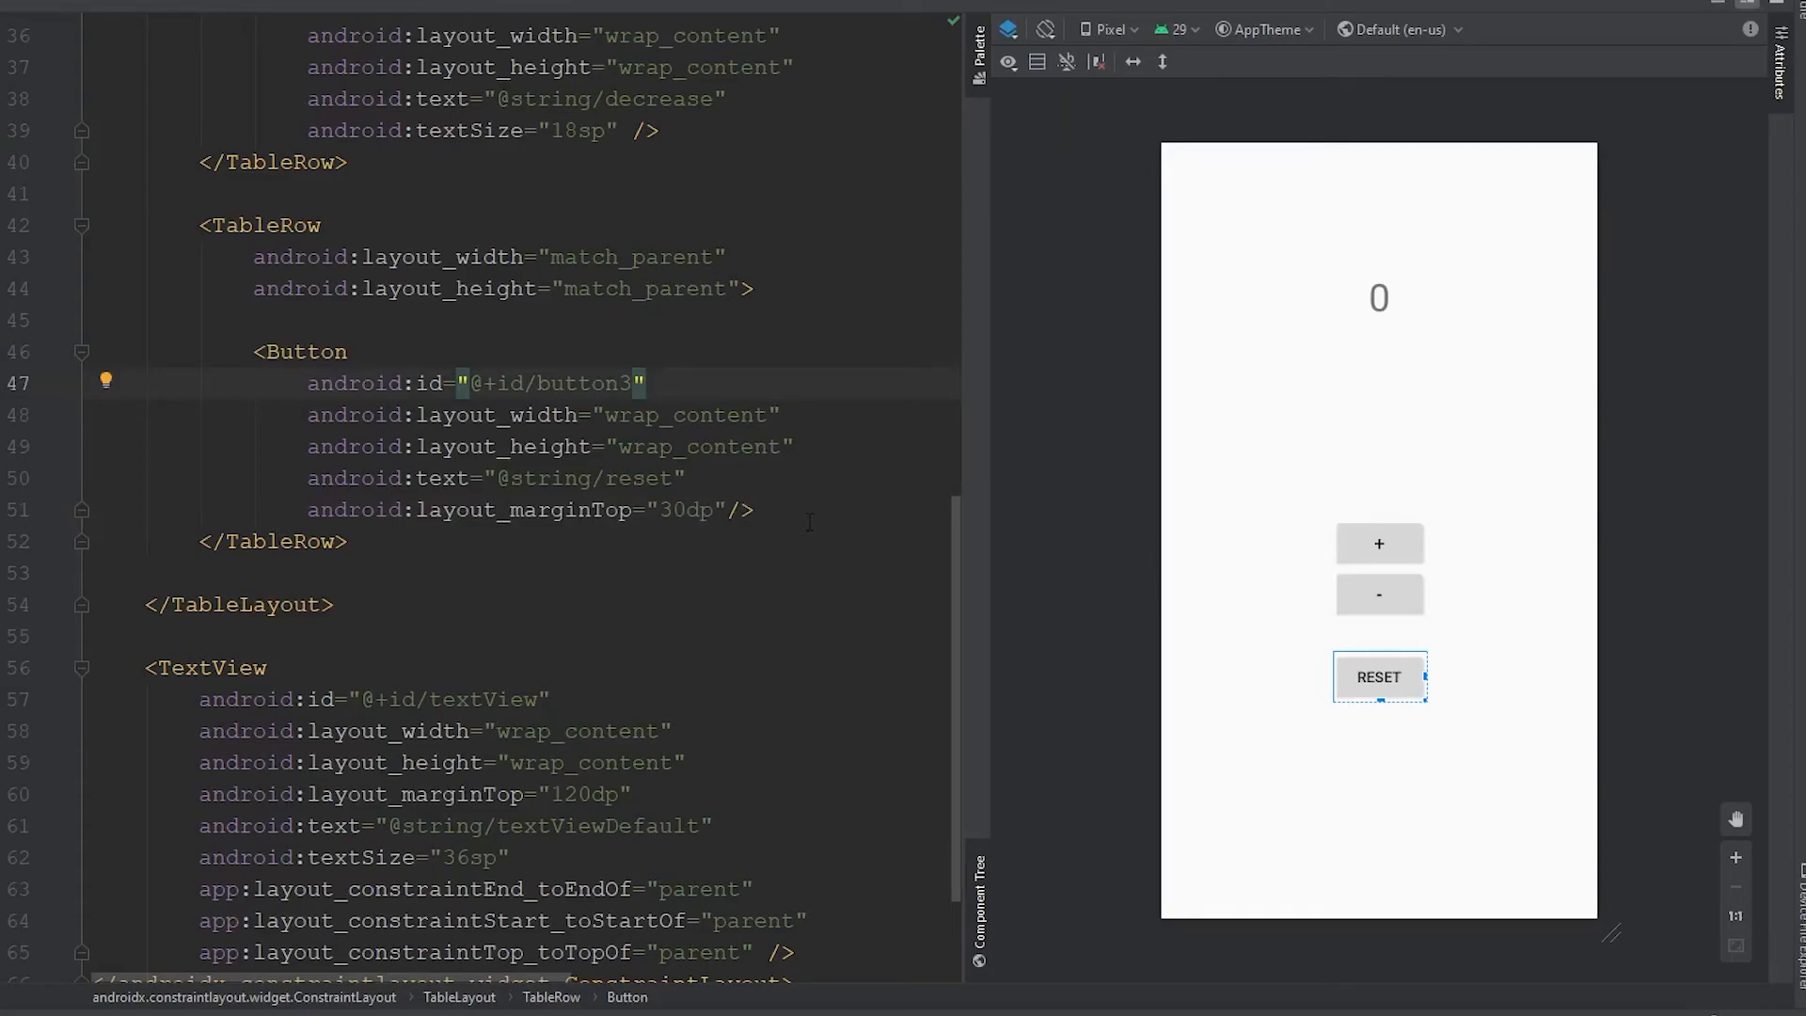
# - Add android:paddingTop="30dp" to the RESET button via autocomplete, then delete that line again
pyautogui.doubleClick(524, 510)
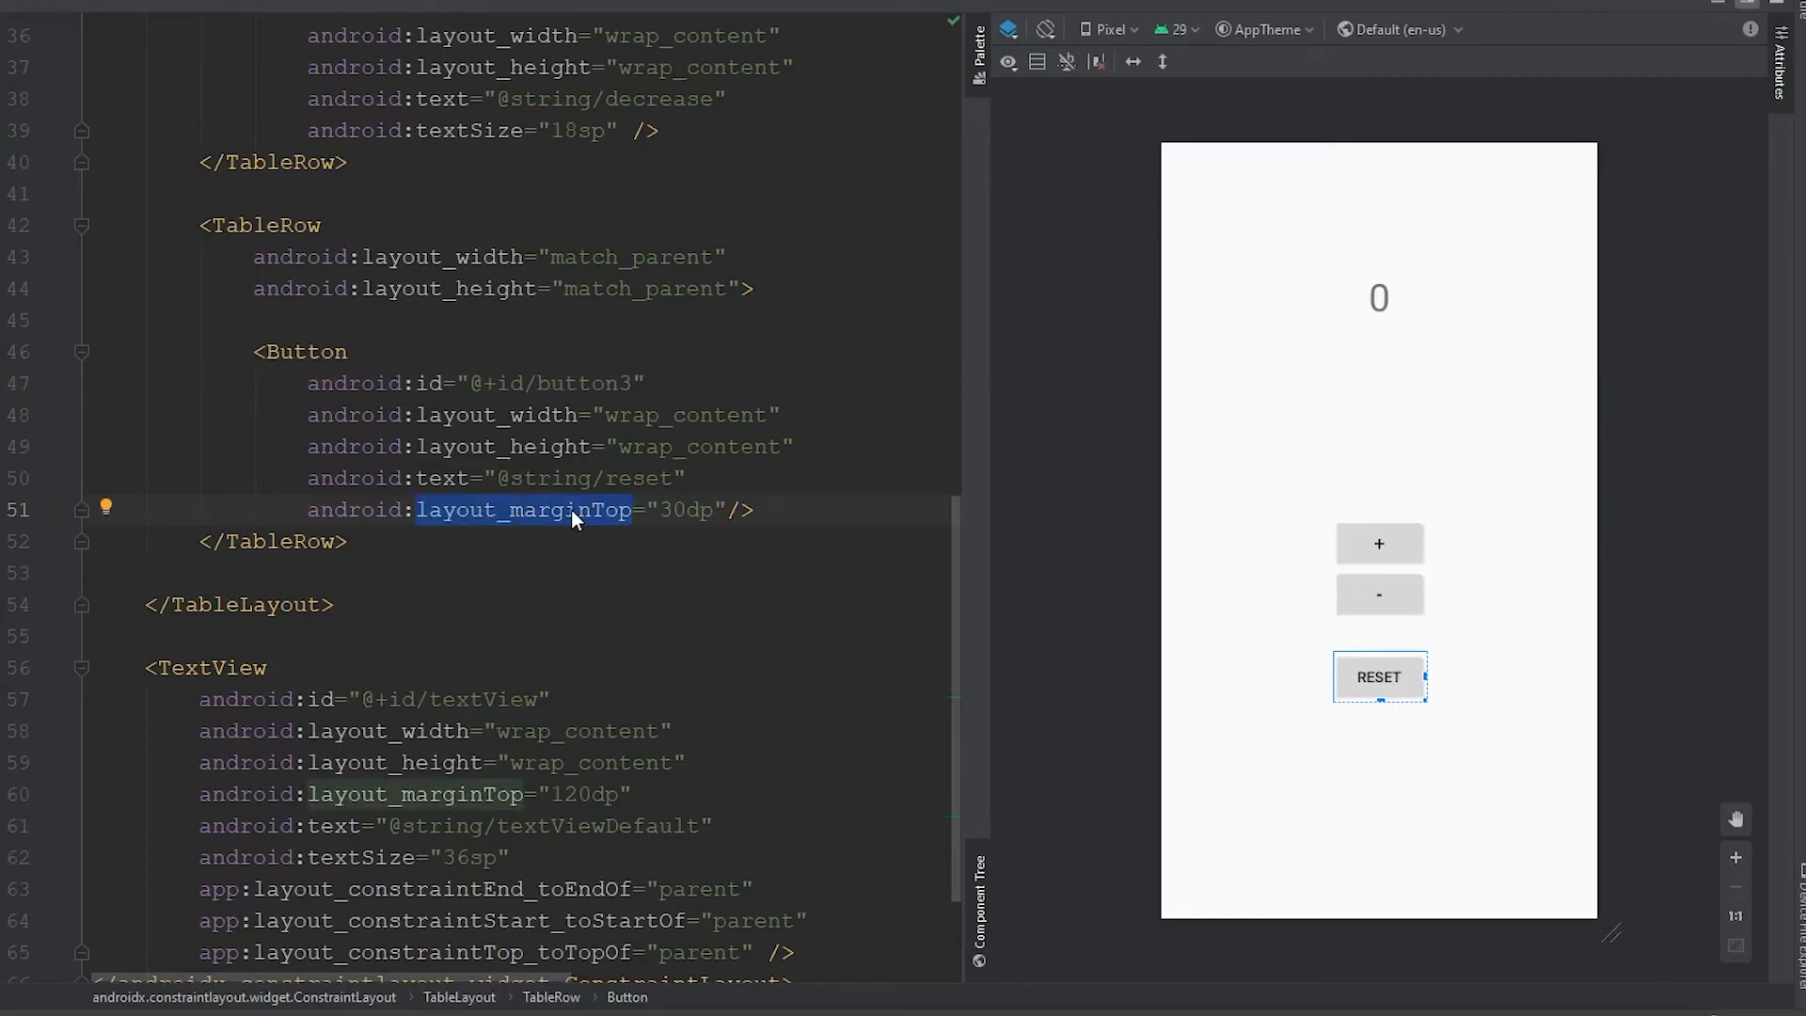
pyautogui.click(632, 509)
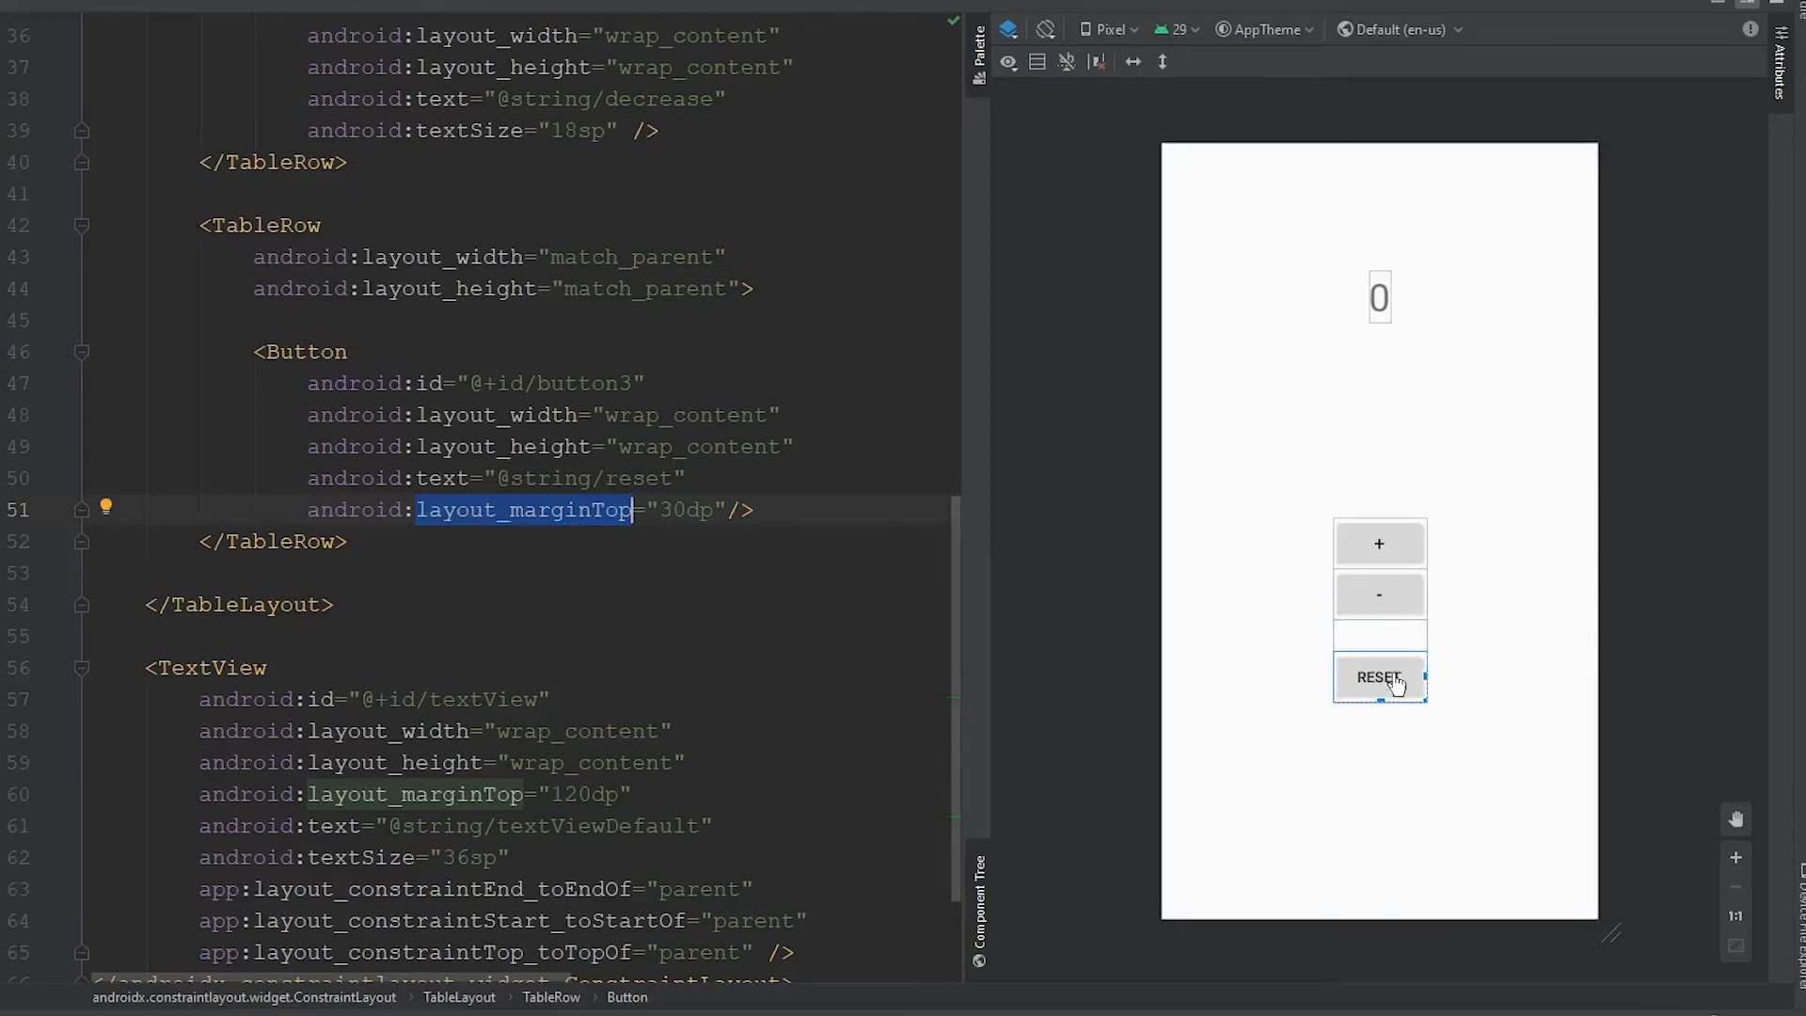
pyautogui.click(726, 510)
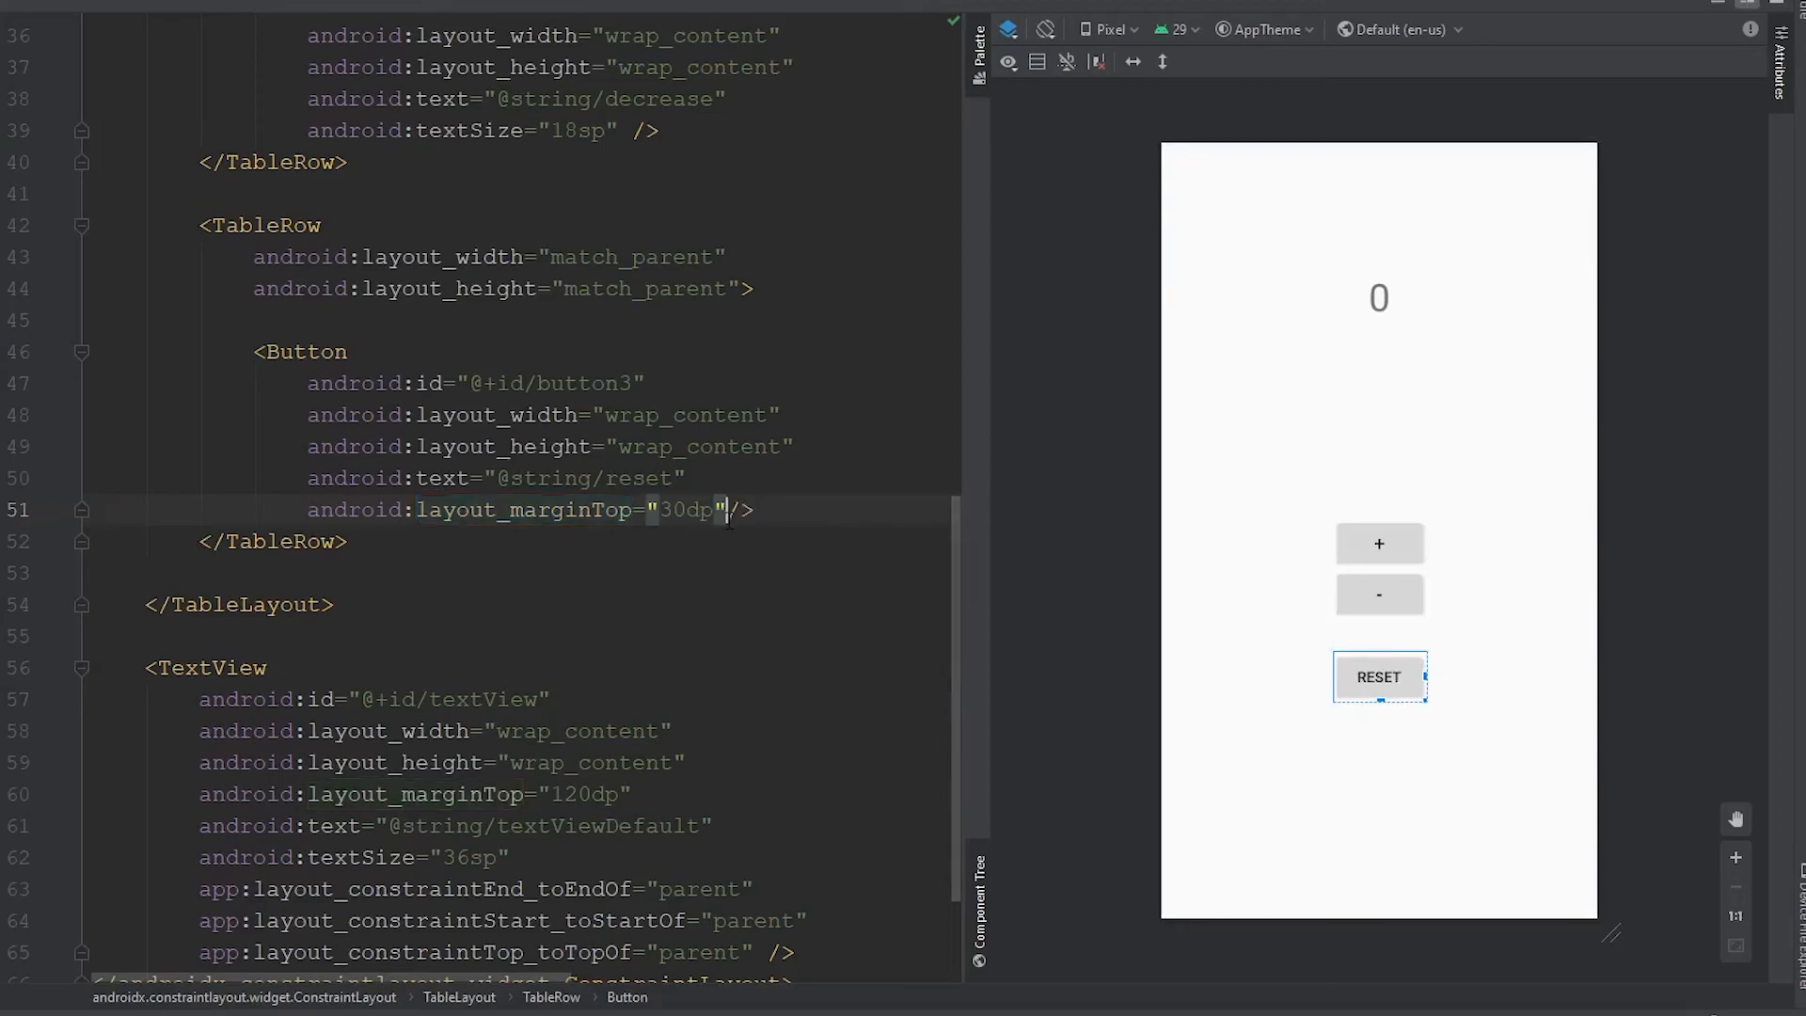
pyautogui.write('android/>')
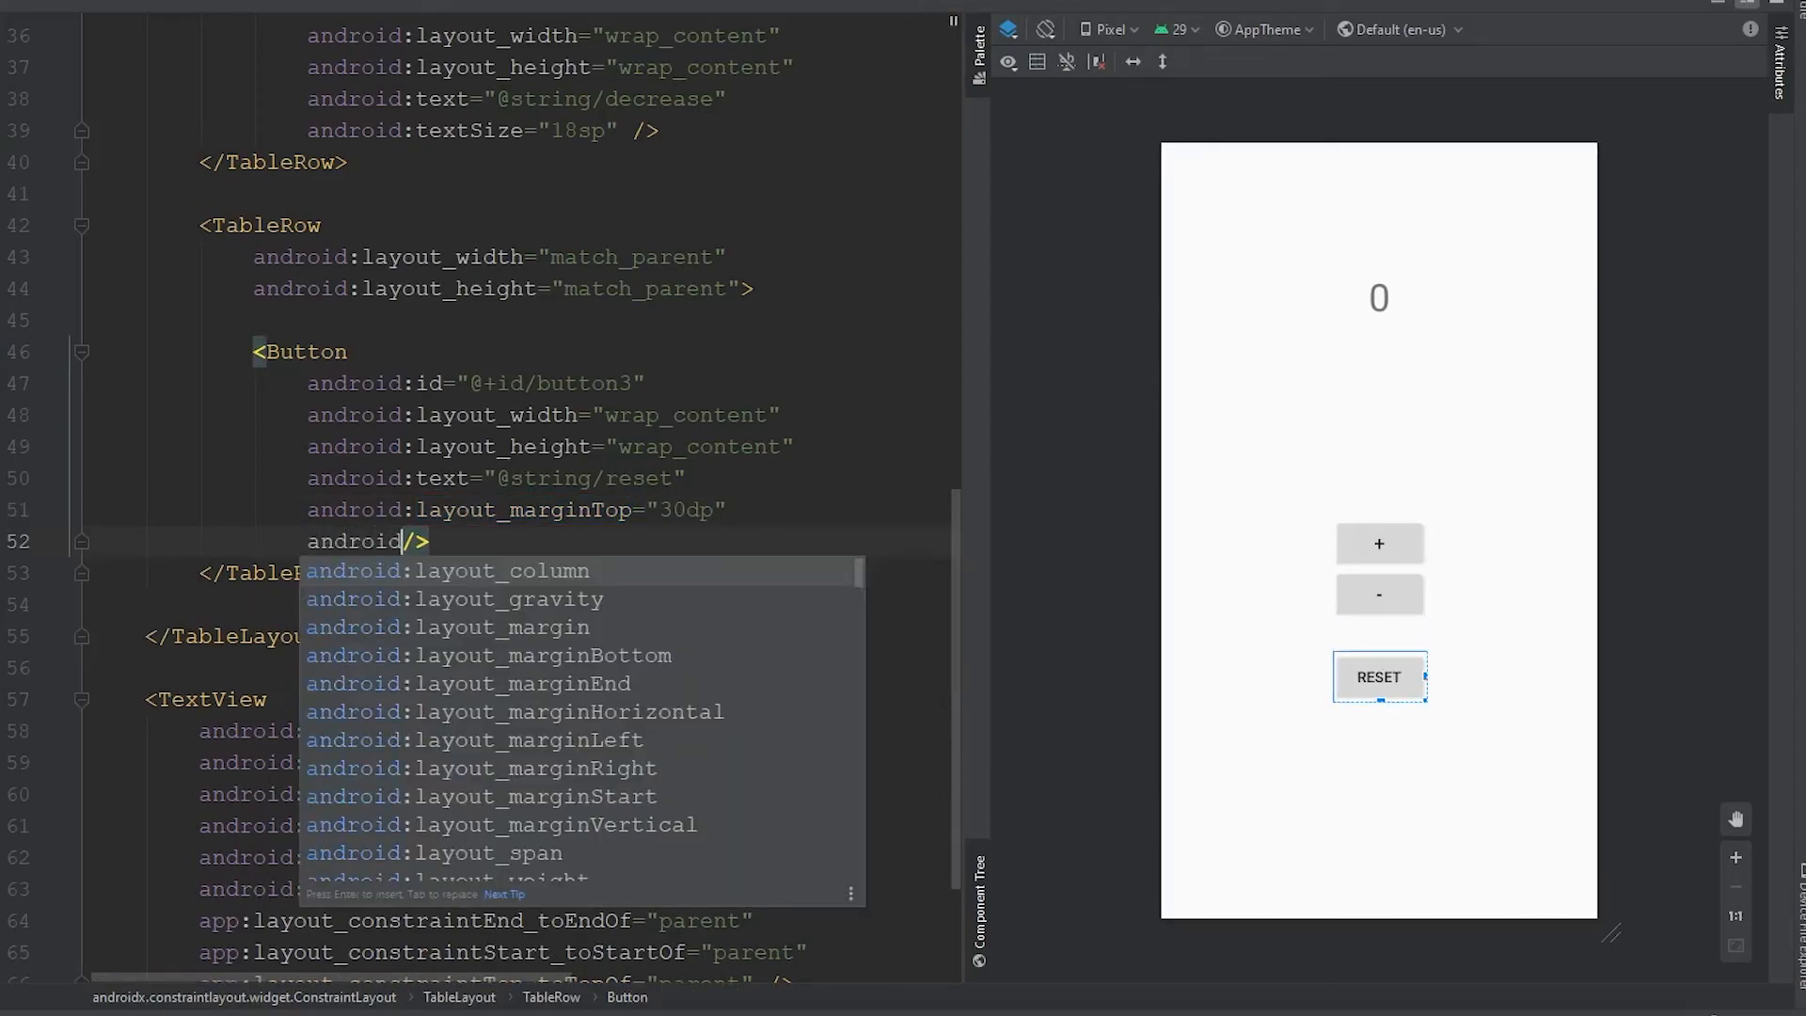
pyautogui.write('pa')
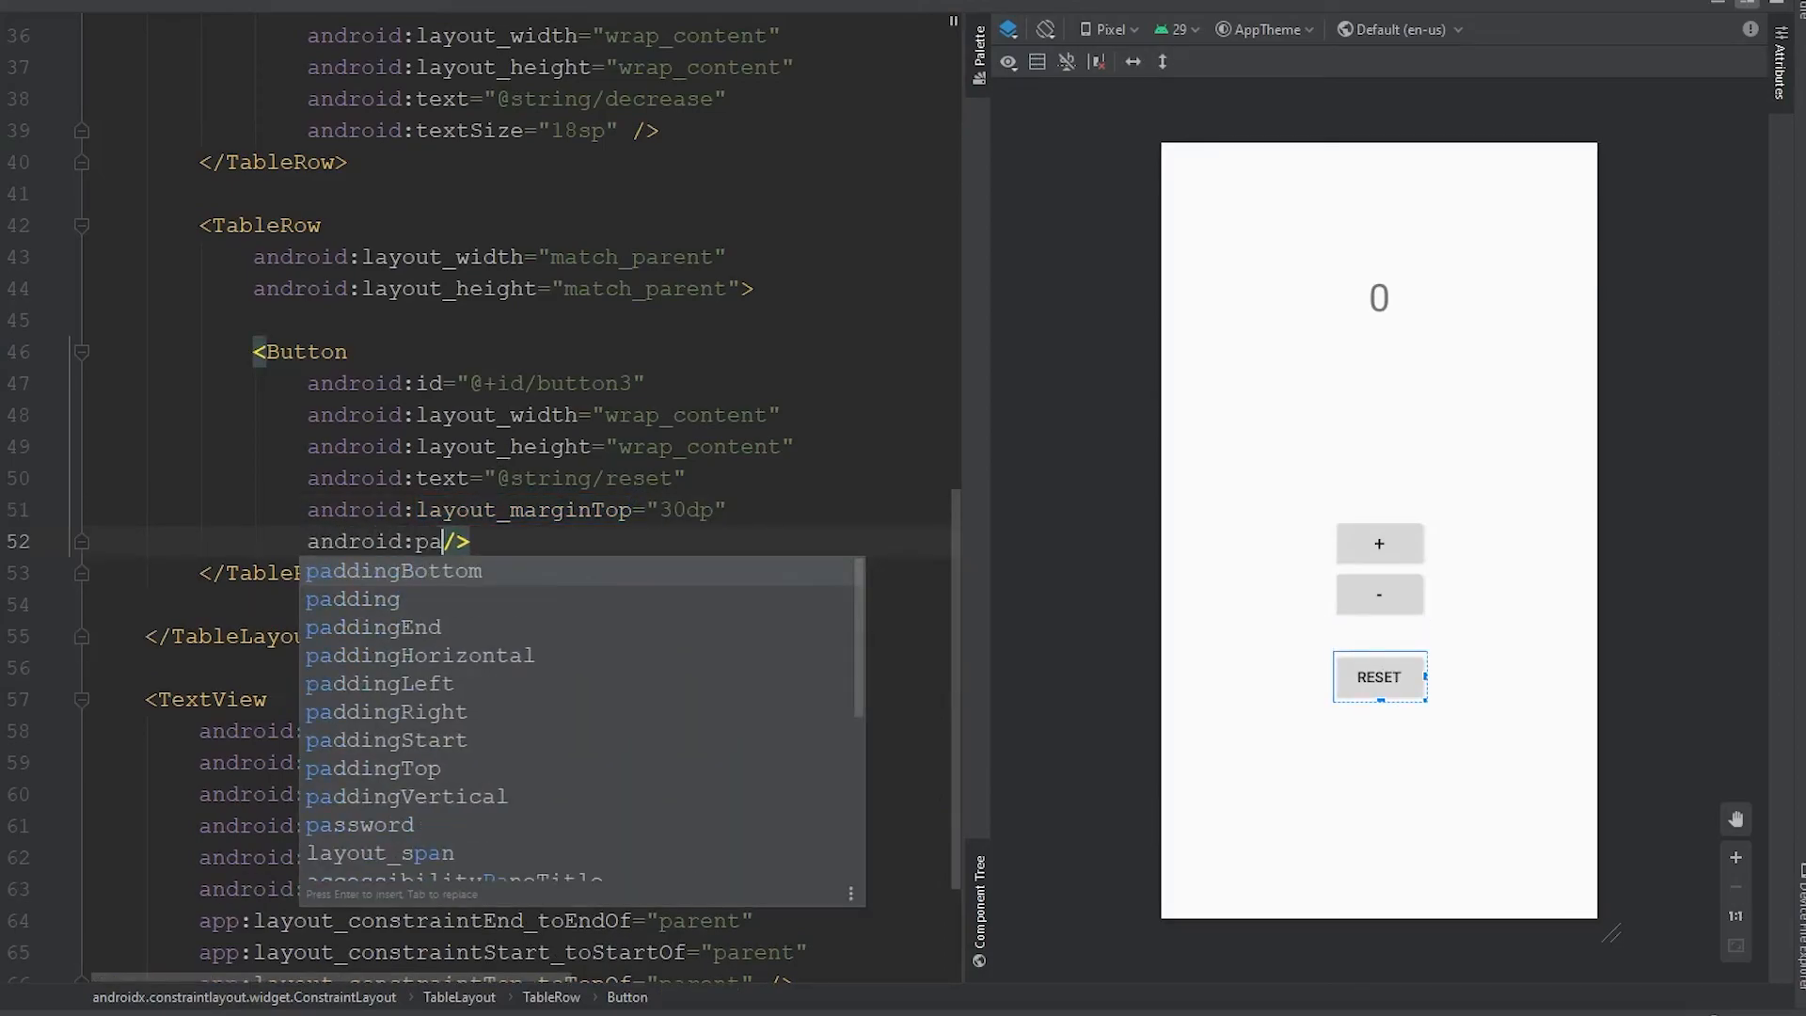
pyautogui.press('Down')
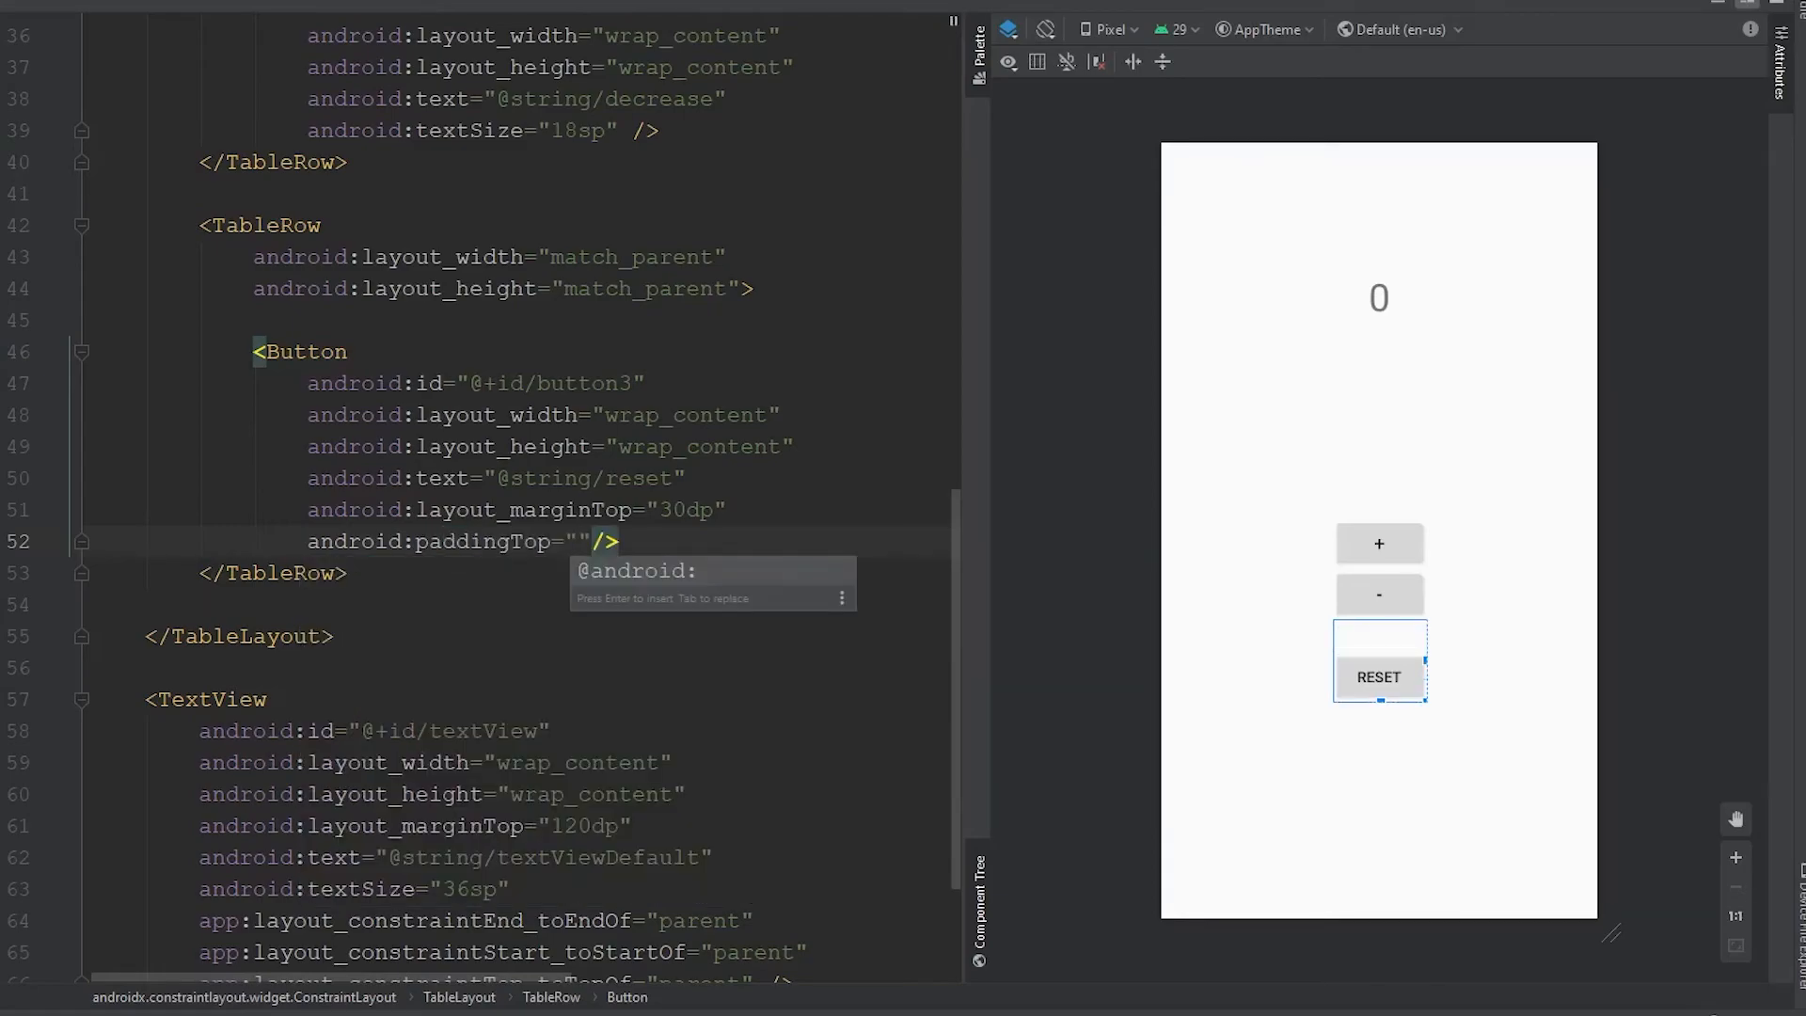
pyautogui.write('30dp')
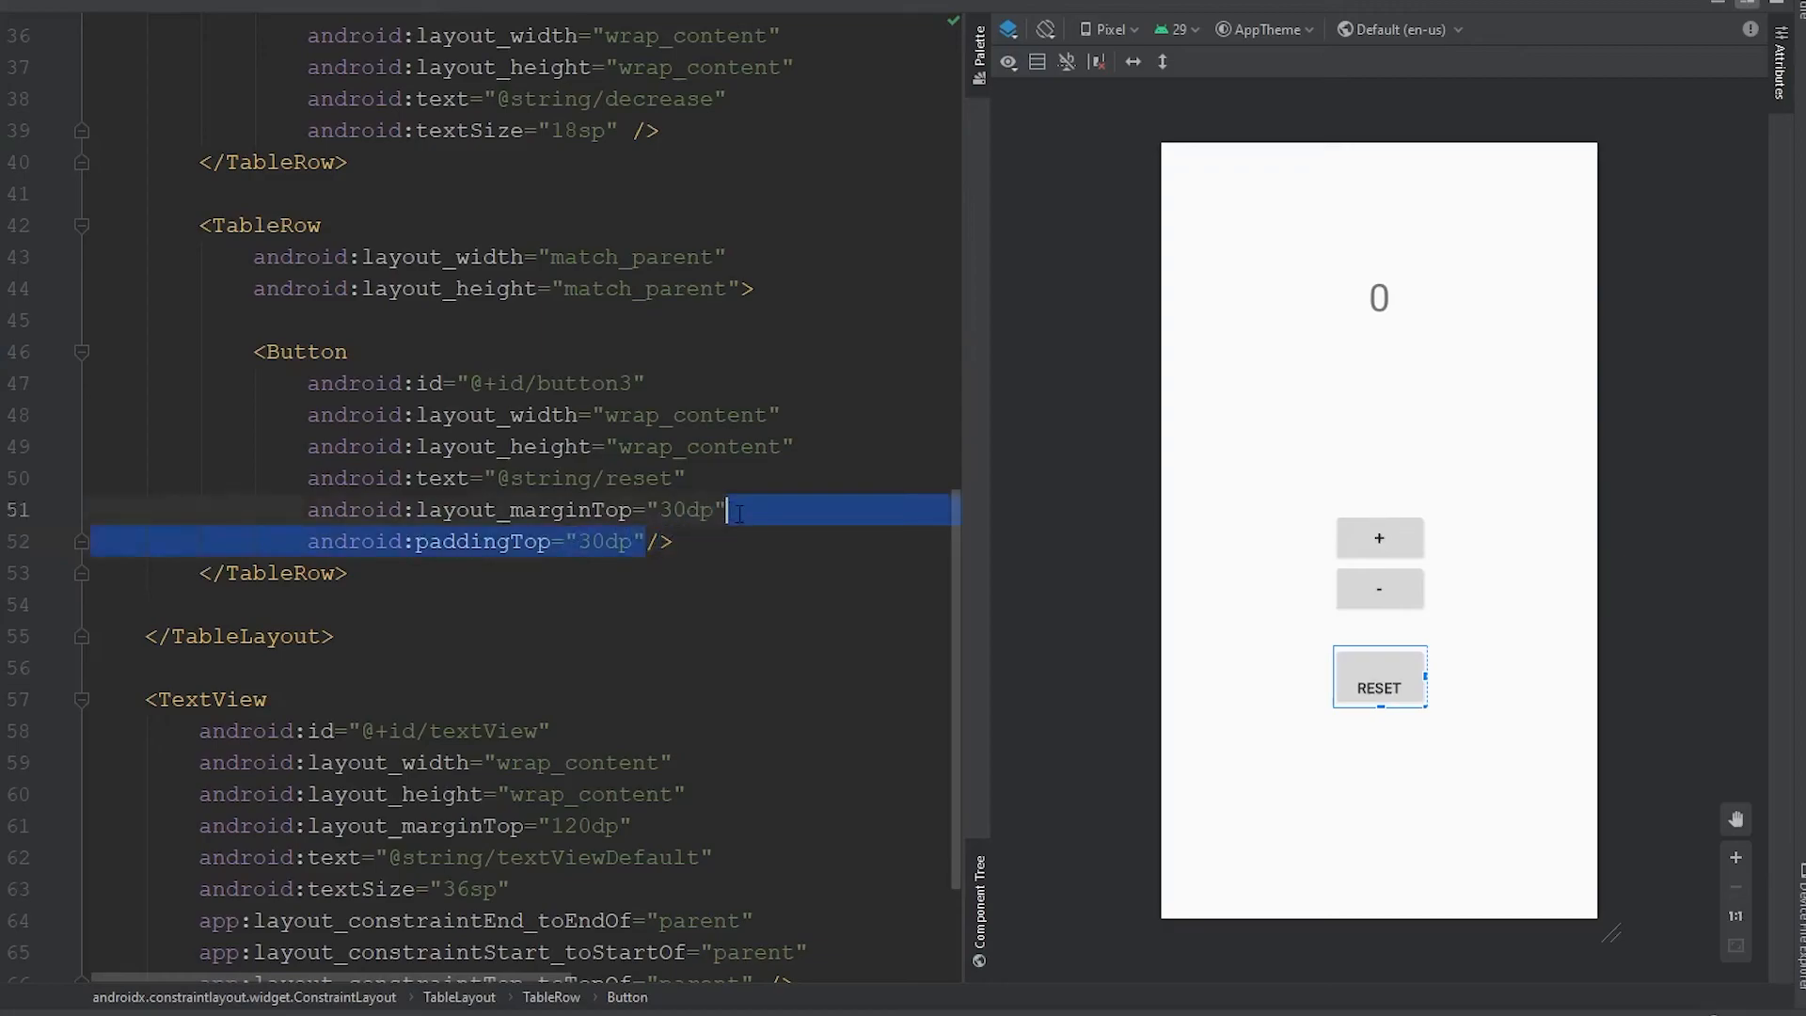
pyautogui.press('Delete')
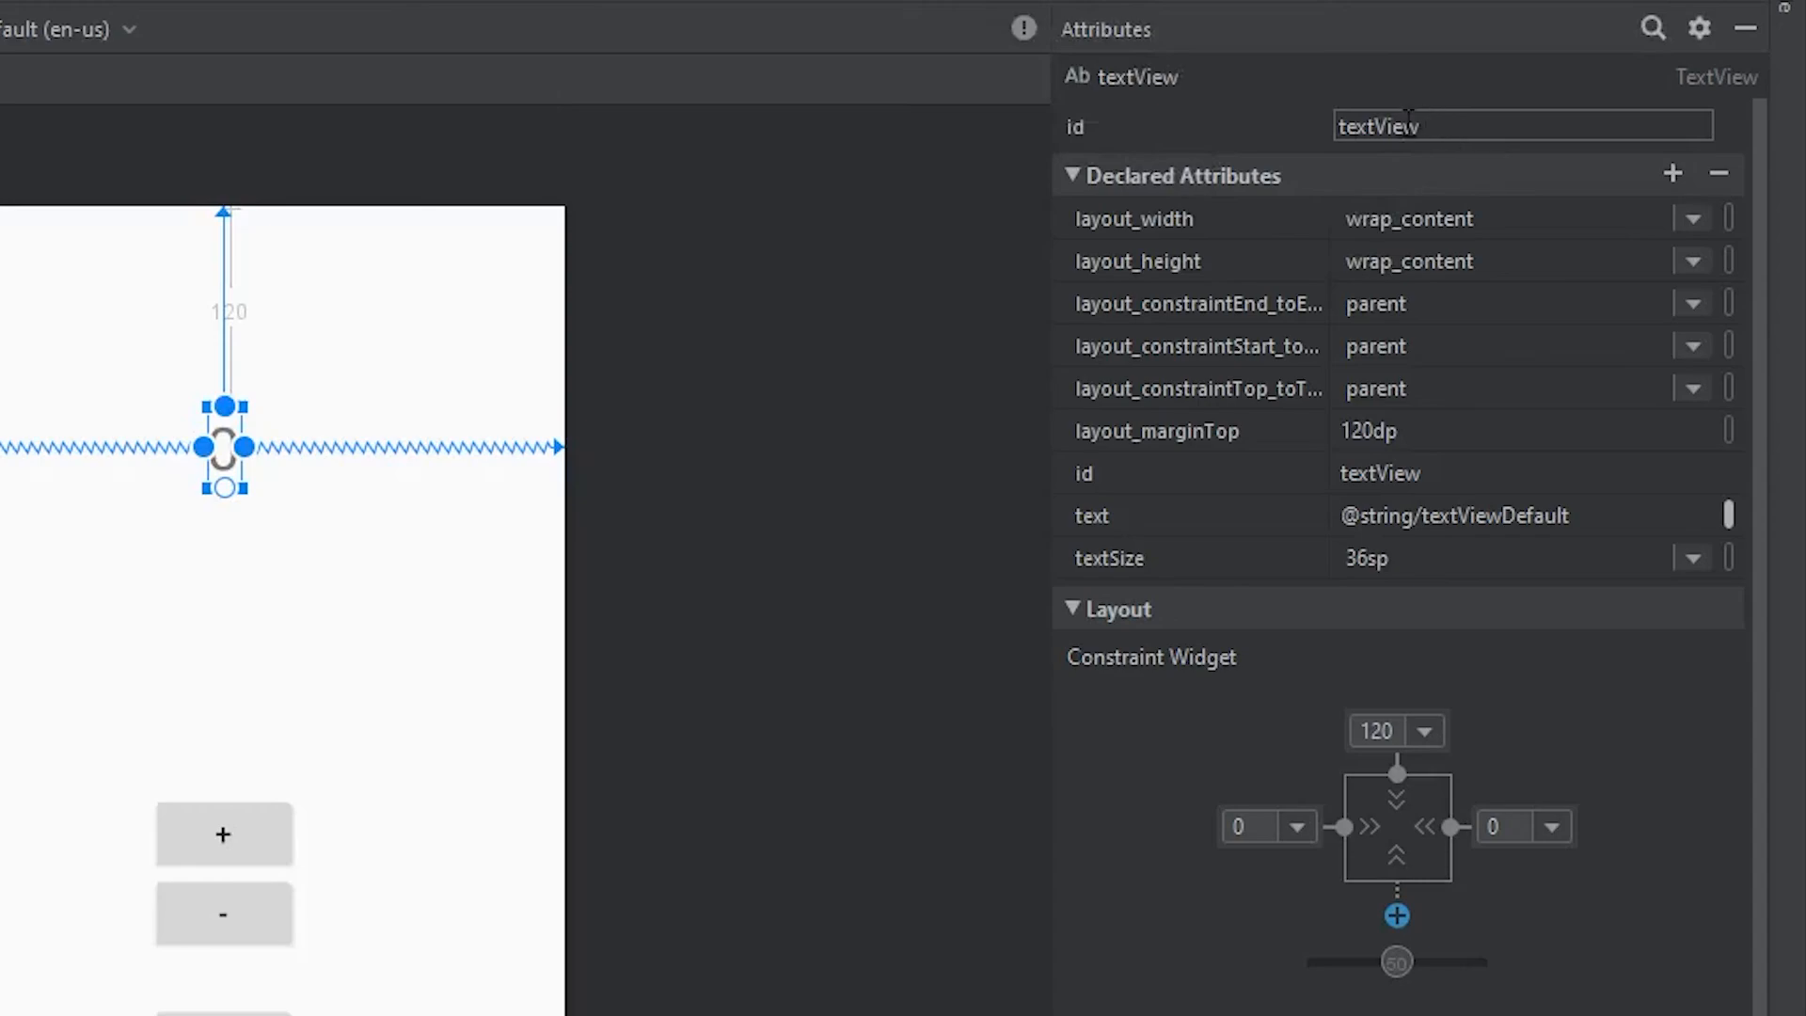
# - Change the + button's id to increase in the Attributes panel after checking the counter's id
pyautogui.click(1520, 124)
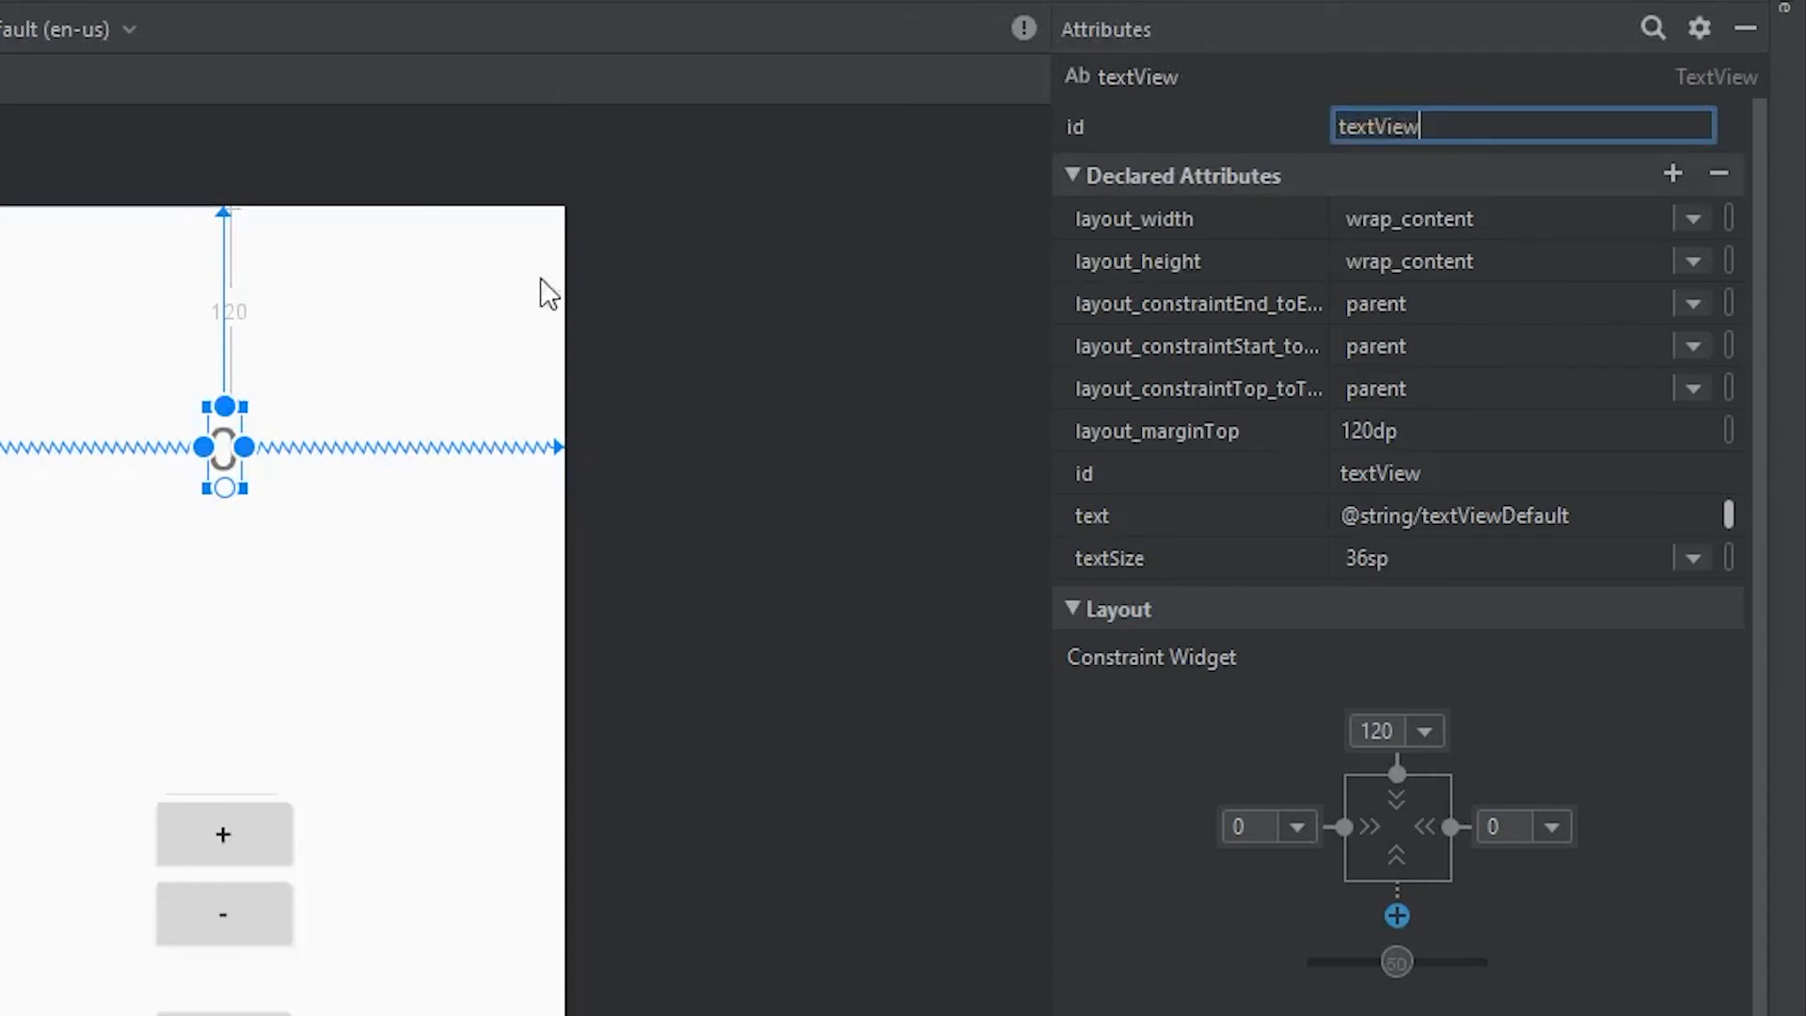
pyautogui.click(224, 833)
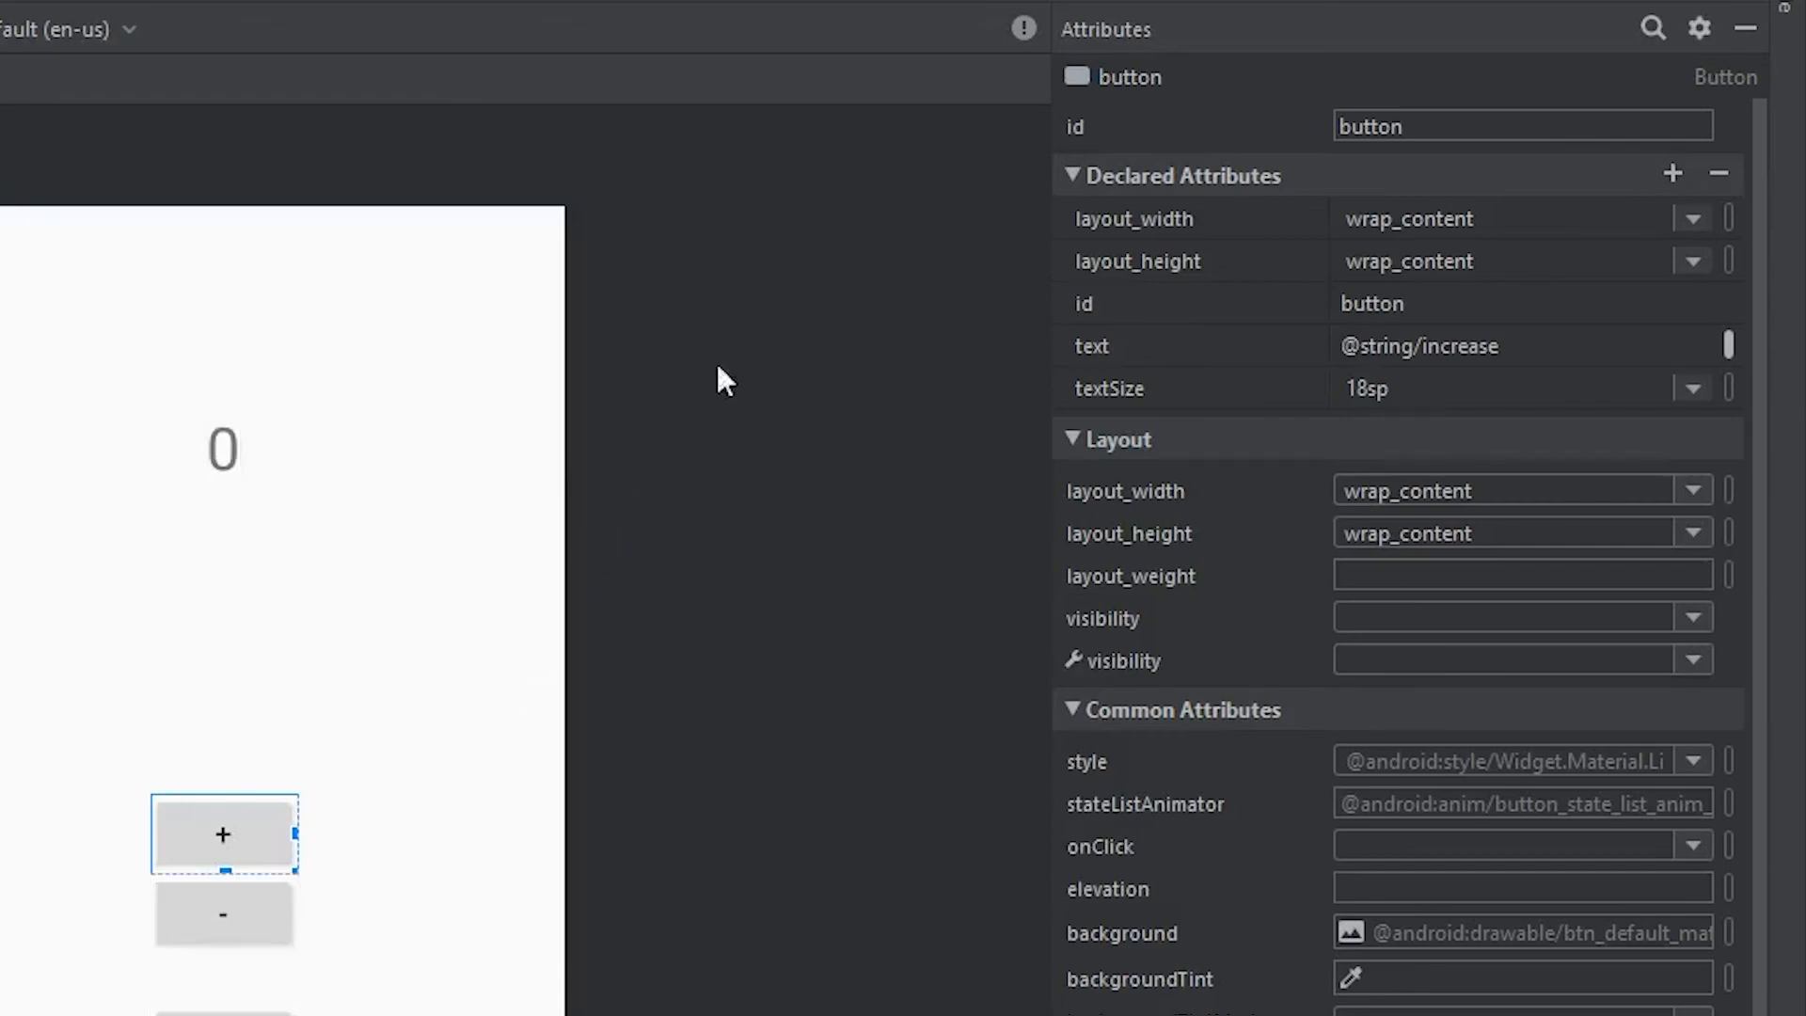
pyautogui.click(1520, 126)
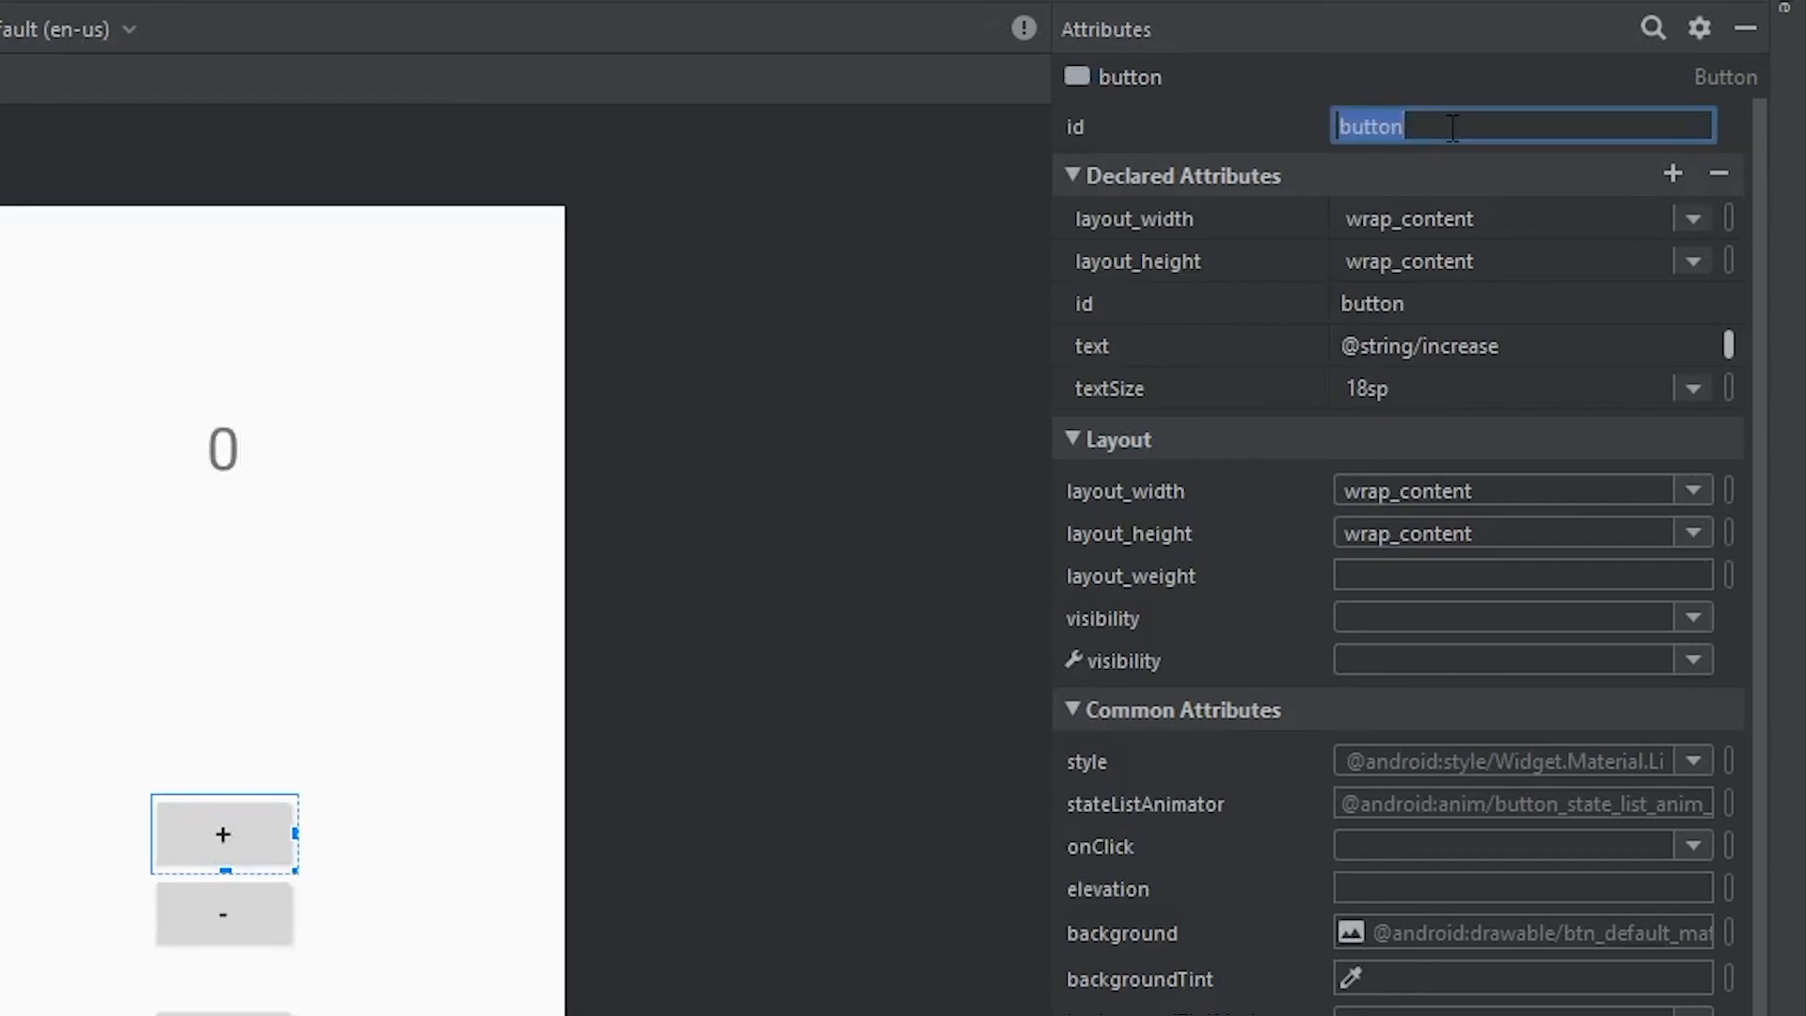
pyautogui.write('increase')
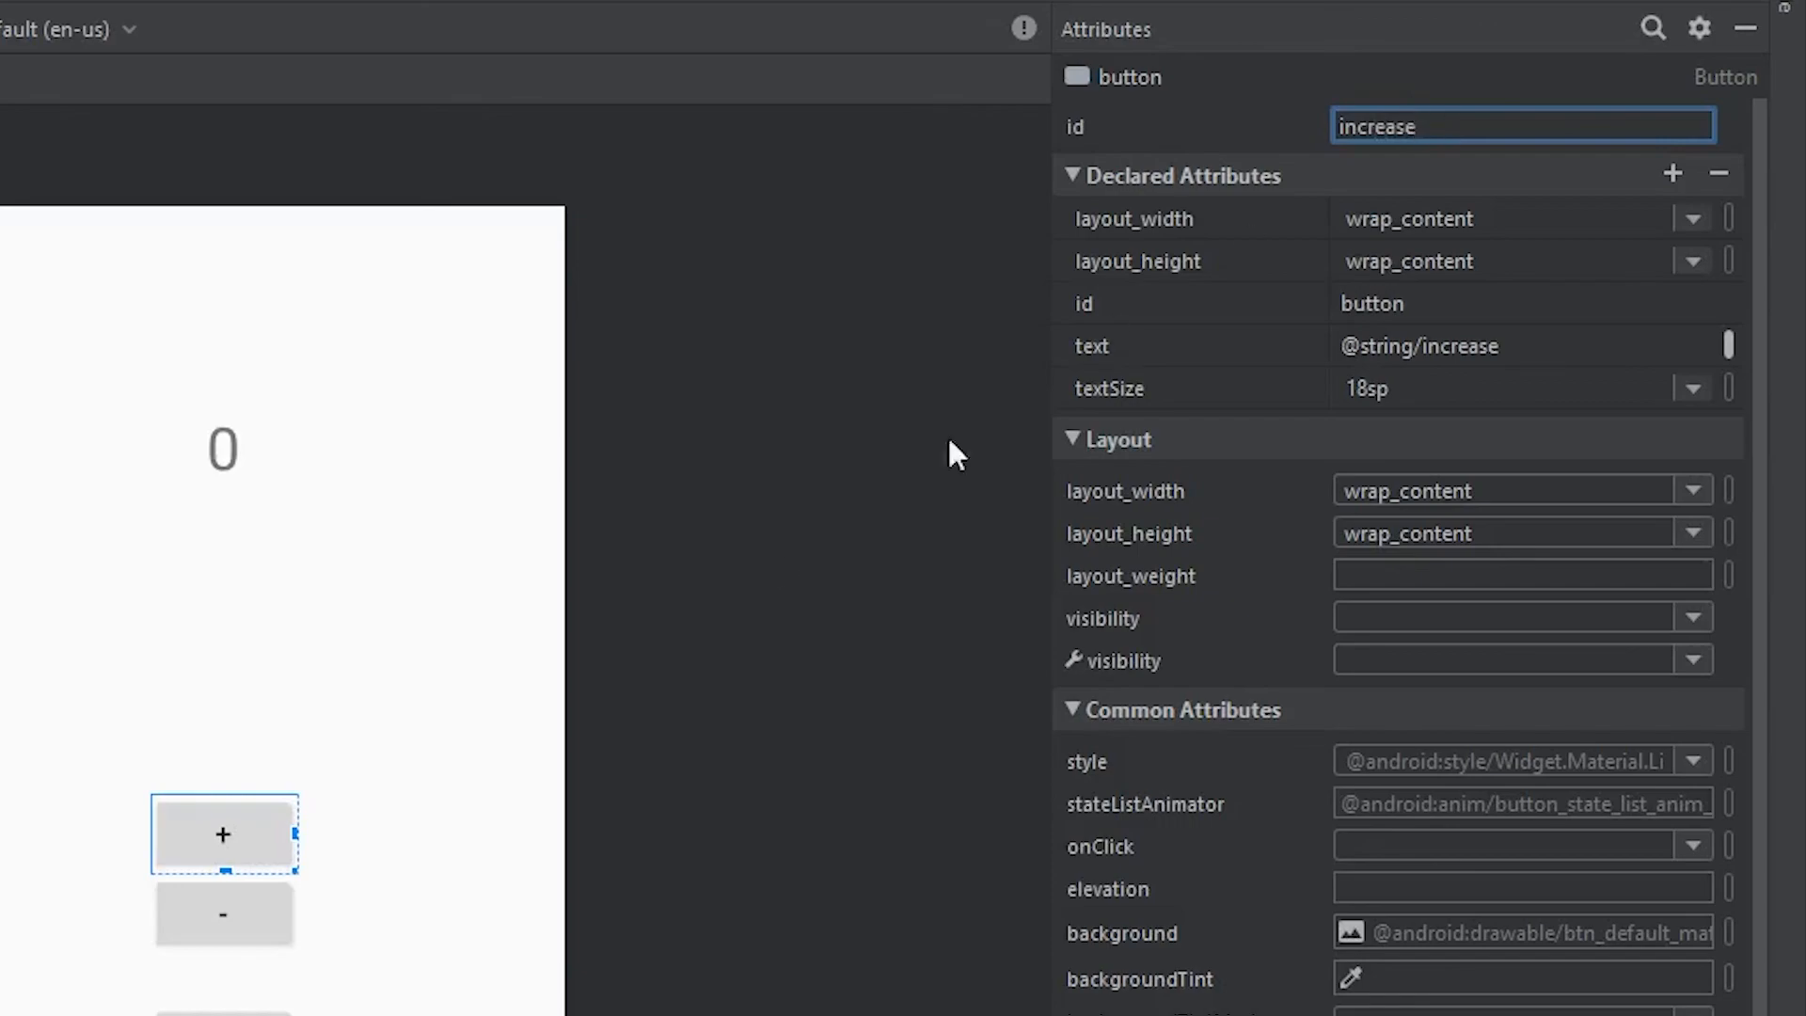
pyautogui.click(222, 914)
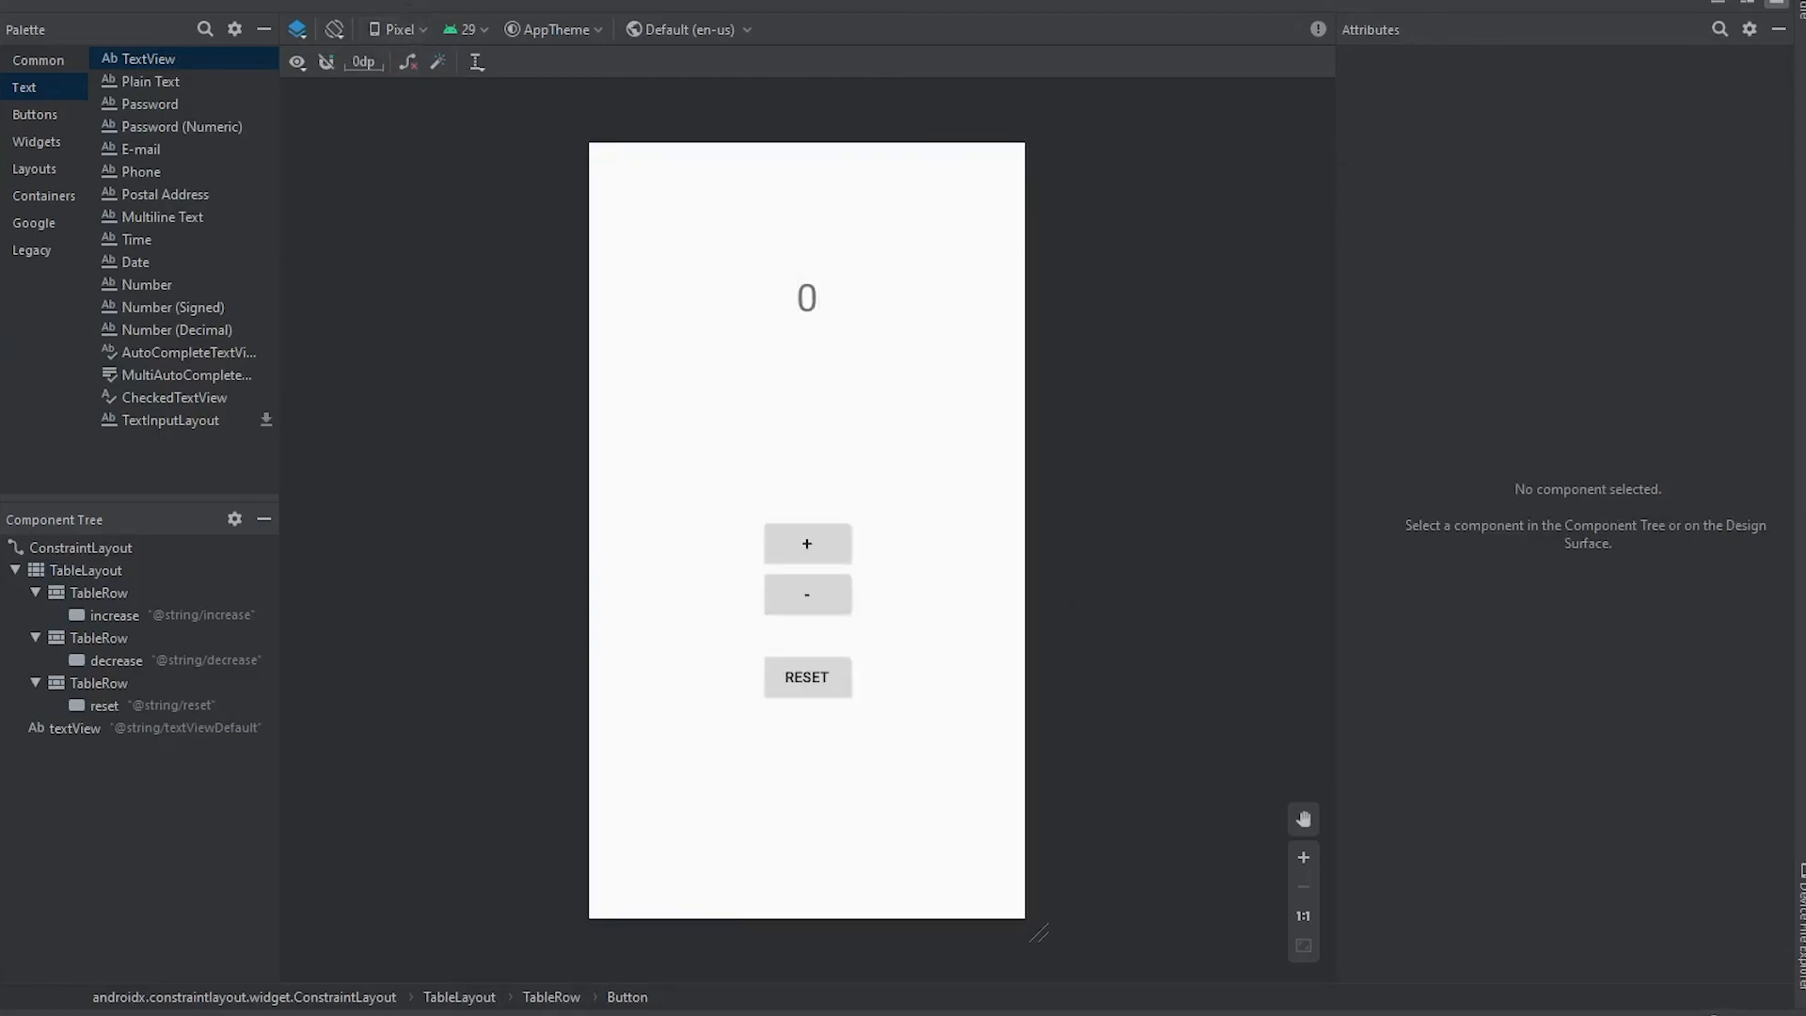
pyautogui.click(38, 60)
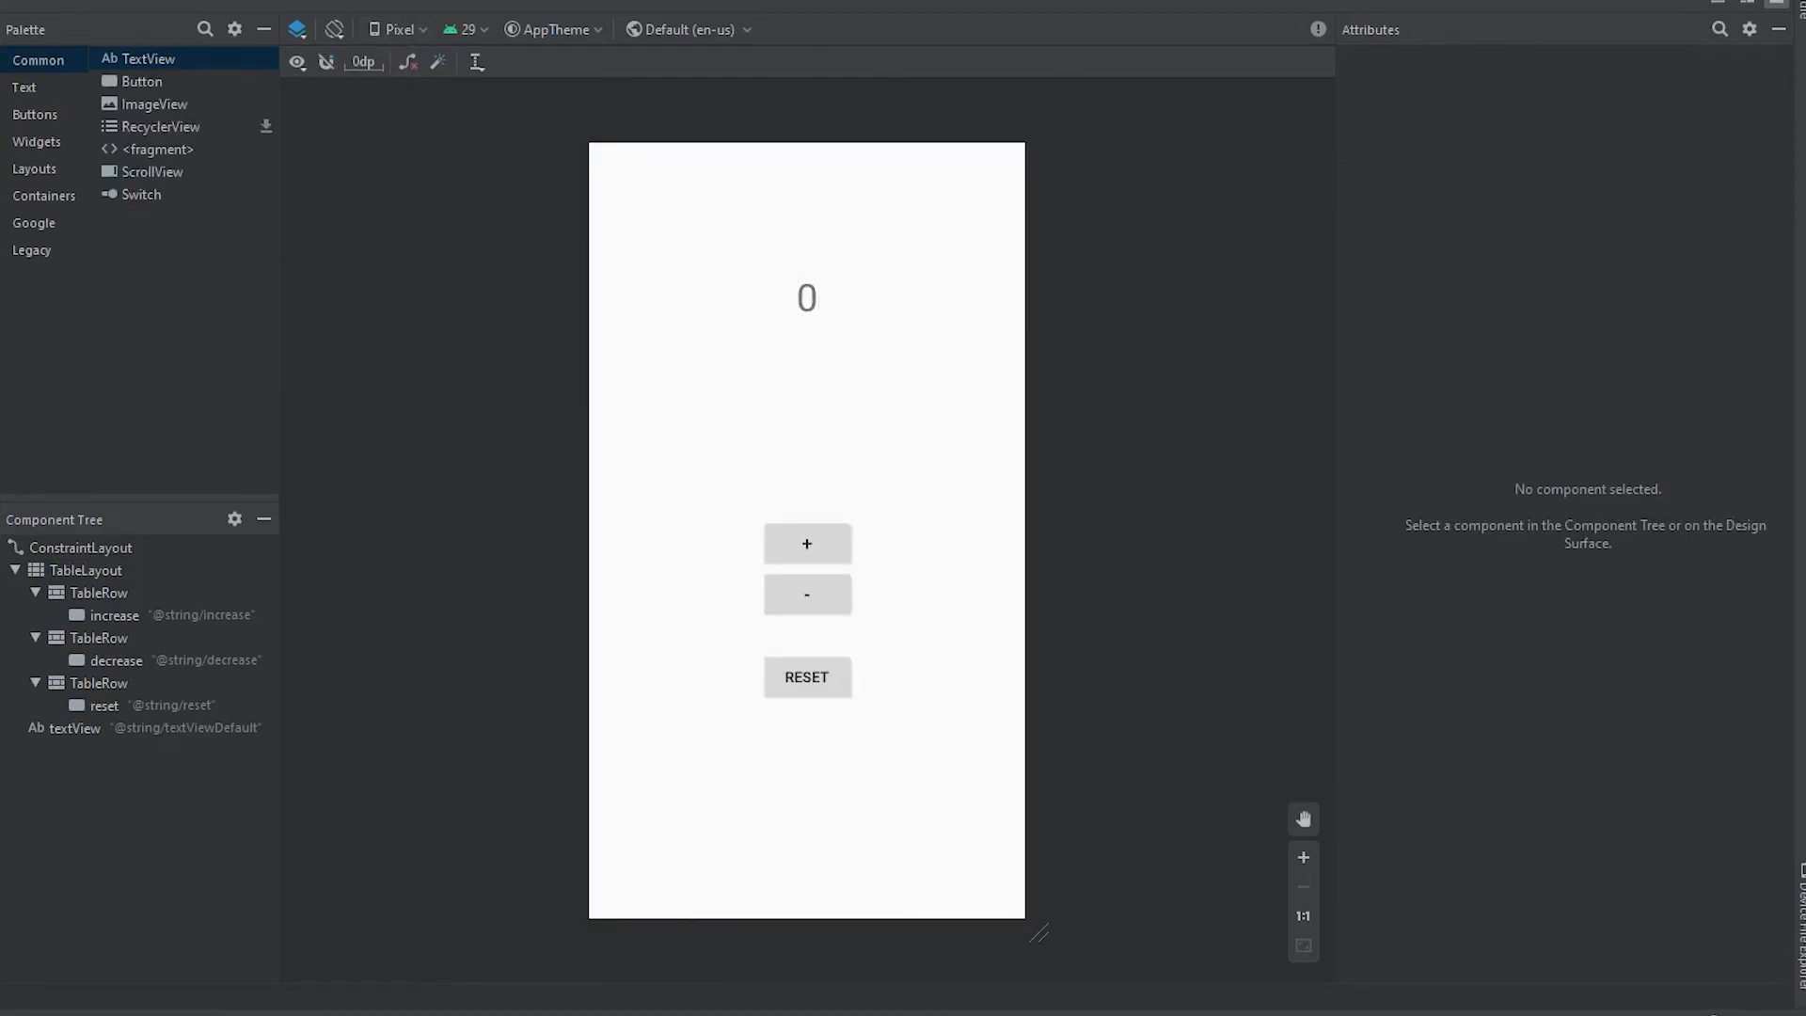